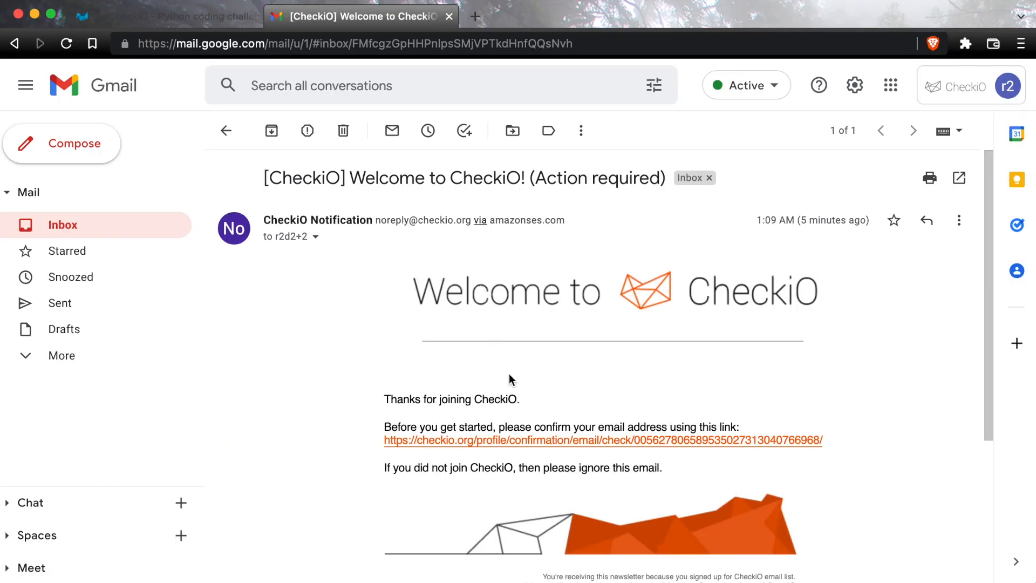
mouse_move(515, 388)
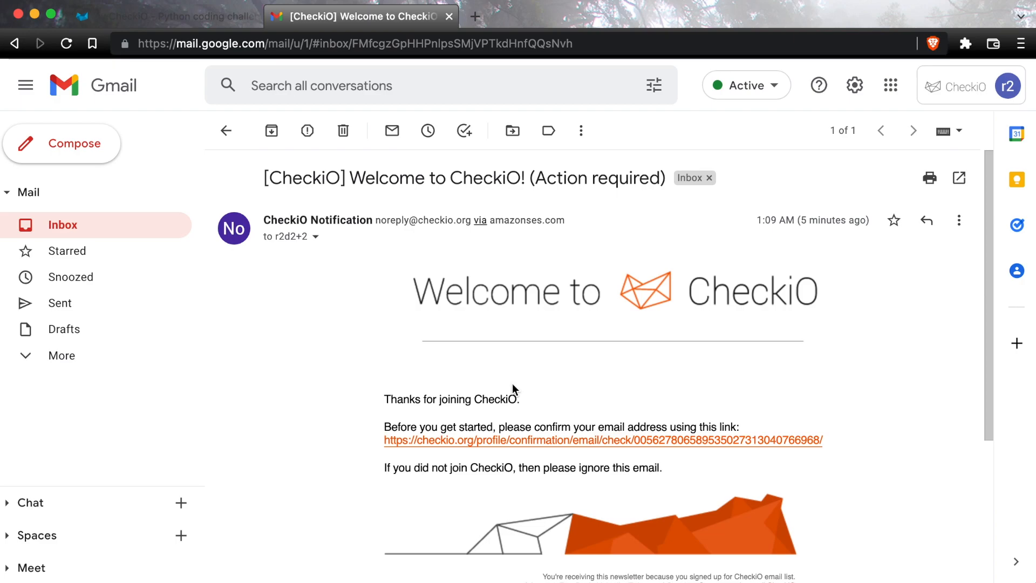
mouse_move(519, 415)
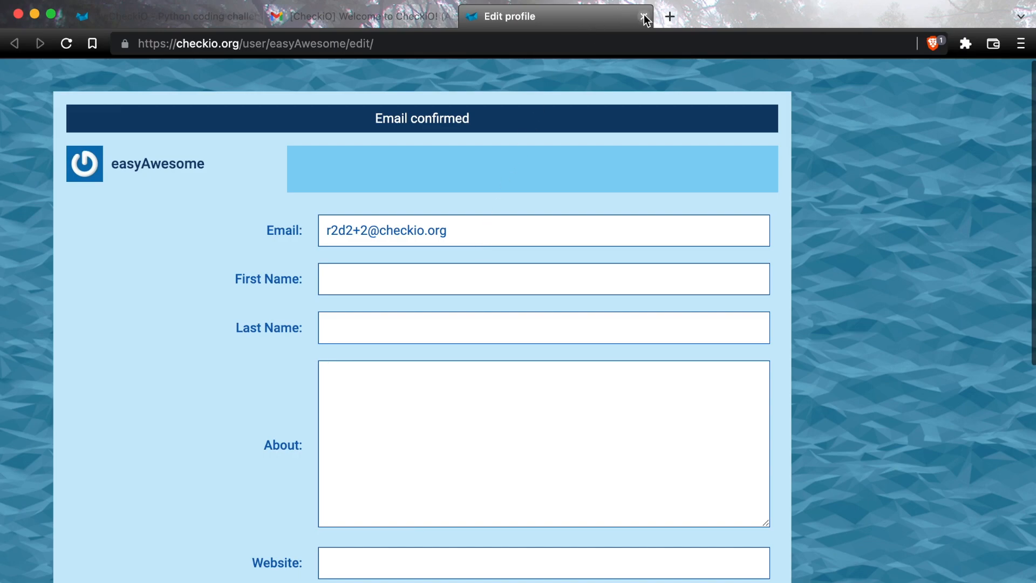
Close the confirmed profile page and open the newer Welcome to CheckiO! email in Gmail.
click(643, 16)
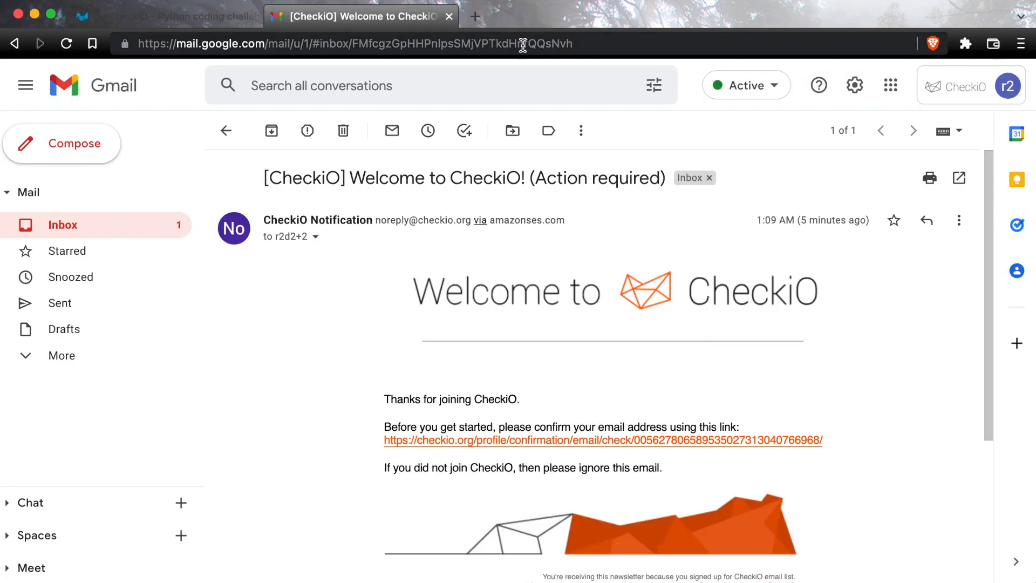
click(226, 131)
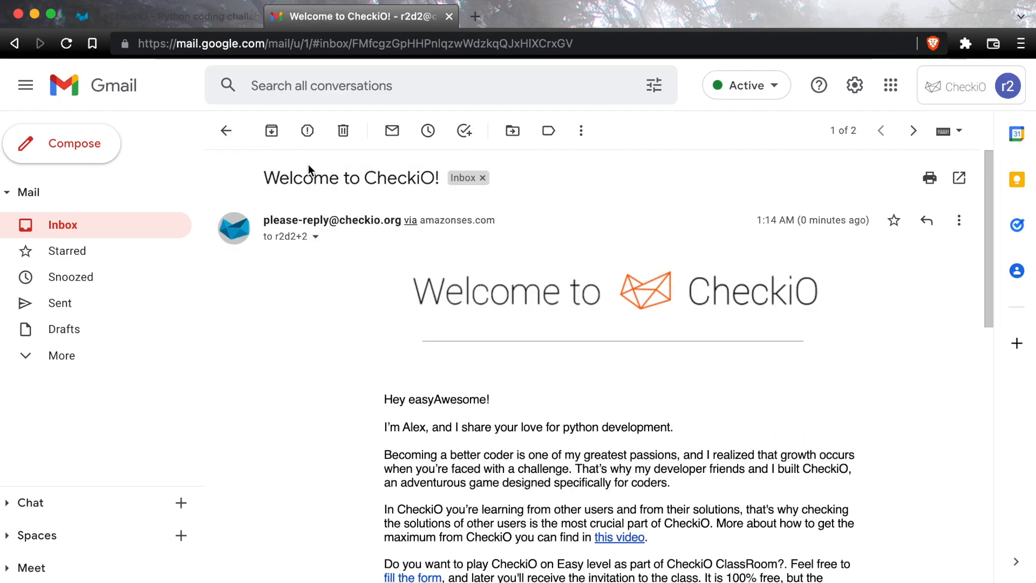
Read through the welcome email and star it.
scroll(down, 3)
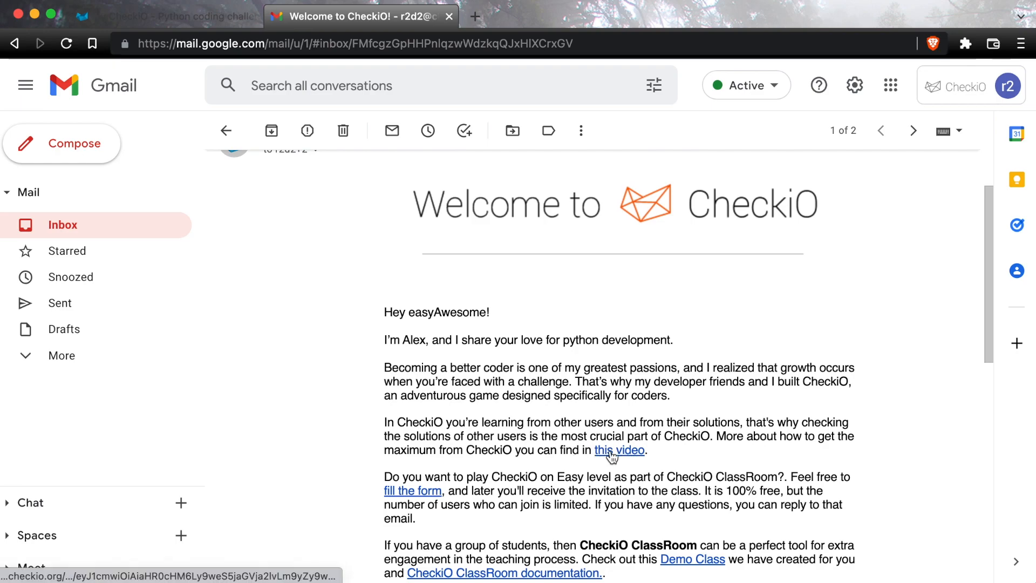
scroll(down, 3)
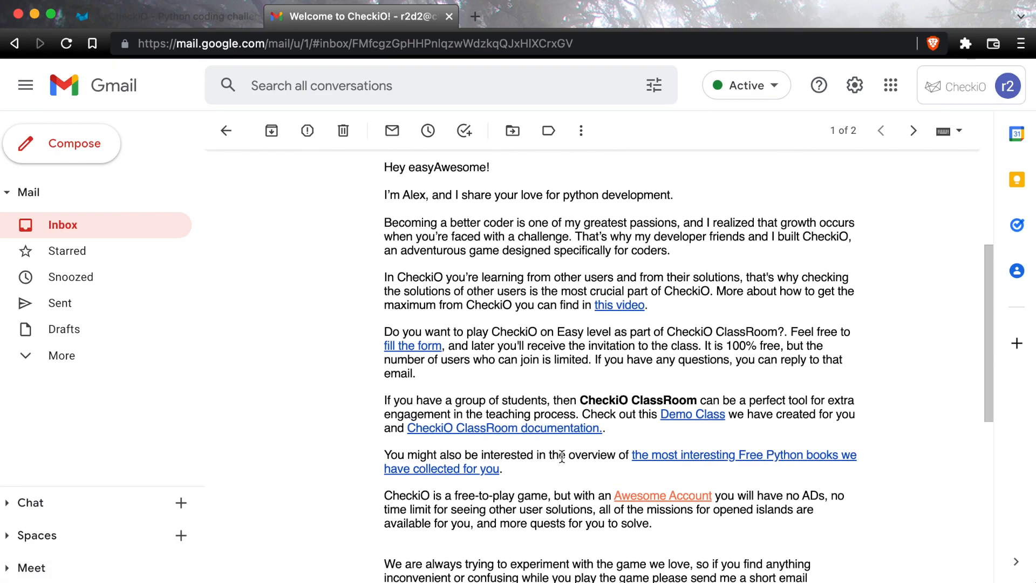
scroll(down, 3)
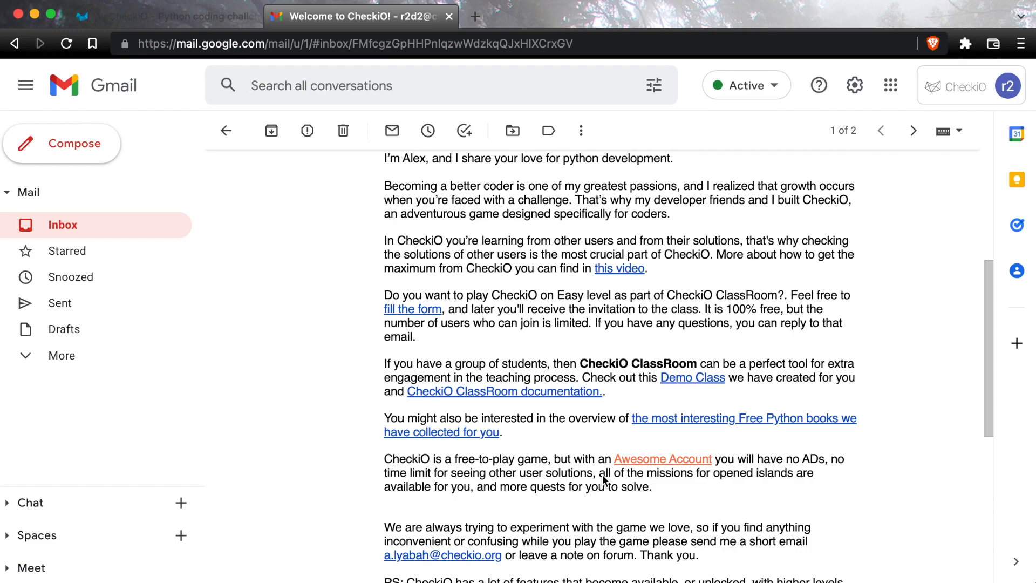
scroll(down, 3)
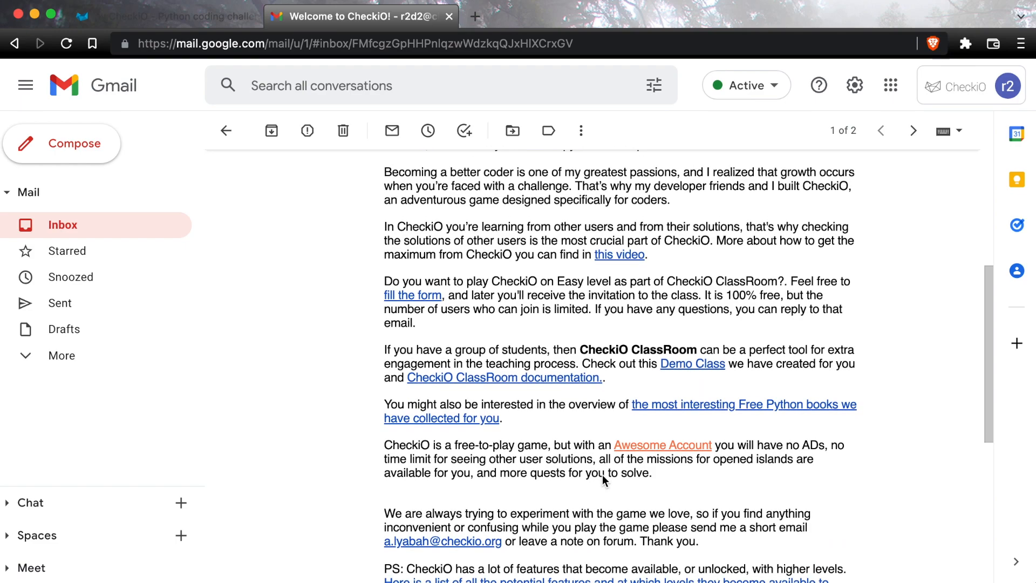
scroll(down, 3)
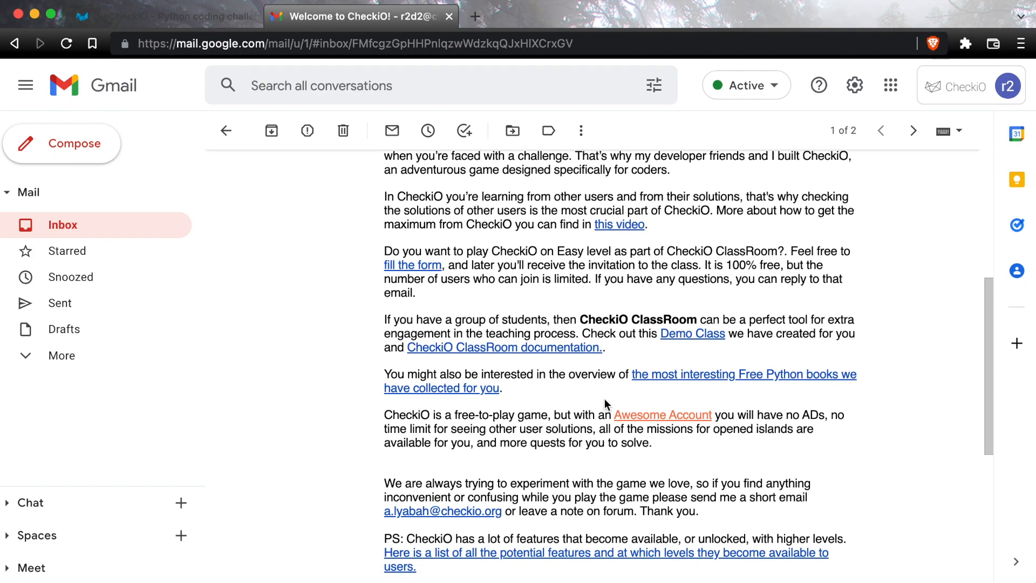
scroll(down, 3)
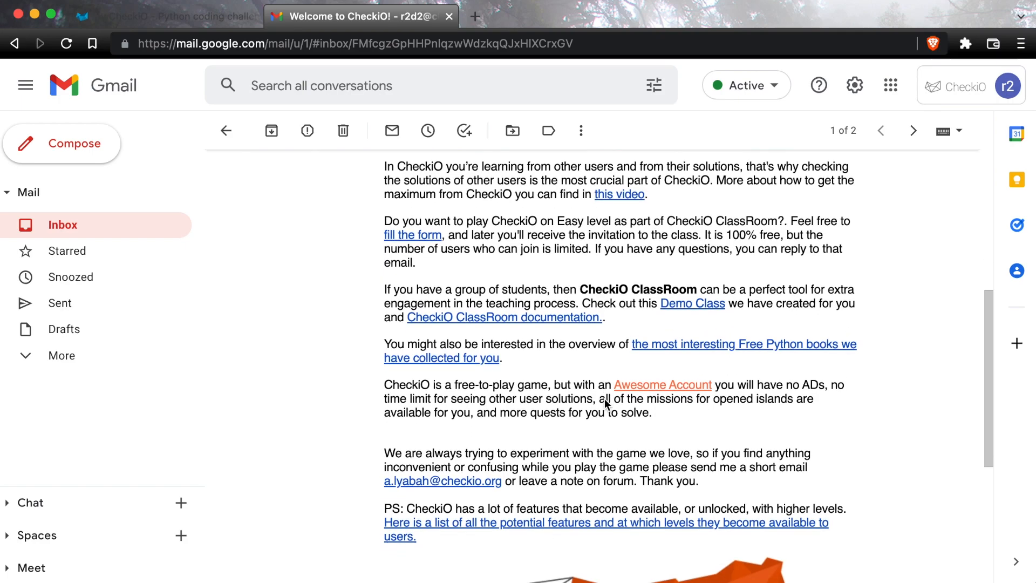
scroll(up, 3)
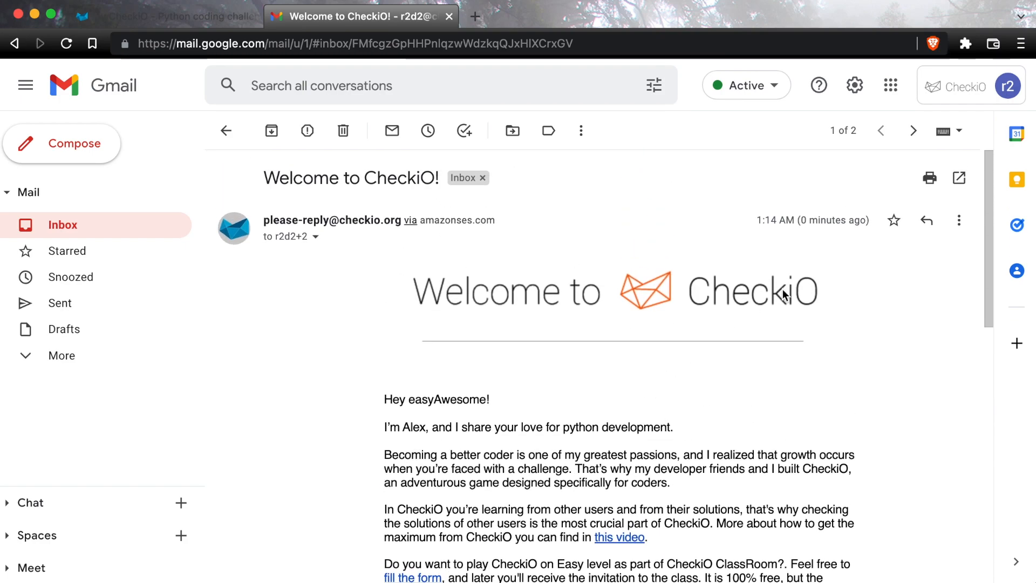
click(894, 220)
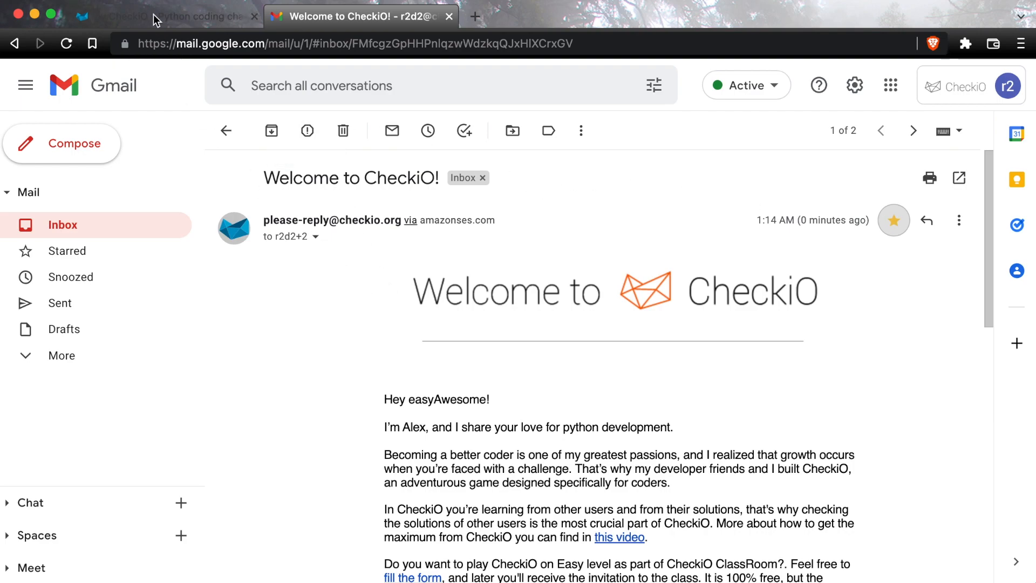
Dismiss the welcome tip, enter the Initiation station and open the Multiply (Intro) mission.
click(165, 16)
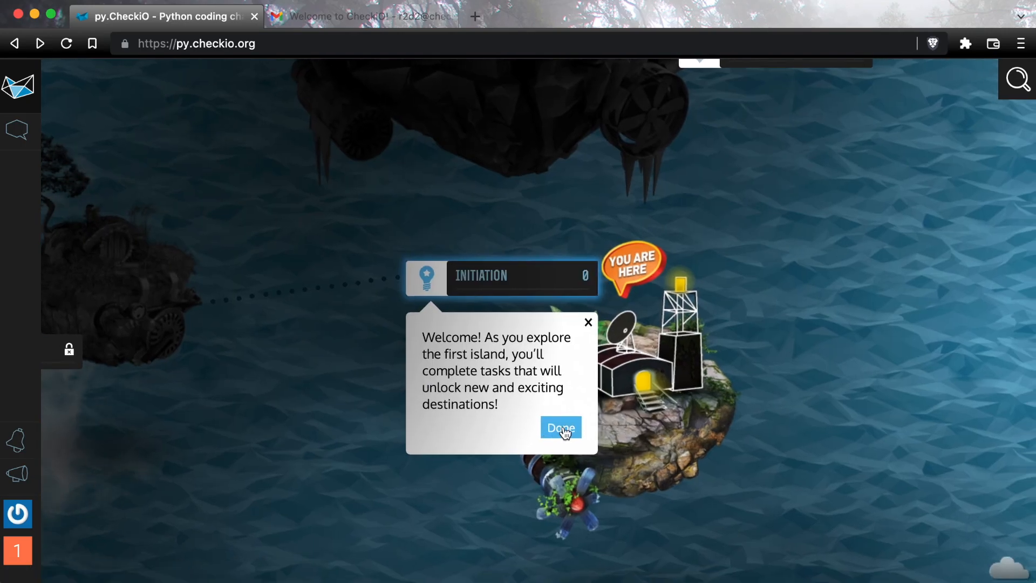
click(560, 427)
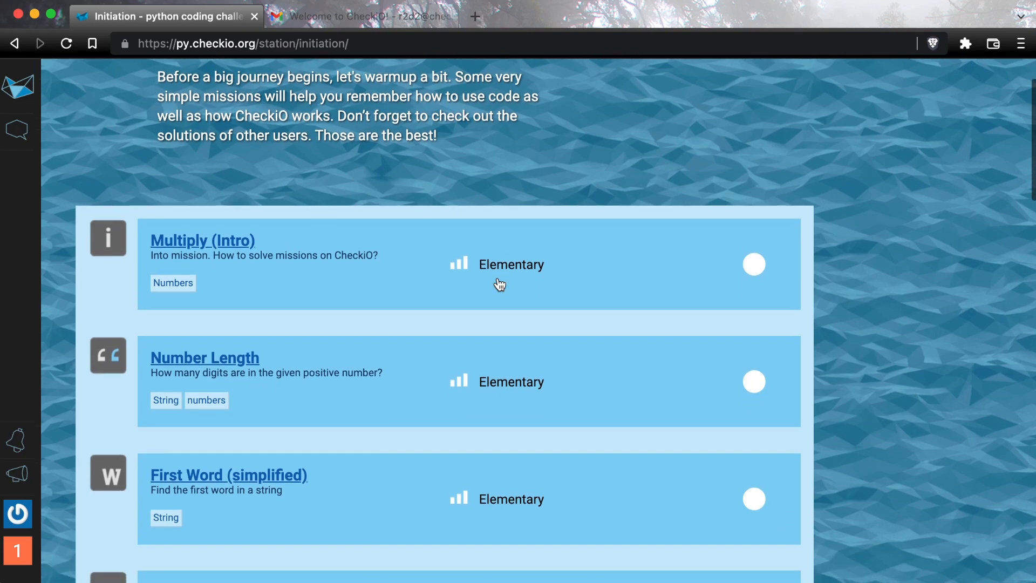
scroll(down, 3)
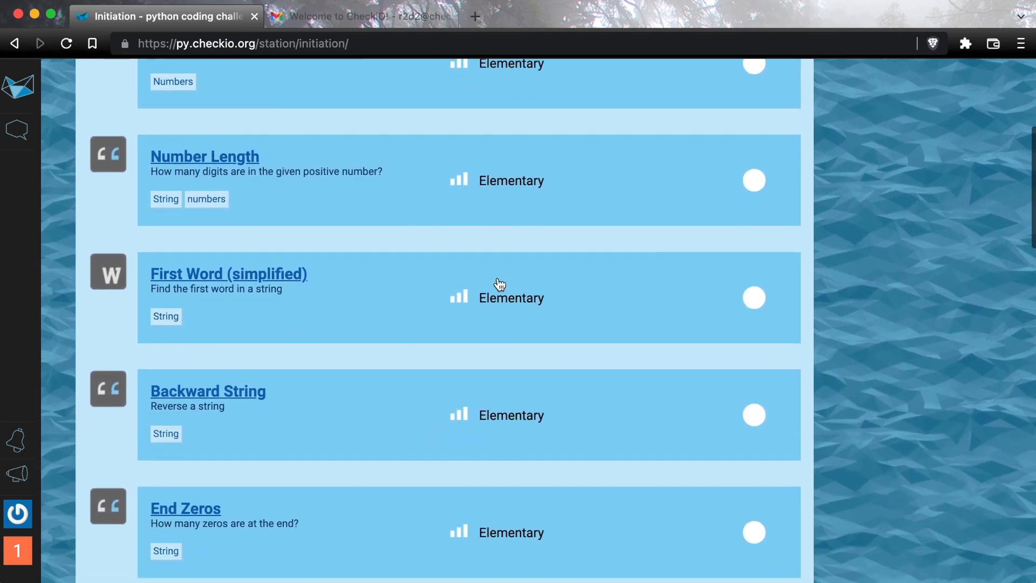
scroll(down, 3)
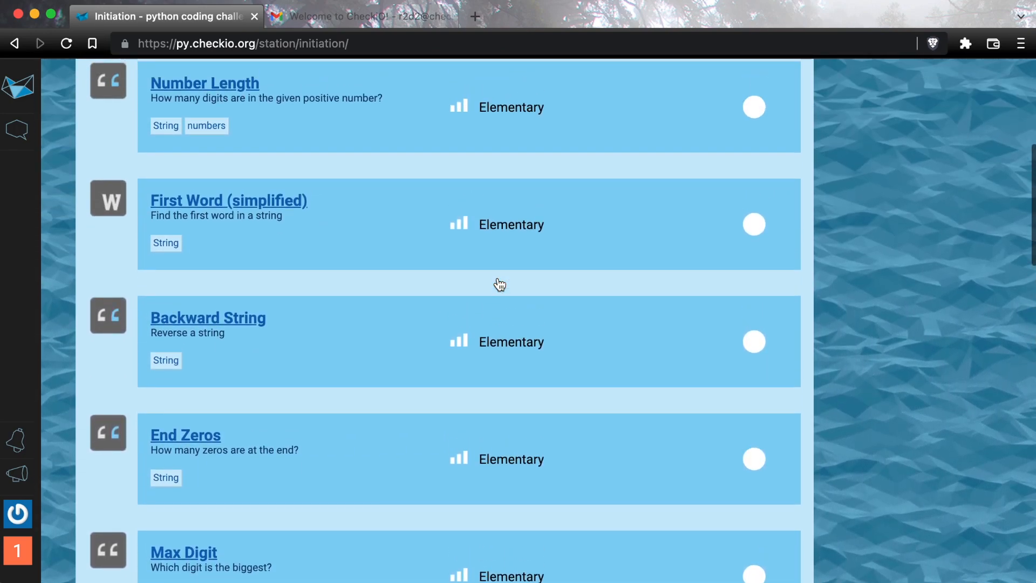
scroll(up, 3)
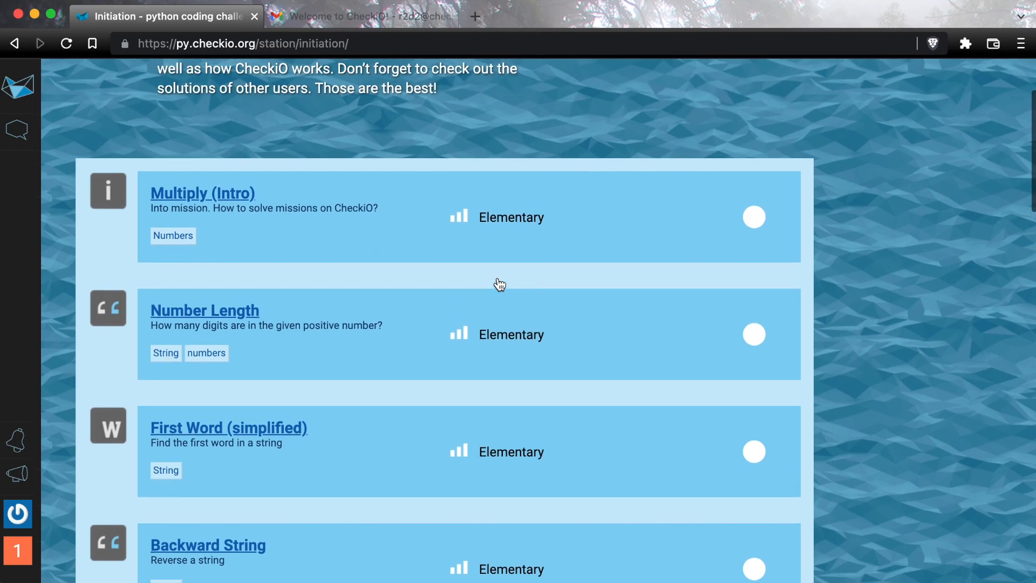
click(202, 194)
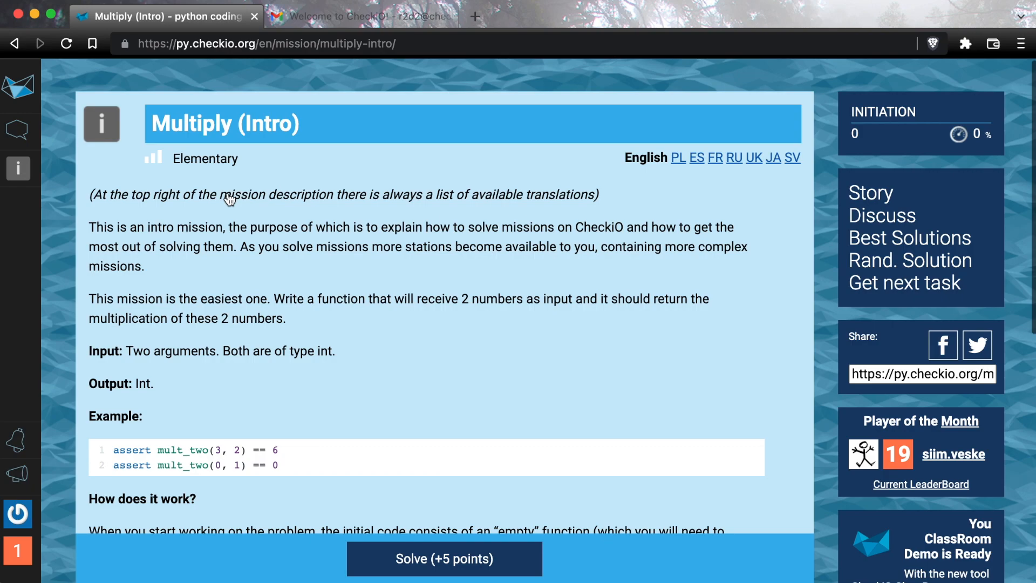
mouse_move(822, 181)
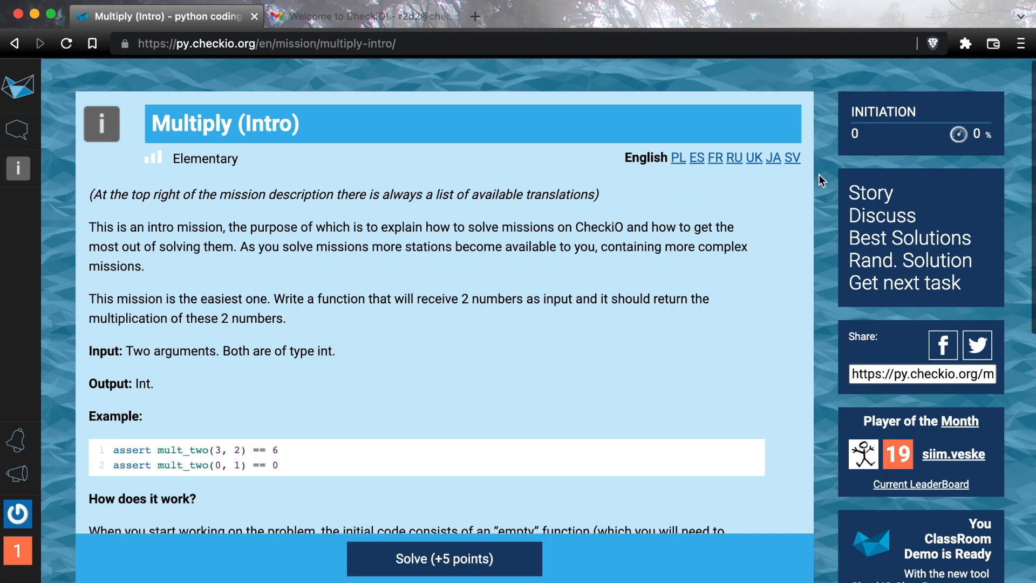
mouse_move(752, 177)
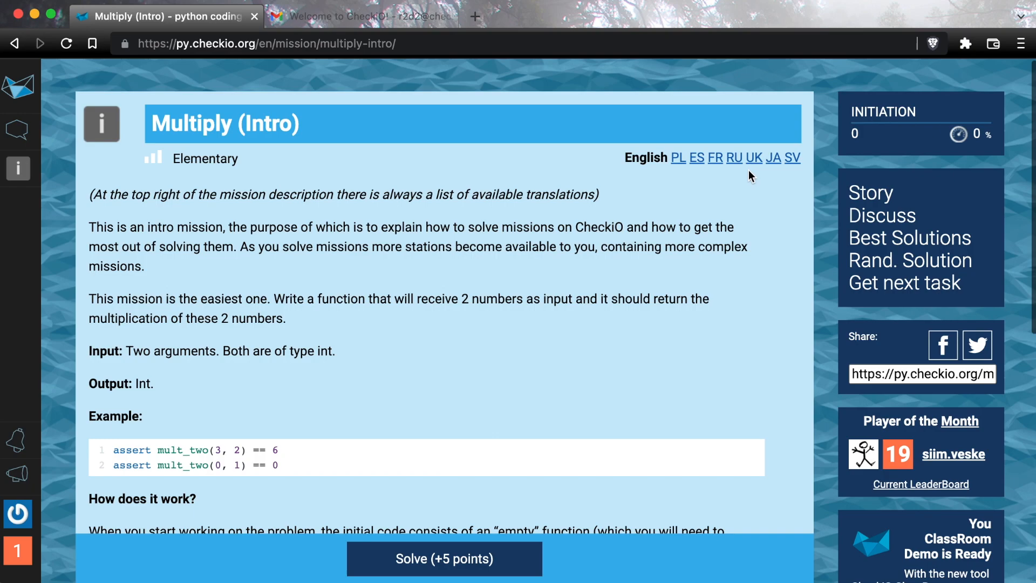
View the Multiply (Intro) description in Ukrainian and Japanese, then make Japanese the default language.
click(754, 157)
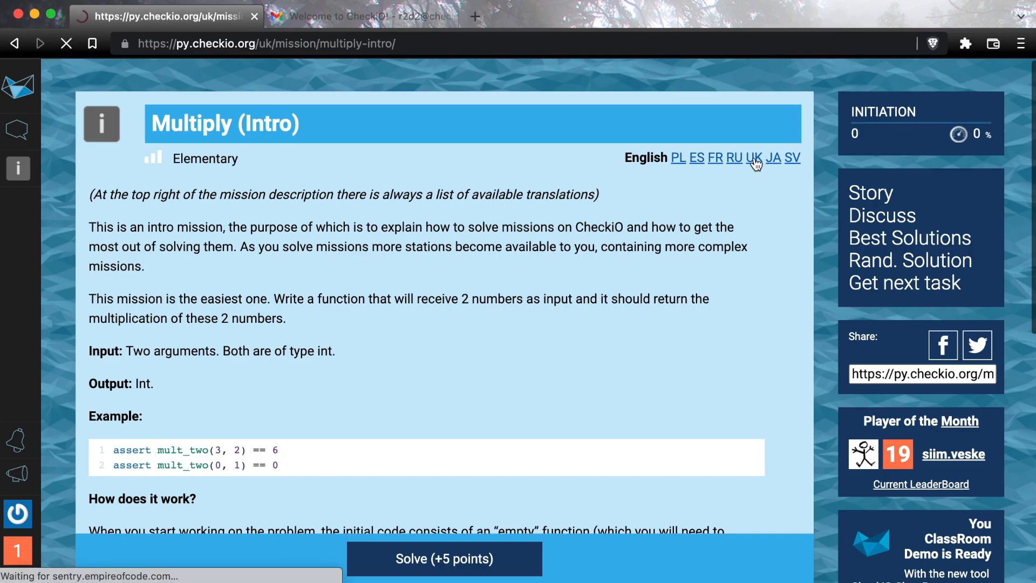
click(754, 158)
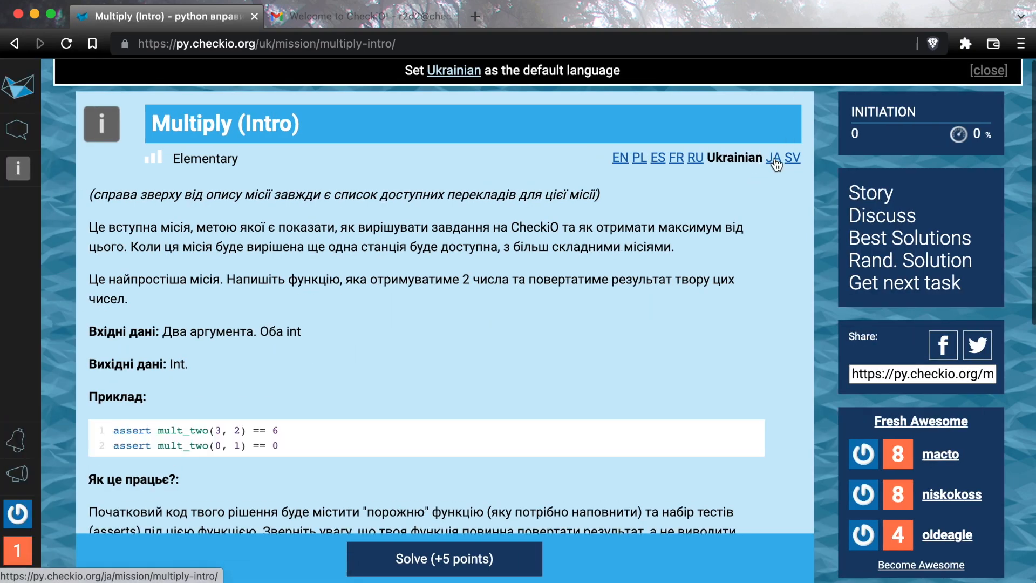
click(773, 158)
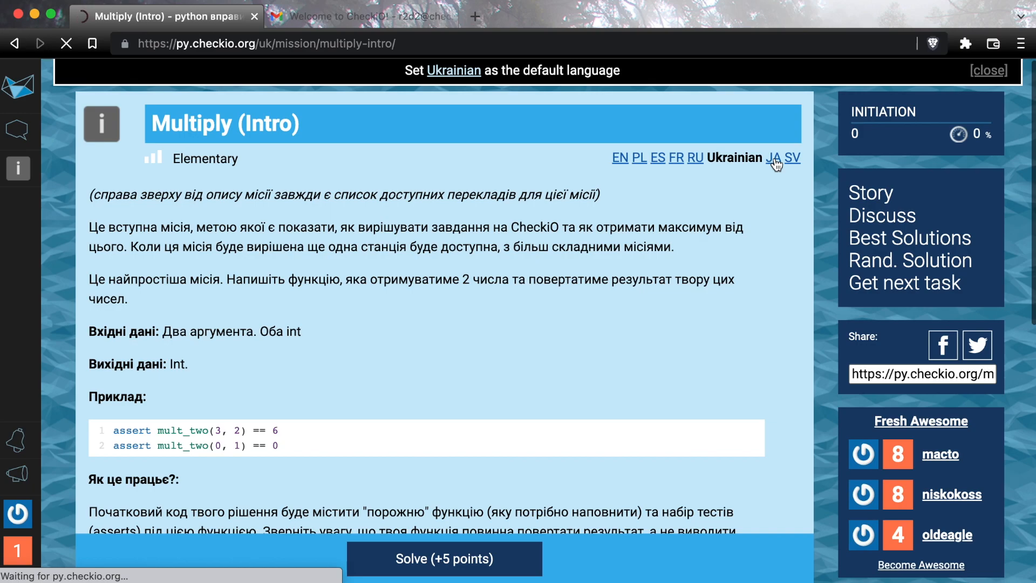
click(775, 157)
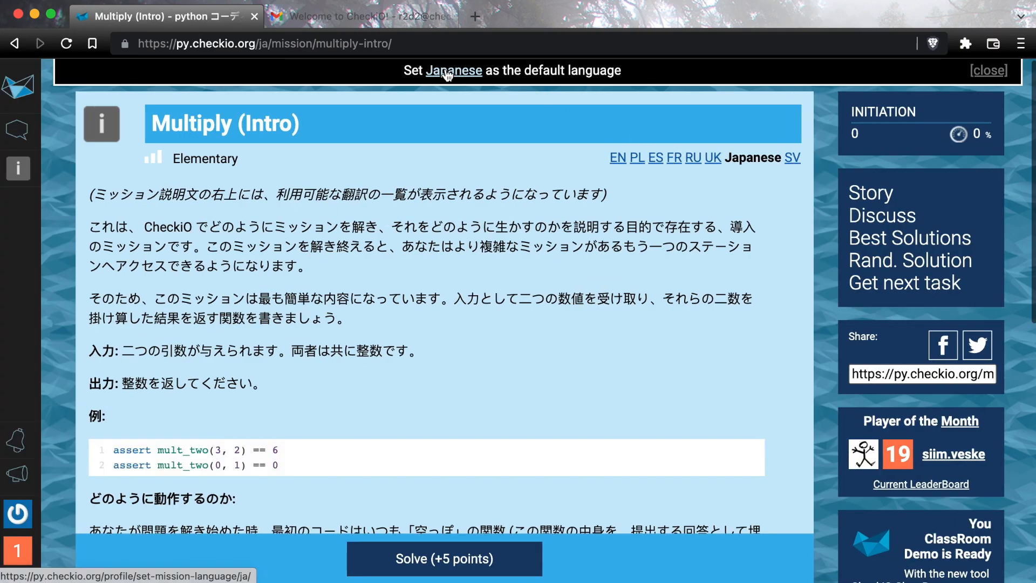
click(989, 71)
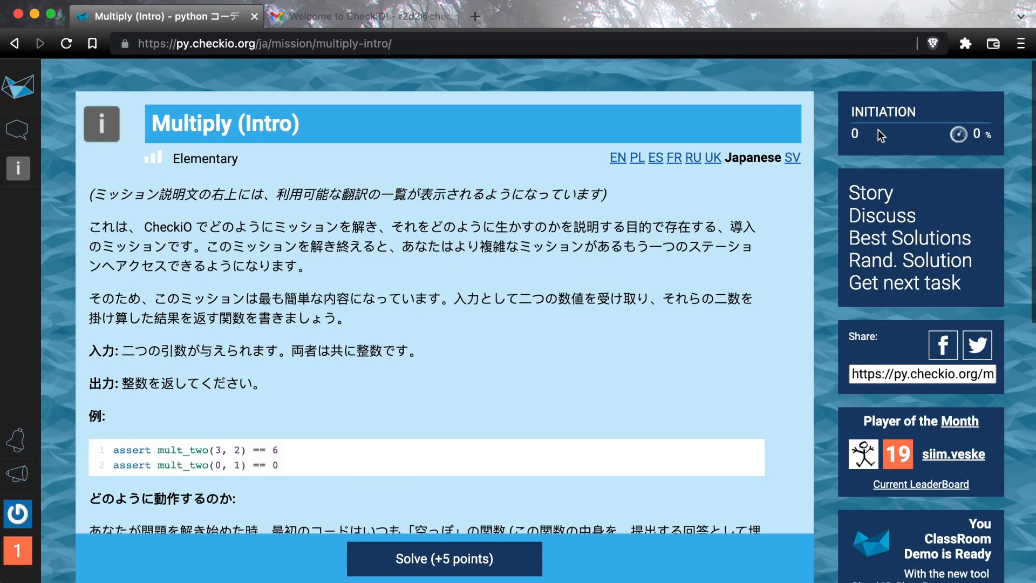
Reopen Multiply (Intro) from the Initiation list and switch its description back to English.
click(882, 111)
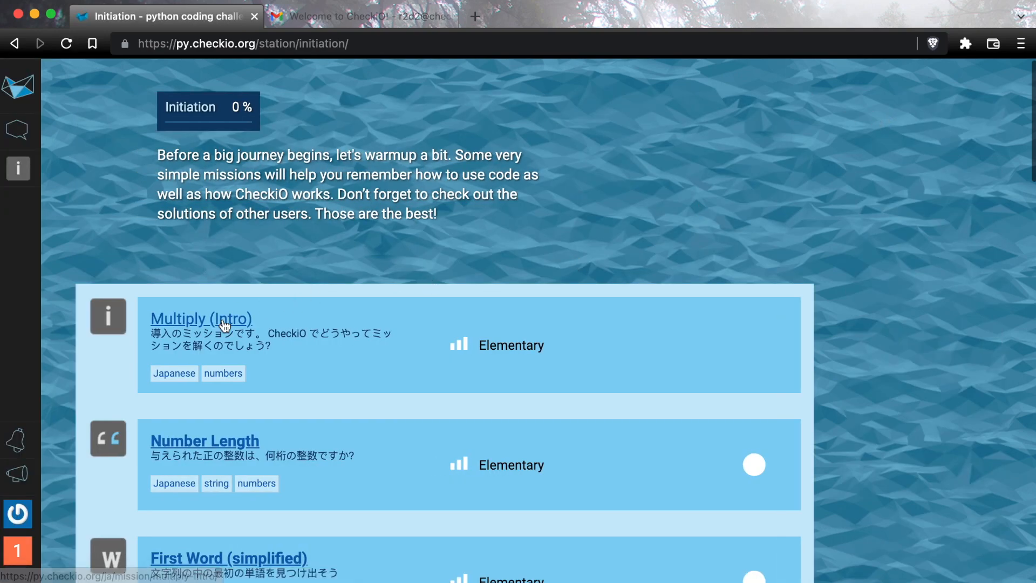
click(201, 318)
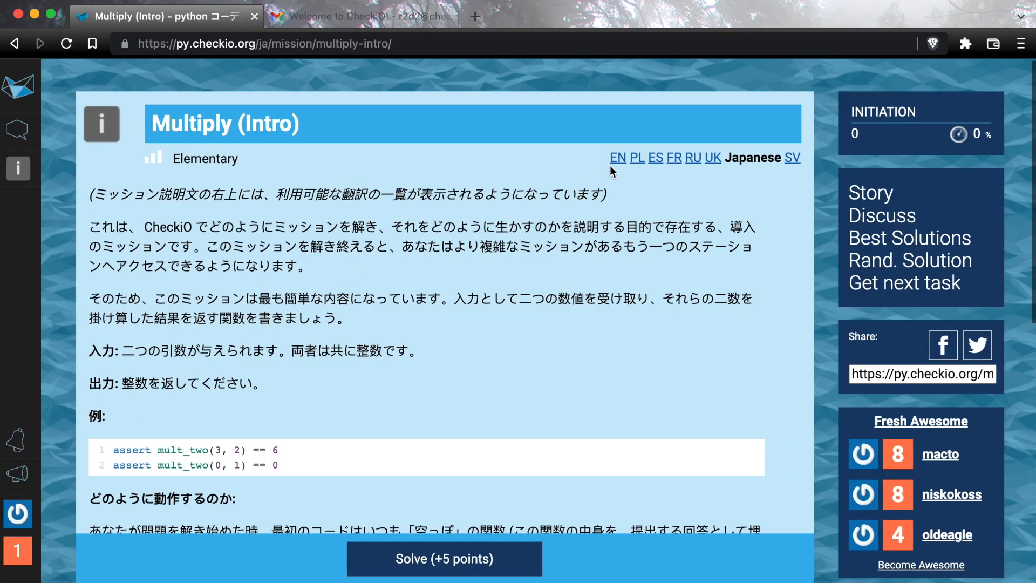
click(617, 157)
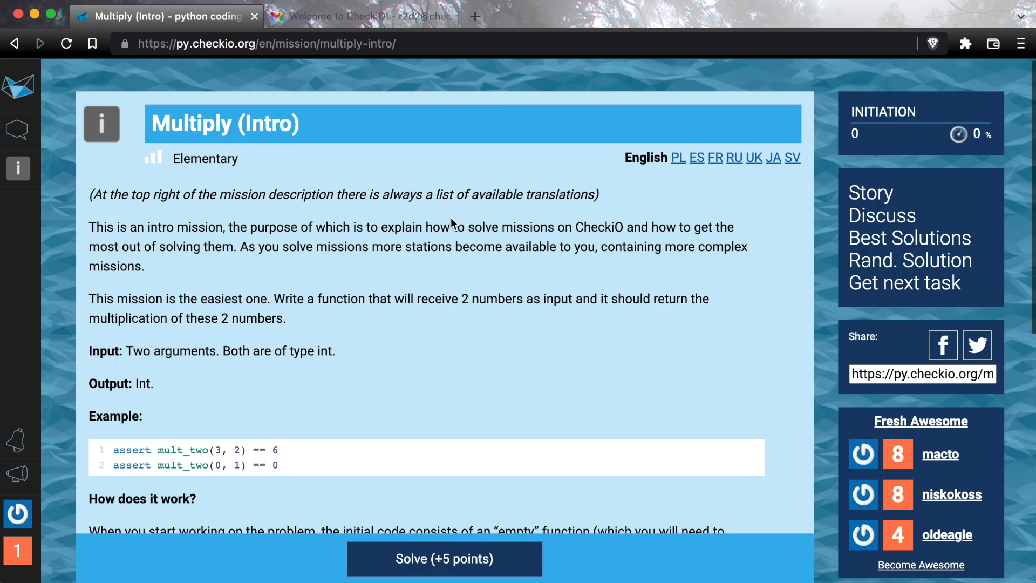
Open the mission's GitHub repository link in a new tab and switch to it.
scroll(down, 3)
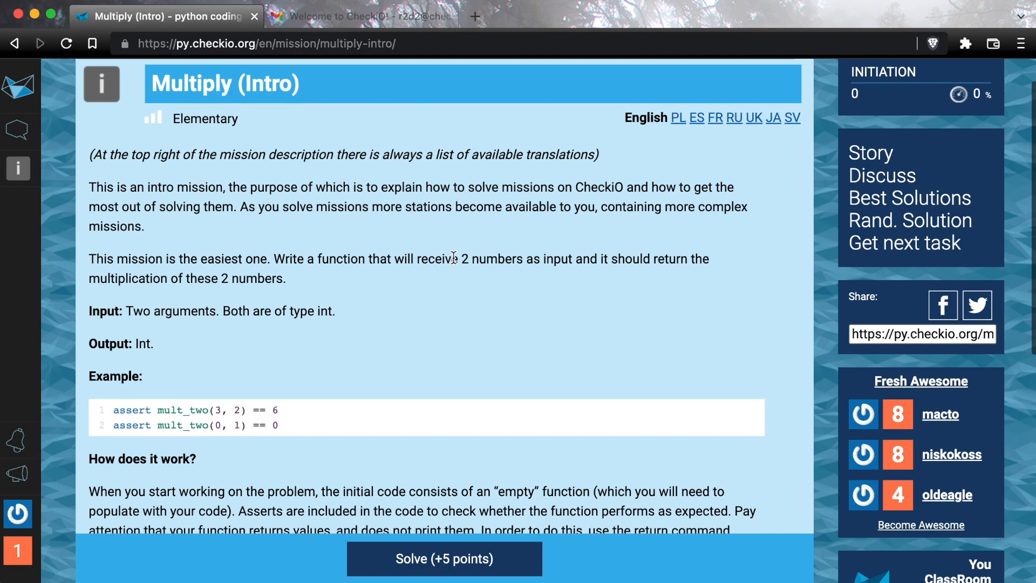
scroll(down, 3)
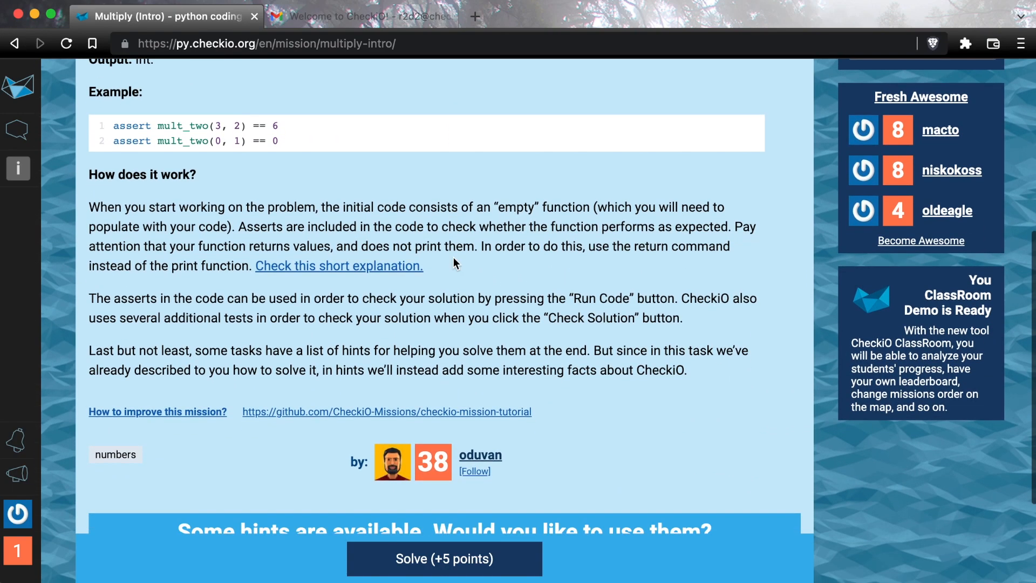
right_click(387, 411)
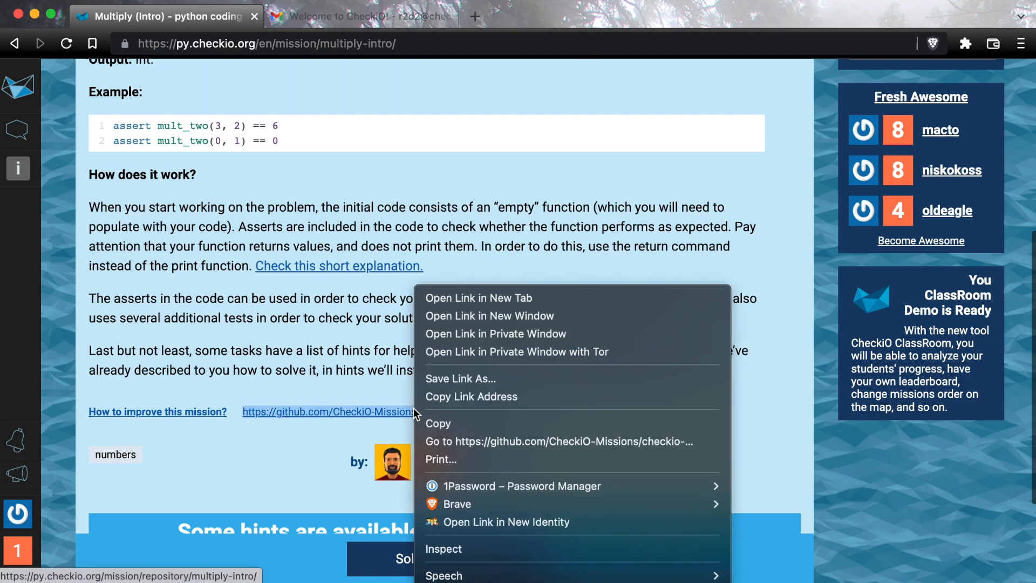
click(479, 298)
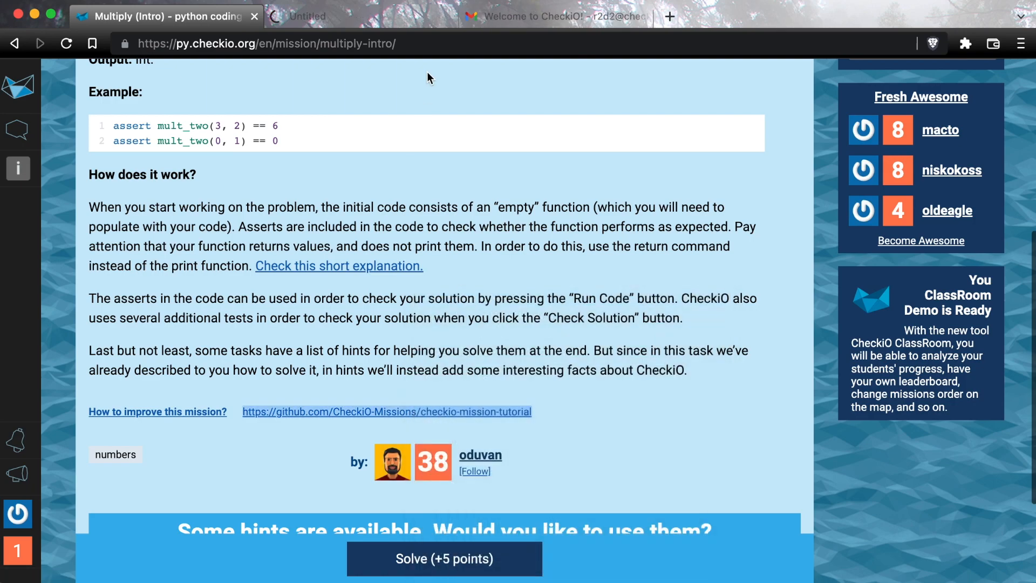
click(387, 412)
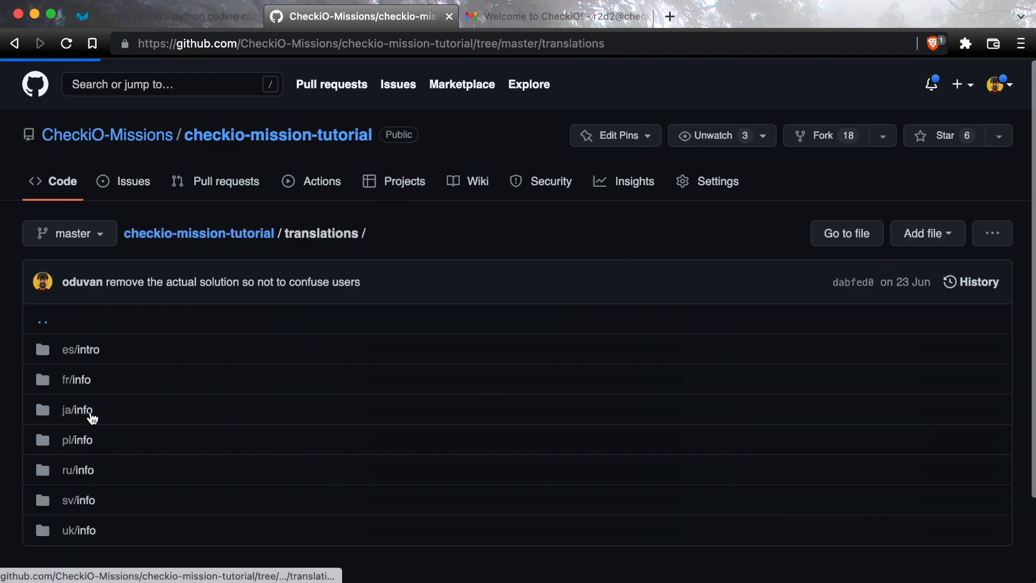
Open the uk/info task_description.html translation file and read it.
click(79, 530)
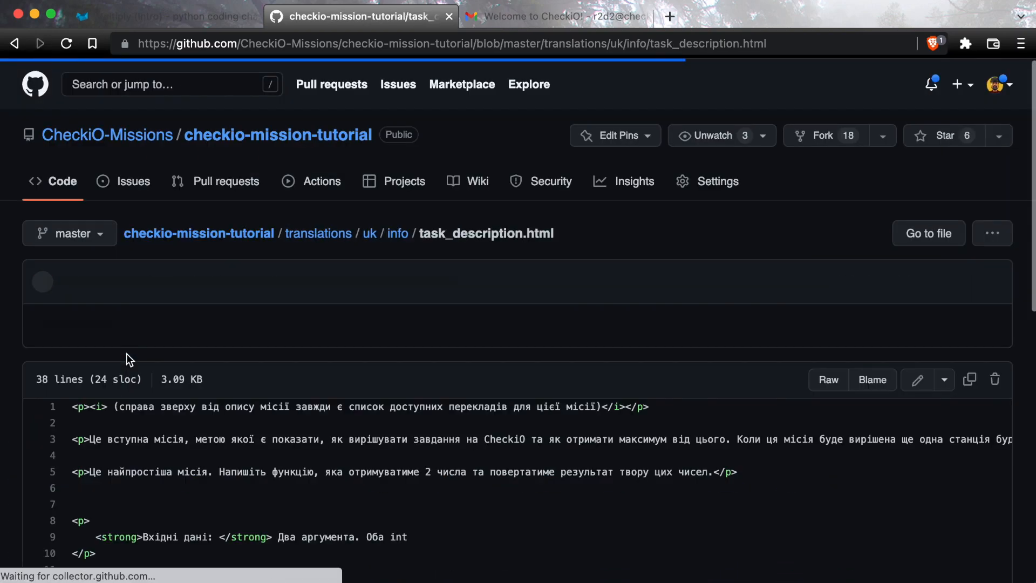
scroll(down, 3)
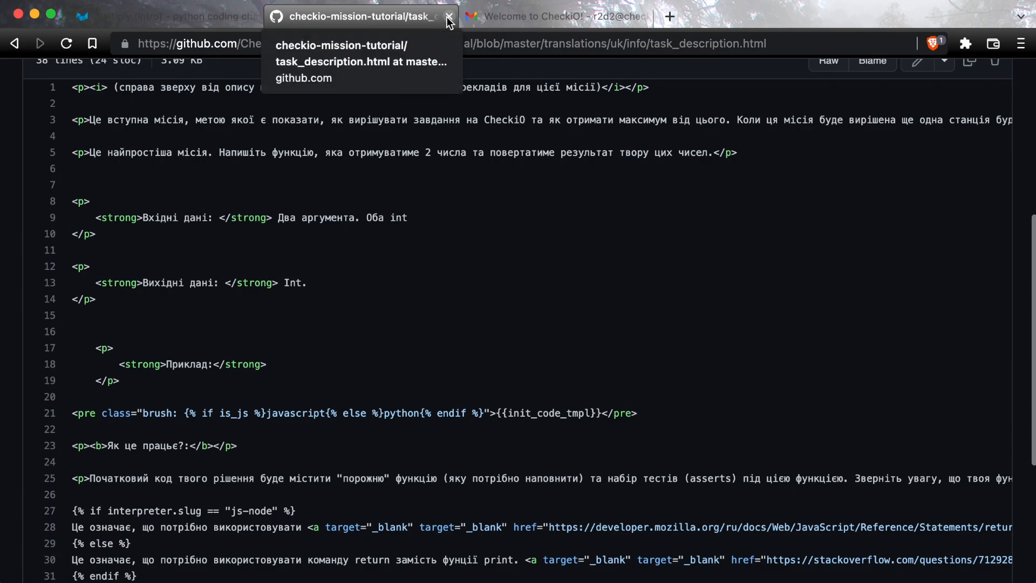
Close the GitHub tab and read the 'How to improve CheckiO missions?' blog article.
click(450, 16)
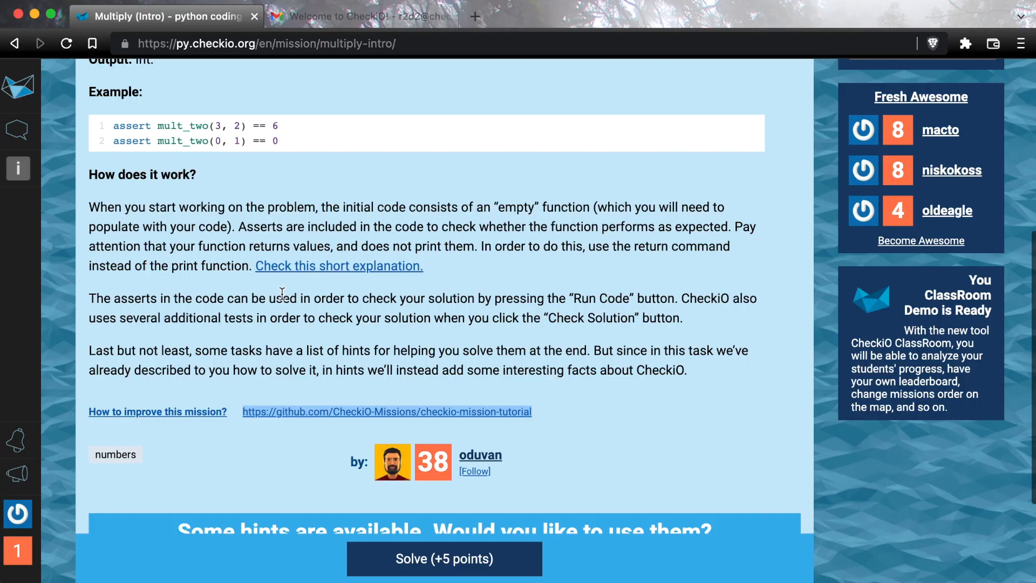
click(158, 411)
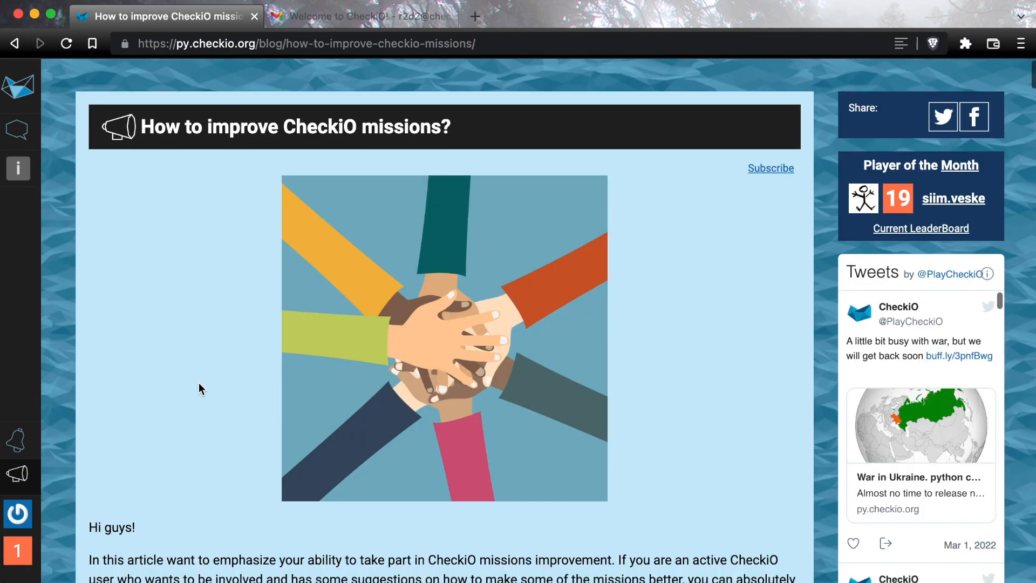
scroll(down, 3)
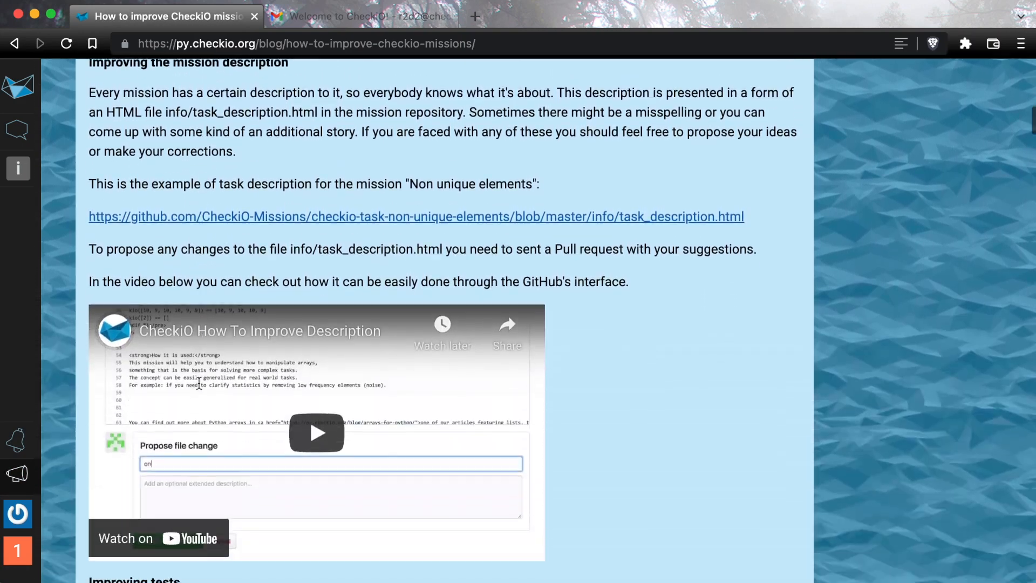
scroll(down, 3)
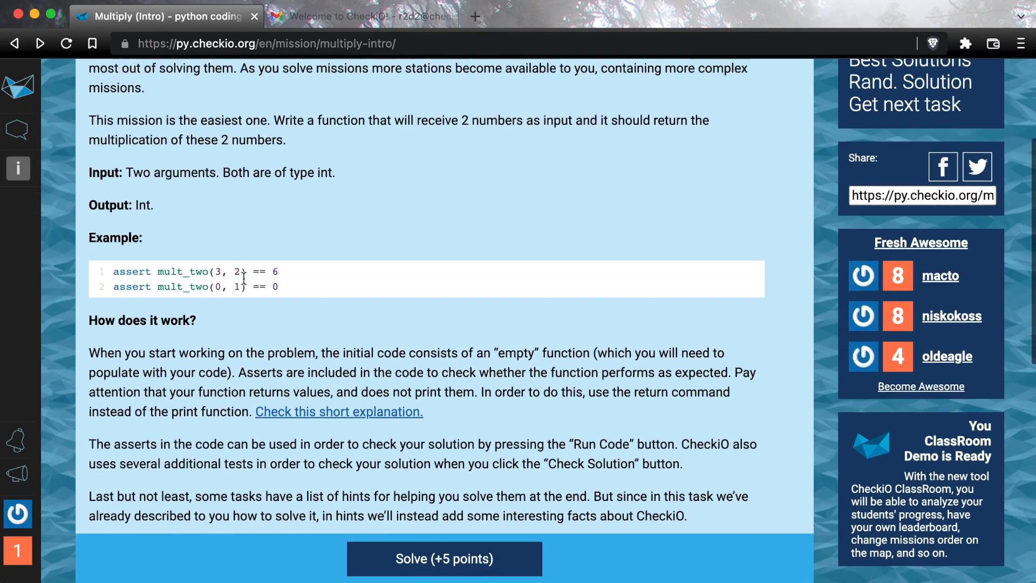
Return to the Example section and highlight the mult_two name in the first assert.
scroll(up, 3)
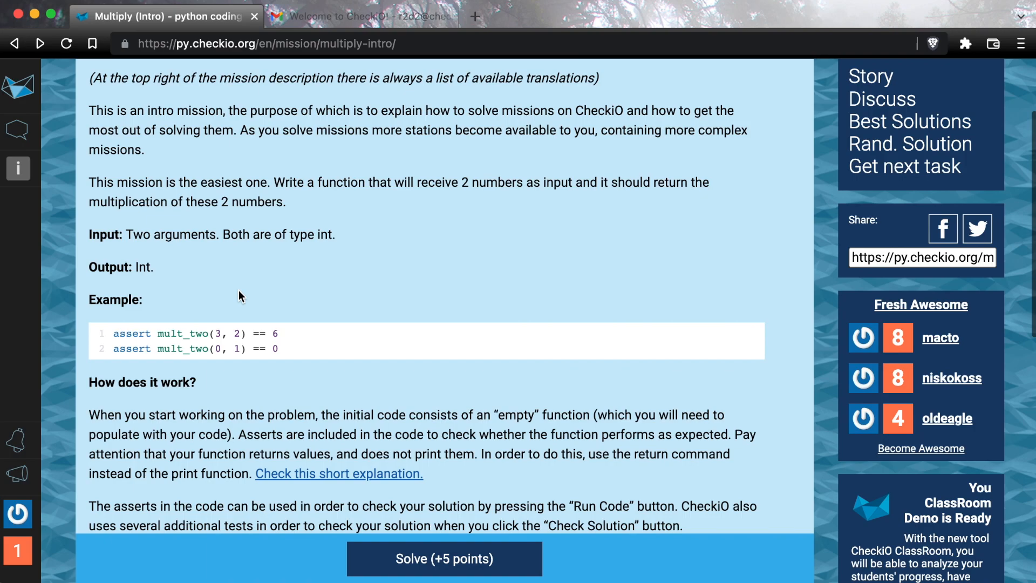
mouse_move(229, 311)
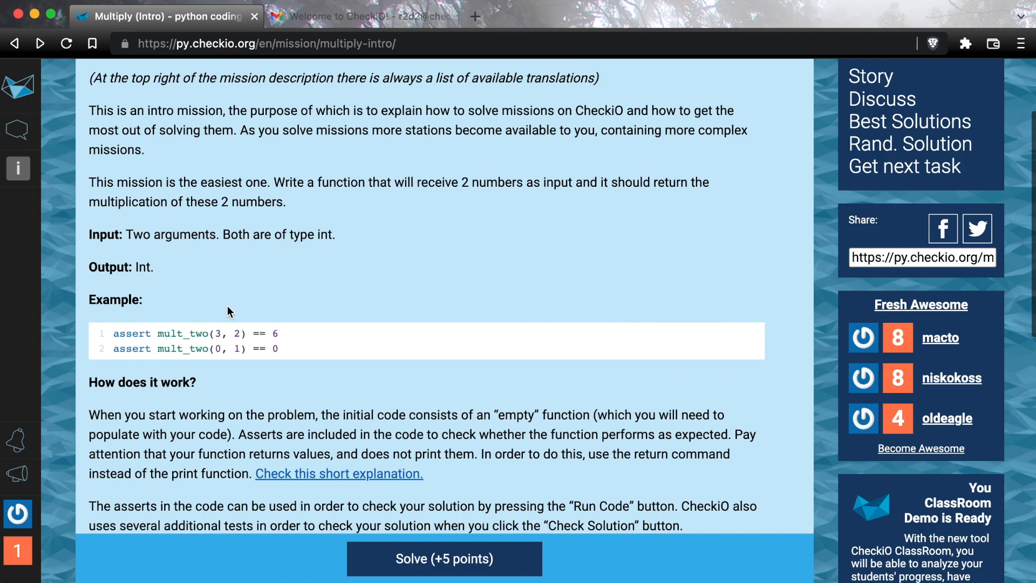
mouse_move(193, 325)
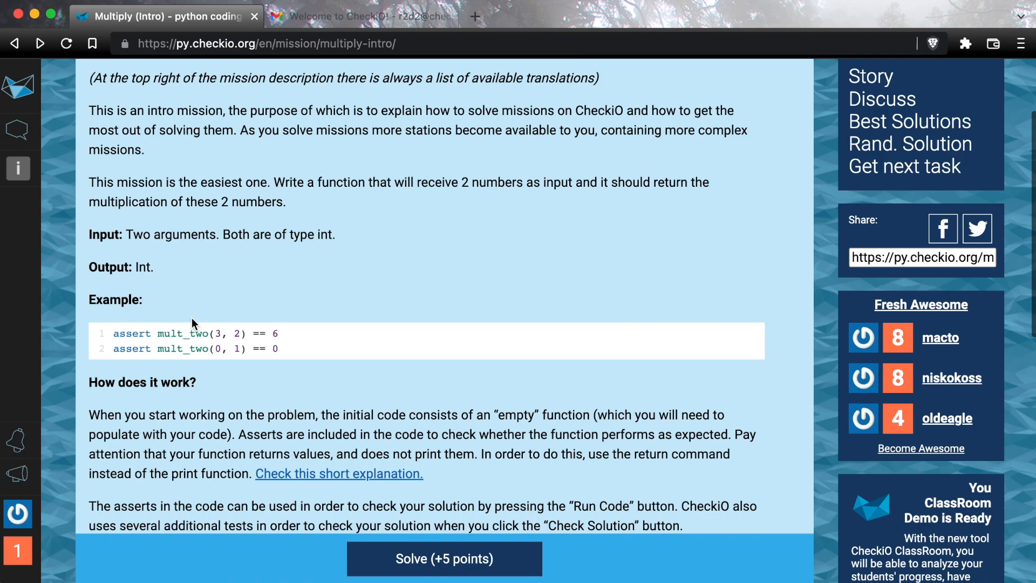
double_click(181, 334)
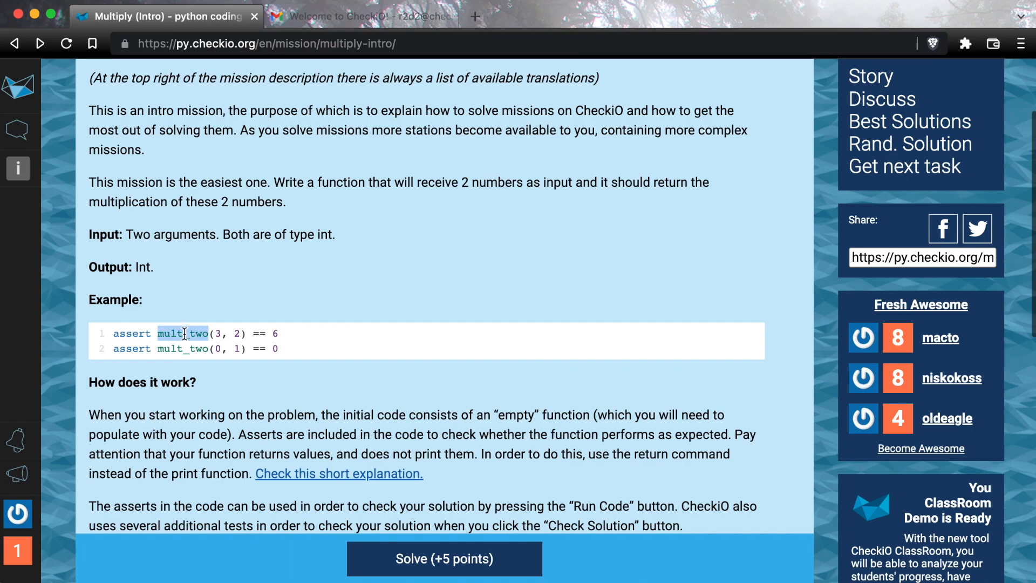
mouse_move(205, 333)
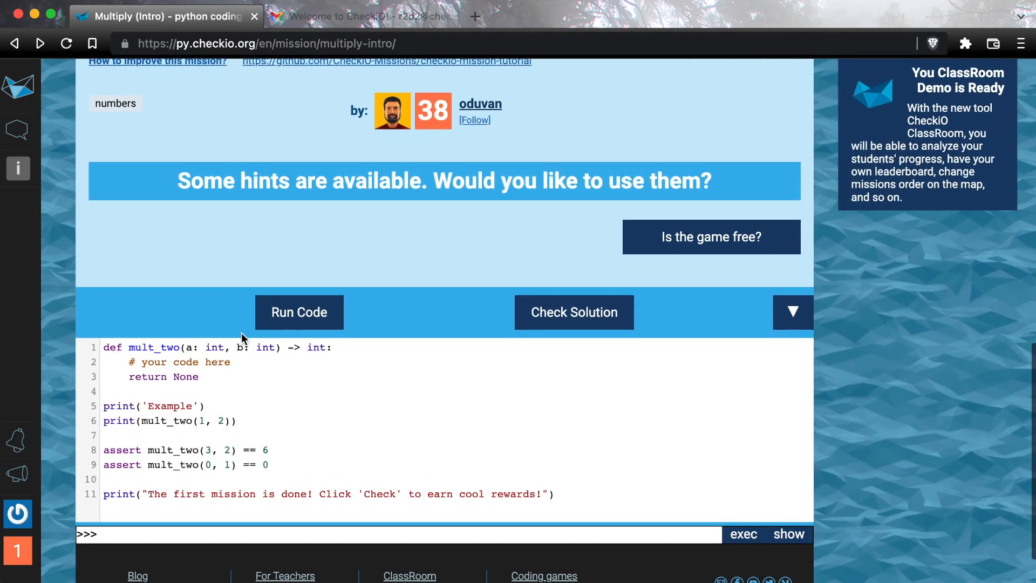
scroll(down, 3)
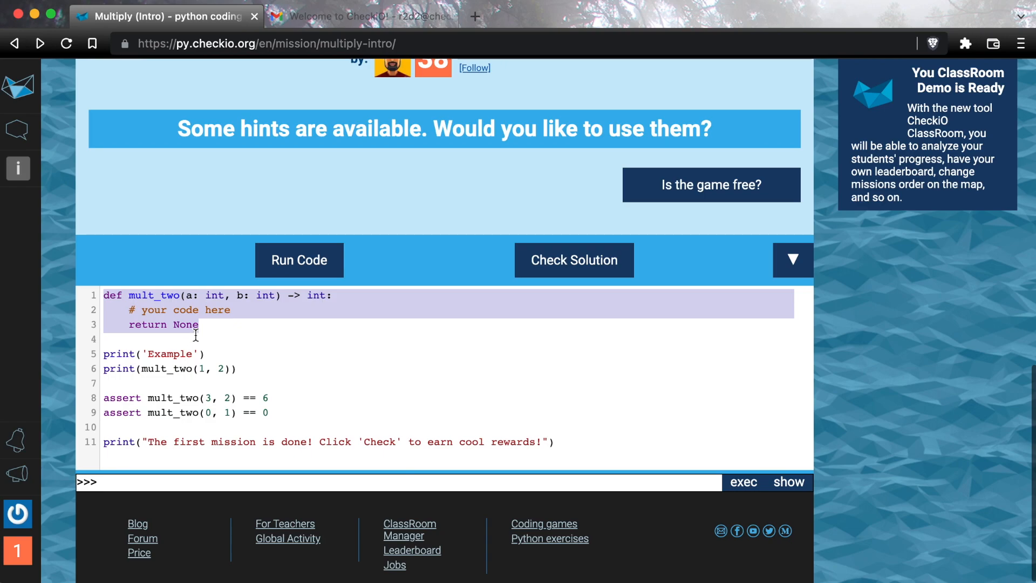
double_click(187, 325)
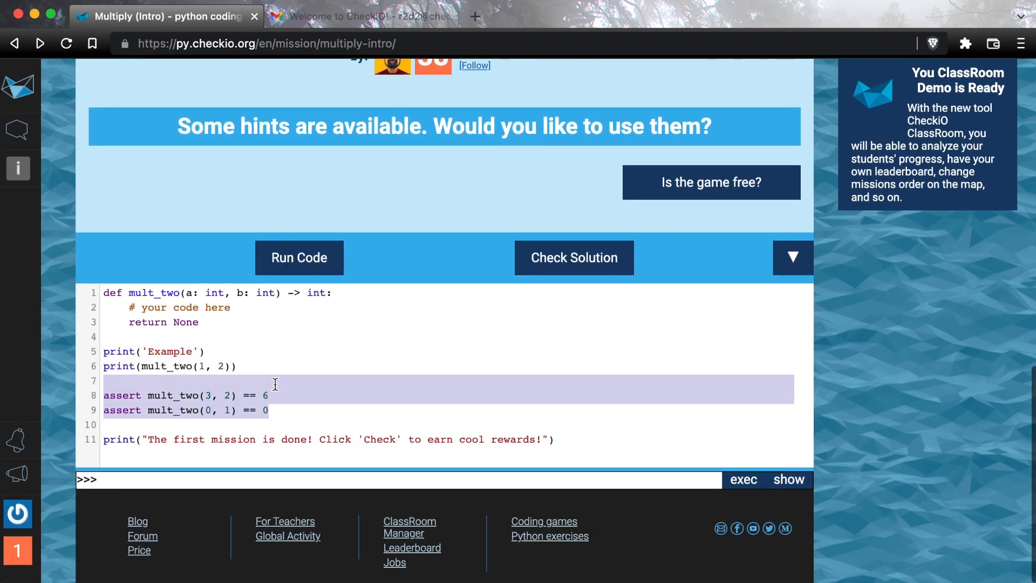
mouse_move(423, 260)
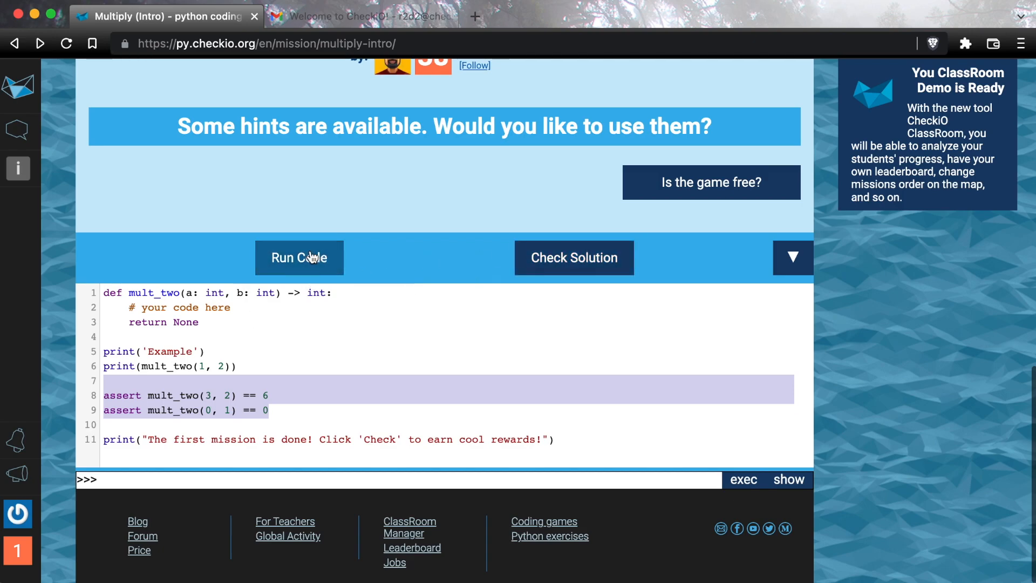
mouse_move(299, 258)
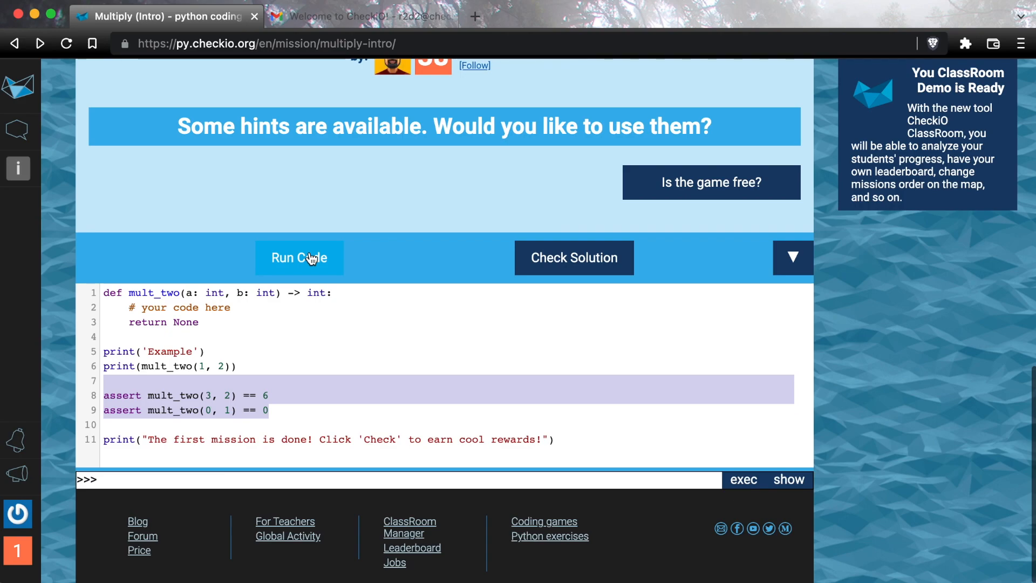
mouse_move(446, 264)
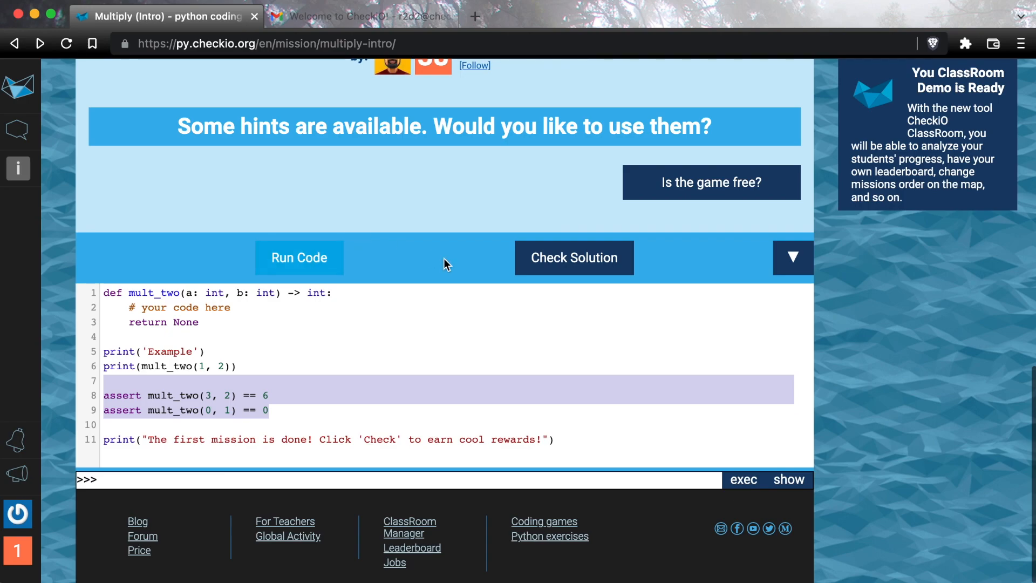
mouse_move(589, 277)
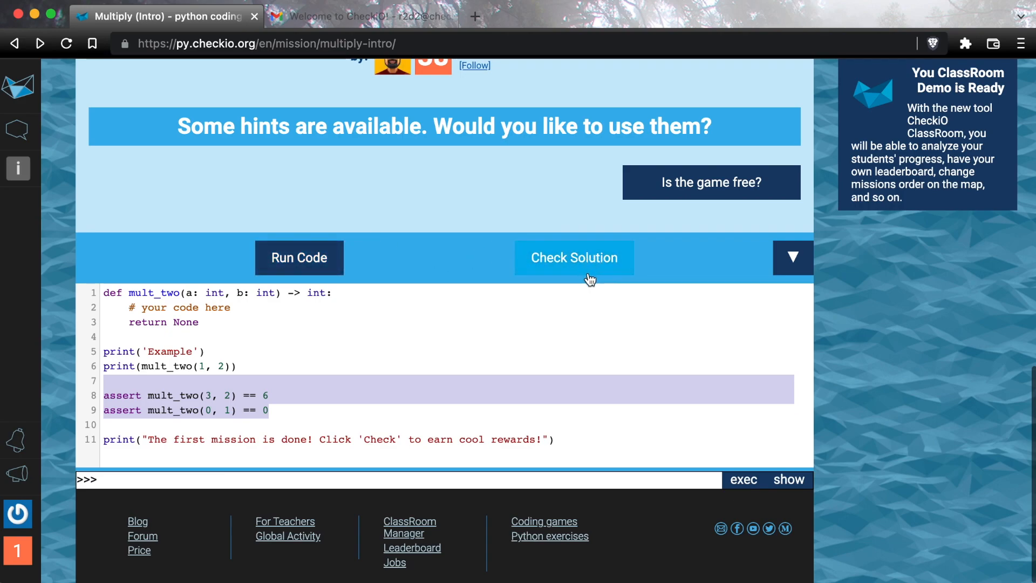
mouse_move(528, 290)
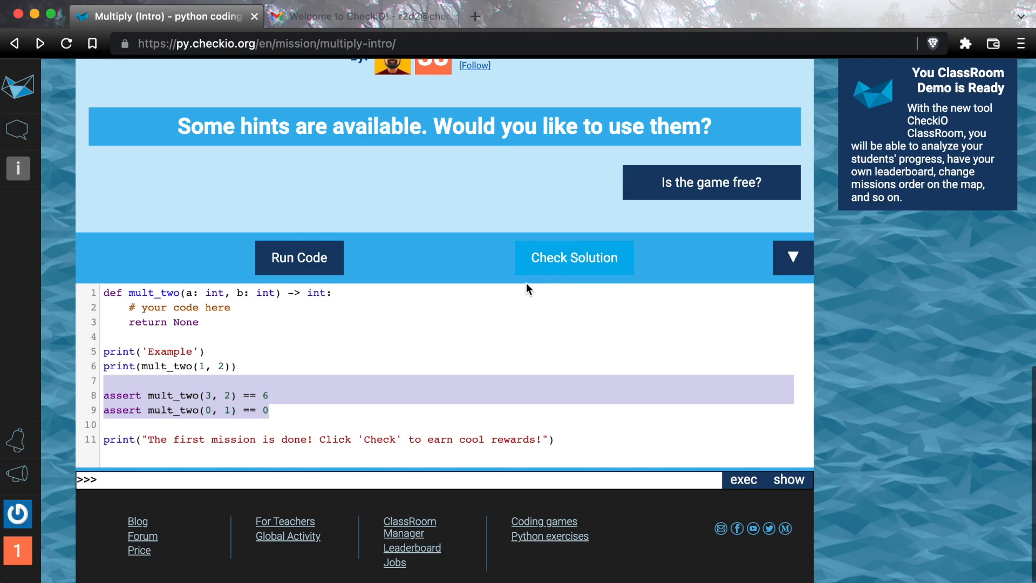
mouse_move(299, 258)
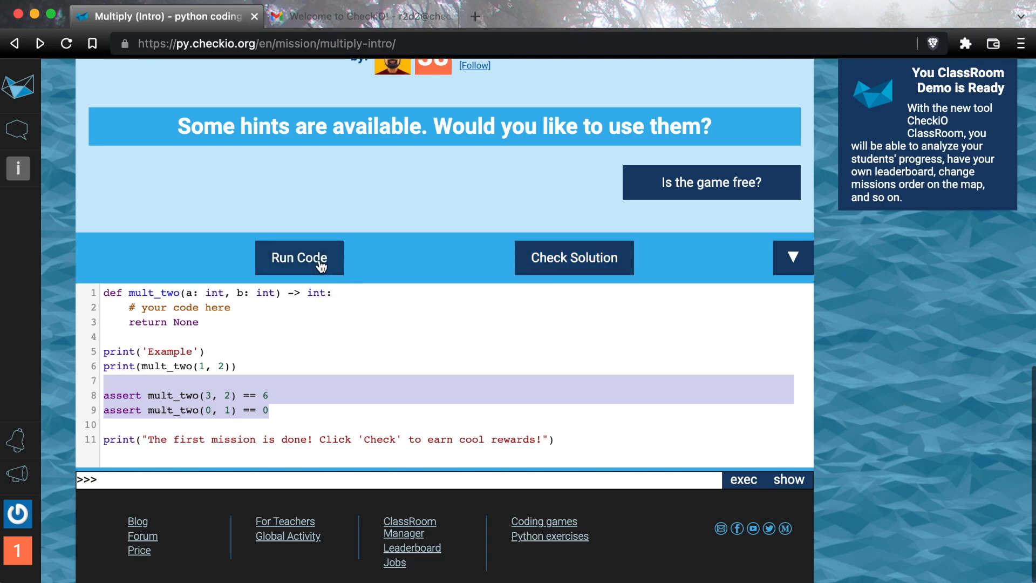
Run mult_two returning None, then 6, and finally change its return to a * b.
click(299, 257)
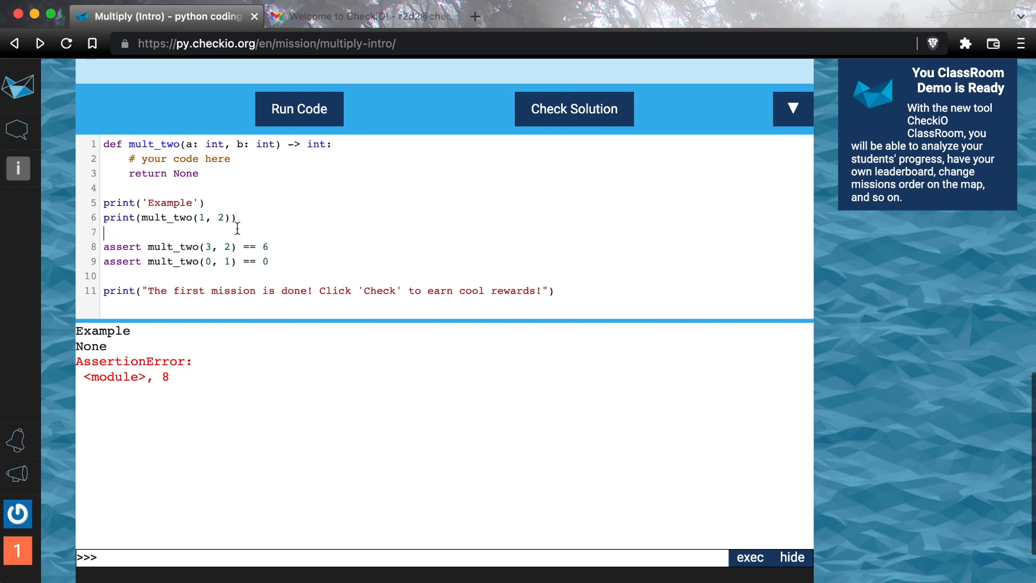
double_click(184, 172)
text(6)
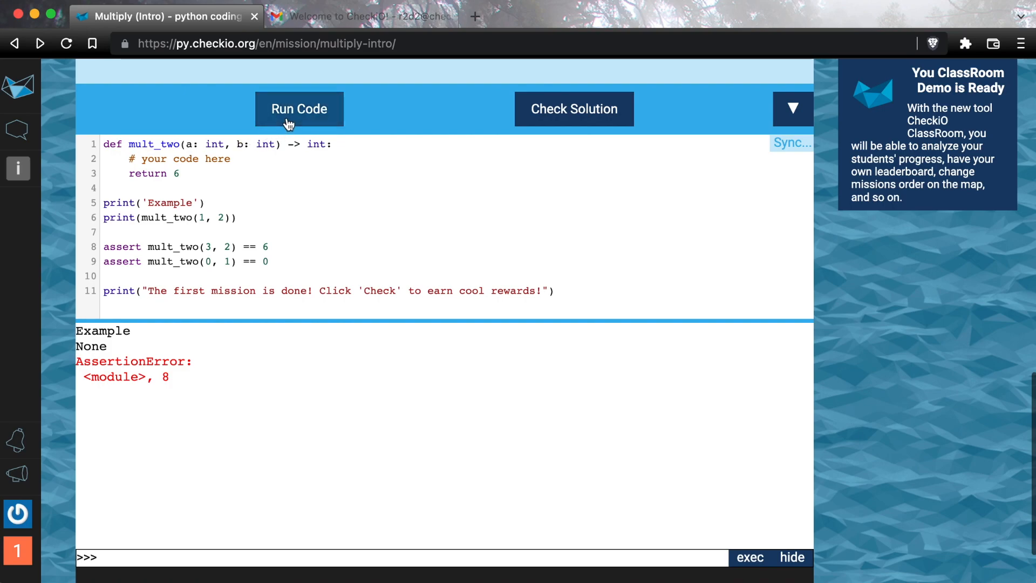
click(299, 109)
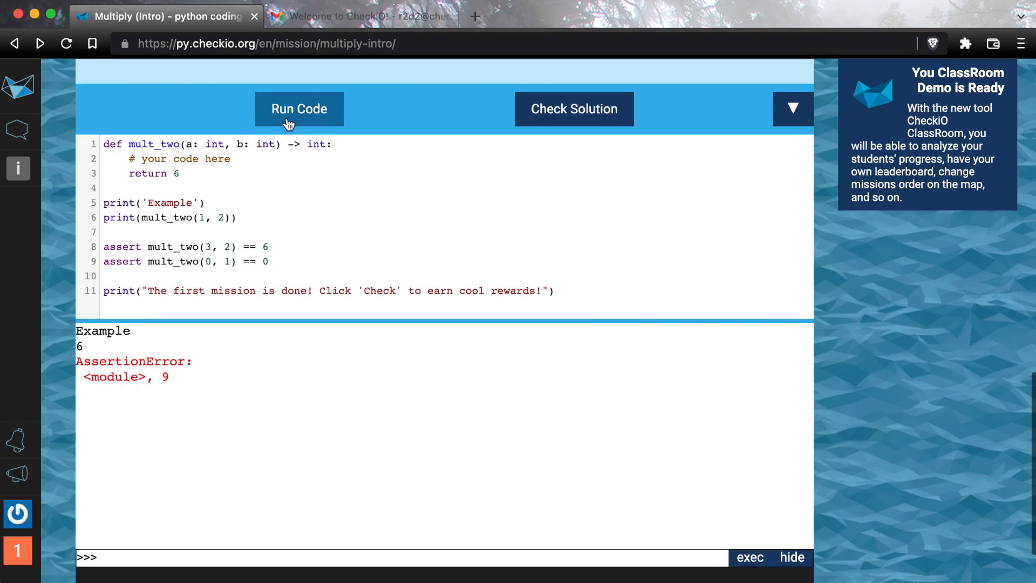
mouse_move(183, 378)
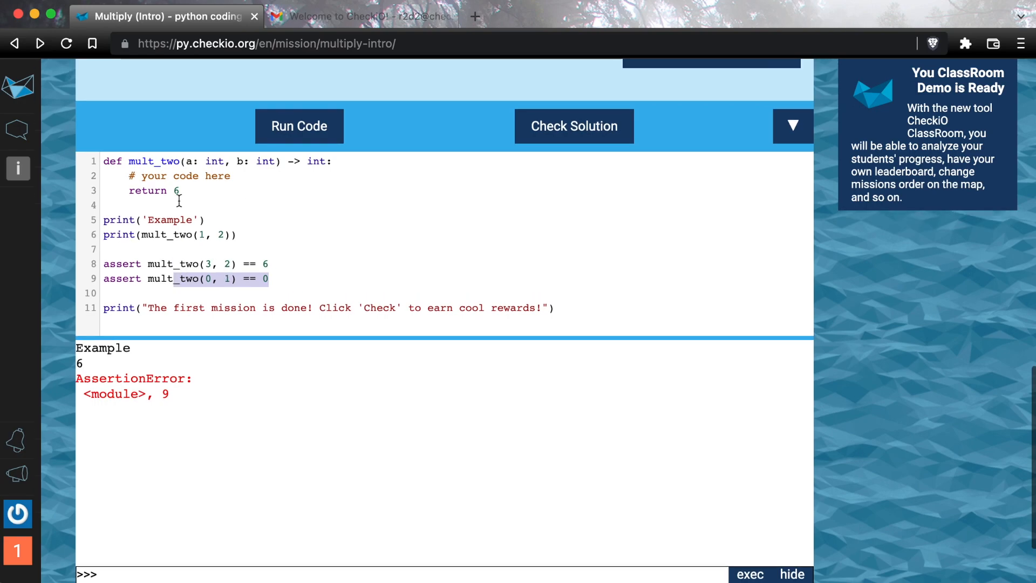
text(a * b)
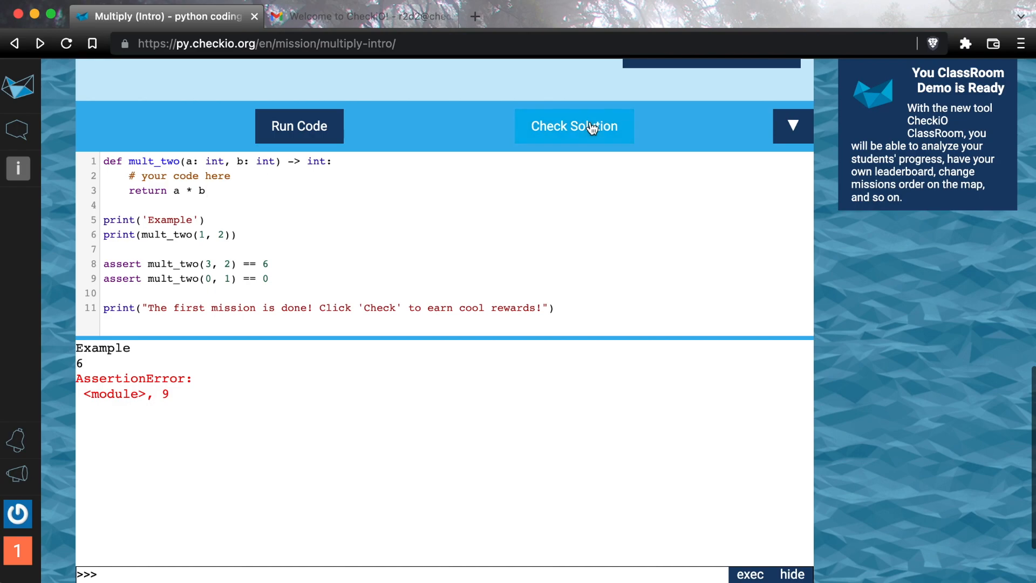
click(573, 125)
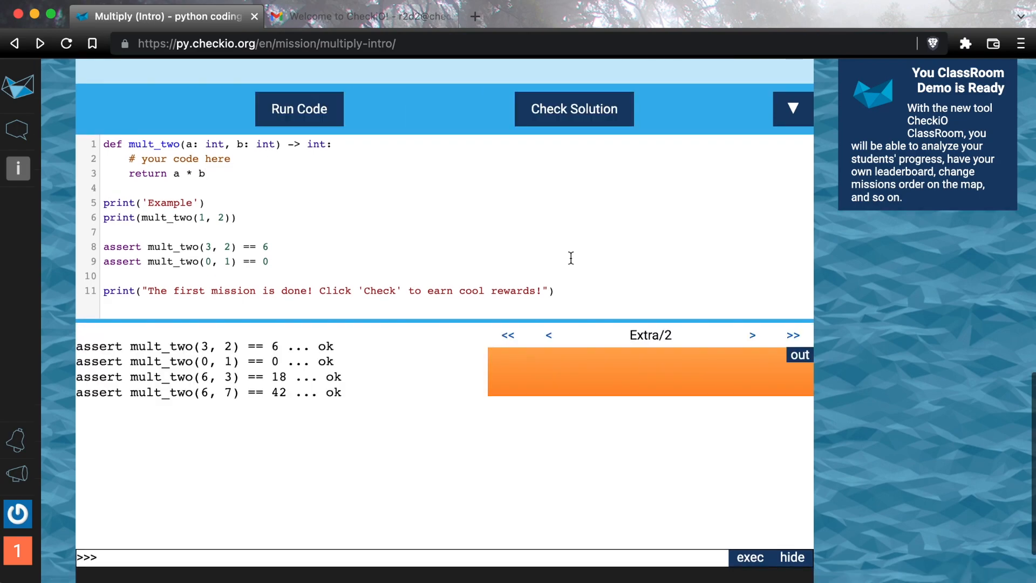
click(573, 109)
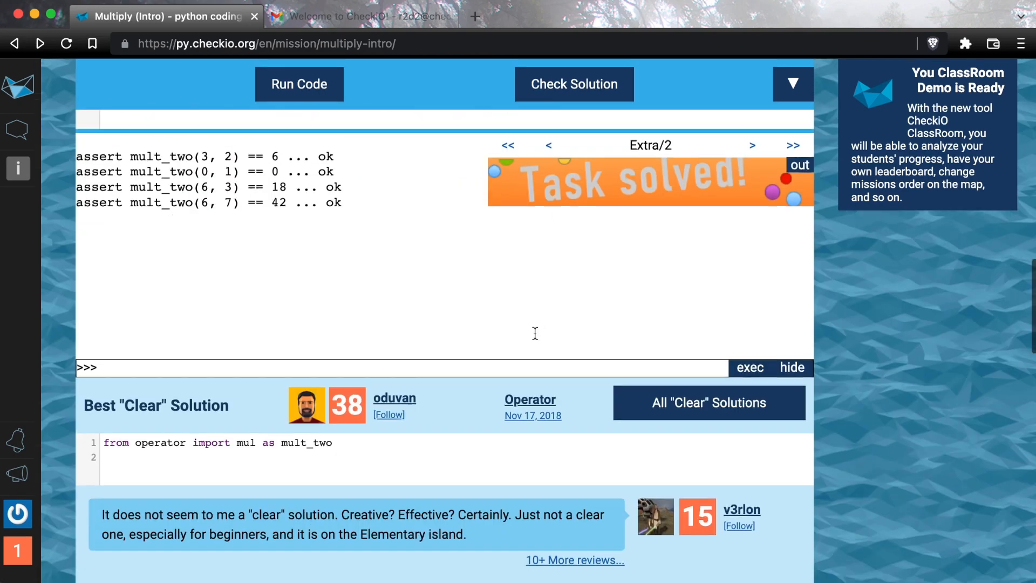
scroll(down, 3)
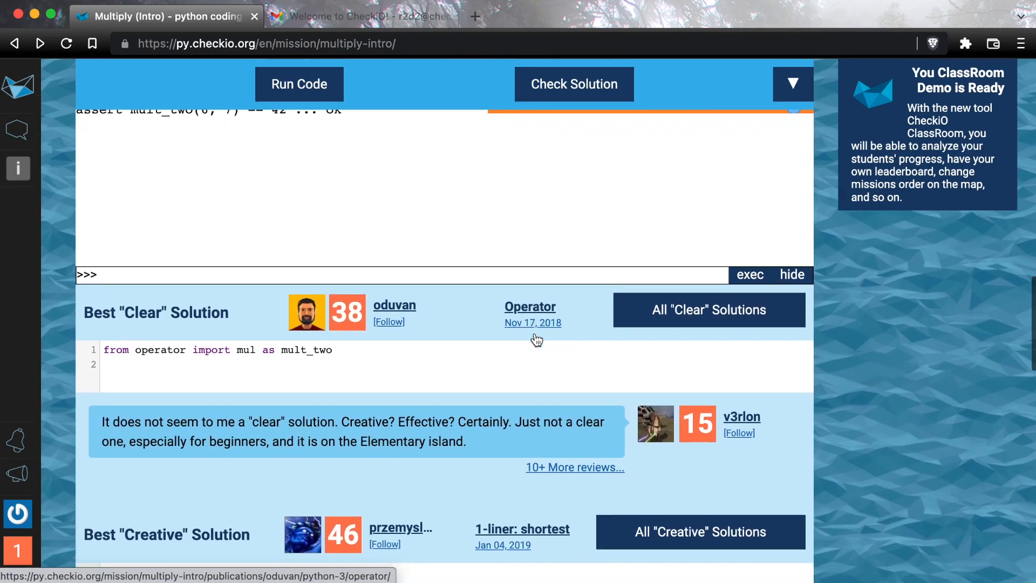
scroll(down, 3)
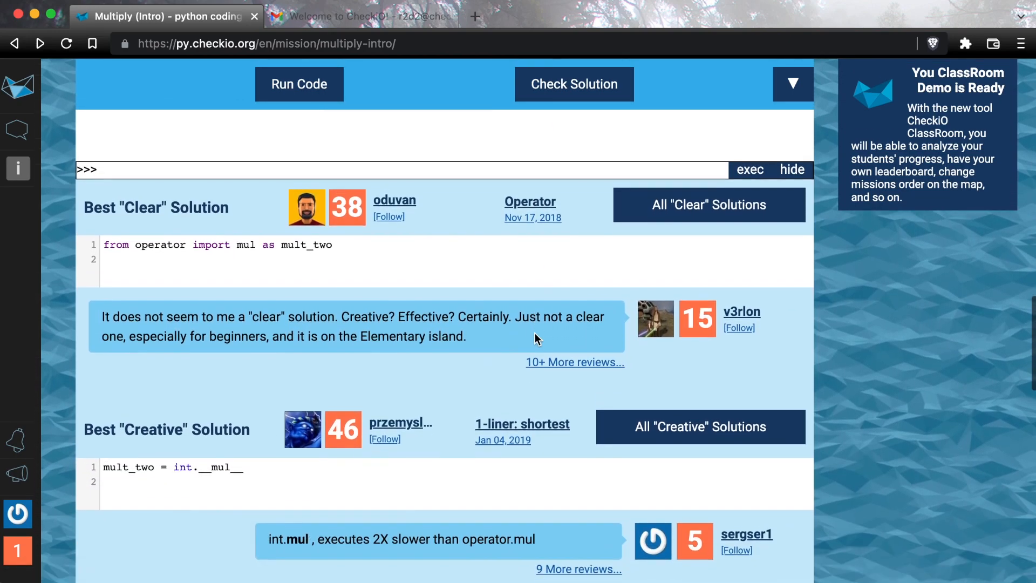
scroll(down, 3)
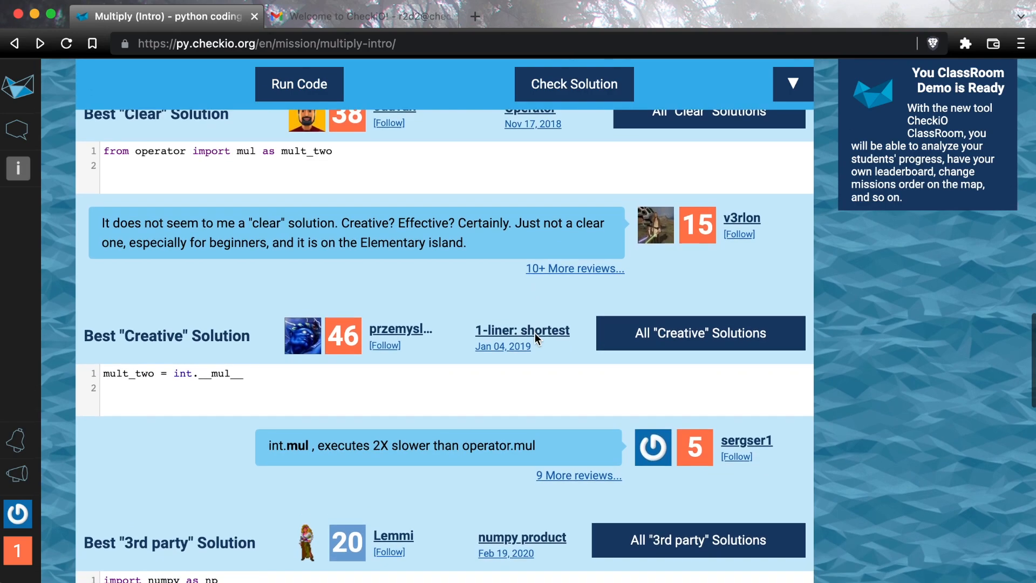
scroll(down, 3)
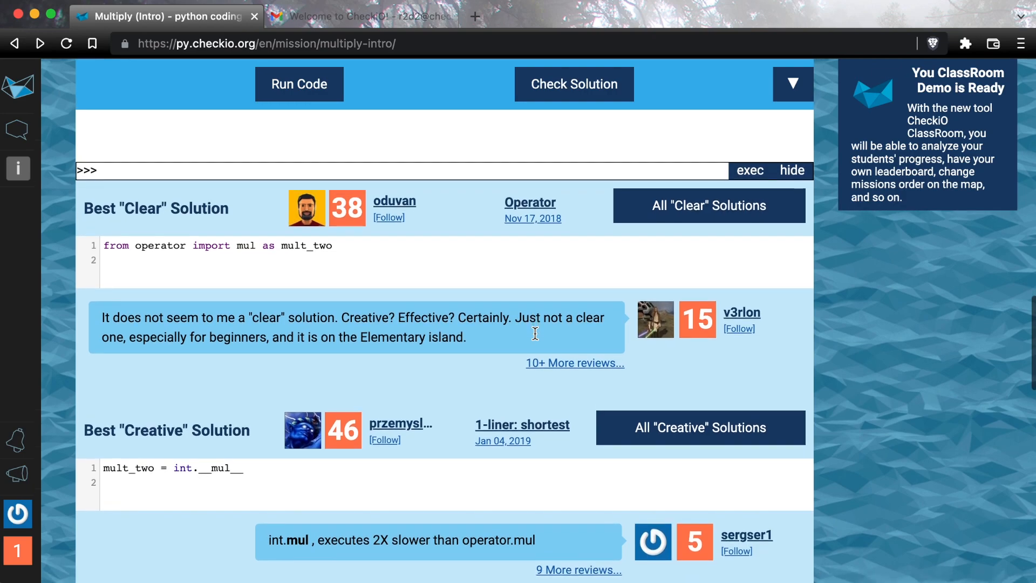
mouse_move(536, 339)
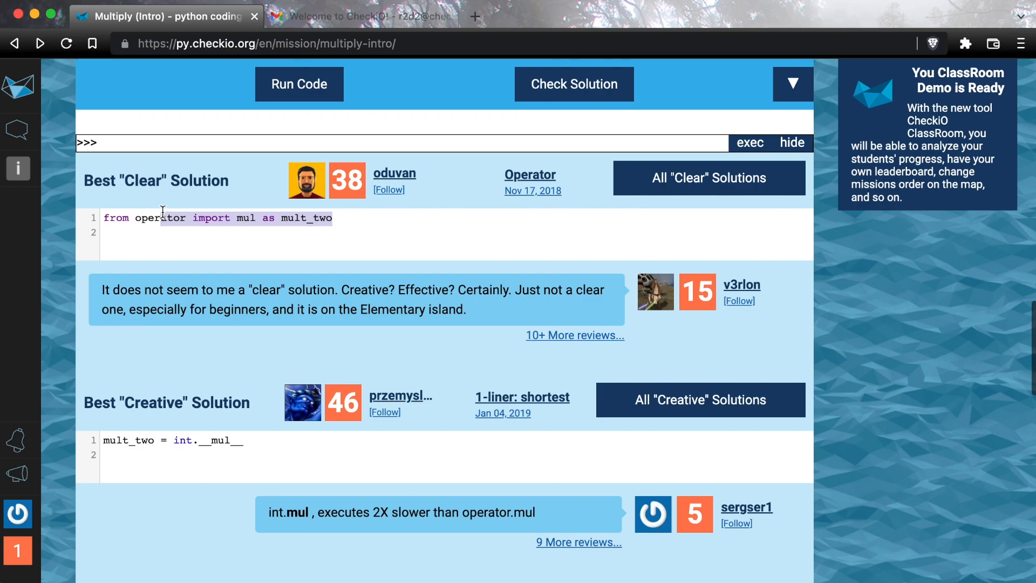
mouse_move(221, 326)
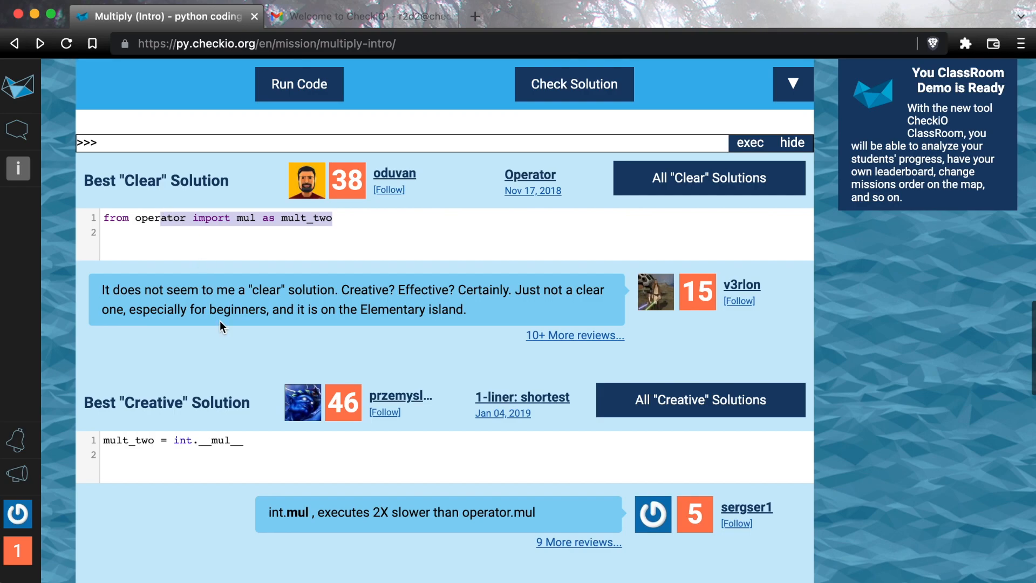
scroll(down, 3)
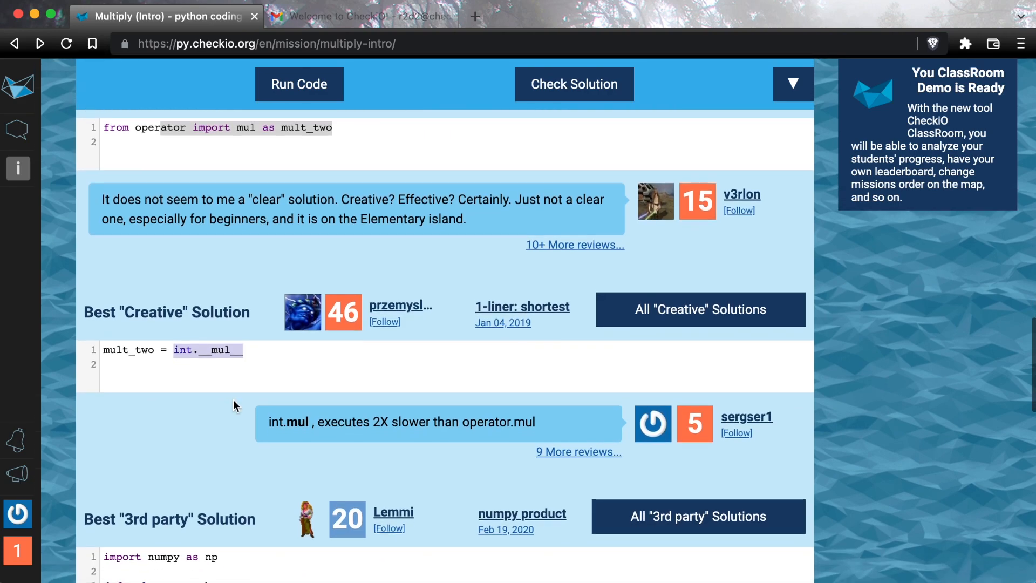
scroll(down, 3)
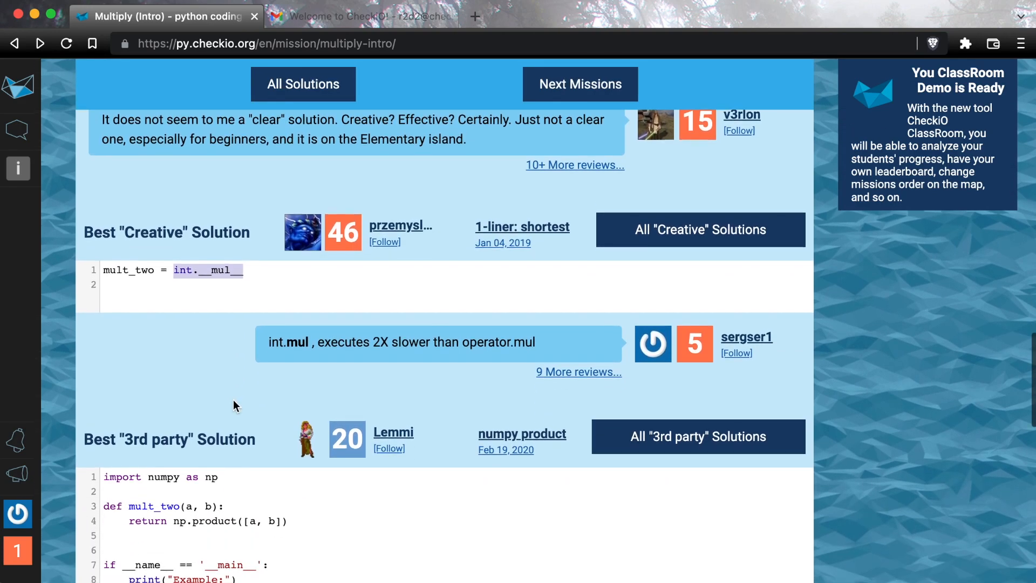
scroll(down, 3)
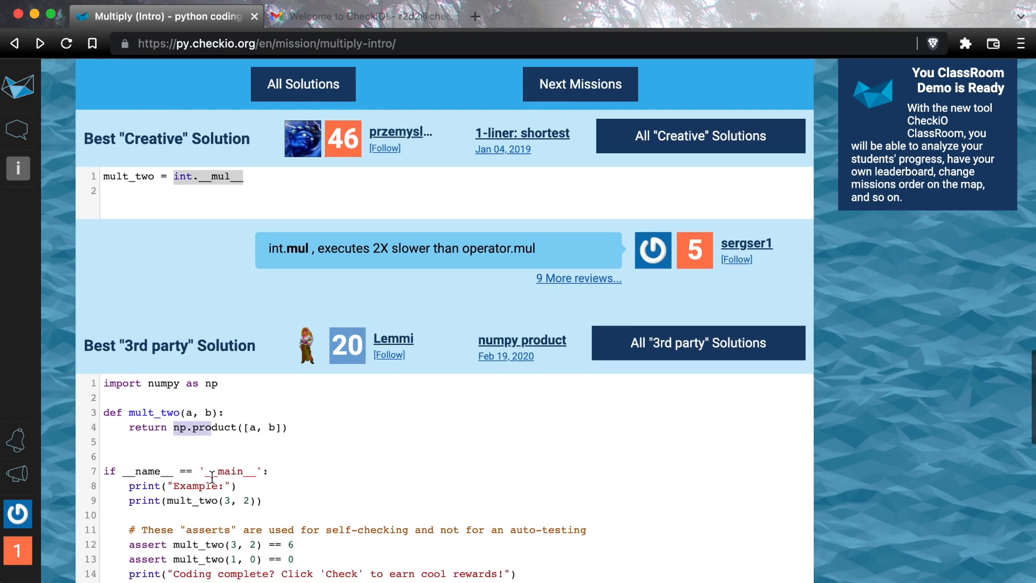
scroll(down, 3)
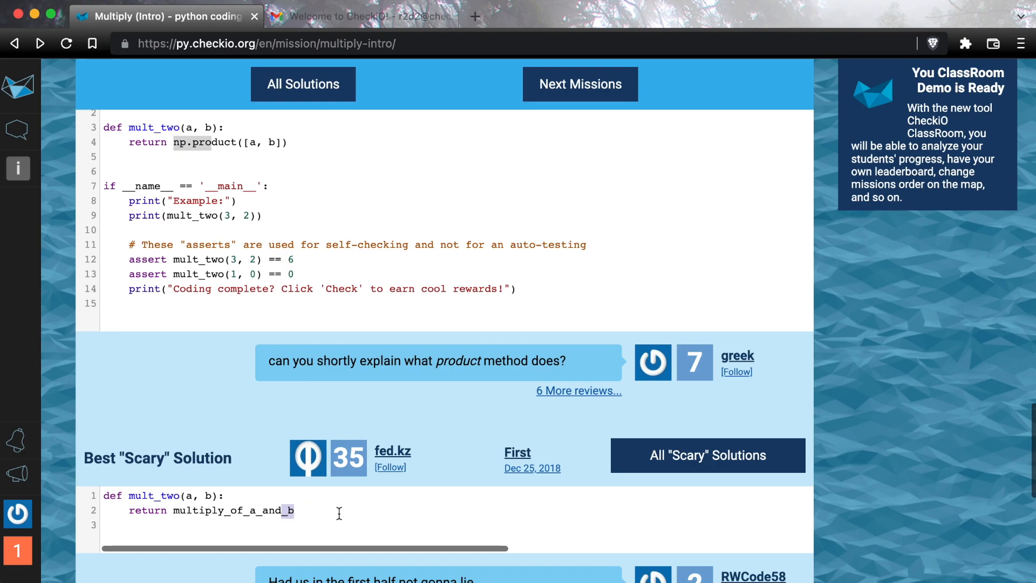
mouse_move(316, 513)
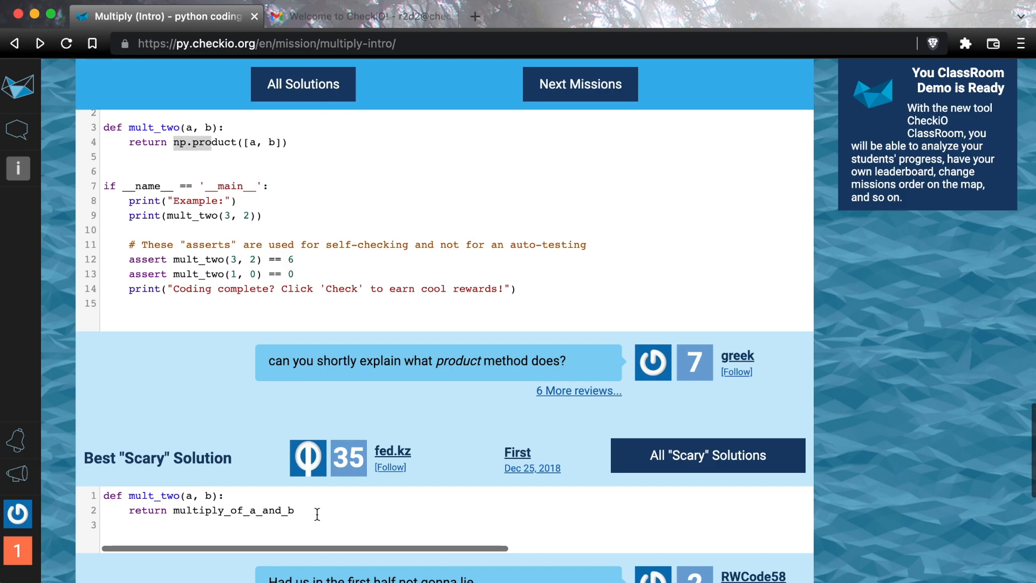
scroll(down, 3)
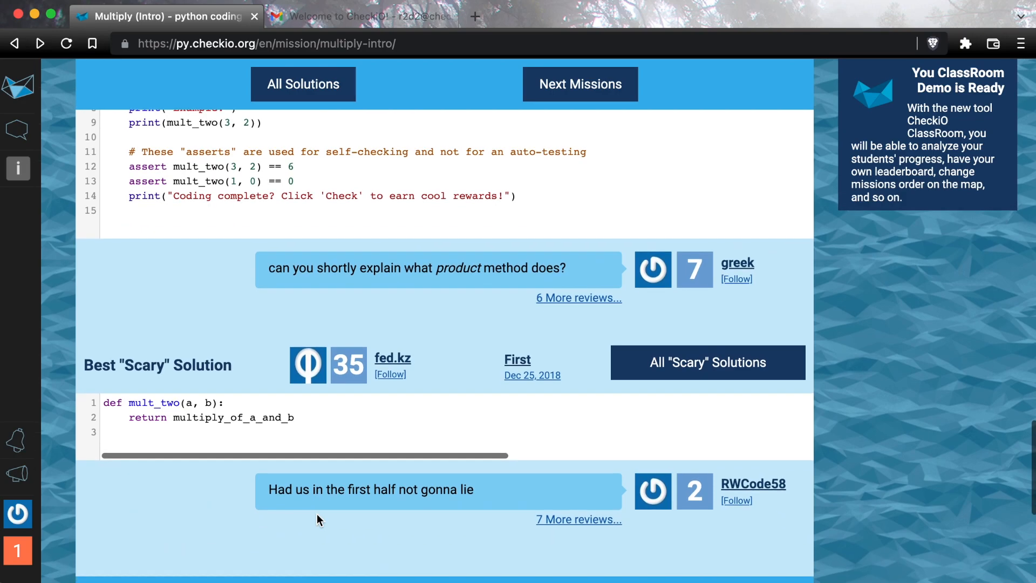
scroll(down, 3)
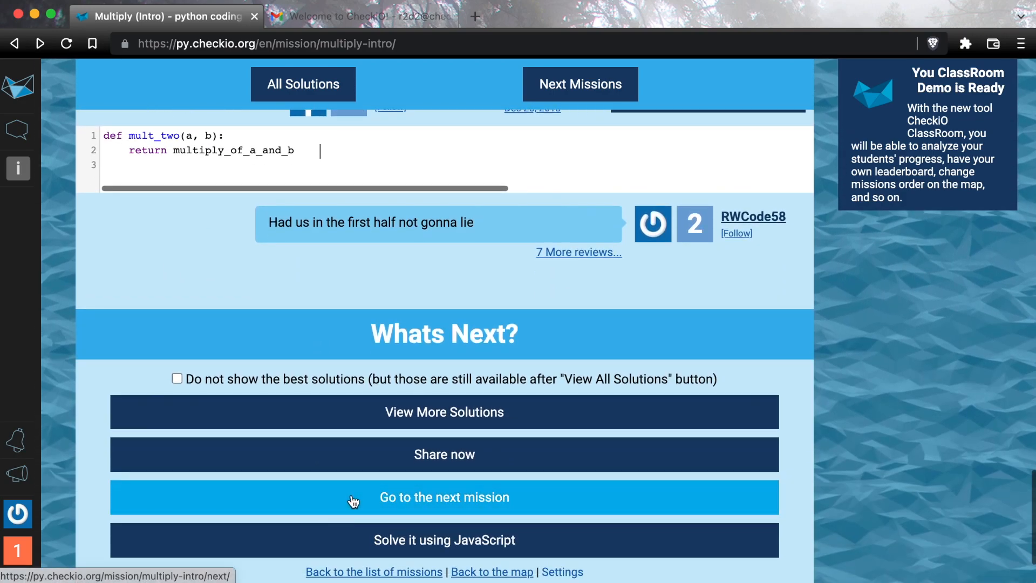
Go to the next mission, Number Length, and close the Great start badge popup.
click(444, 498)
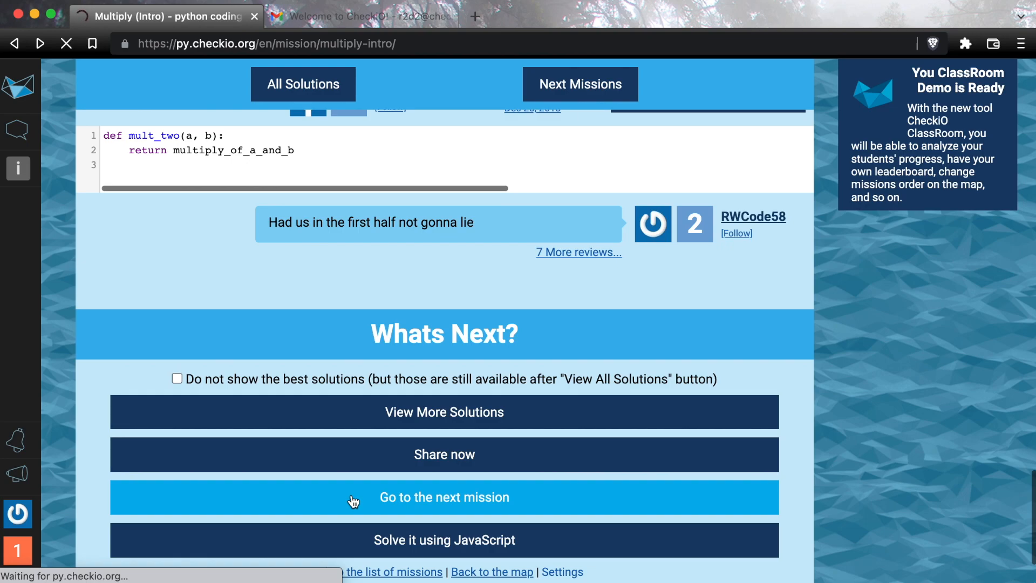
click(444, 497)
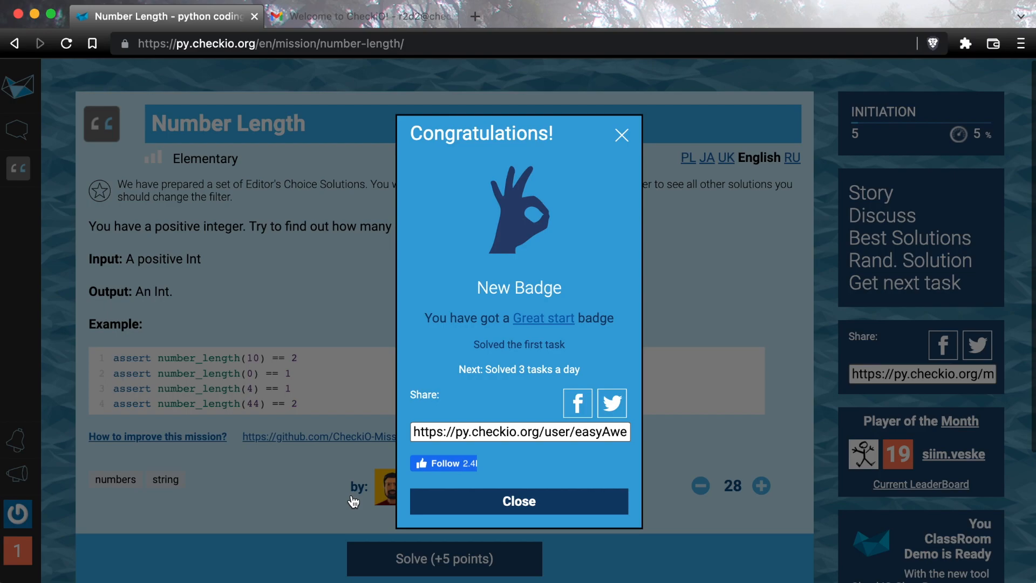
mouse_move(395, 420)
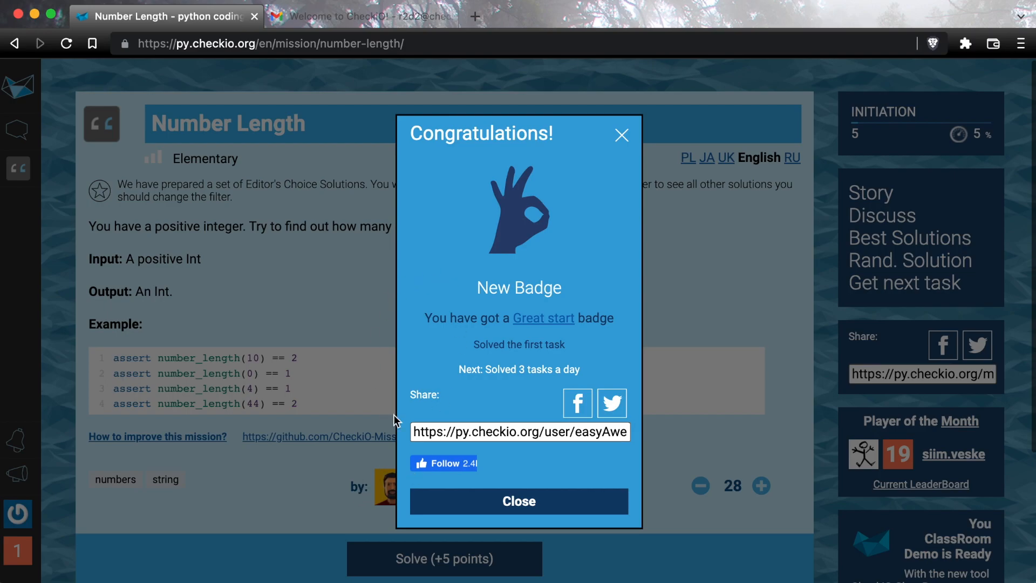
mouse_move(554, 214)
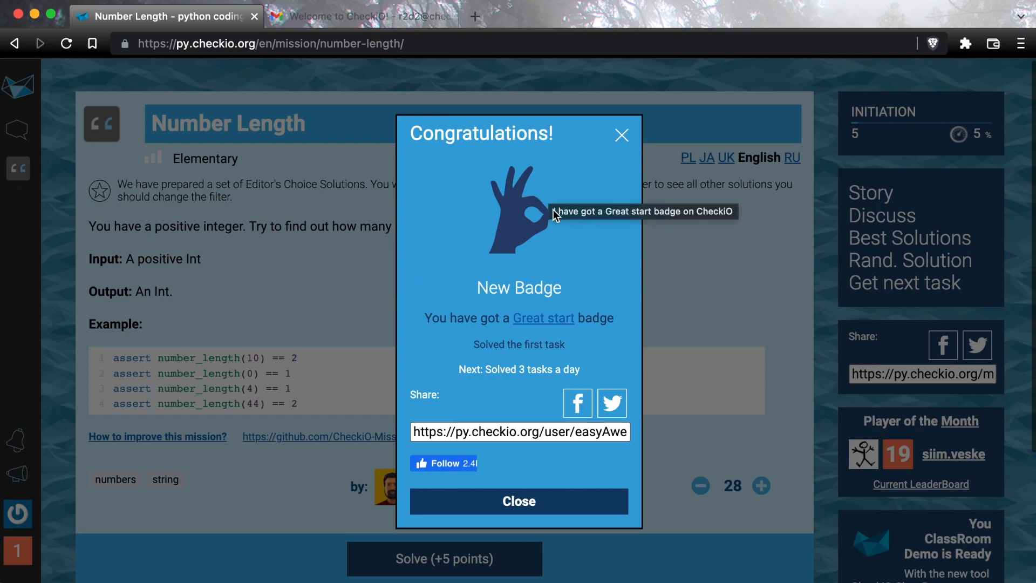
mouse_move(572, 273)
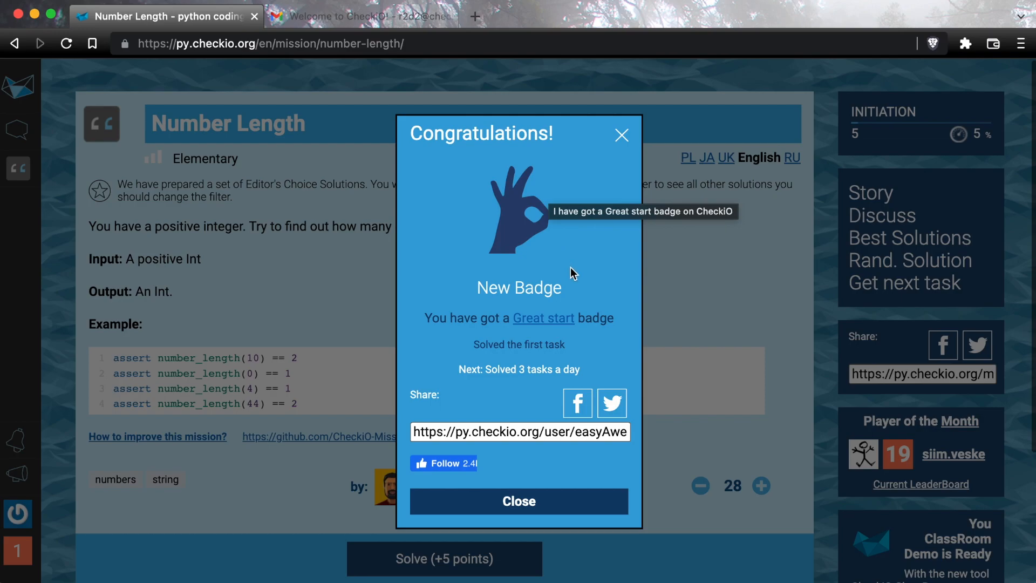
click(519, 501)
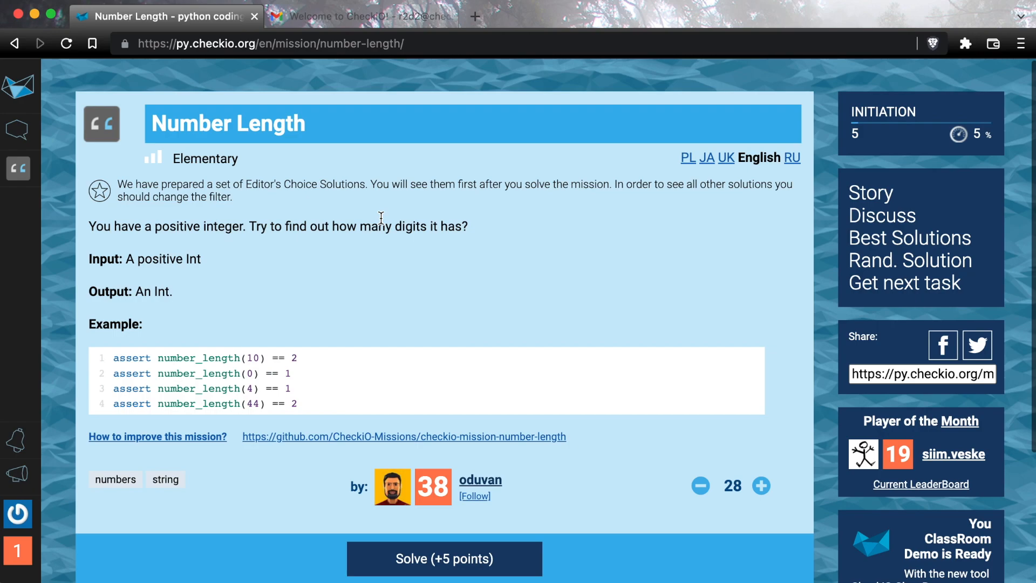
mouse_move(373, 205)
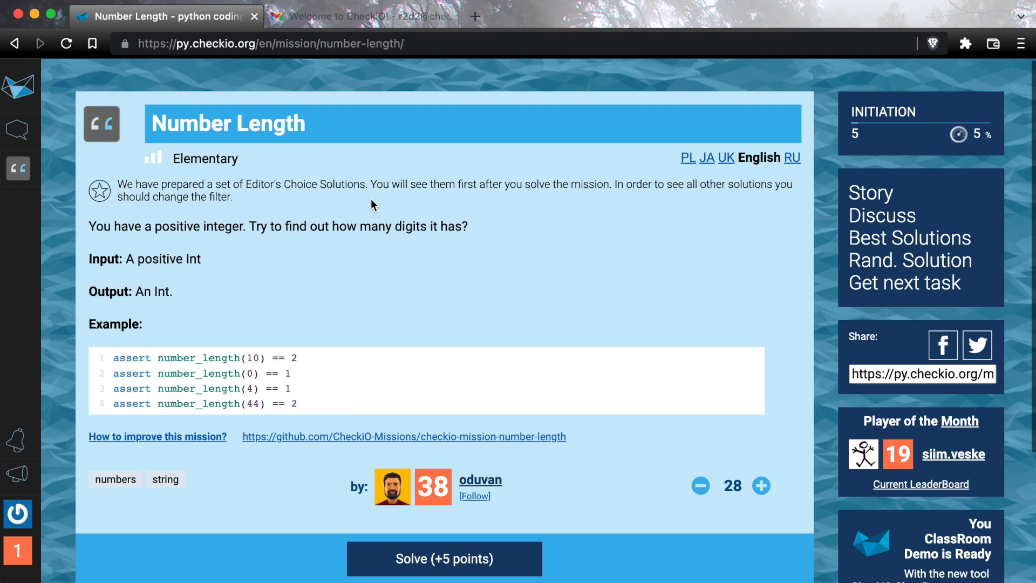
mouse_move(115, 184)
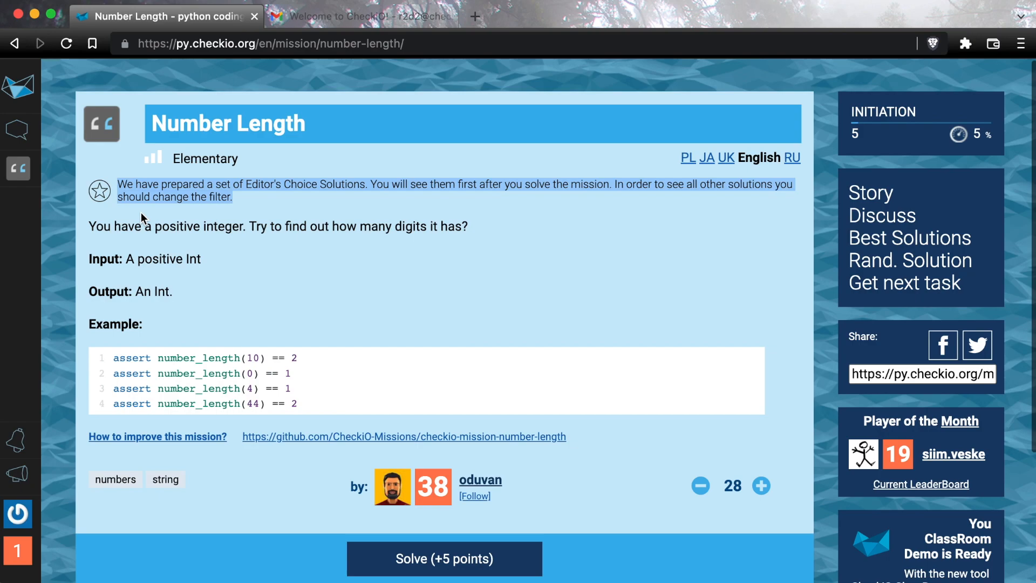
scroll(up, 3)
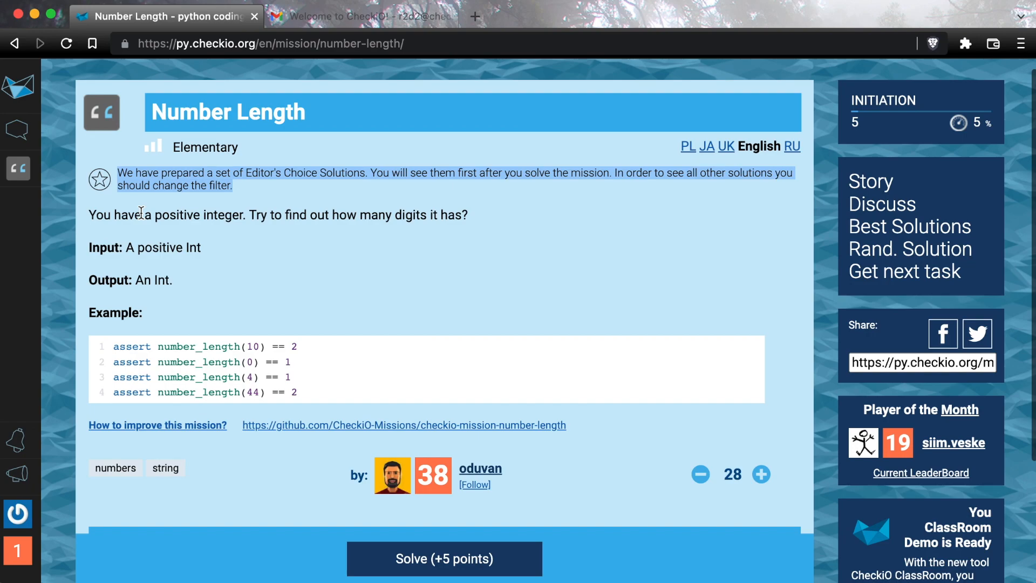
scroll(down, 3)
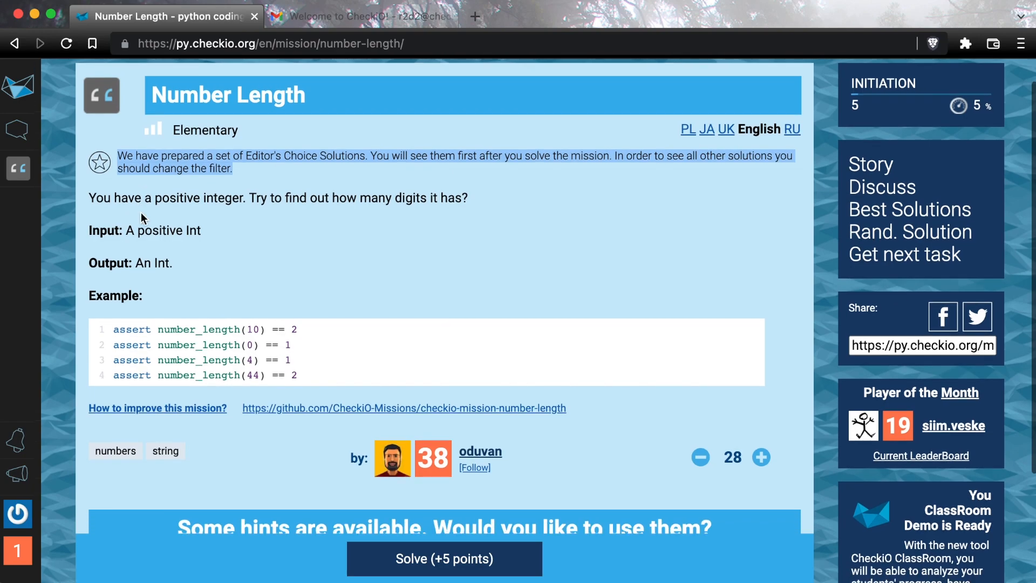
scroll(down, 3)
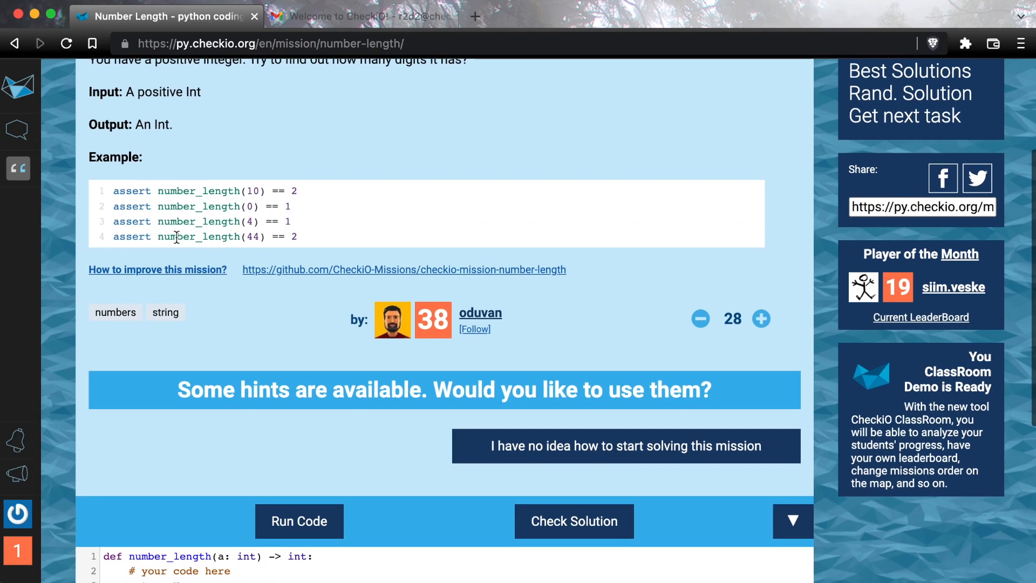
mouse_move(363, 379)
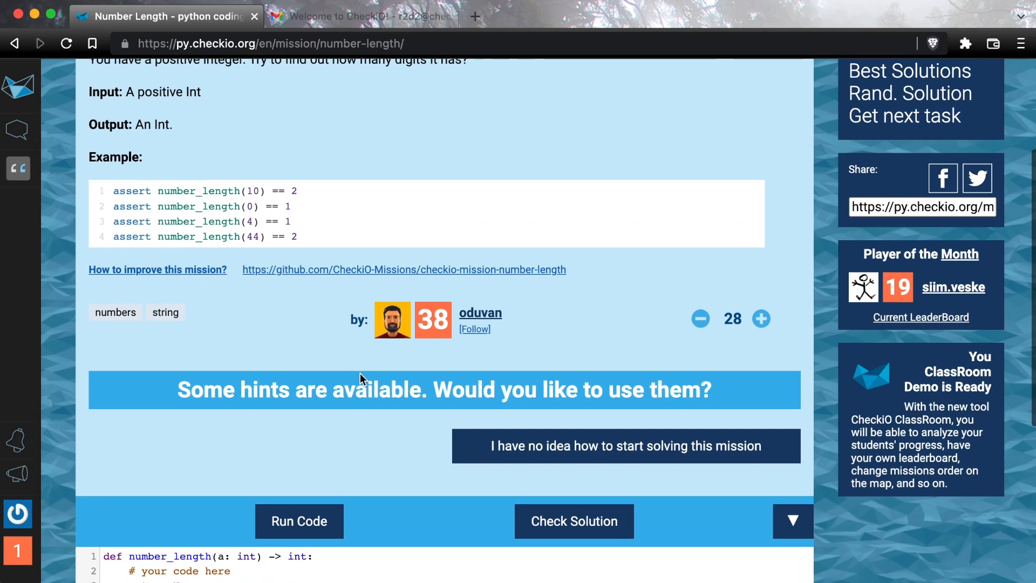
mouse_move(488, 460)
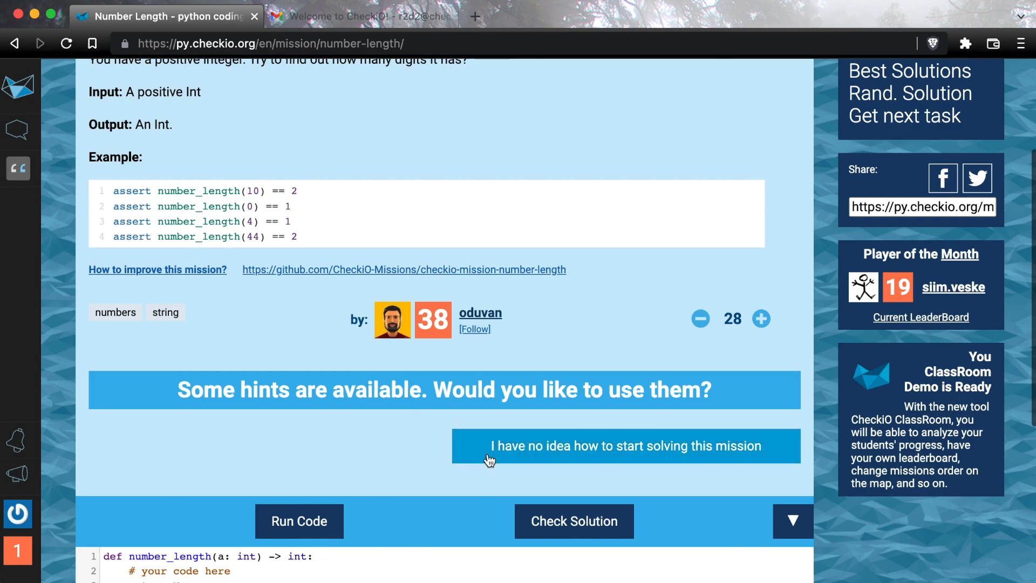
click(625, 446)
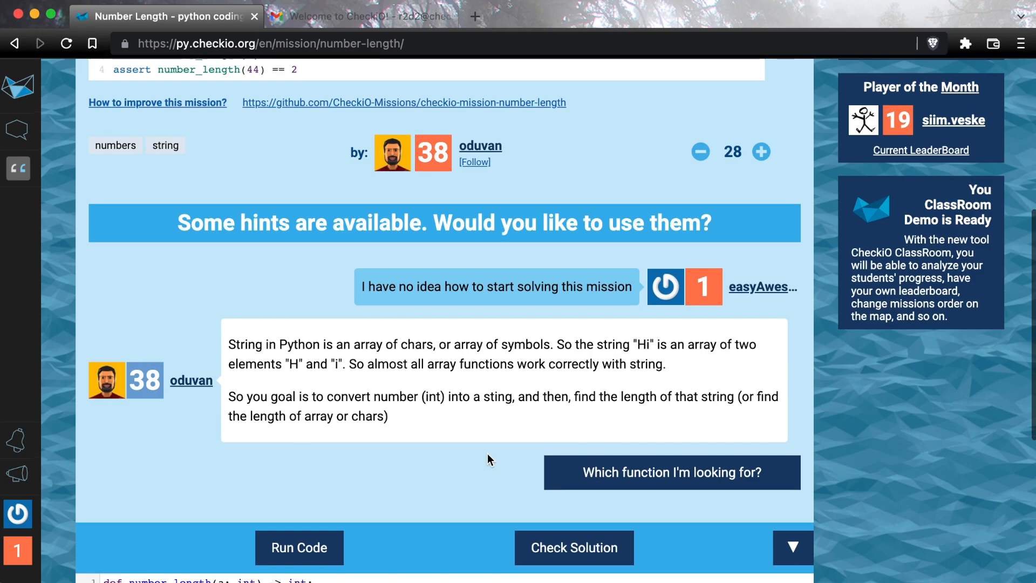
scroll(down, 3)
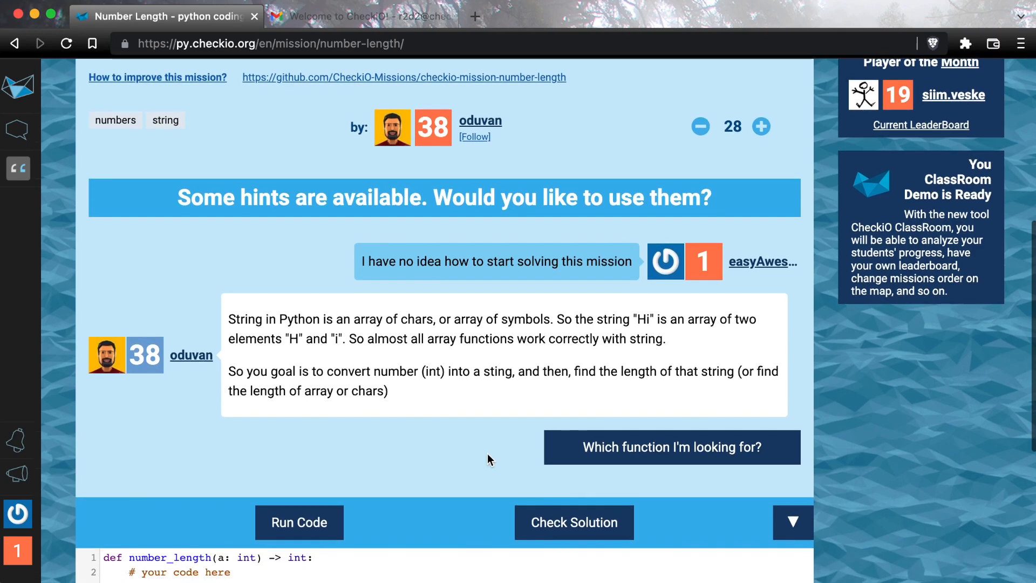
mouse_move(551, 467)
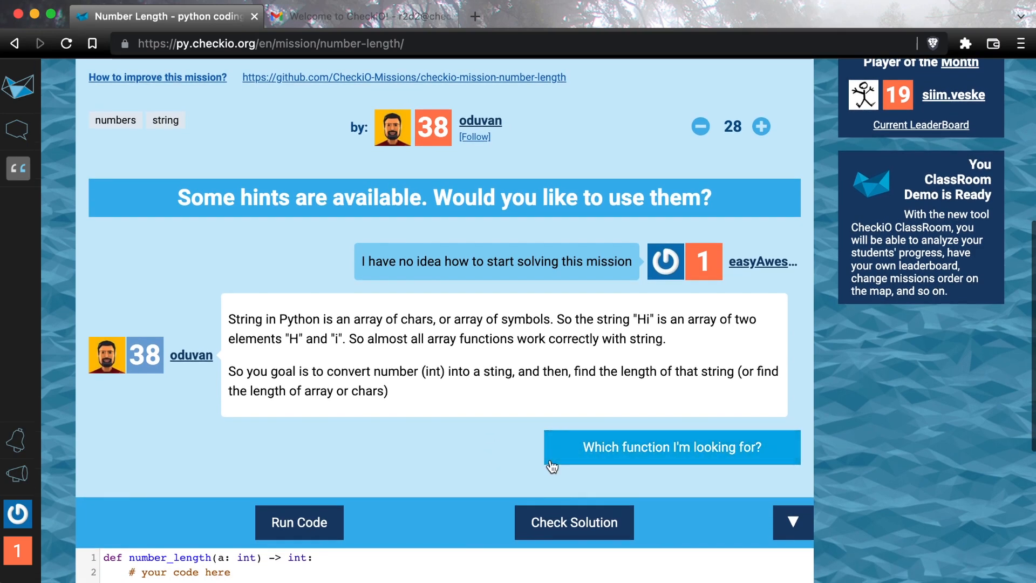
mouse_move(611, 487)
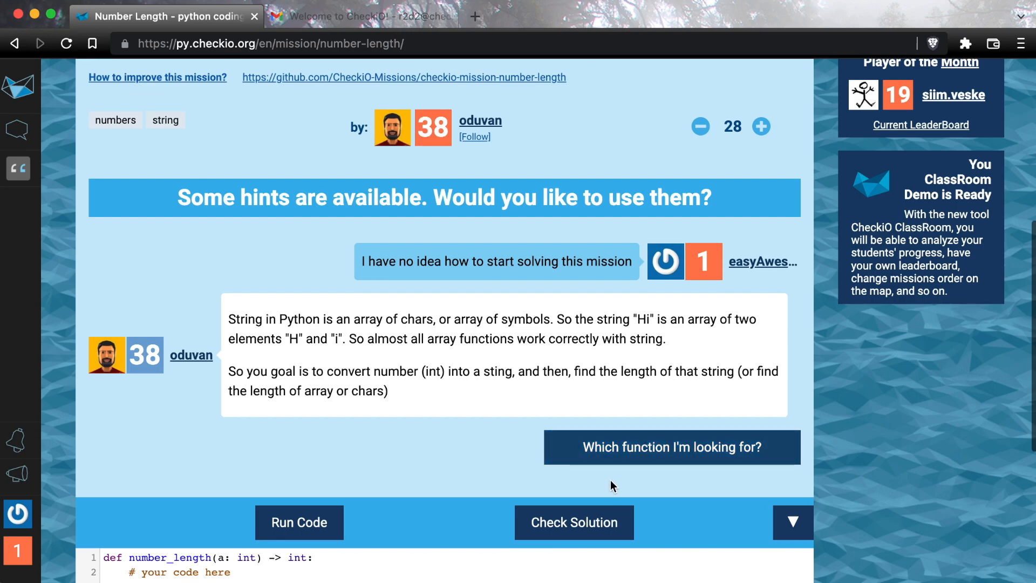
click(671, 447)
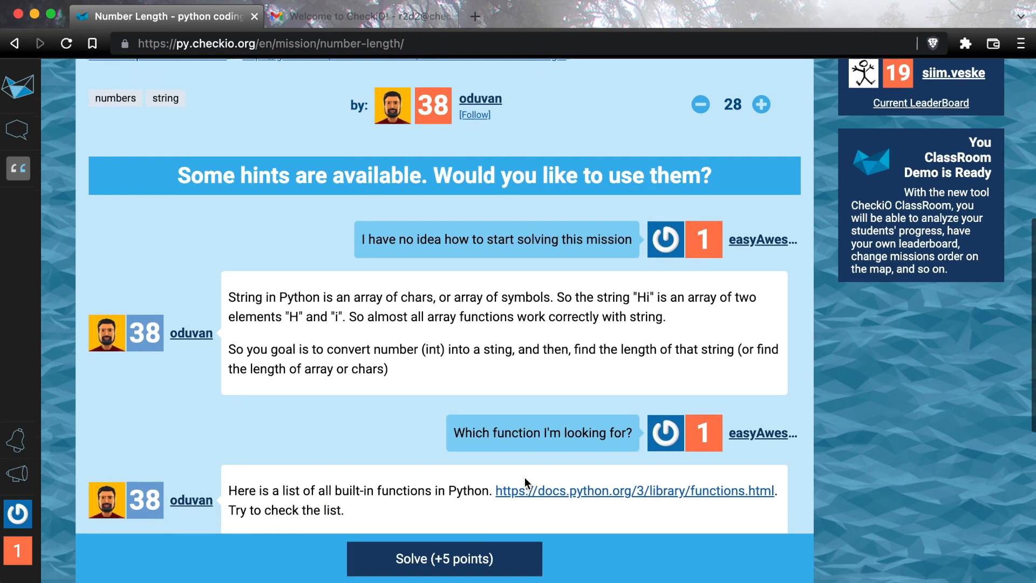
scroll(down, 3)
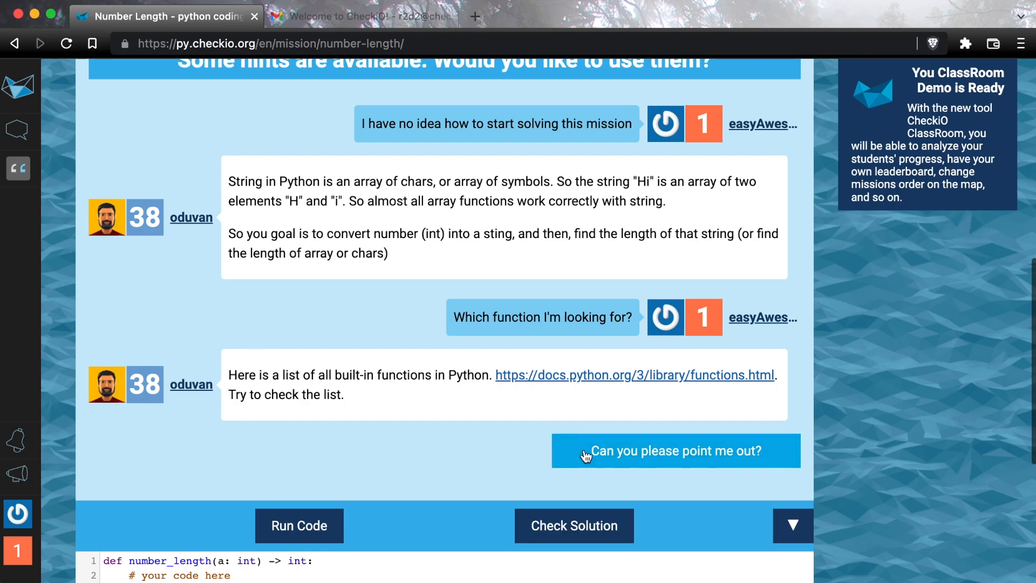
mouse_move(590, 459)
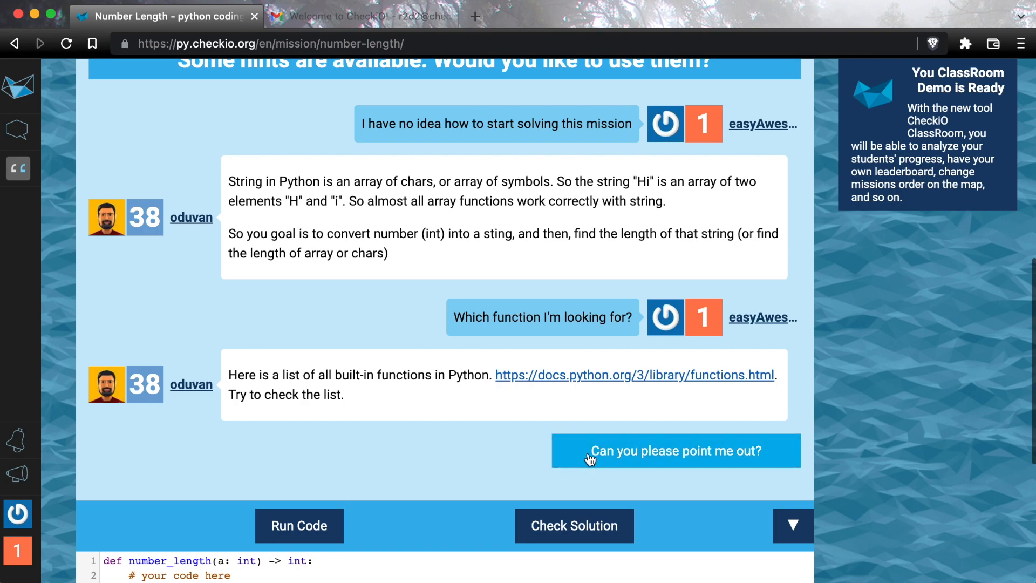
click(675, 452)
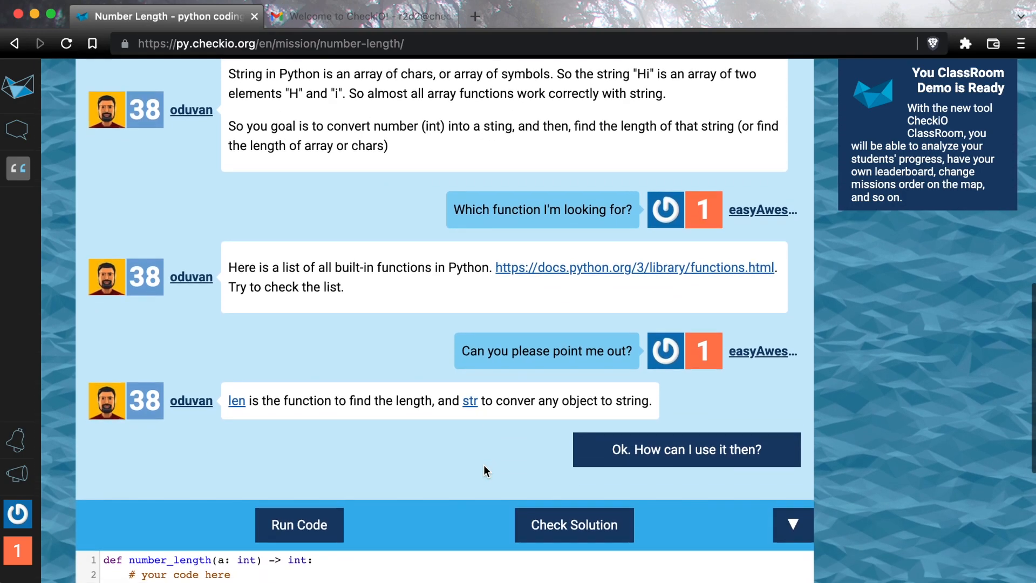
scroll(down, 3)
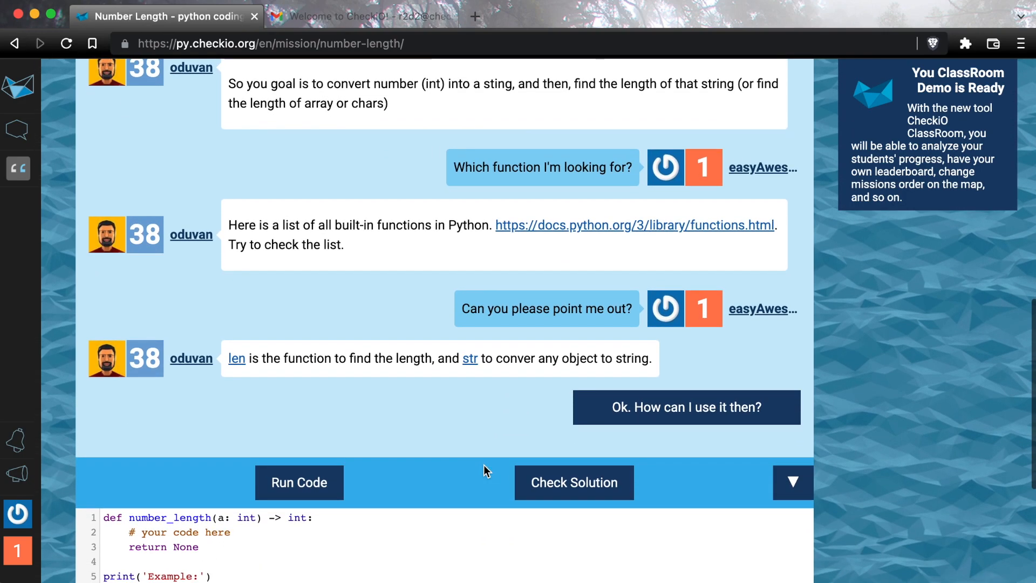
scroll(down, 3)
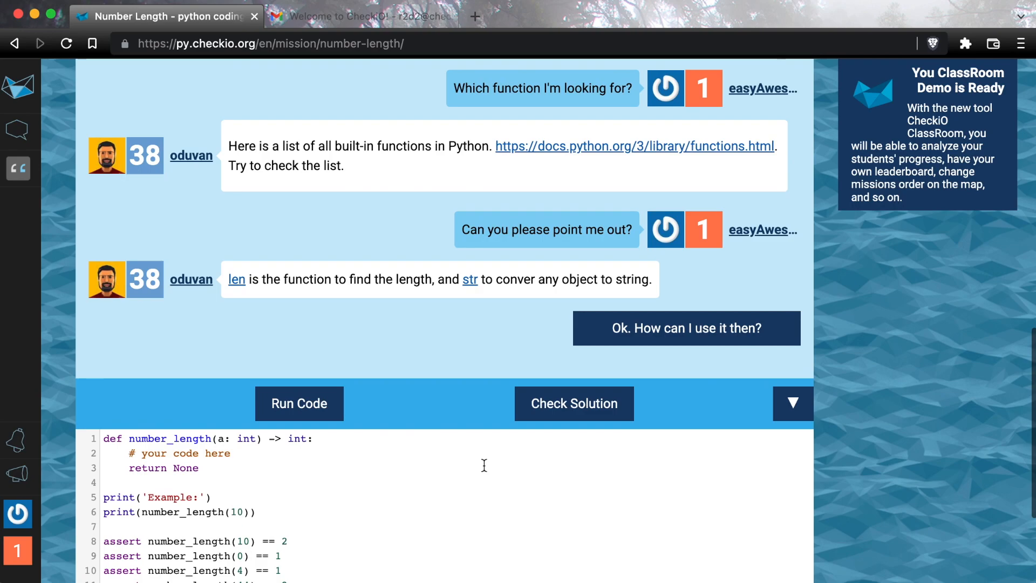
scroll(down, 3)
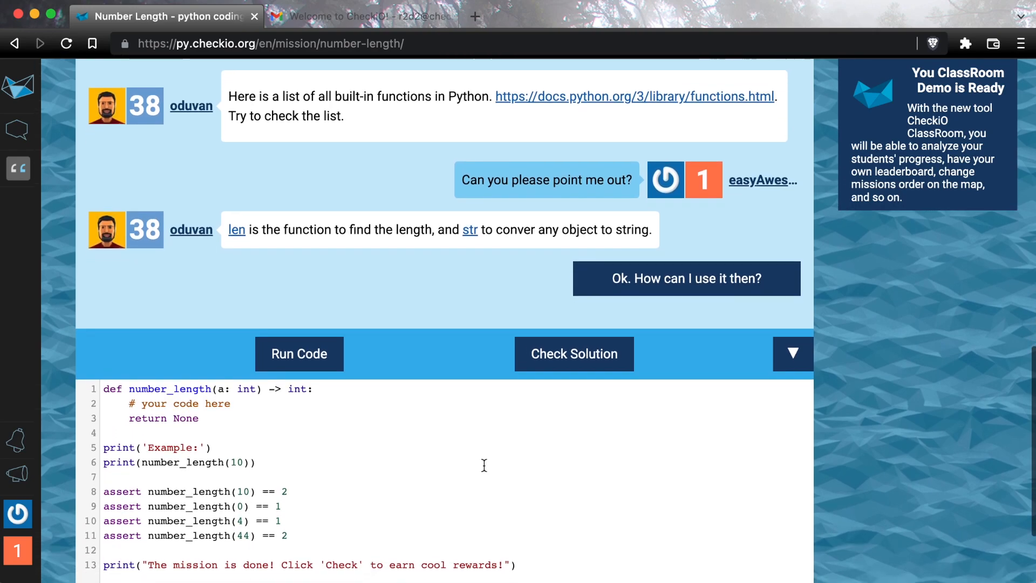
scroll(down, 3)
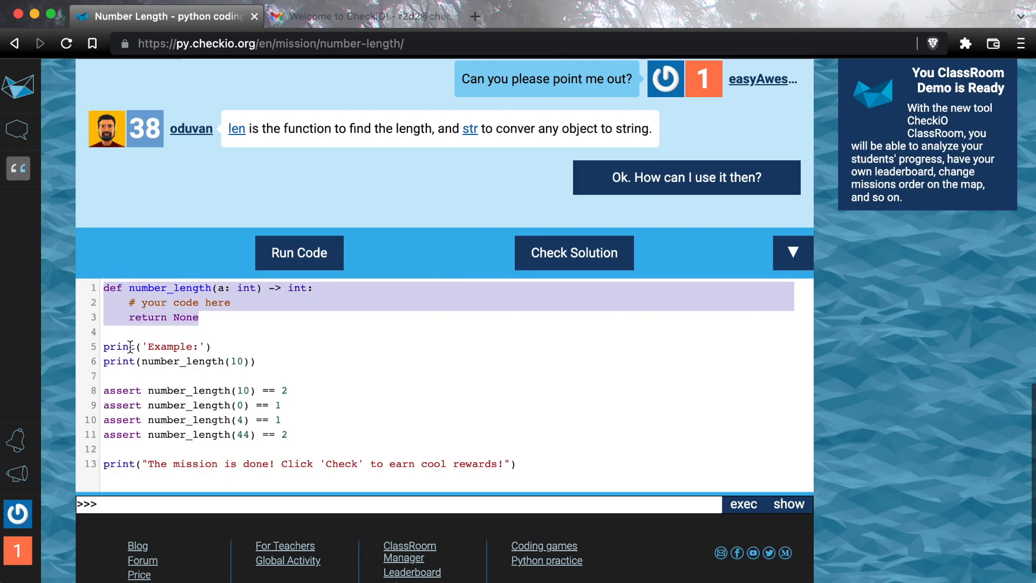
Rewrite number_length as str_a = str(a) returning len(str_a), and check the solution.
click(199, 420)
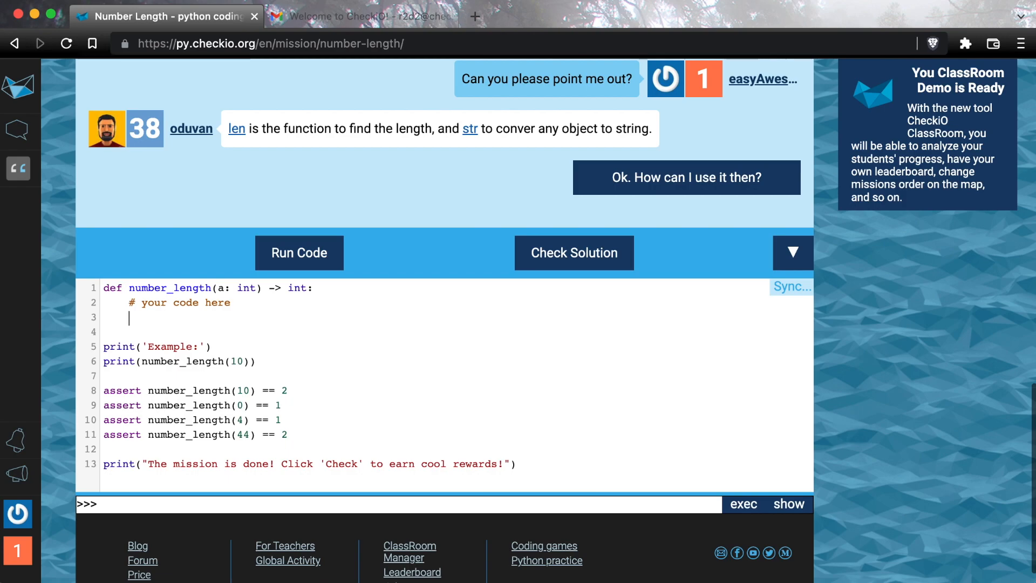
text(str_a = str(a))
click(457, 332)
text(return len()
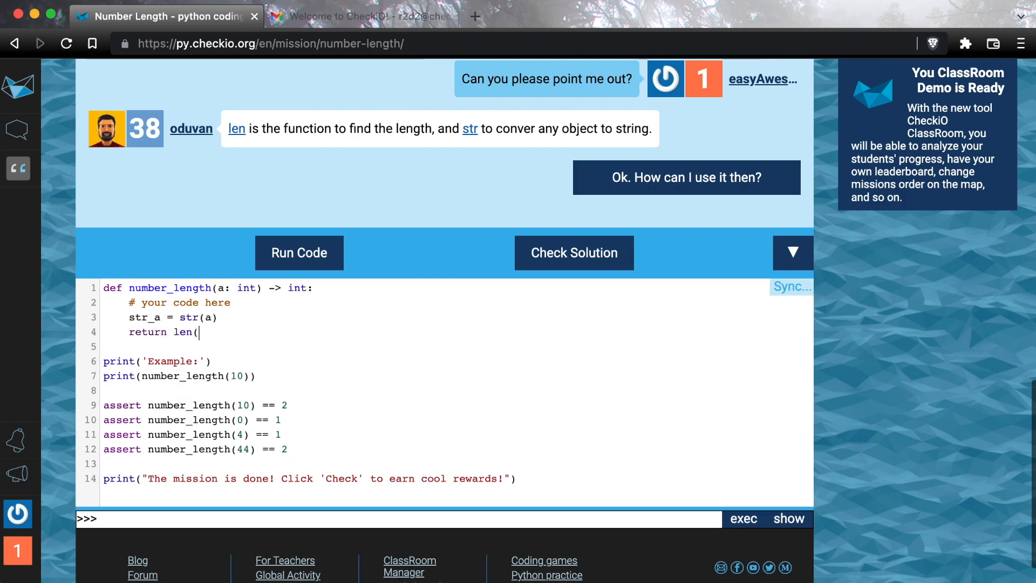
click(299, 252)
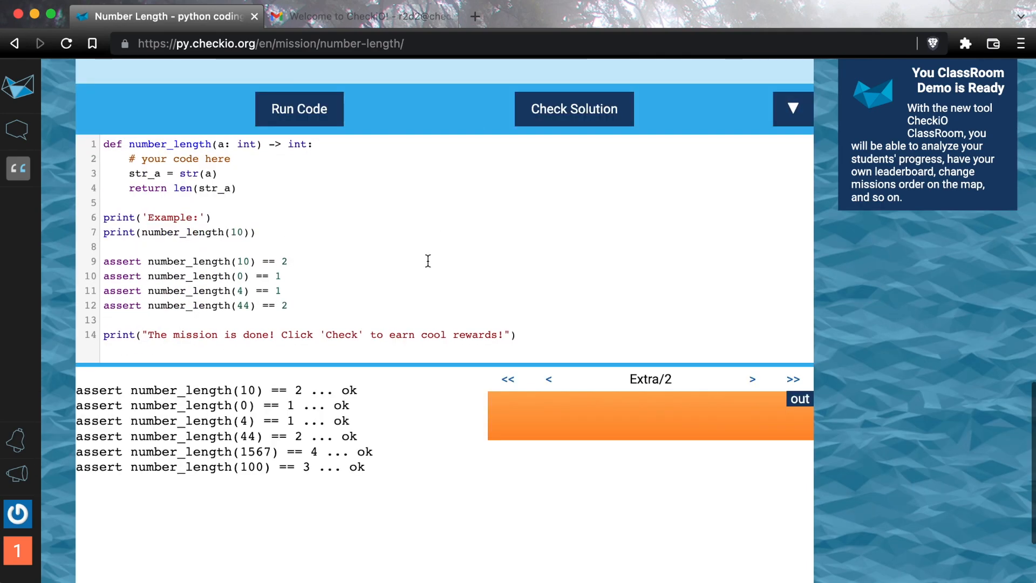
Scroll through the Best Clear, Creative, Speedy and 3rd party solutions down to What's Next.
click(573, 108)
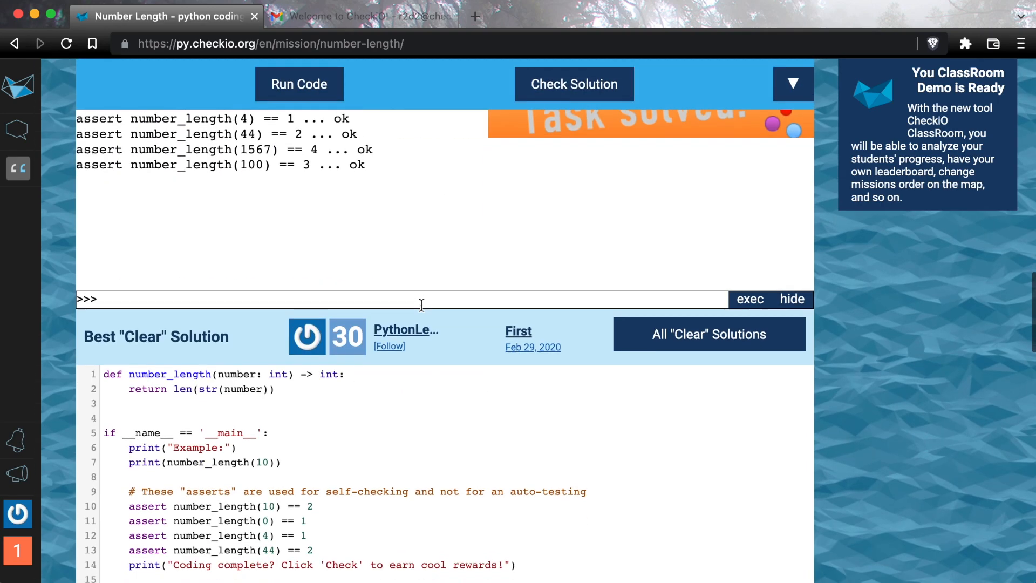
scroll(down, 3)
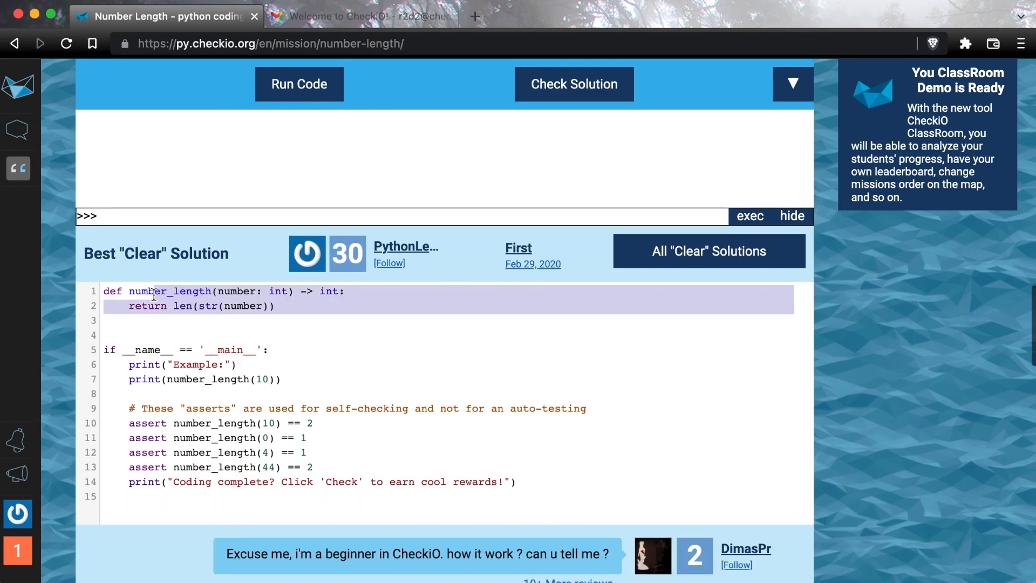
scroll(down, 3)
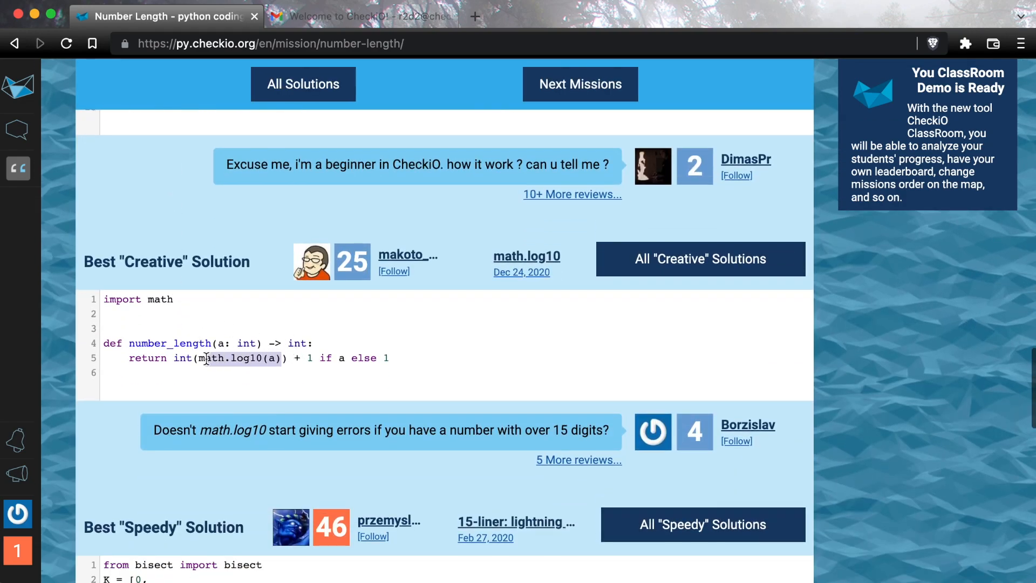
scroll(down, 3)
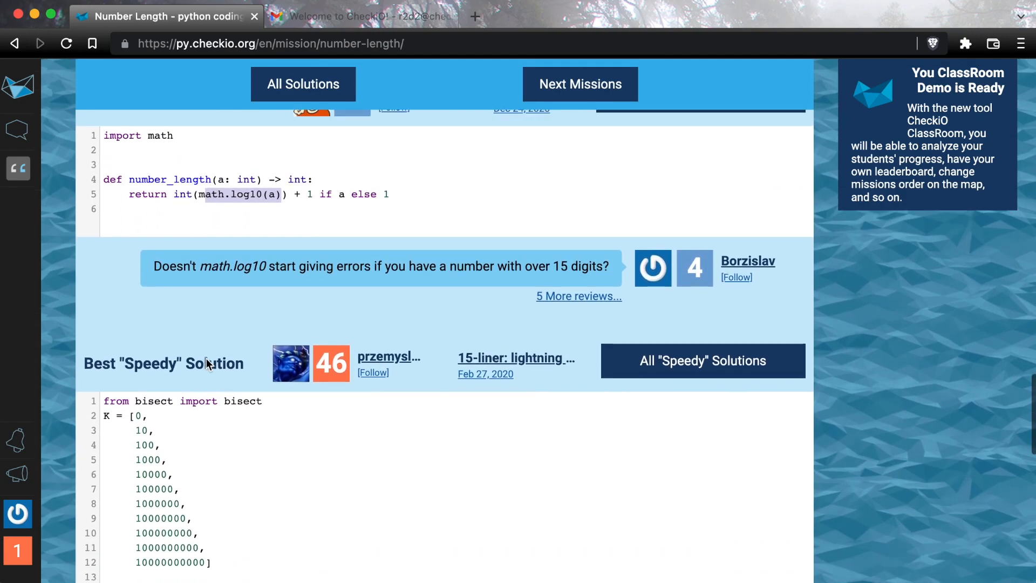
scroll(down, 3)
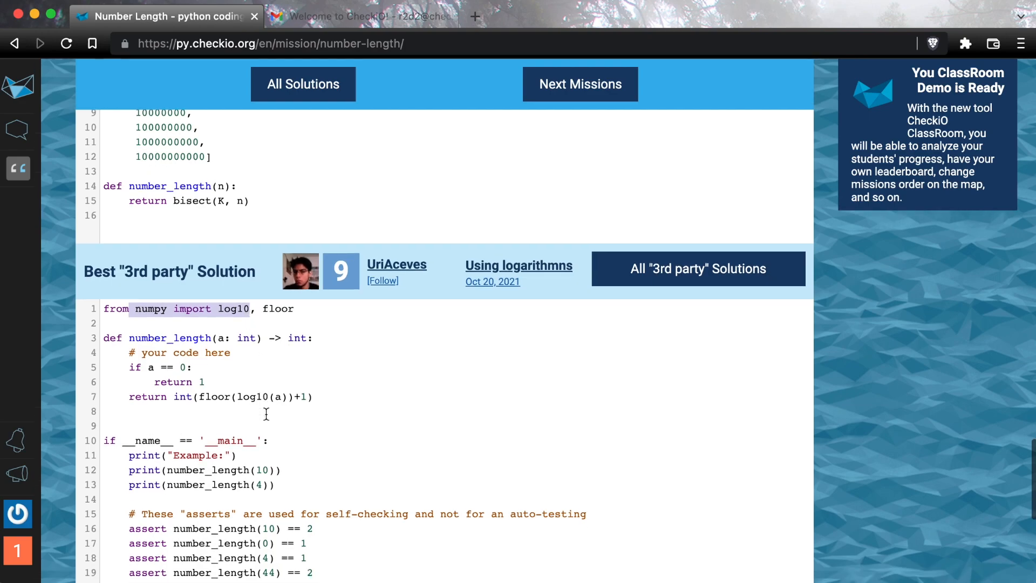
scroll(down, 3)
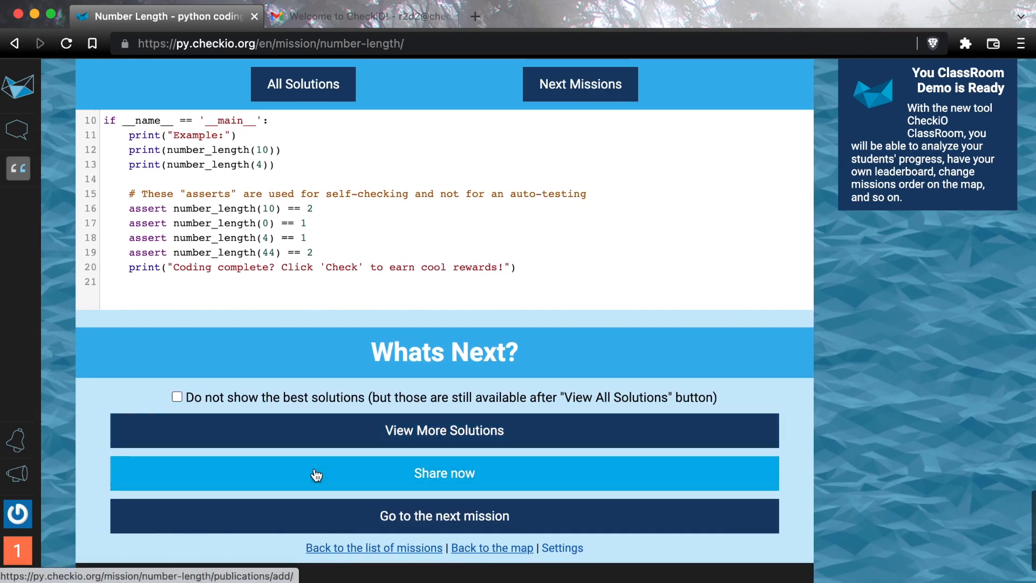
Publish the Number Length solution under the Clear category, then return to the mission page.
click(443, 473)
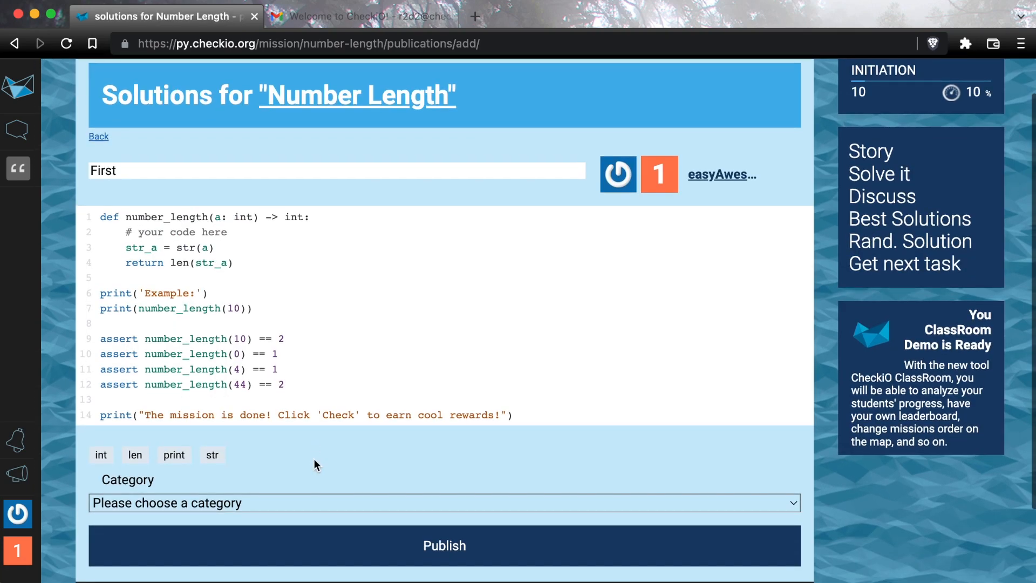
click(443, 503)
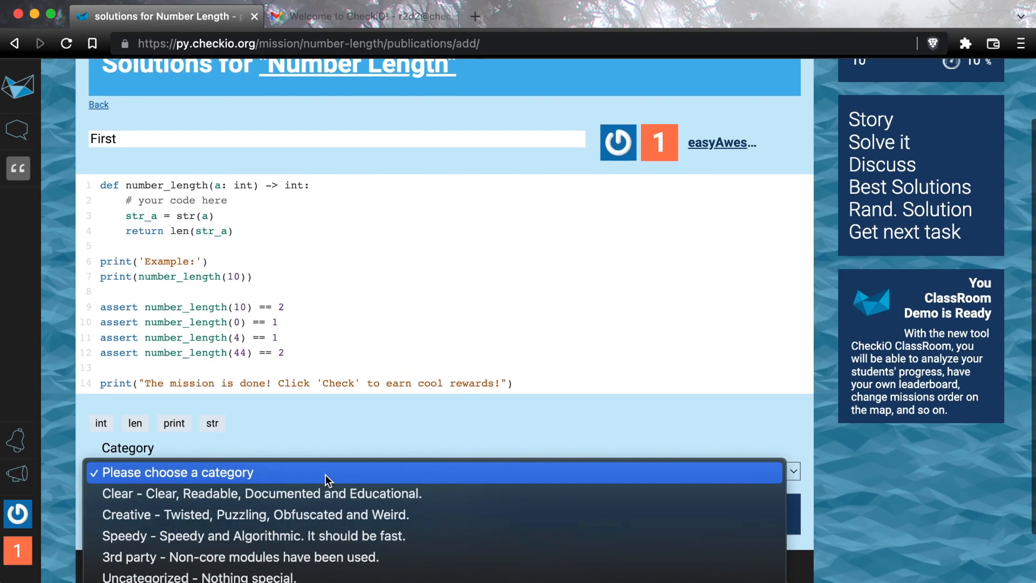
click(263, 493)
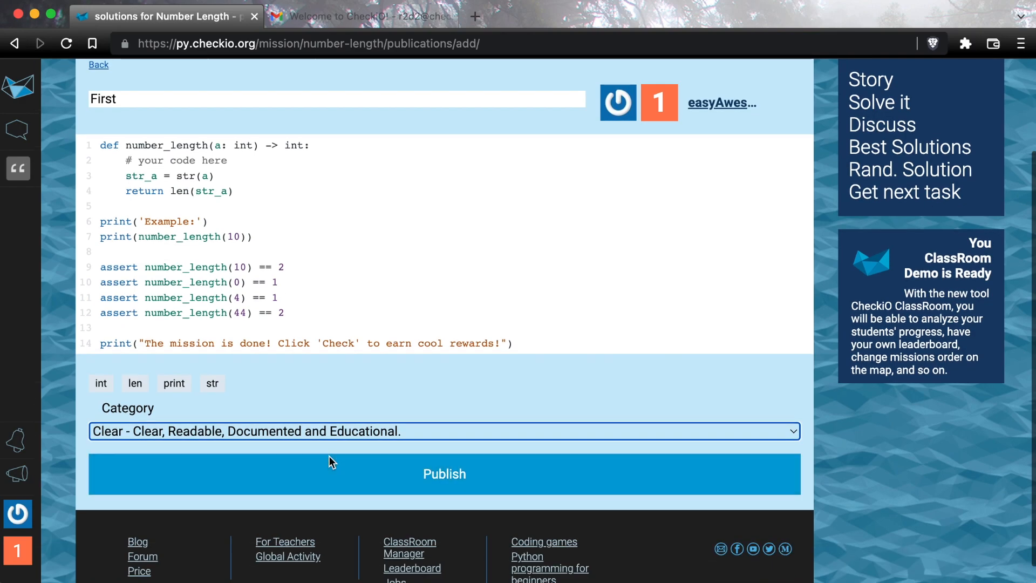
click(444, 474)
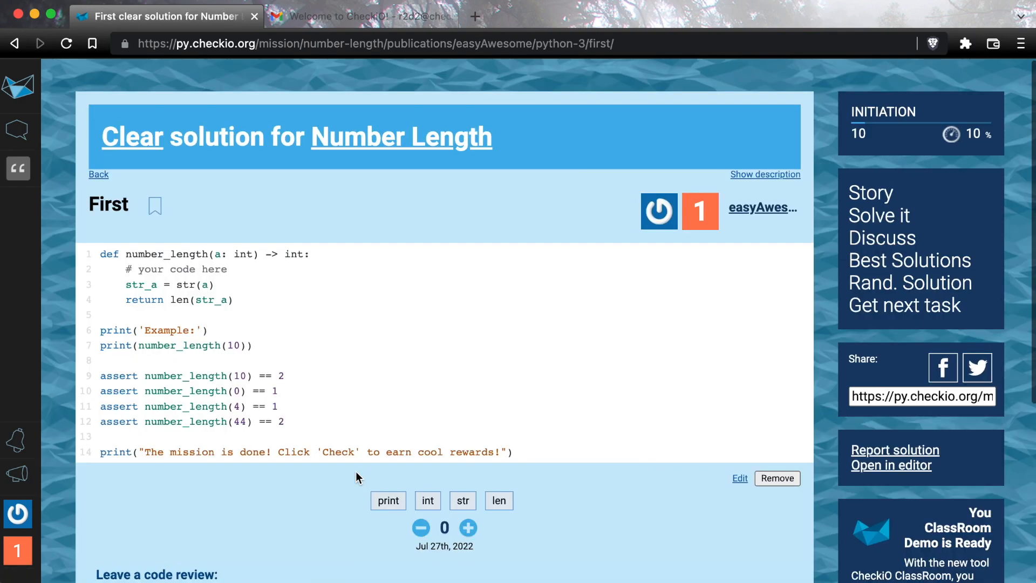
mouse_move(876, 183)
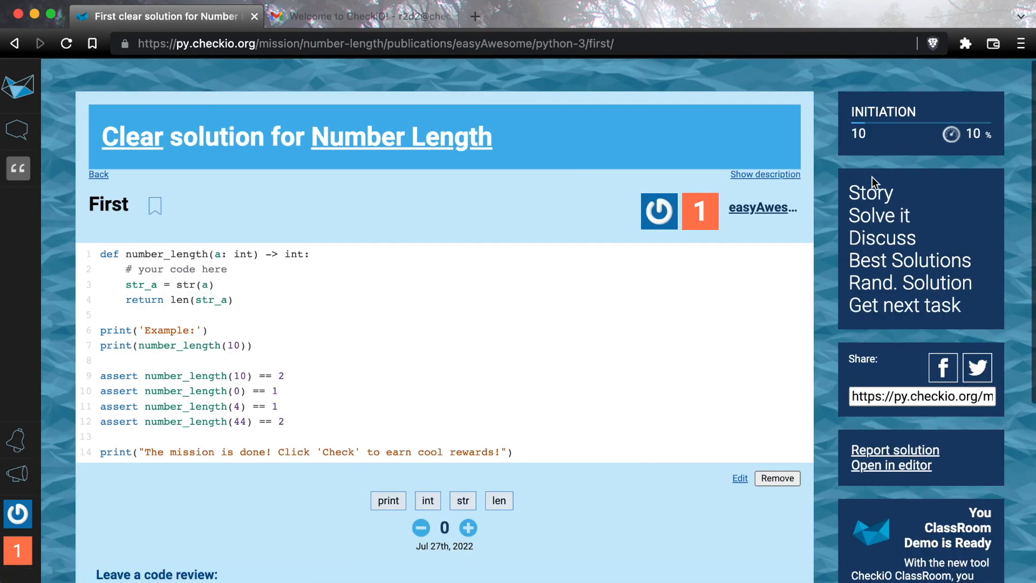
click(98, 174)
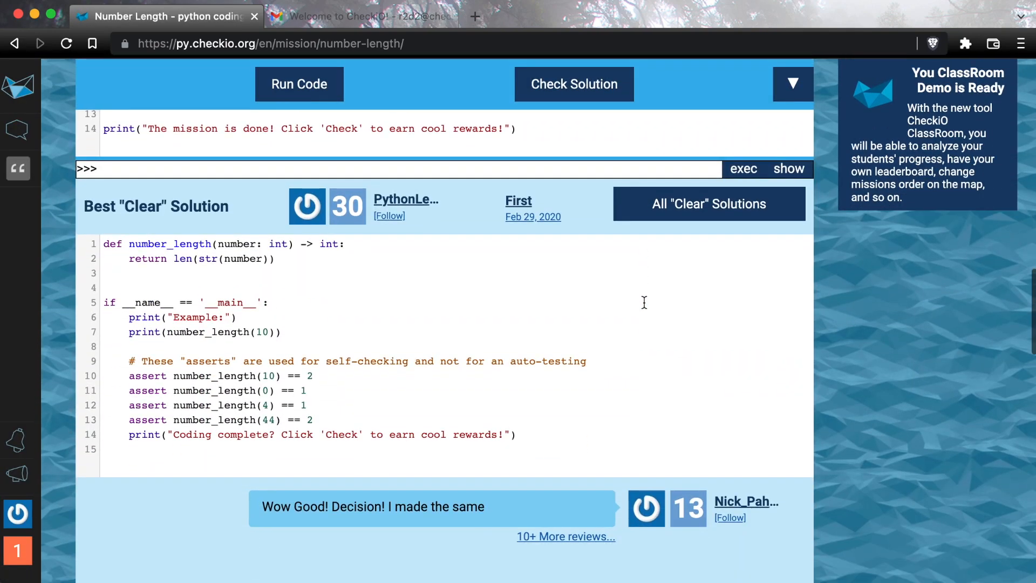
mouse_move(707, 229)
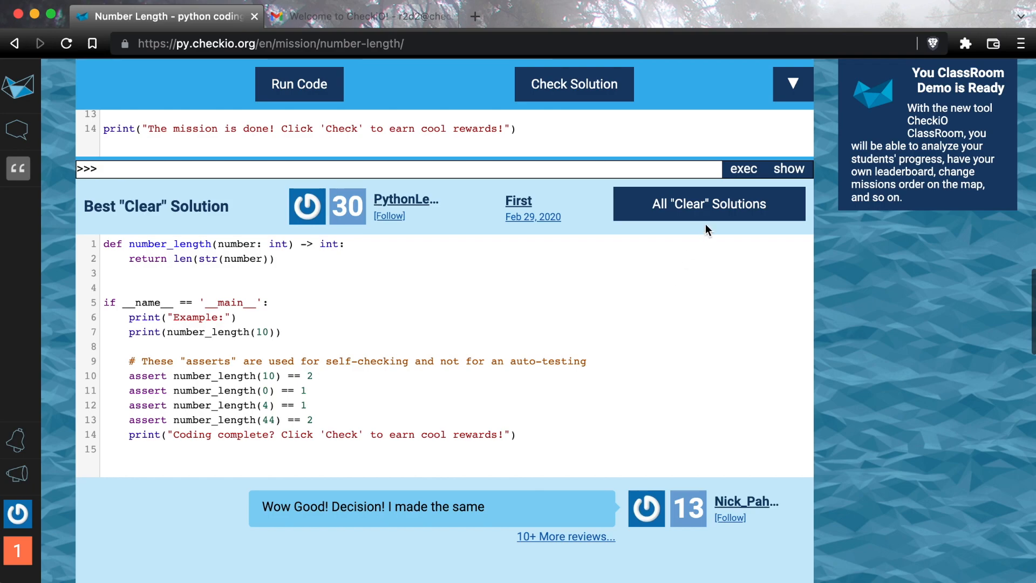
List all Clear solutions for Number Length (not only editor's picks) and open '6-liner: without str'.
click(709, 204)
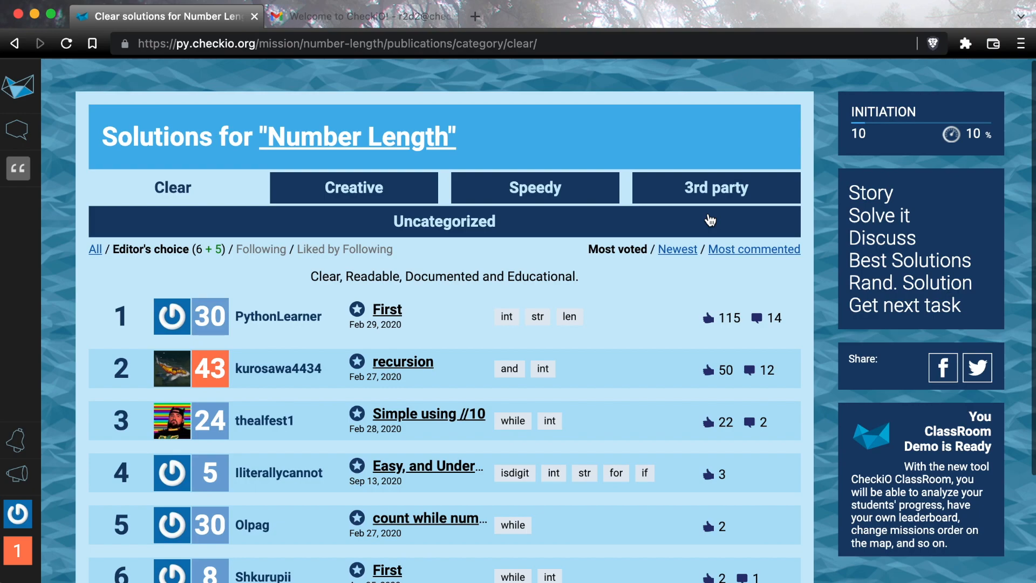
mouse_move(605, 249)
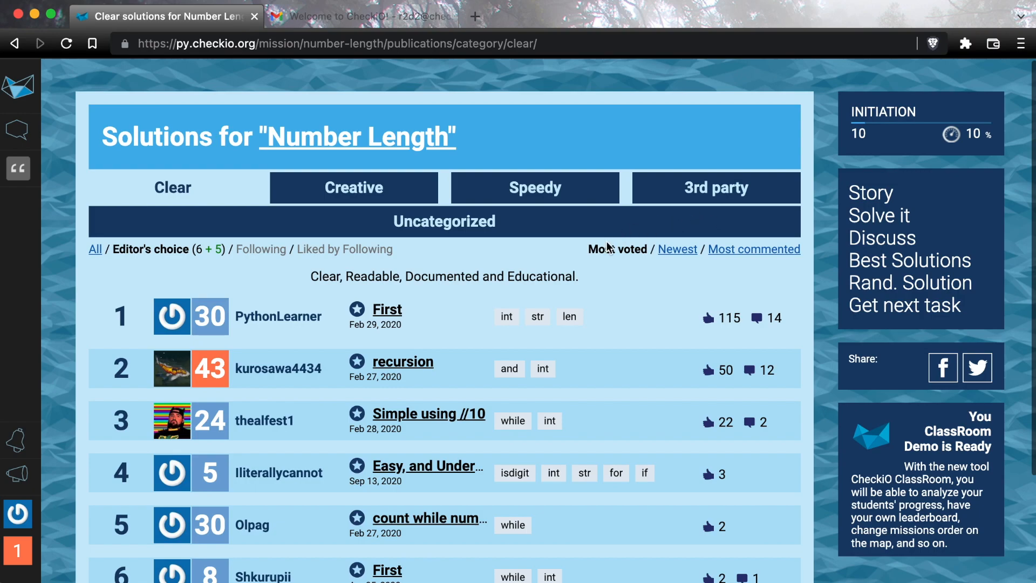
mouse_move(456, 321)
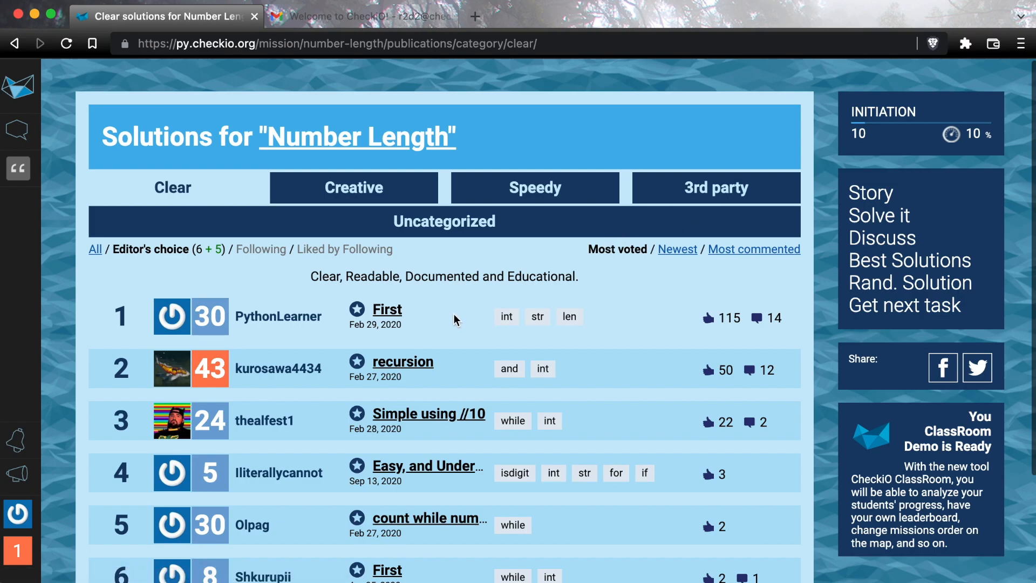
mouse_move(117, 262)
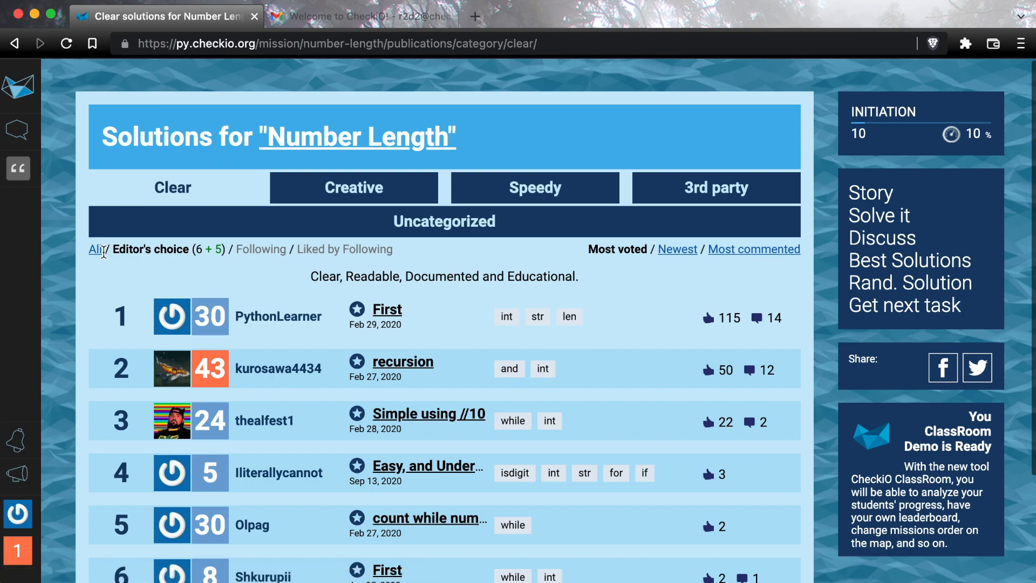
mouse_move(96, 249)
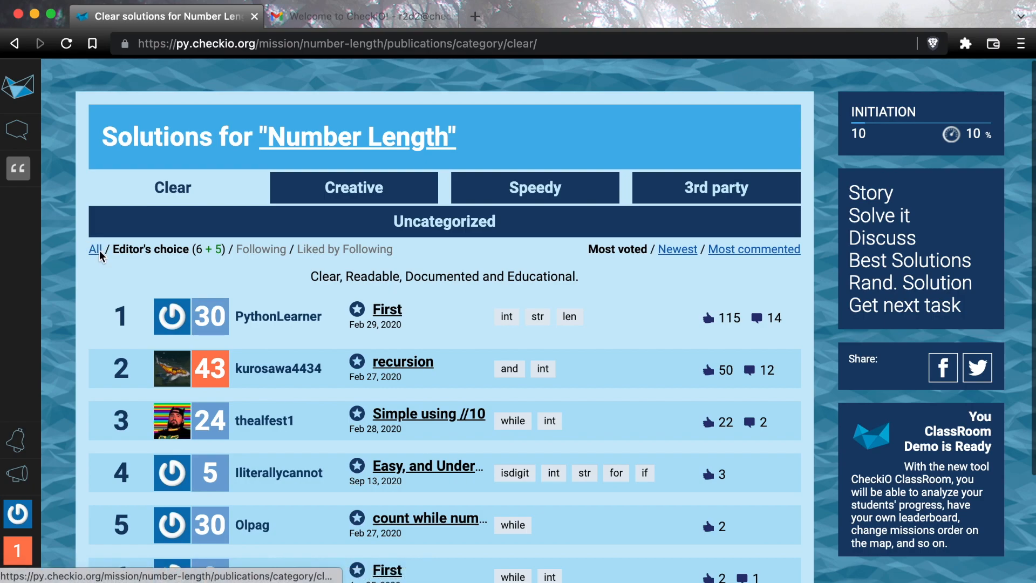
click(96, 249)
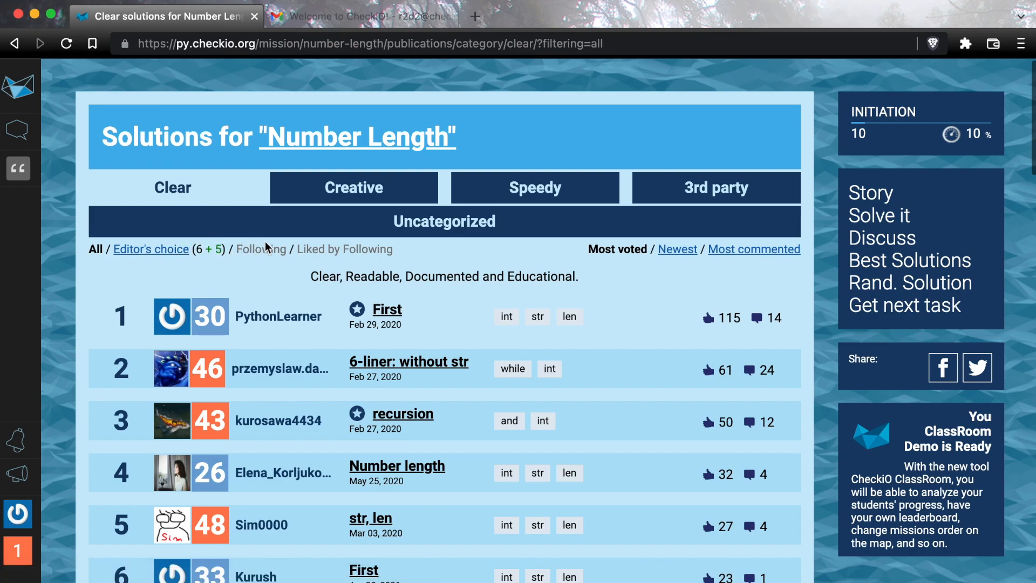
mouse_move(320, 258)
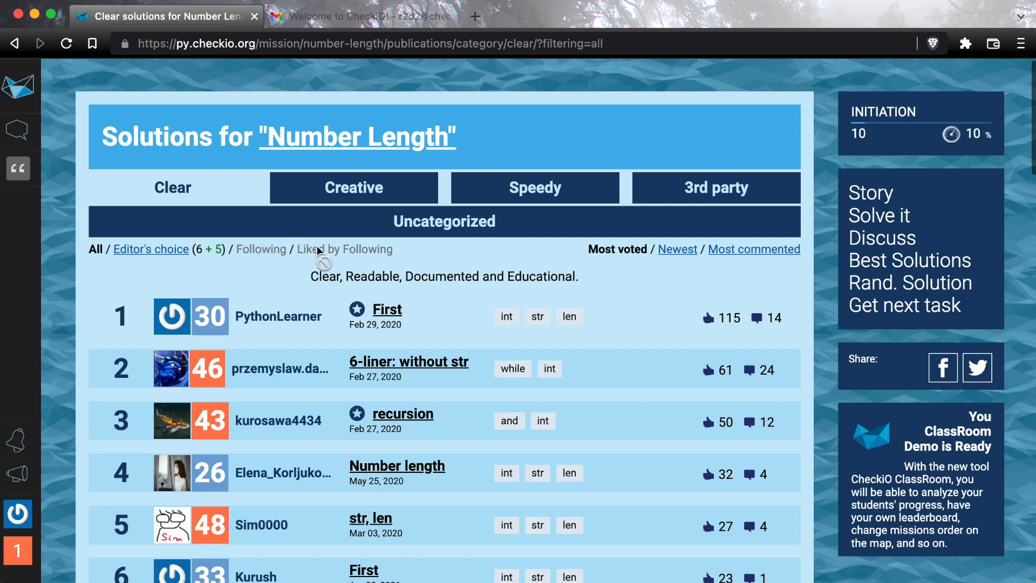
mouse_move(387, 318)
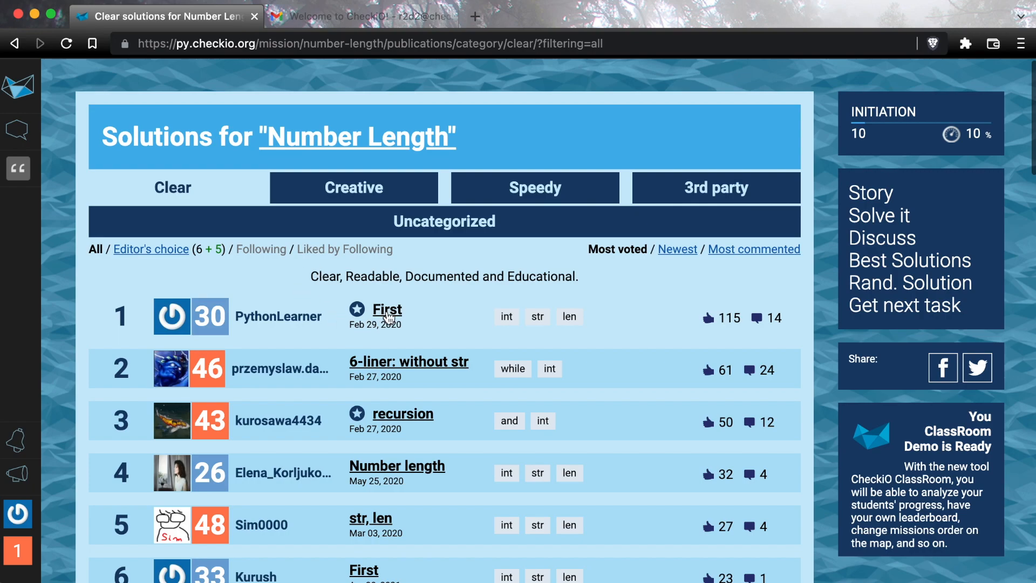
click(408, 362)
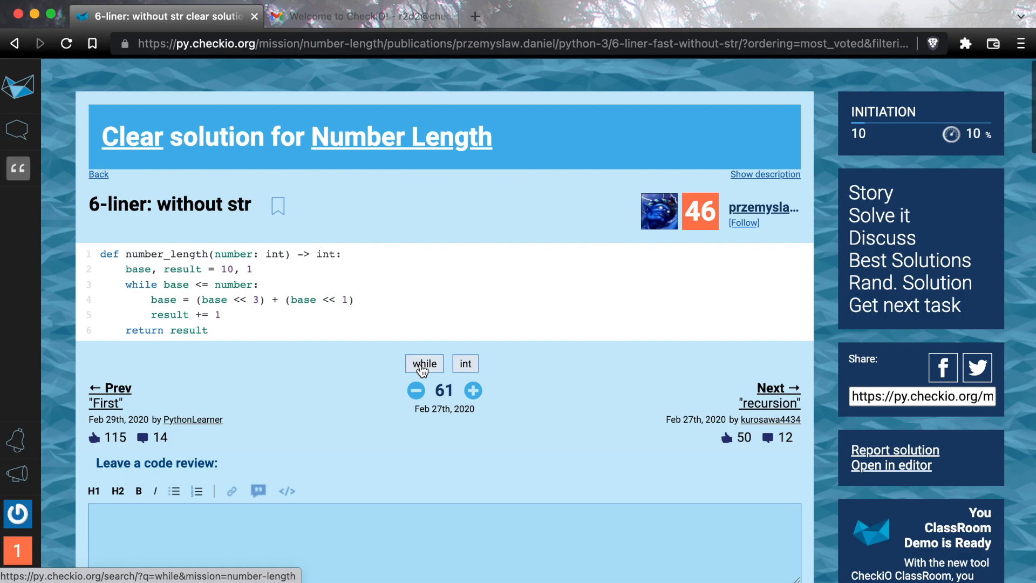
Open Solution Search for 'while' in Number Length, which reports that level 2 is required.
click(424, 364)
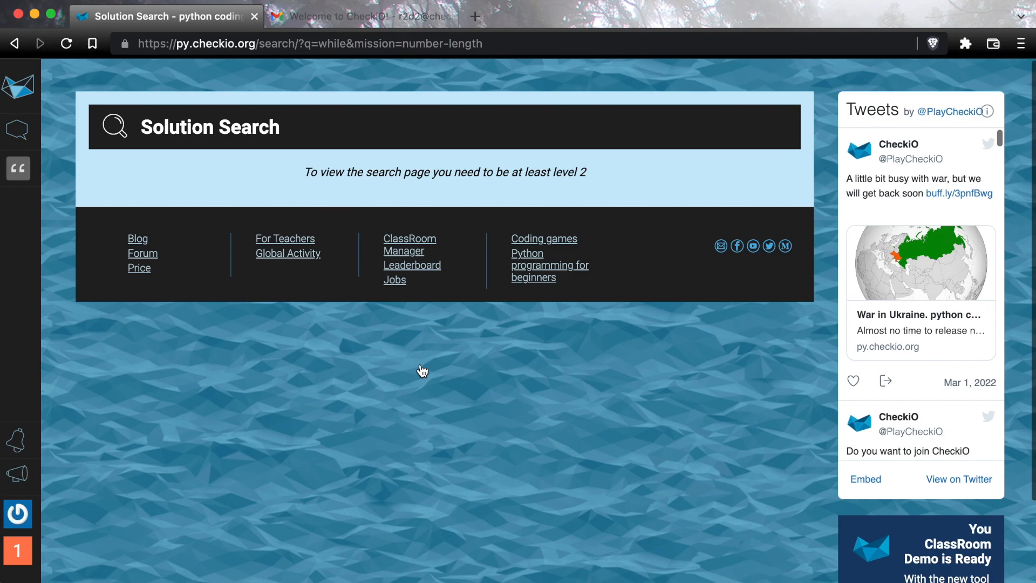
mouse_move(382, 76)
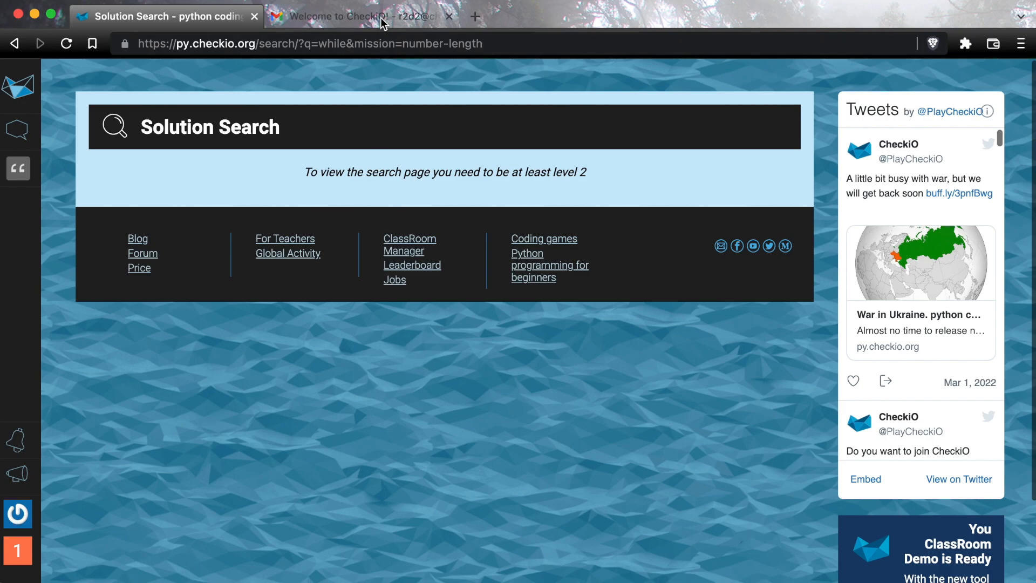
click(358, 16)
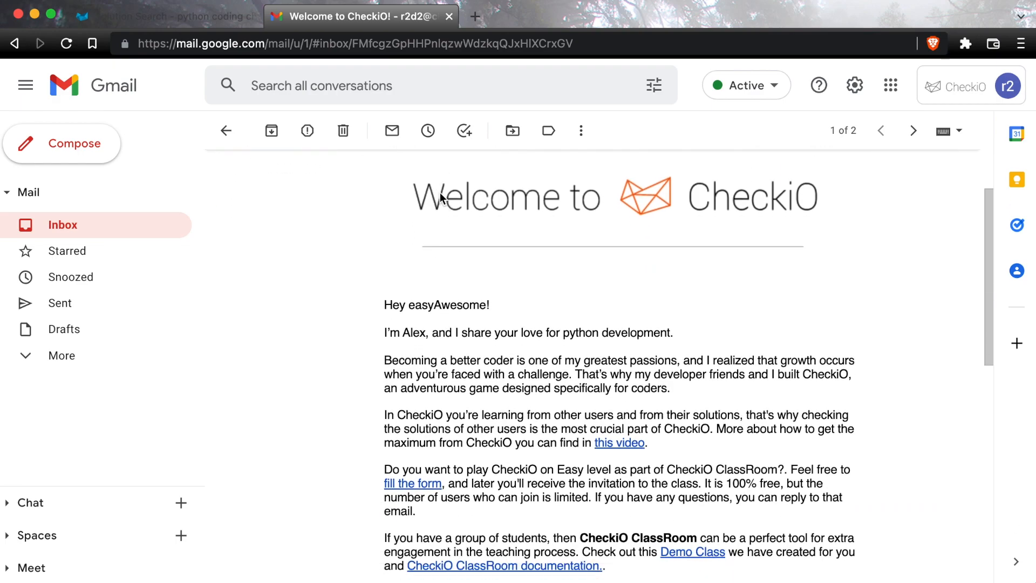
scroll(down, 3)
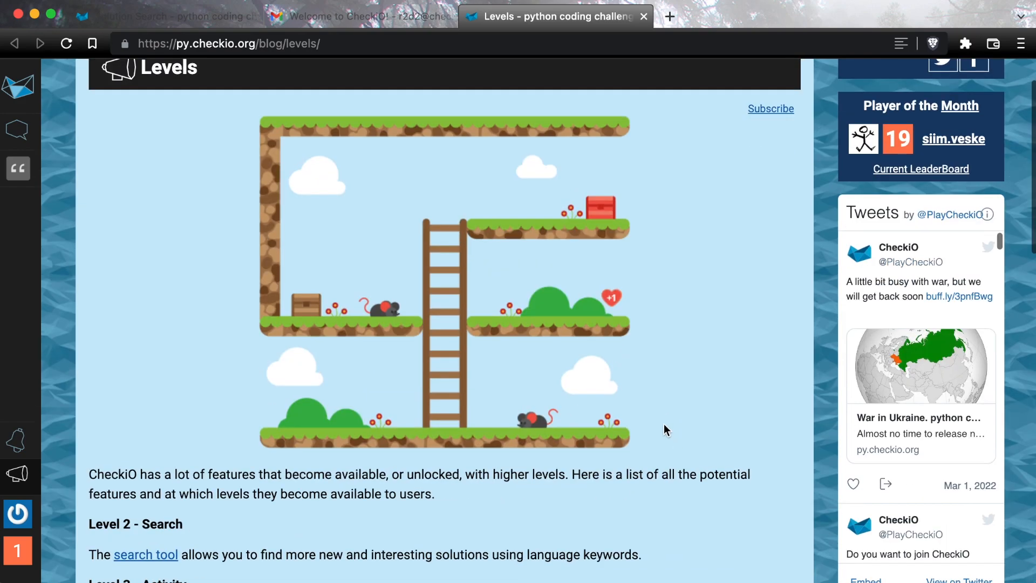
scroll(down, 3)
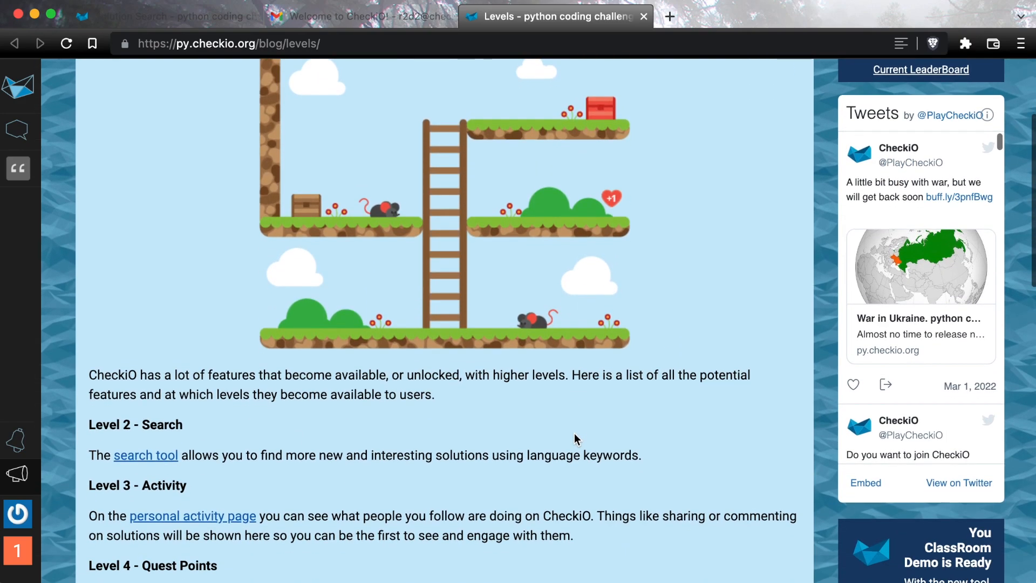
scroll(down, 3)
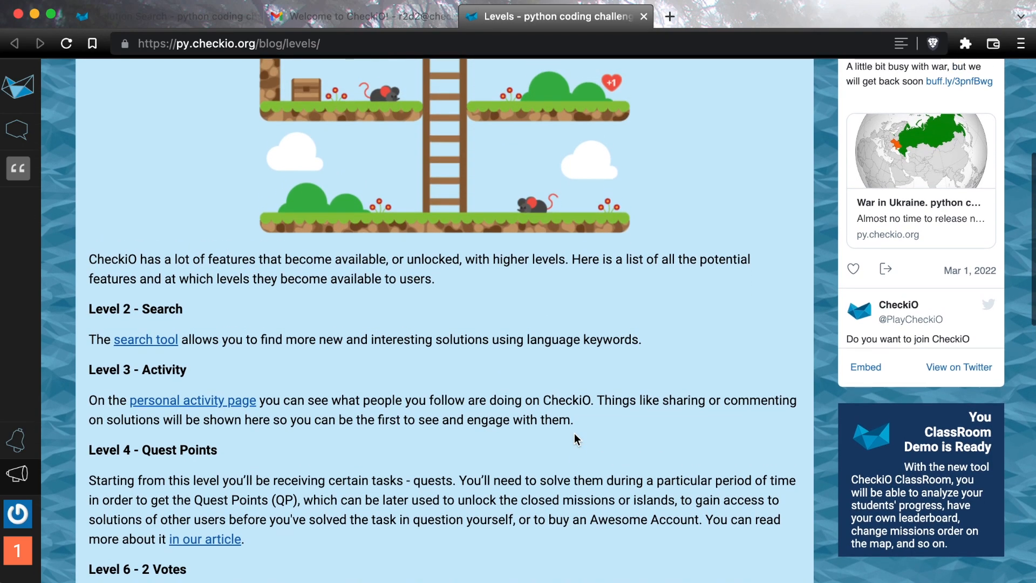
mouse_move(573, 335)
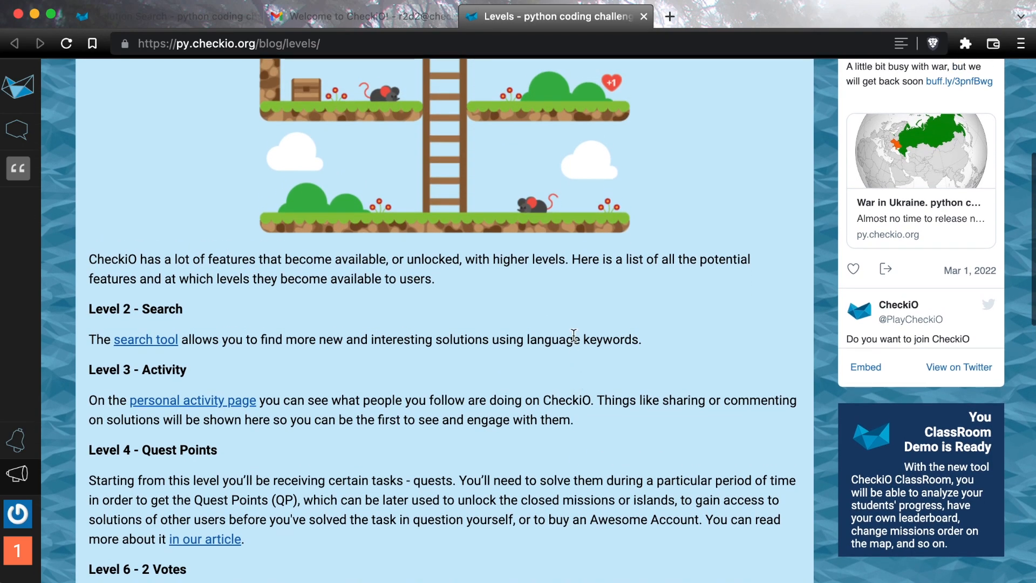
mouse_move(633, 34)
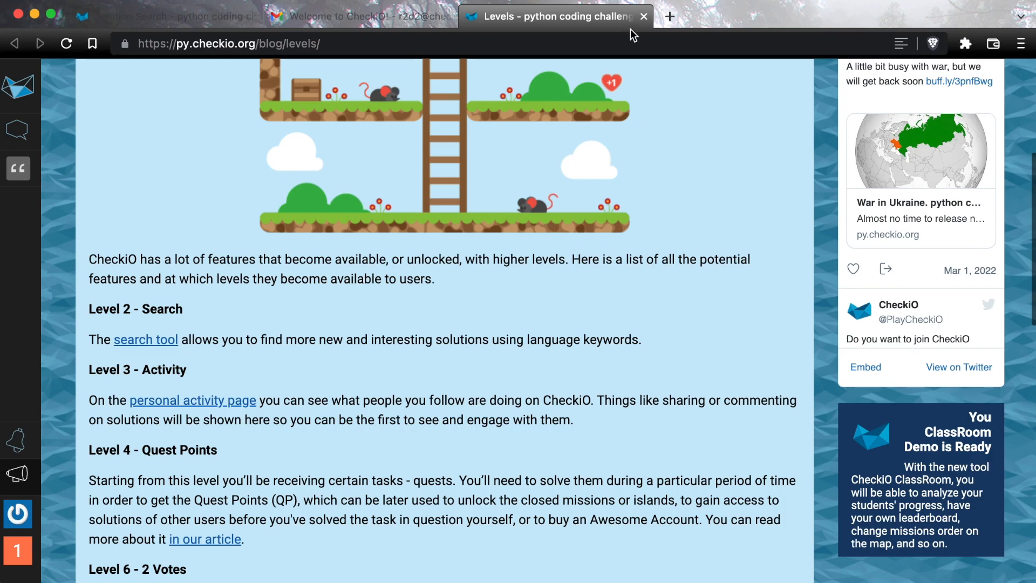
click(145, 340)
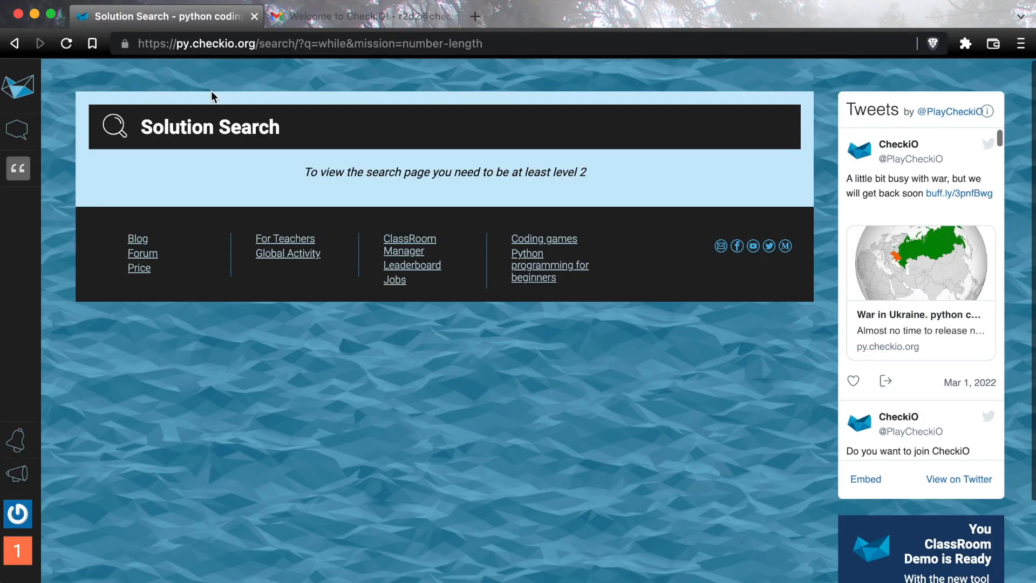
click(19, 514)
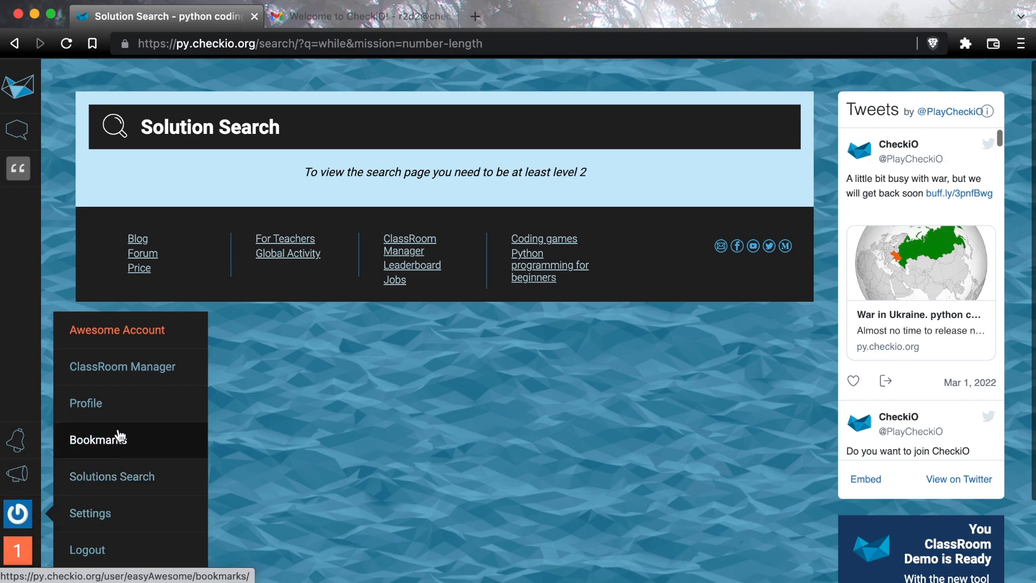
Open the easyAwesome profile showing level 1, 10/15 experience, 2 missions and one solution.
click(85, 402)
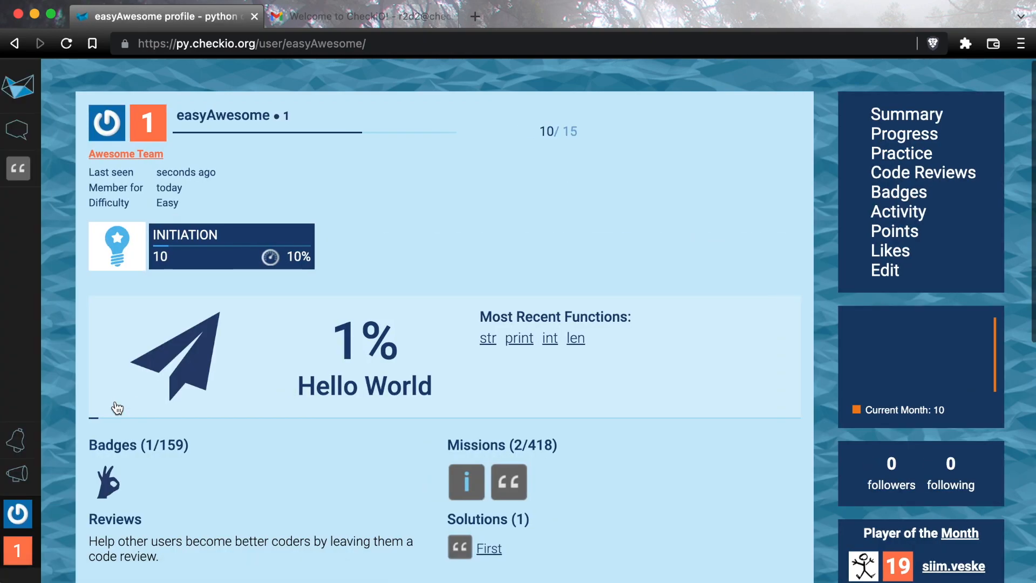
mouse_move(151, 125)
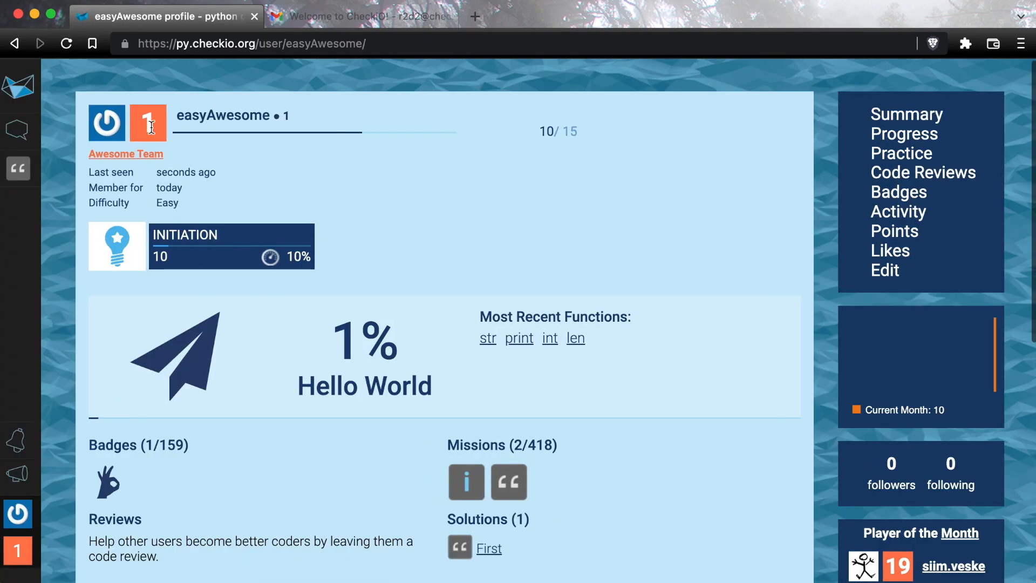
mouse_move(527, 146)
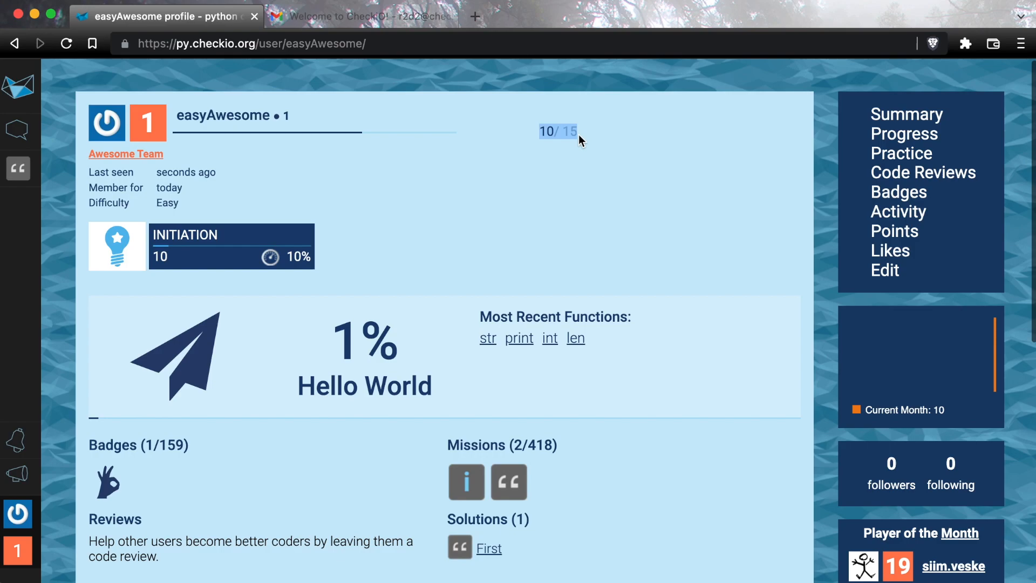
mouse_move(540, 152)
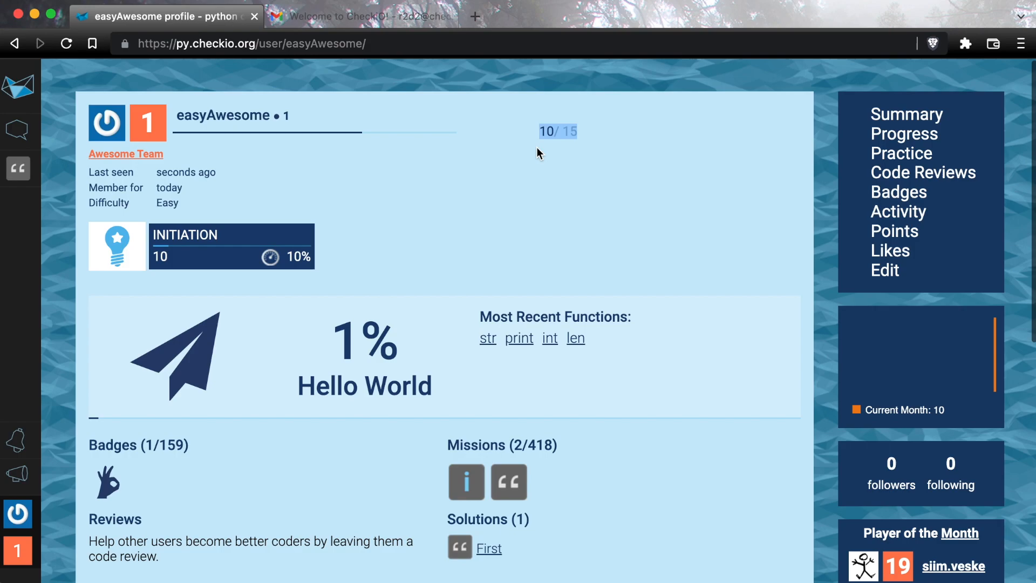
mouse_move(513, 150)
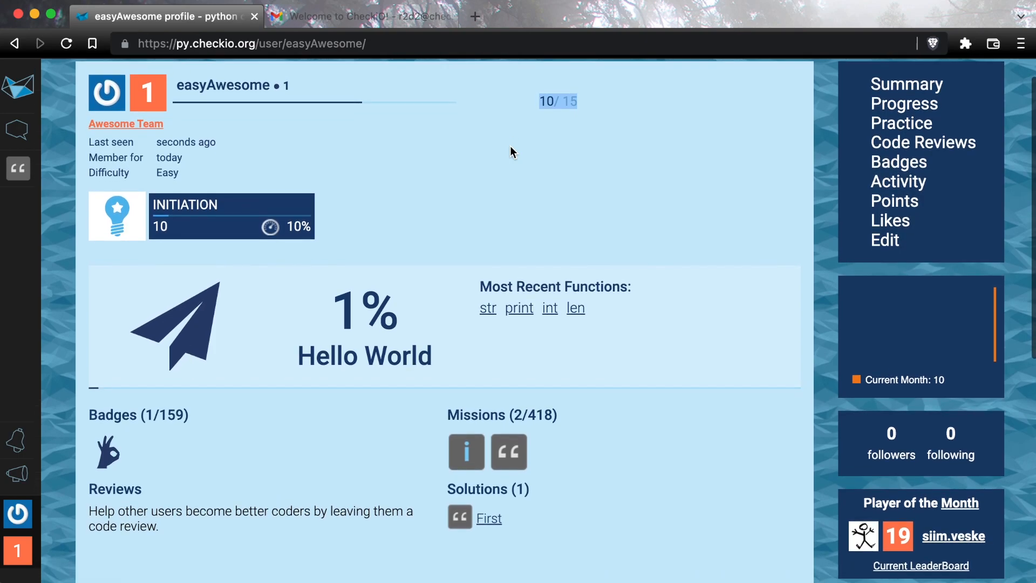
scroll(down, 3)
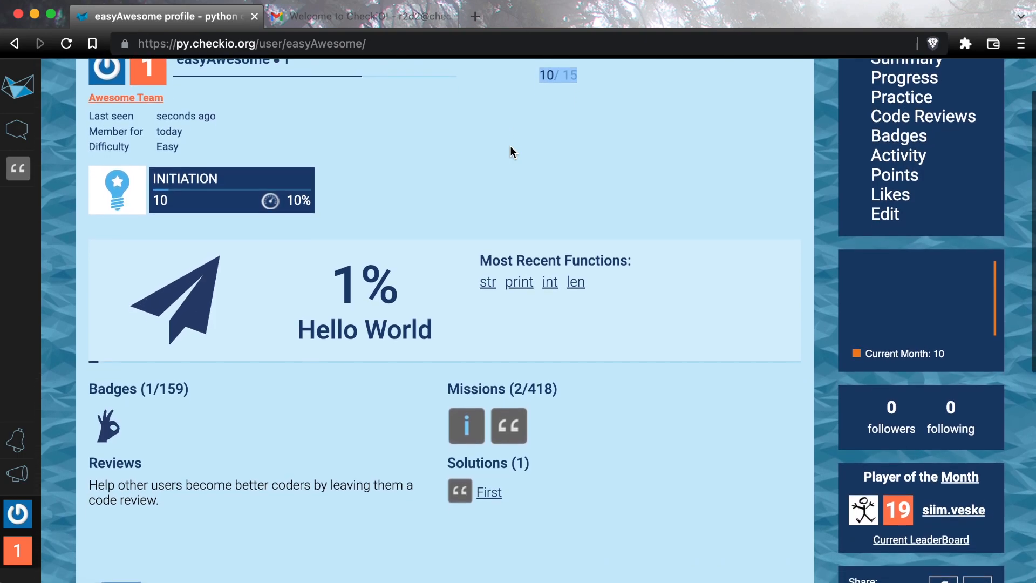
scroll(down, 3)
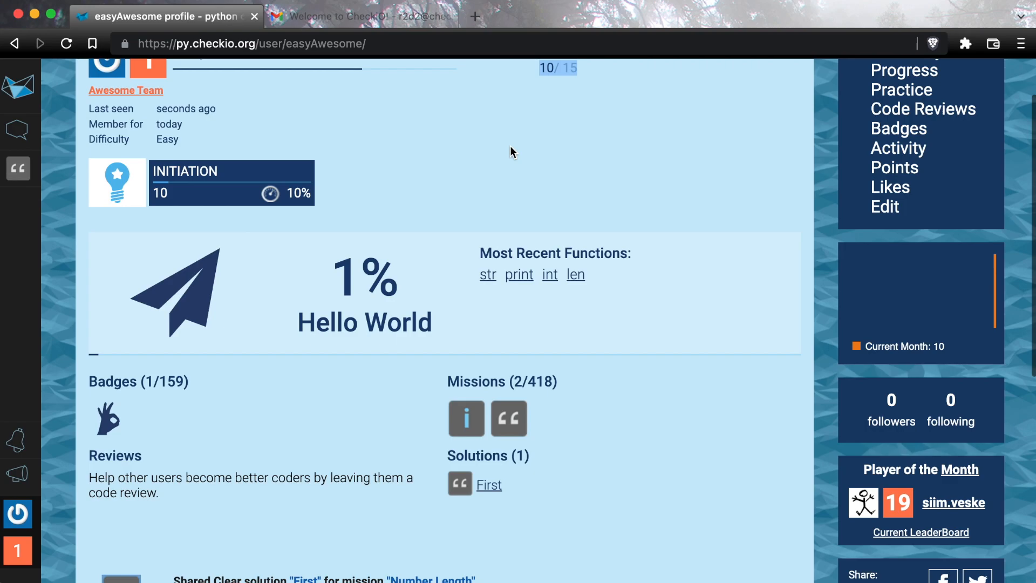
scroll(up, 3)
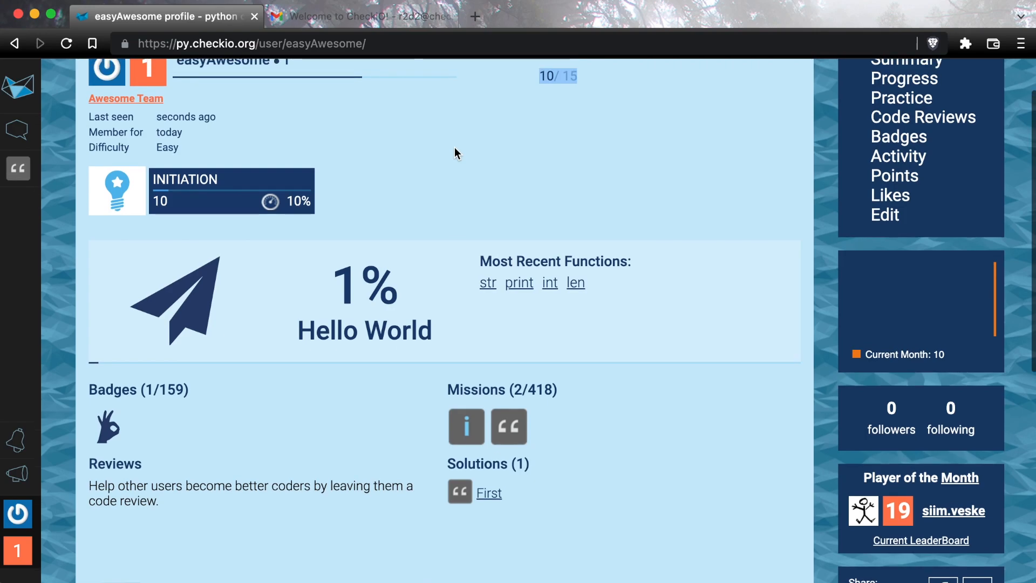
mouse_move(188, 148)
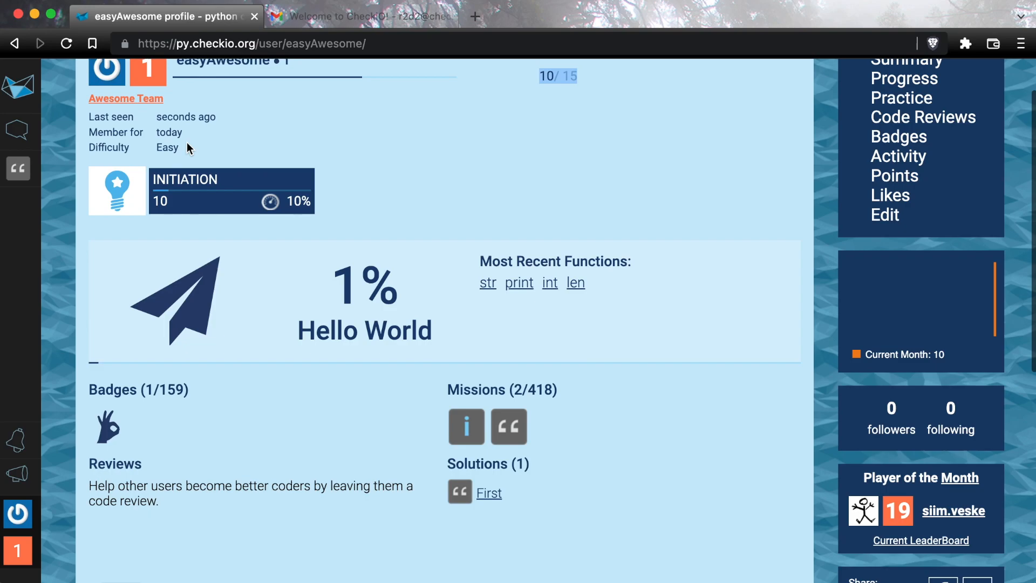
mouse_move(206, 196)
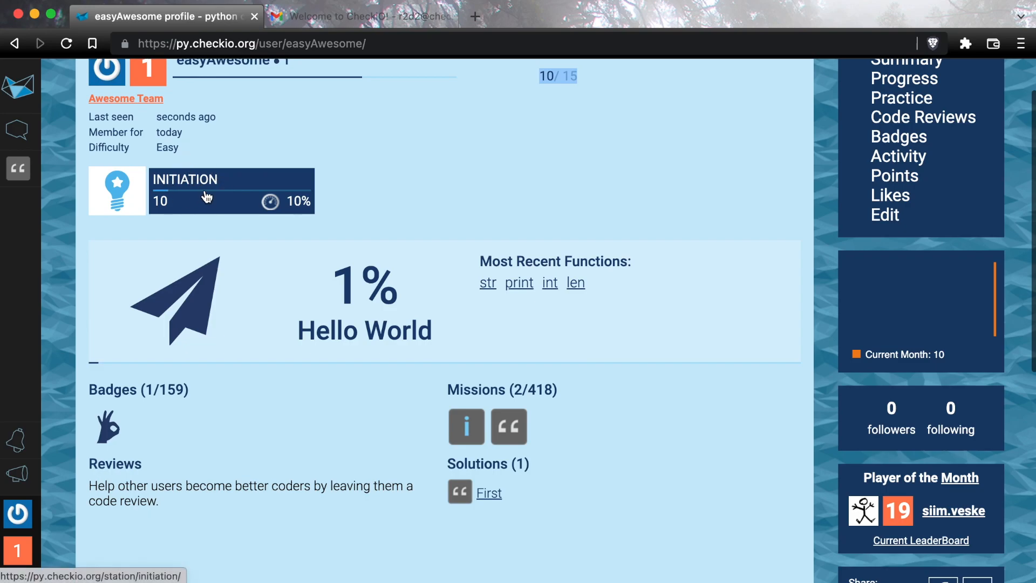
mouse_move(400, 307)
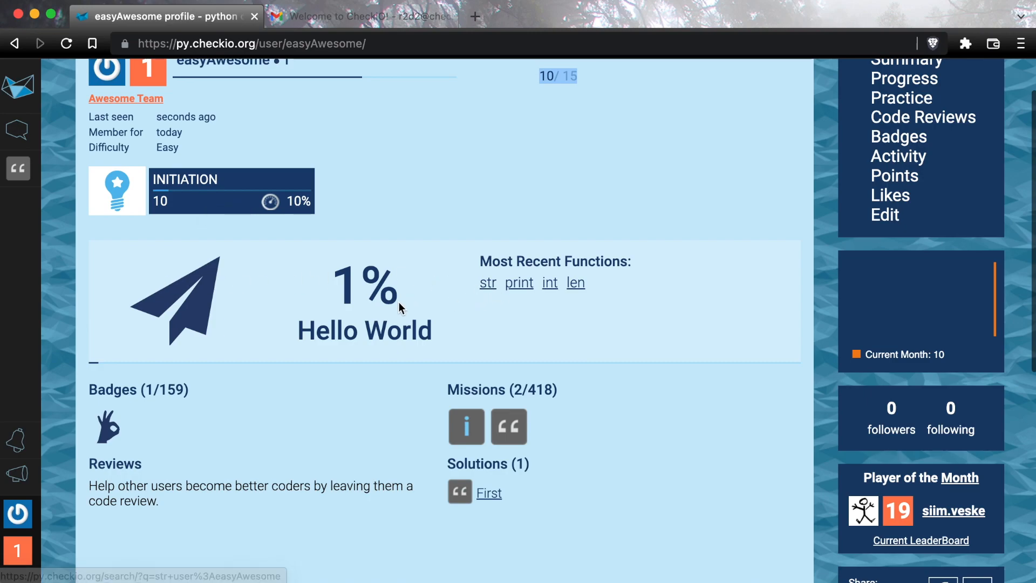
mouse_move(355, 305)
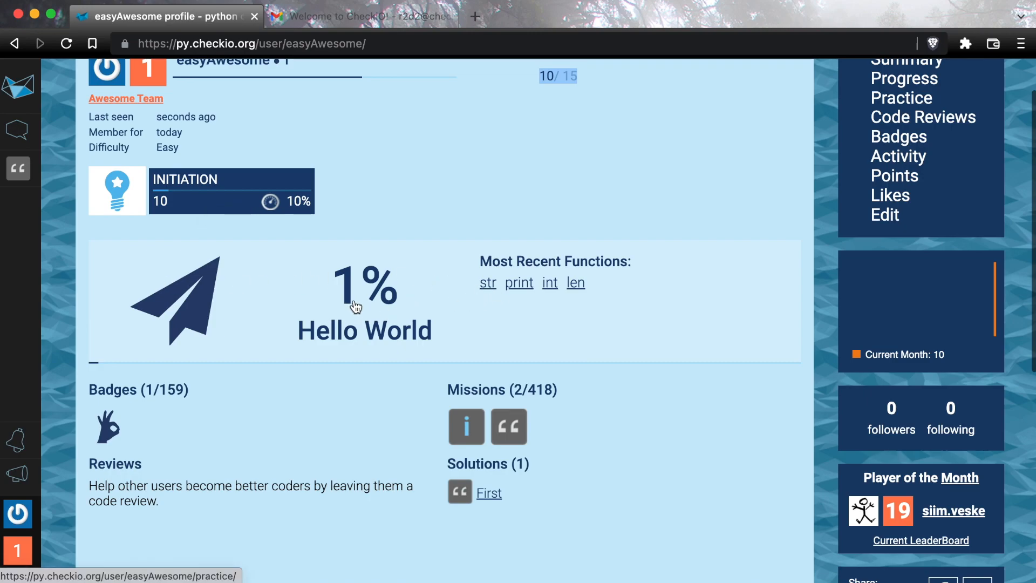
Open the Hello World Practice page from the 1% block and review next-stage goals: Level 3, 1/3 uses, len ticked.
click(901, 97)
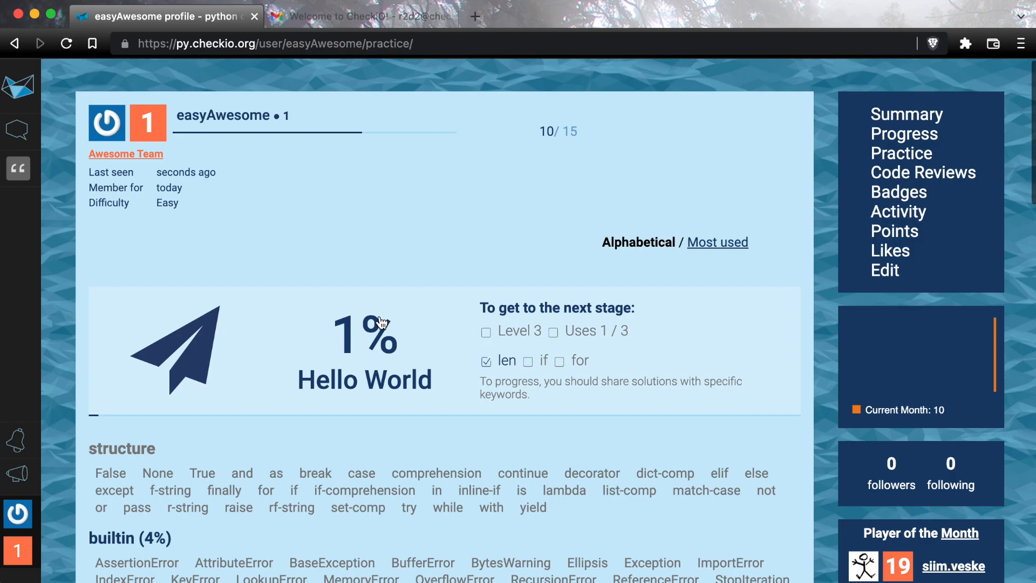
scroll(up, 3)
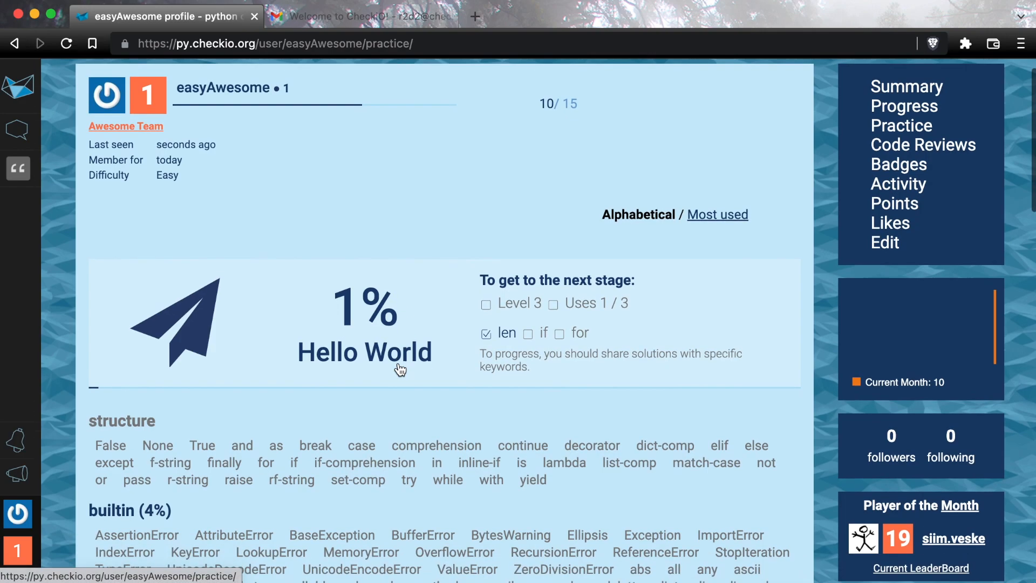
scroll(down, 3)
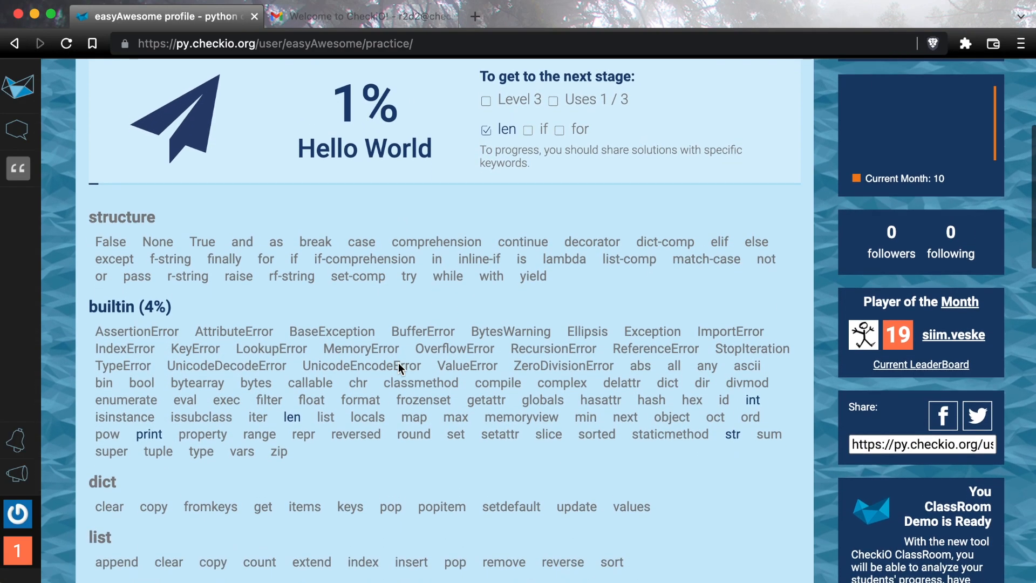
scroll(down, 3)
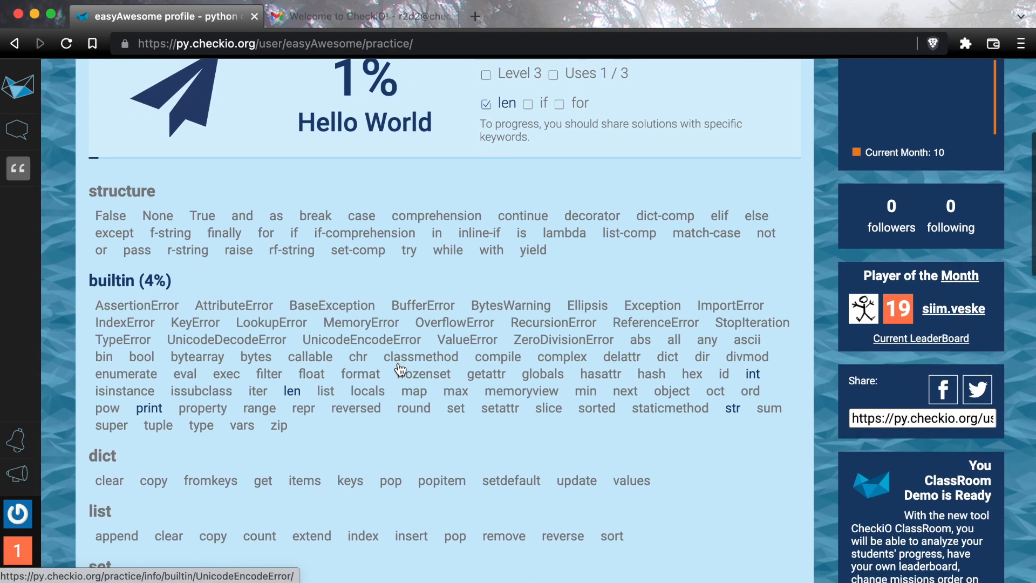
scroll(up, 3)
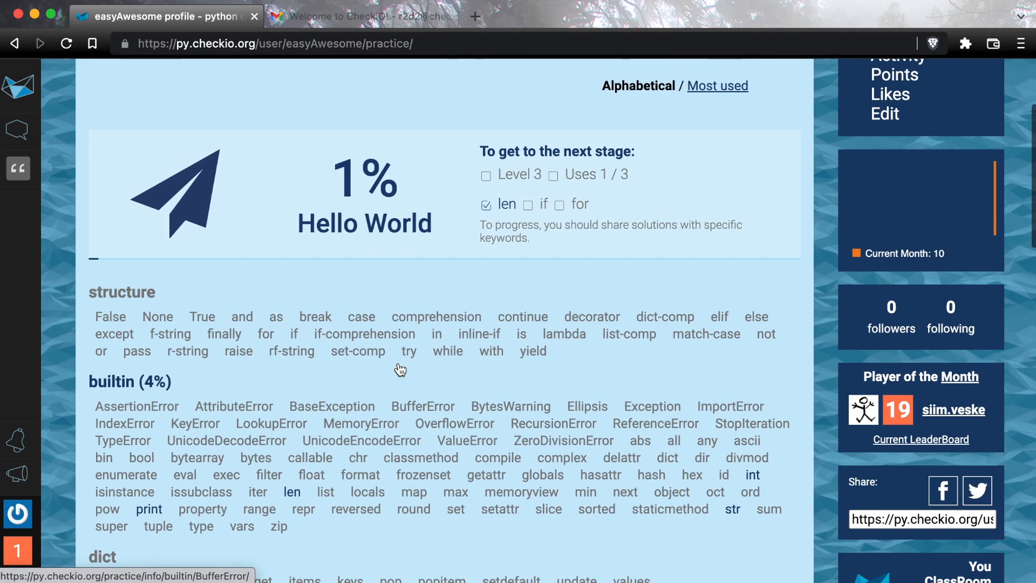
scroll(up, 3)
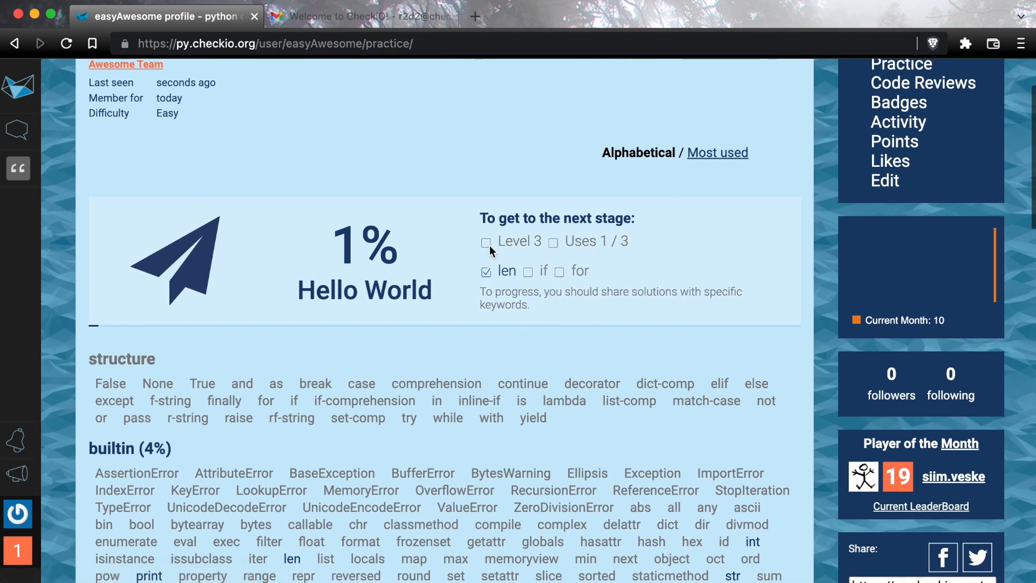
mouse_move(579, 276)
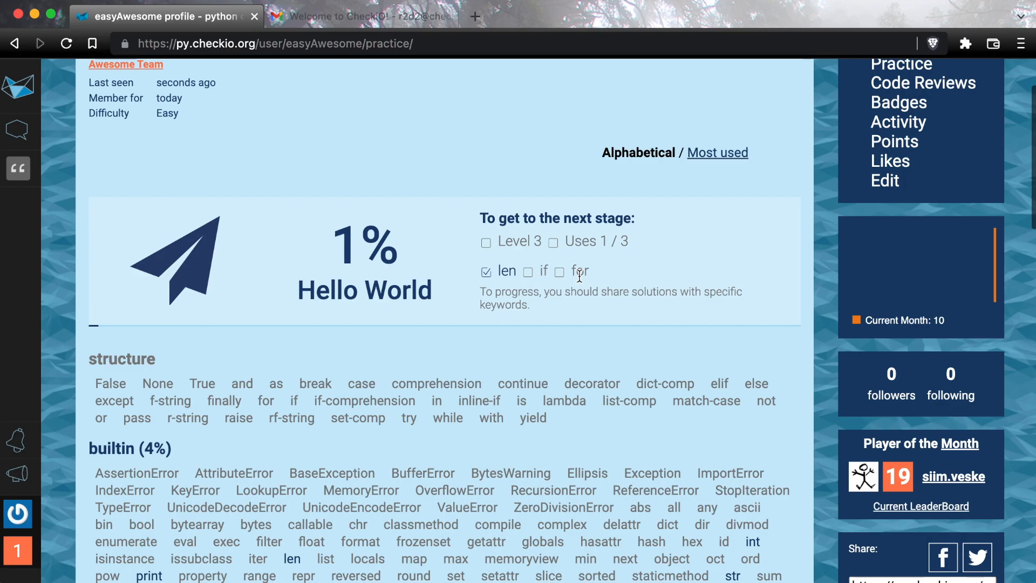
mouse_move(583, 283)
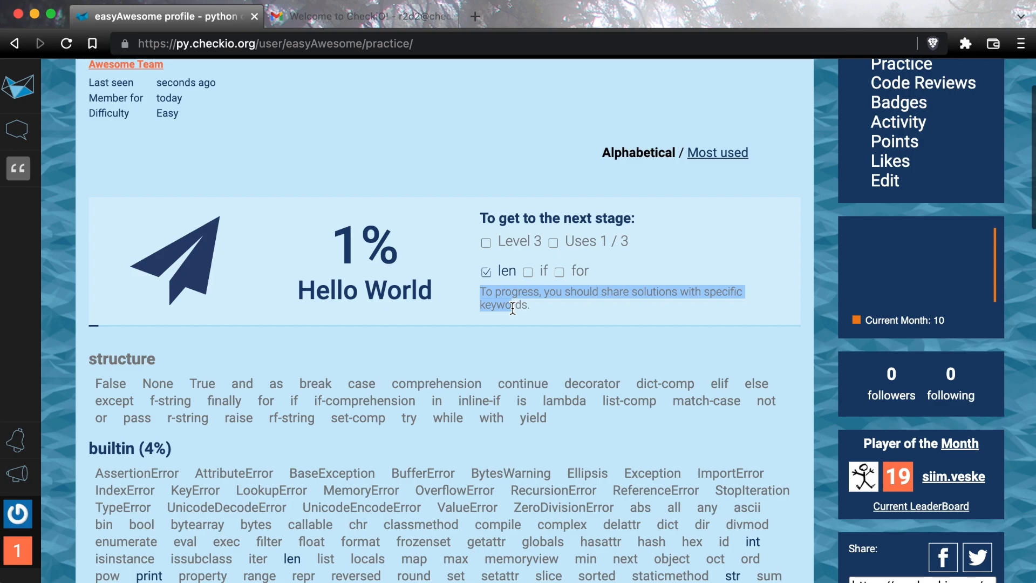
scroll(up, 3)
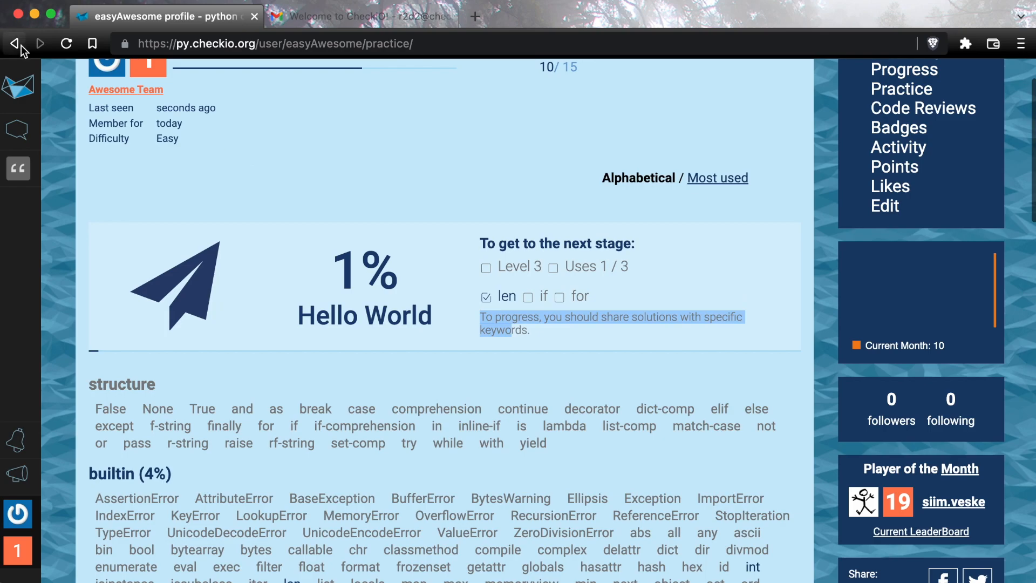
click(14, 43)
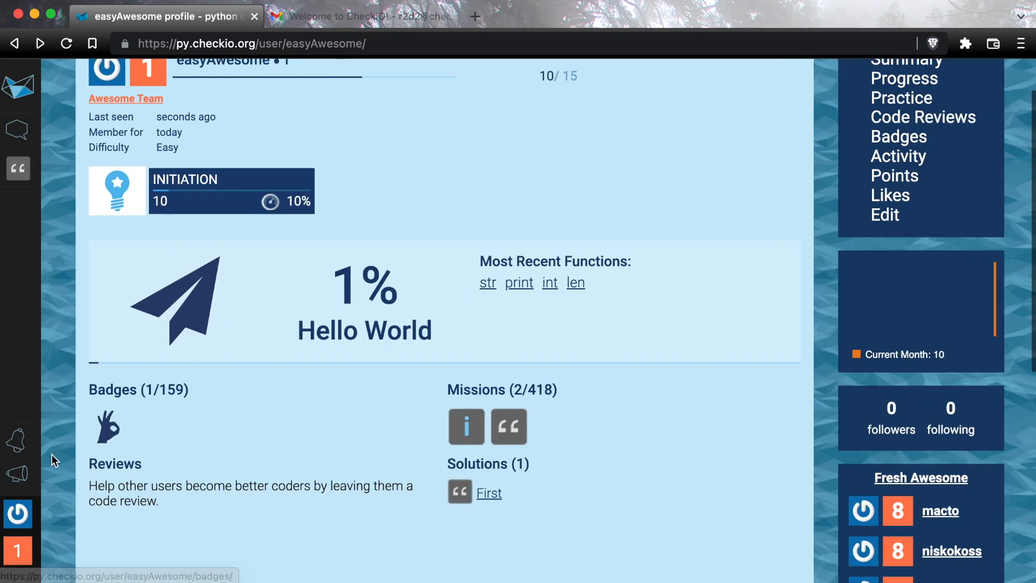
mouse_move(390, 396)
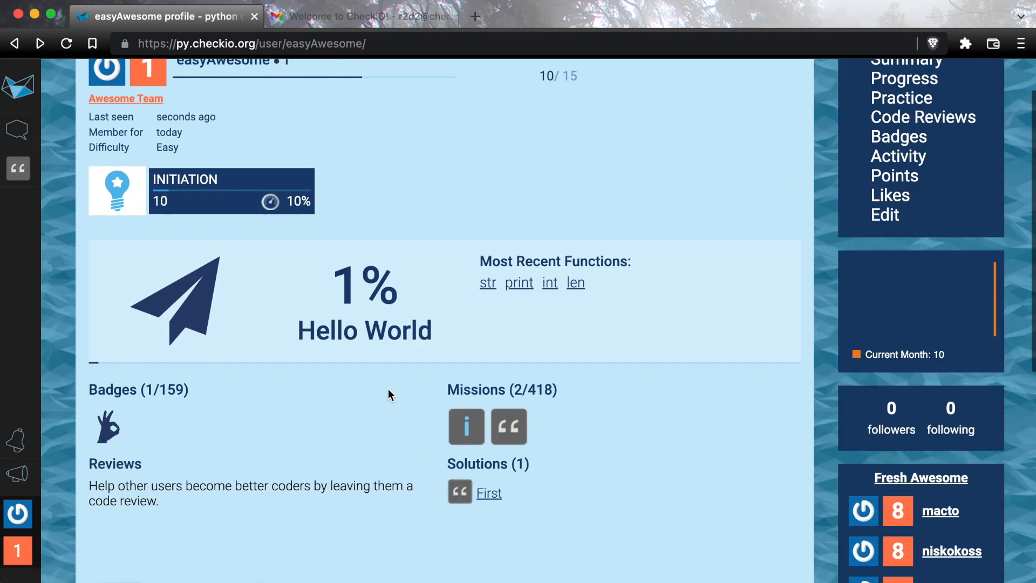
scroll(down, 3)
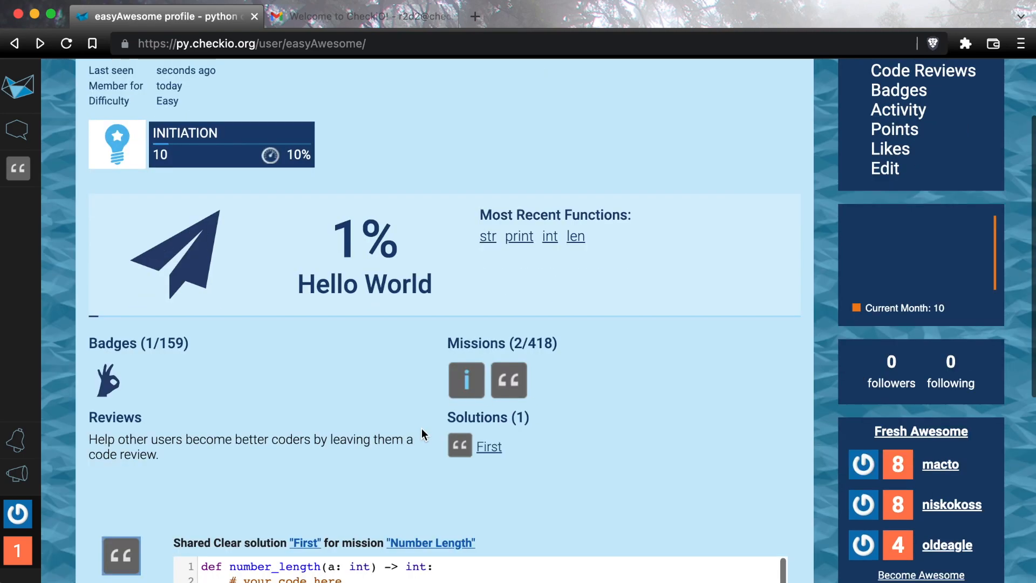
scroll(down, 3)
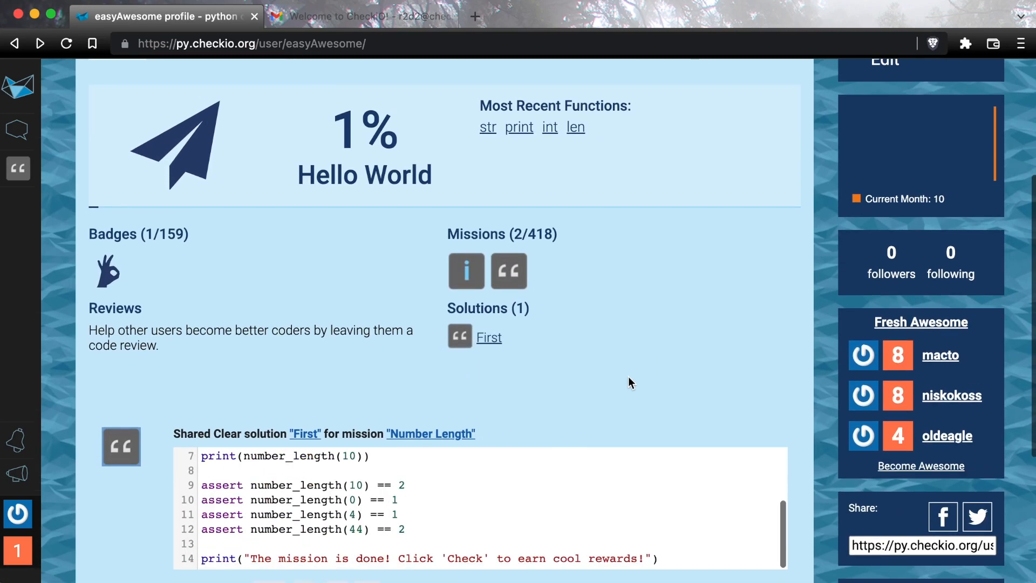
scroll(up, 3)
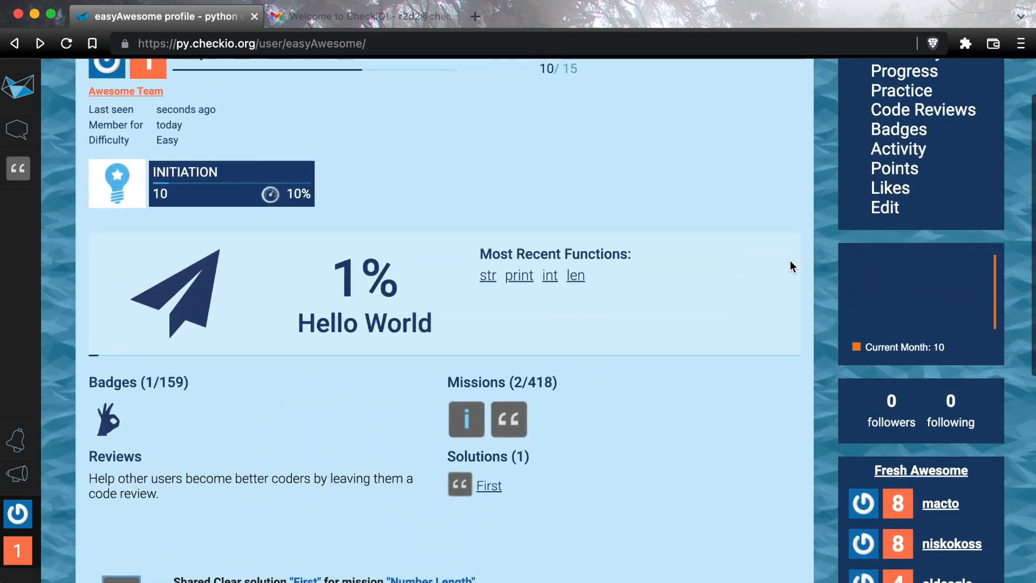
mouse_move(906, 291)
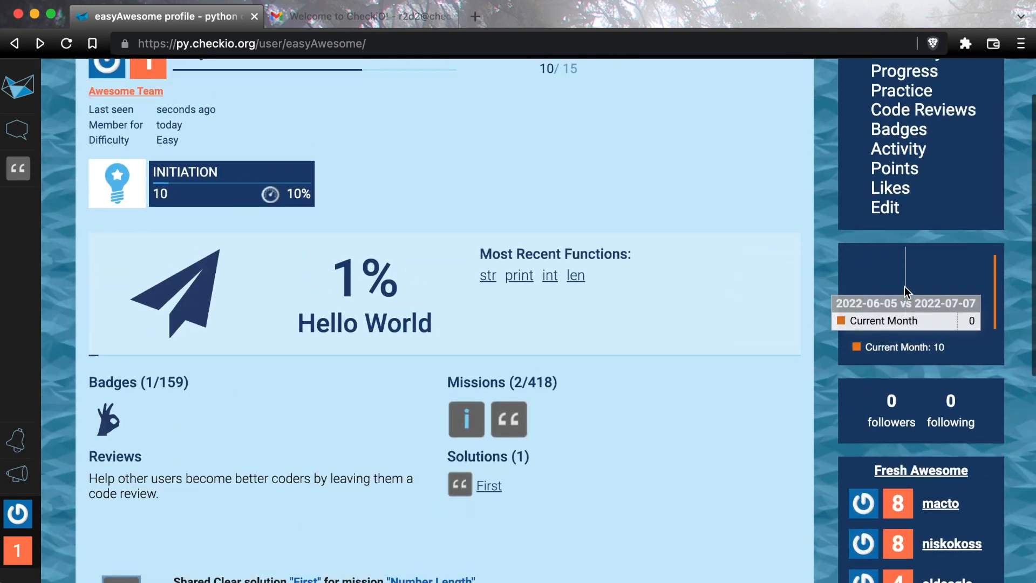
scroll(up, 3)
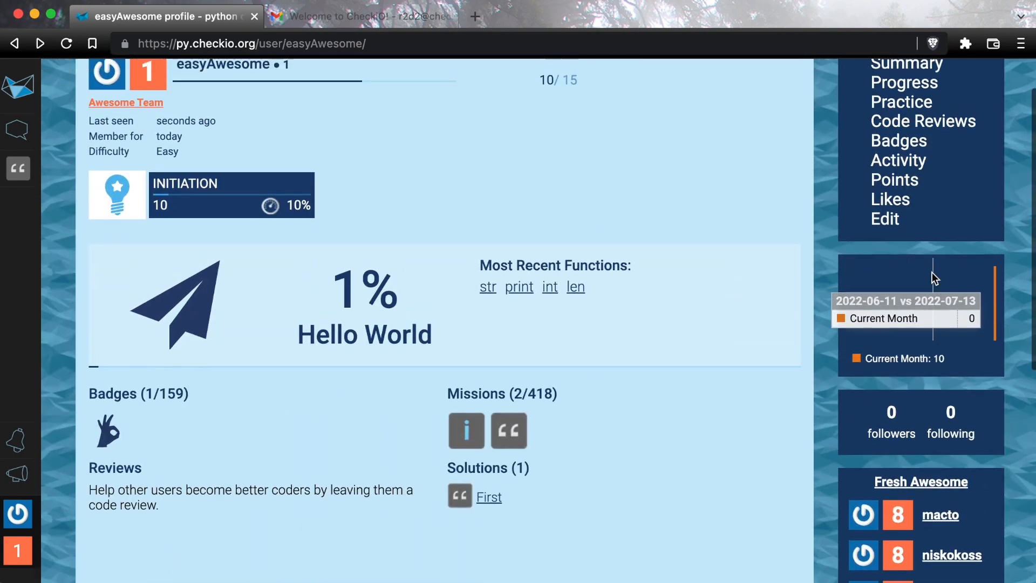
scroll(up, 3)
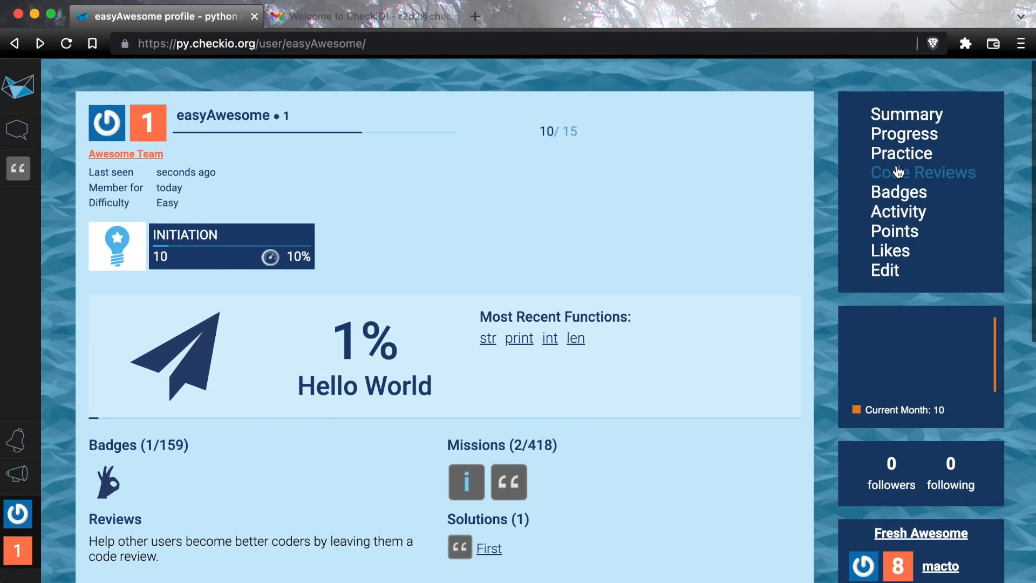
mouse_move(894, 231)
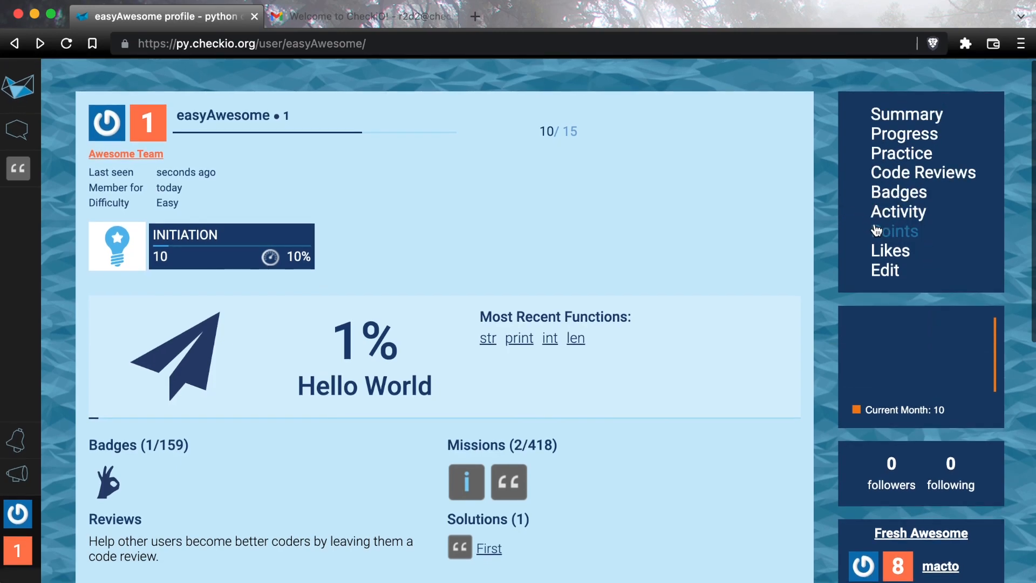
mouse_move(894, 231)
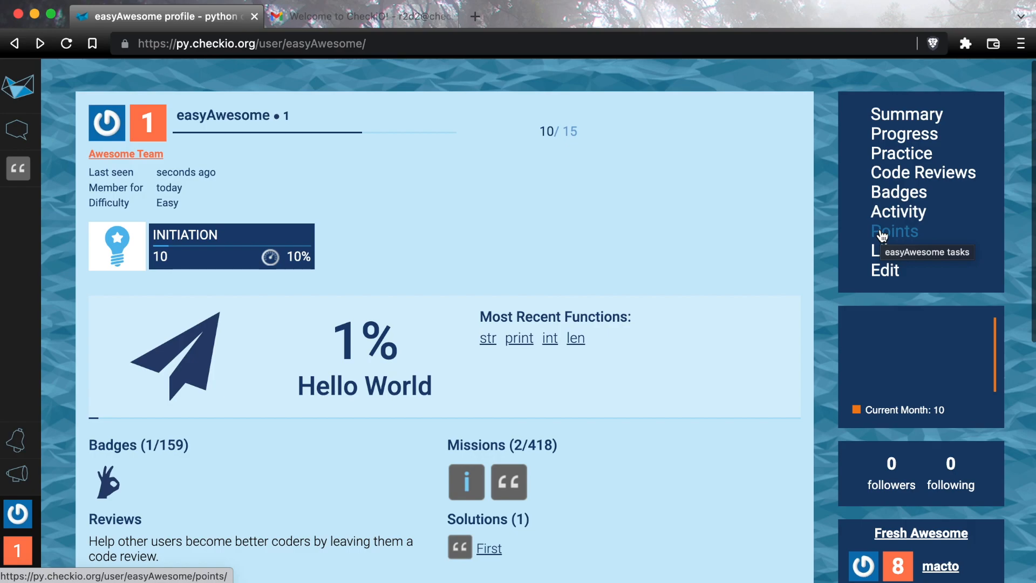
View the points history with two +5 entries, then open the profile Edit settings.
click(895, 231)
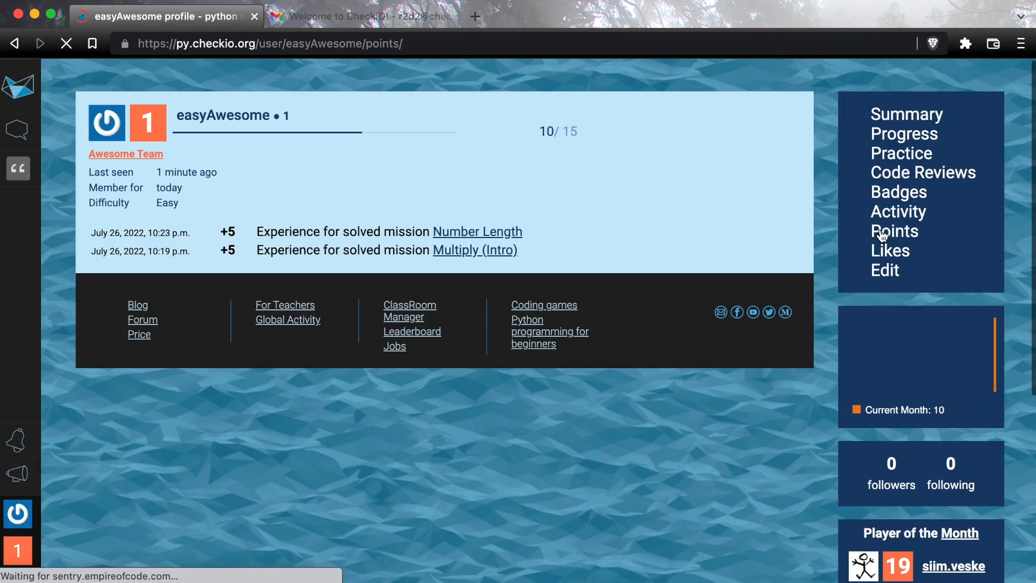
mouse_move(885, 269)
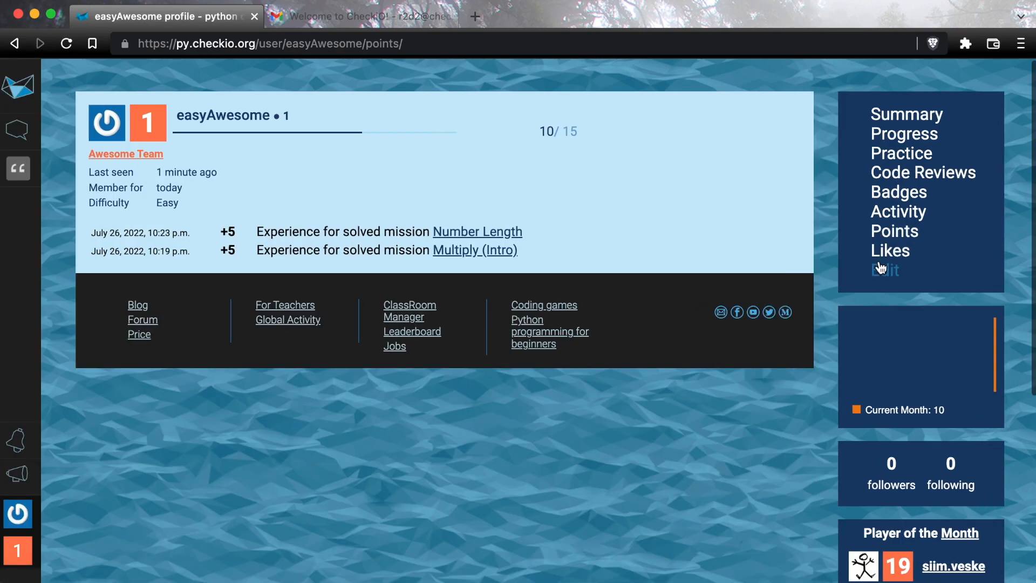
click(885, 270)
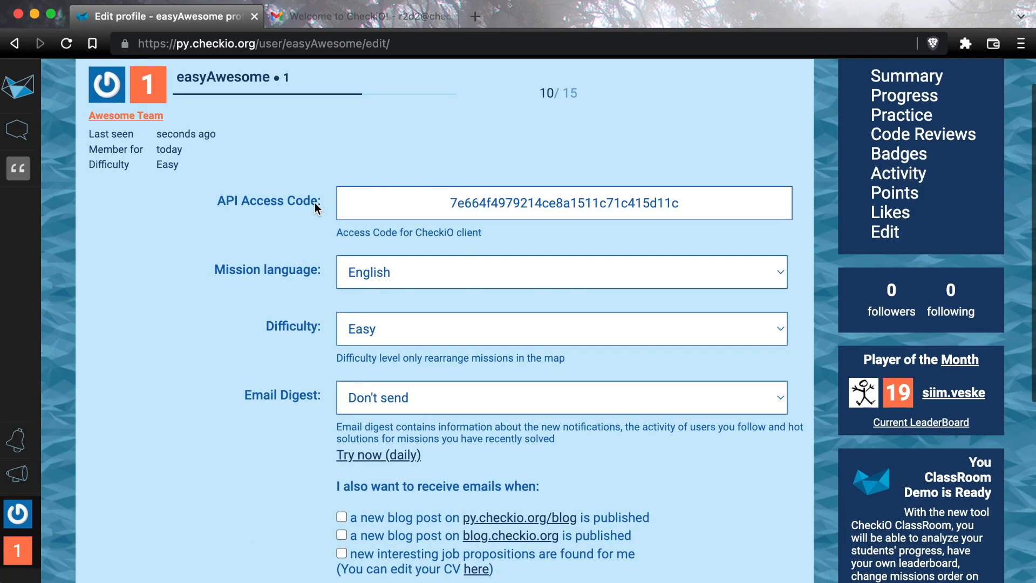
Save profile settings with Easy difficulty and the email digest set to Don't send.
click(357, 203)
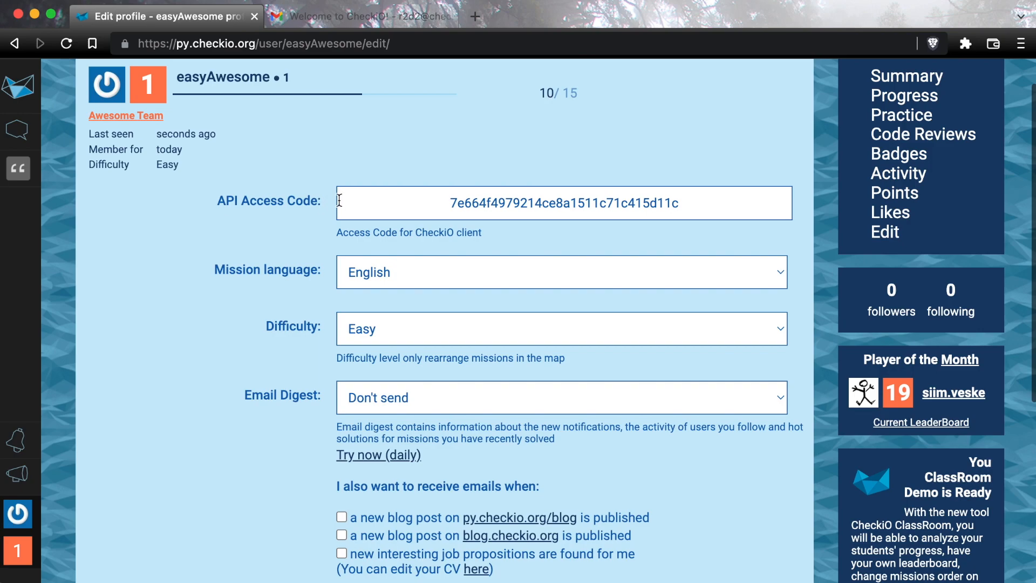
scroll(down, 3)
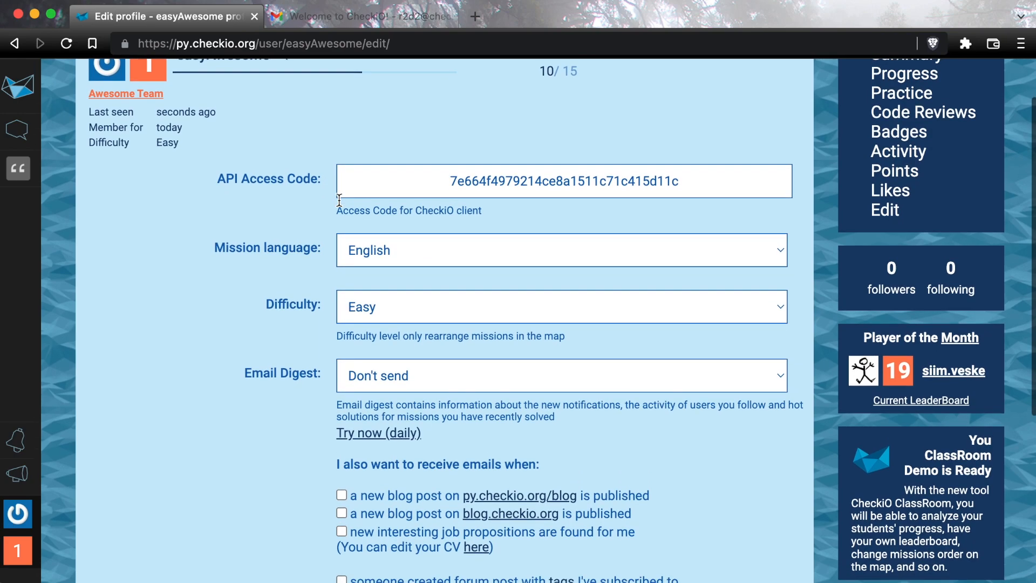
mouse_move(304, 220)
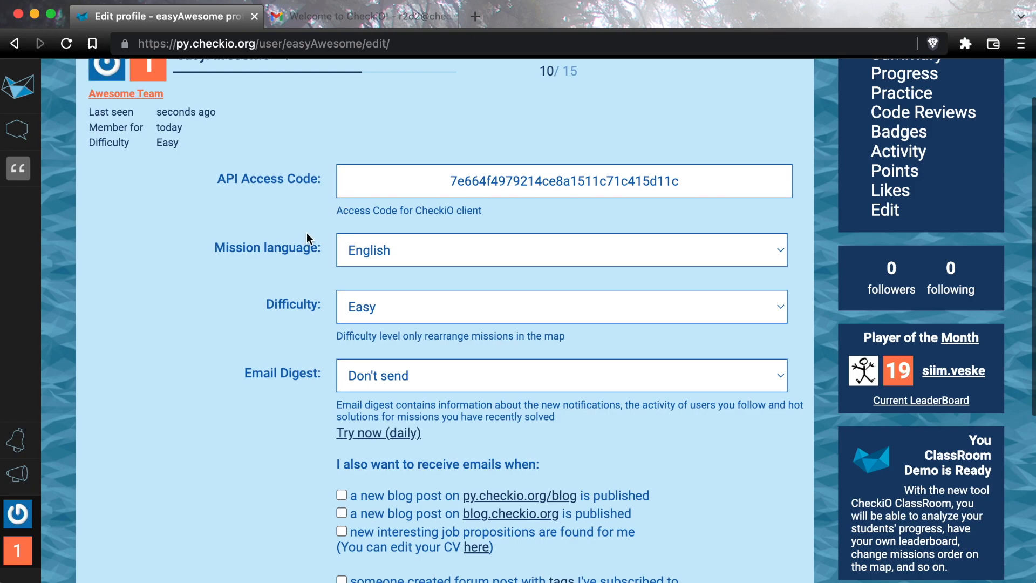
mouse_move(315, 289)
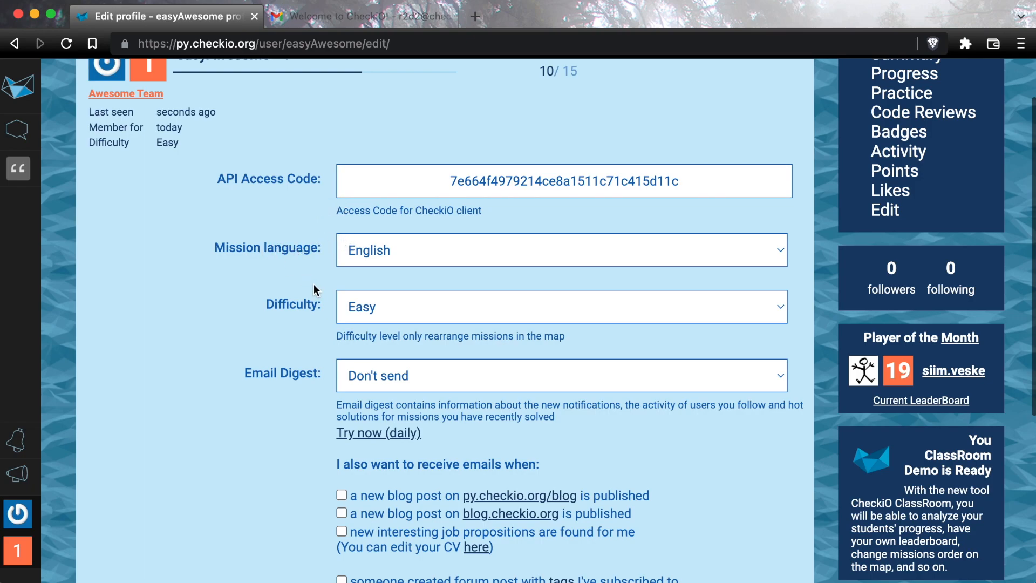
mouse_move(292, 311)
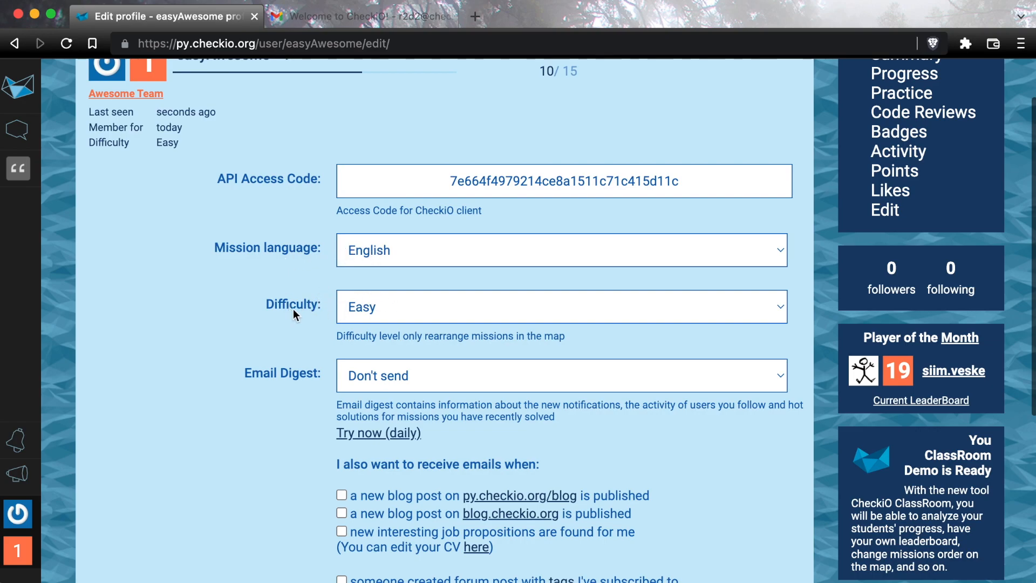
mouse_move(363, 305)
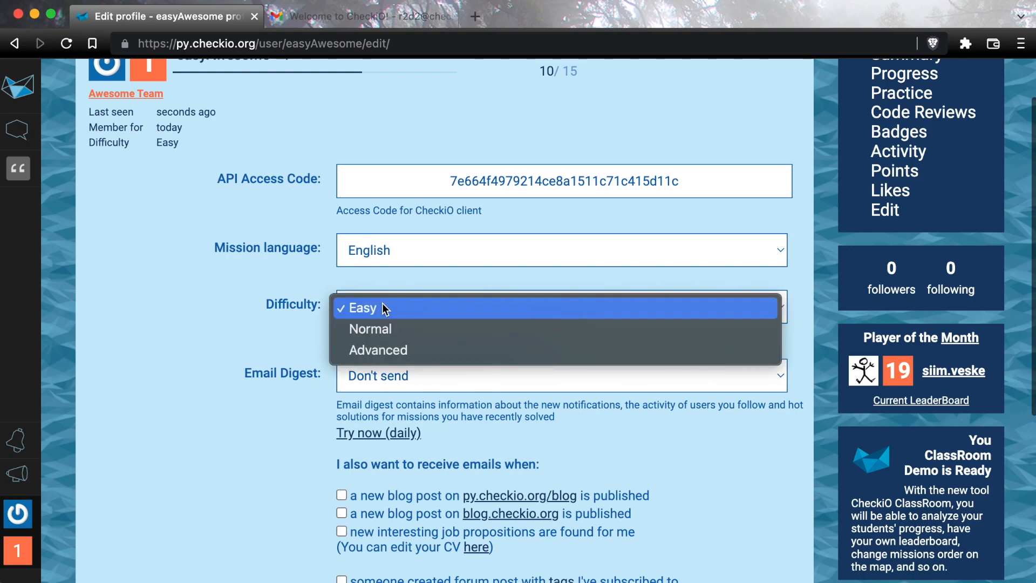
click(363, 307)
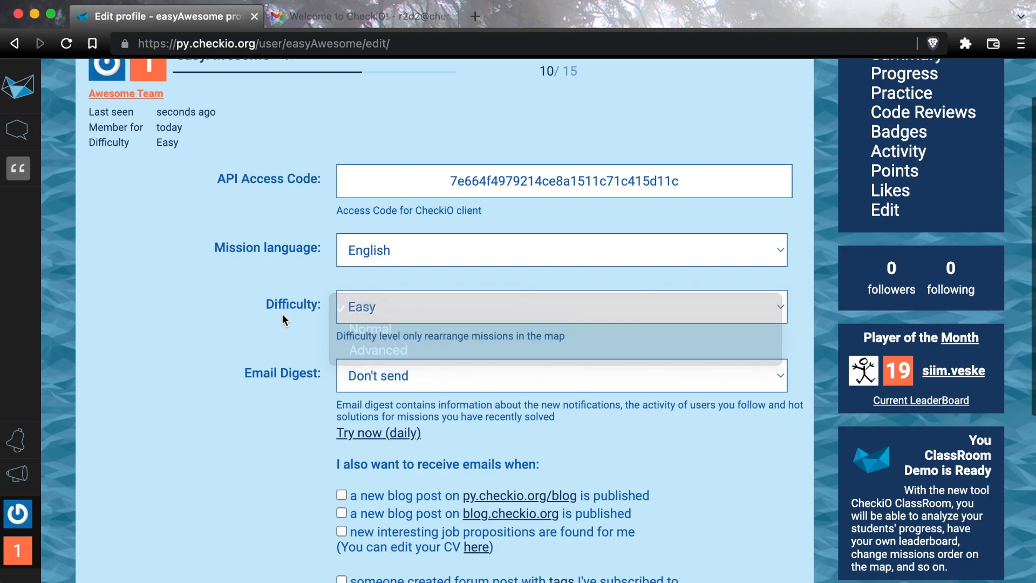
click(360, 306)
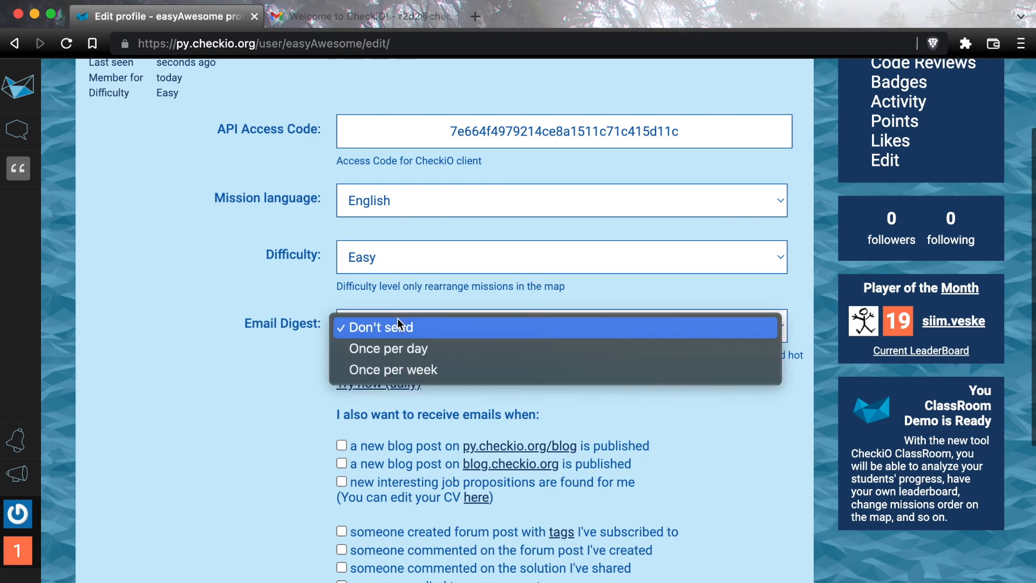
click(379, 326)
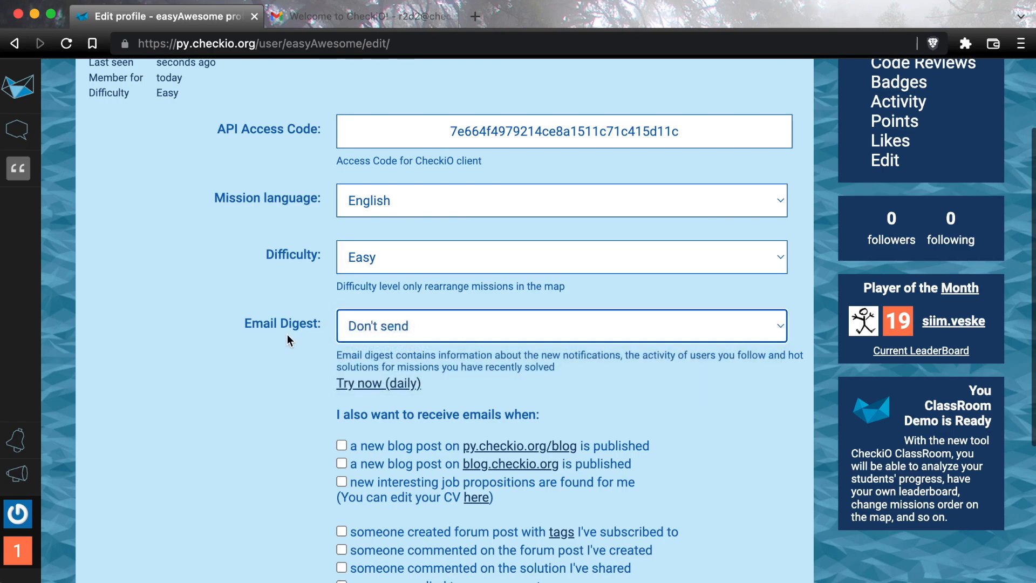
scroll(down, 3)
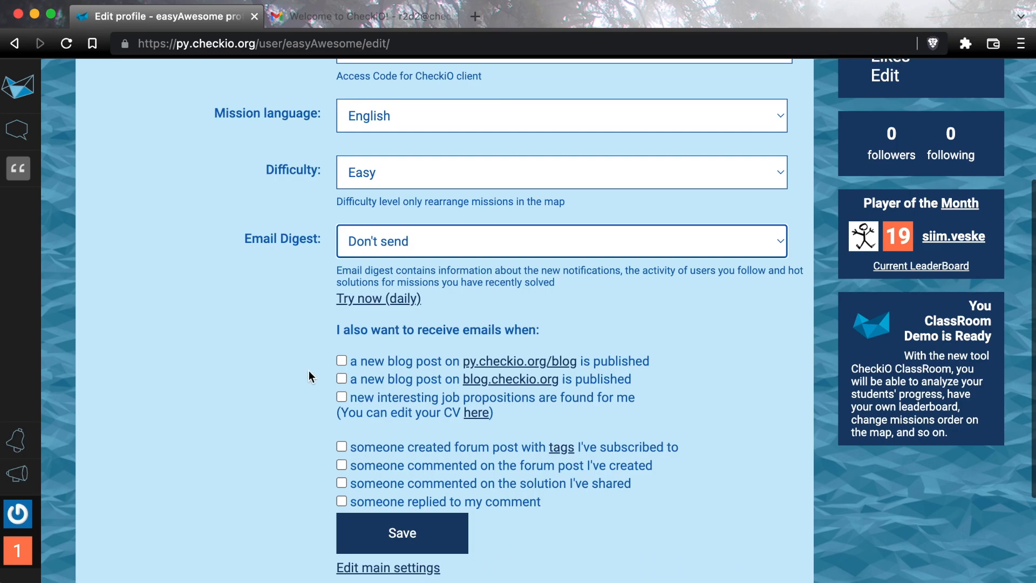
mouse_move(357, 446)
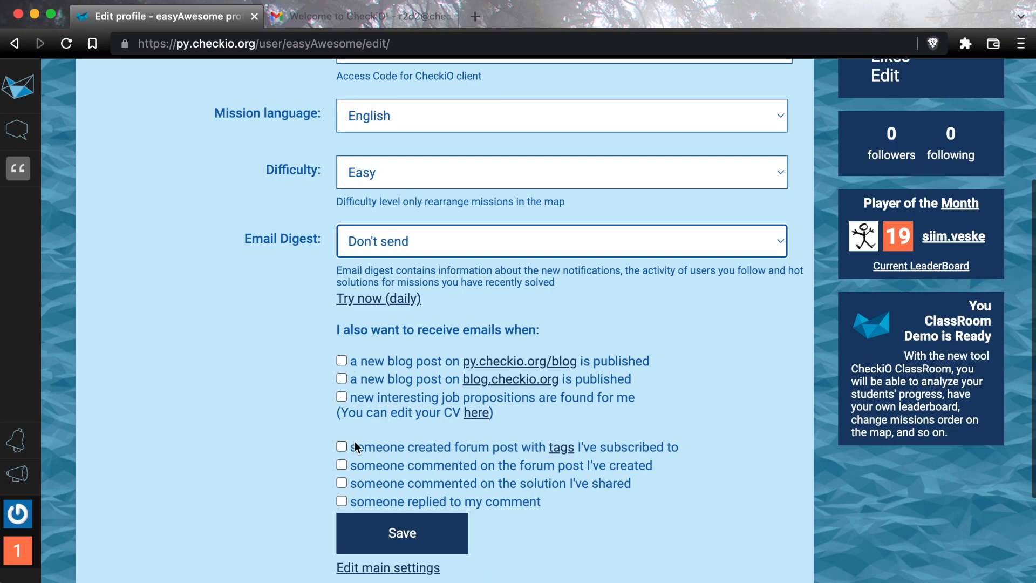
click(401, 533)
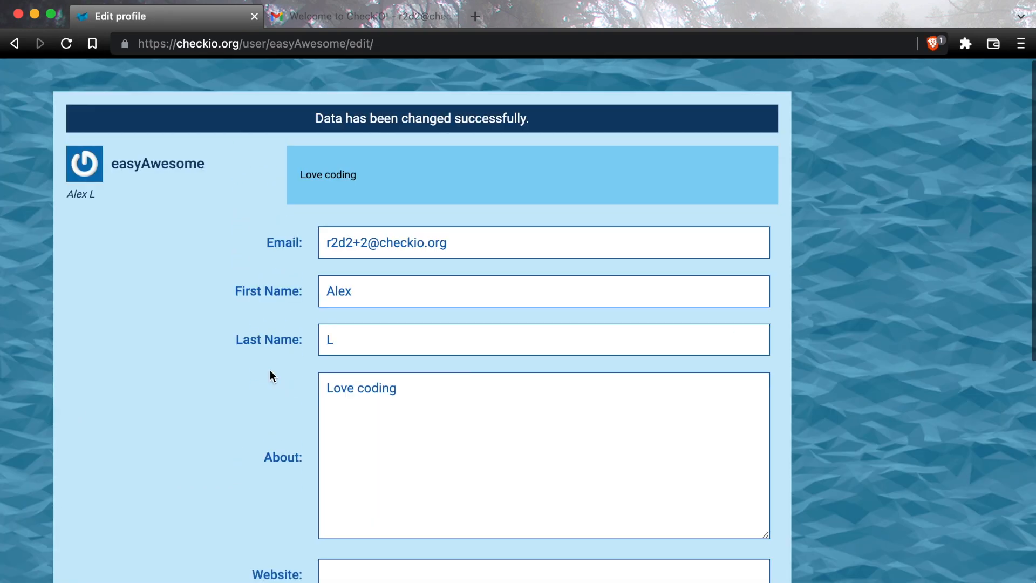
Go back from the saved settings to the Initiation station list, now 10% complete.
click(14, 44)
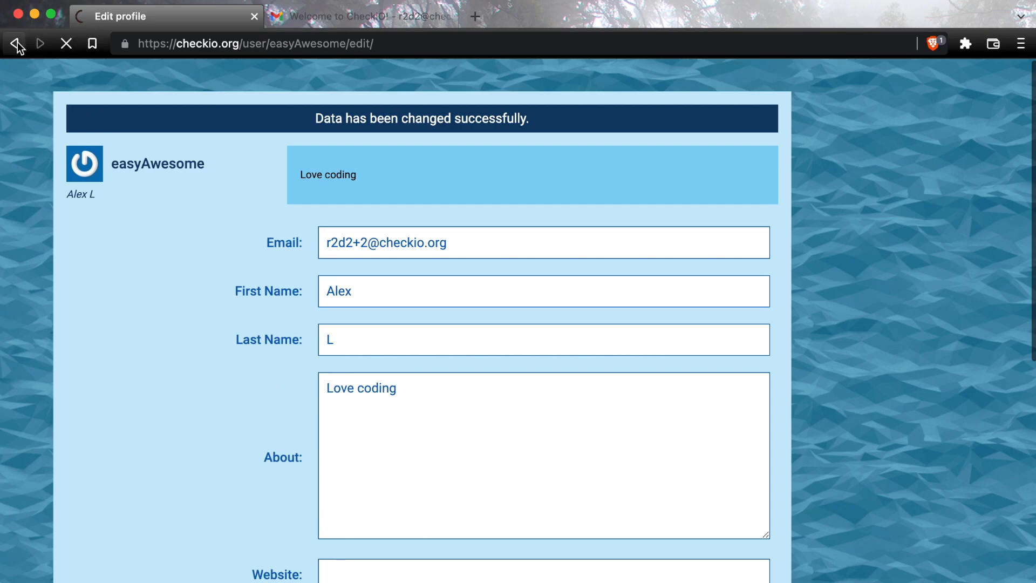
click(14, 43)
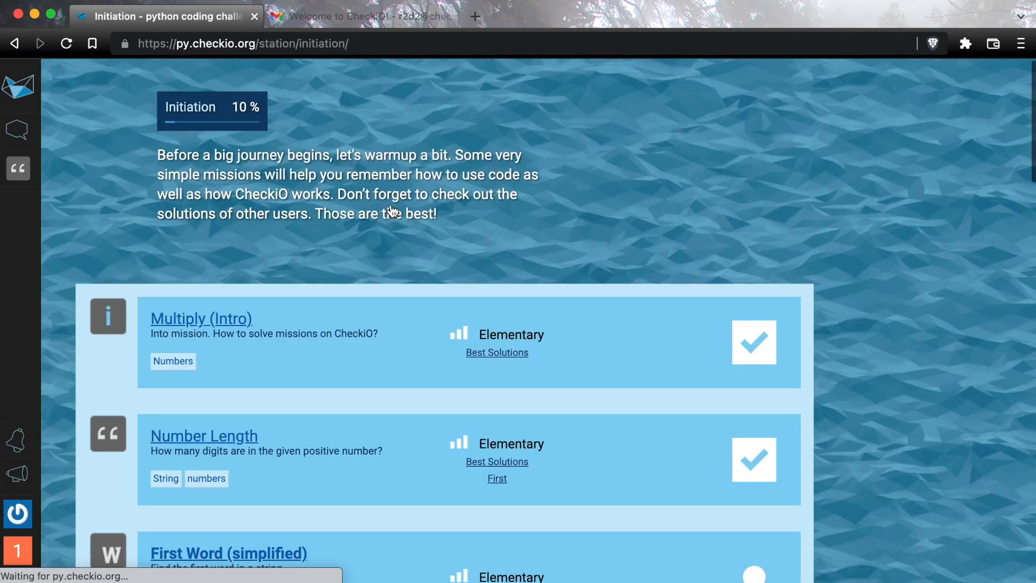
Open First Word (simplified) and check the text.split()[0] solution, reaching level 2 and Initiation 16%.
click(228, 553)
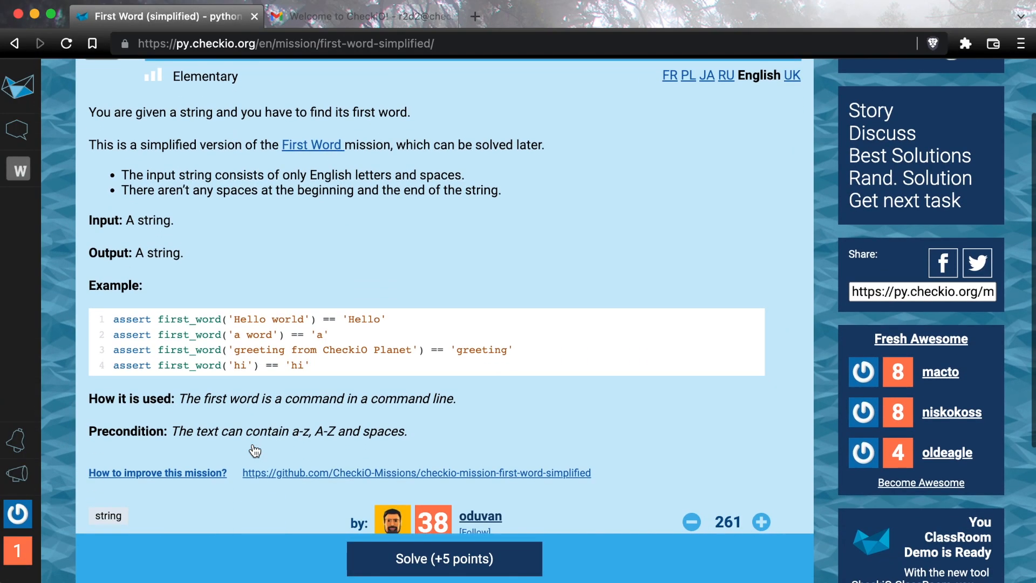
scroll(down, 3)
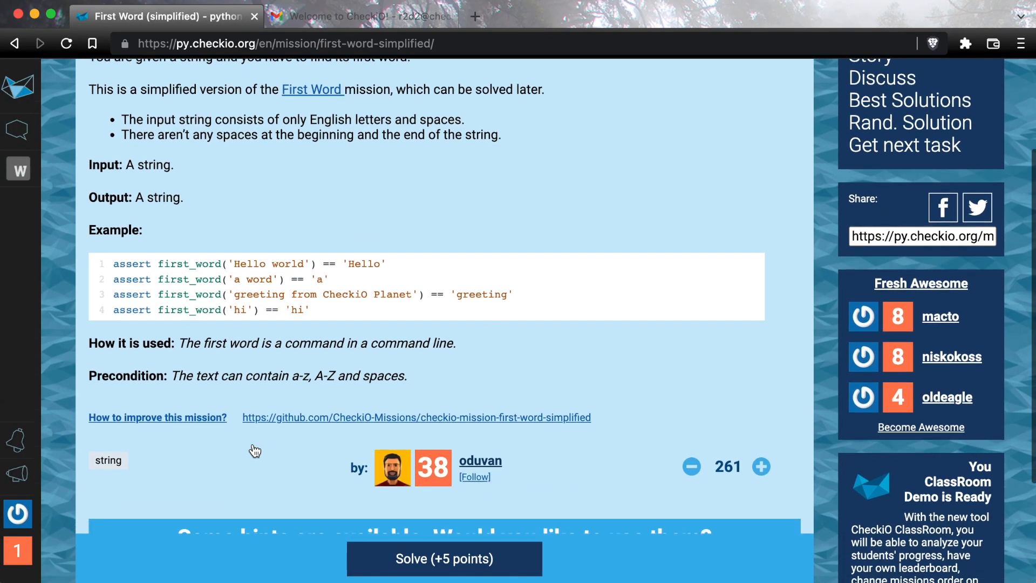
scroll(down, 3)
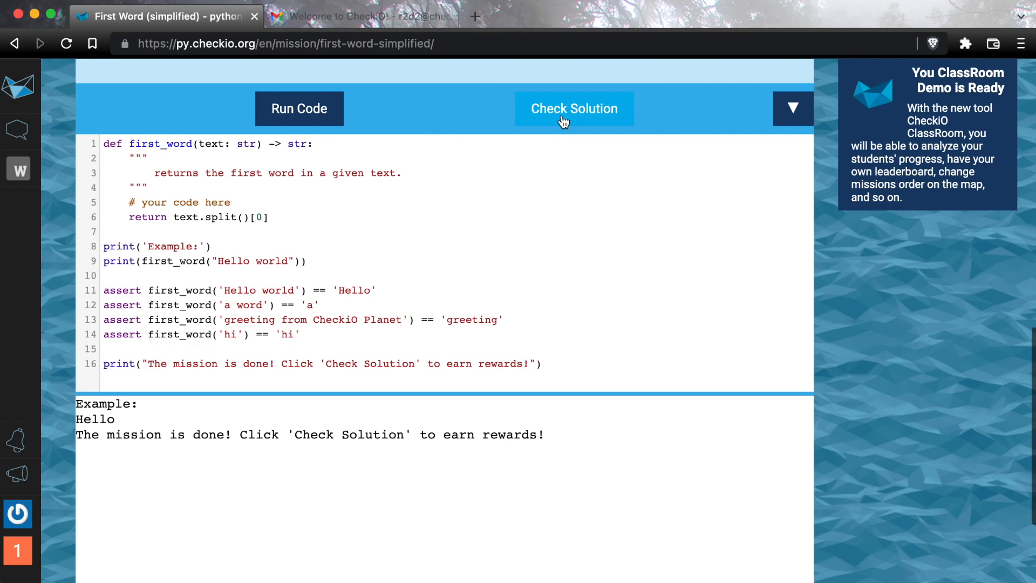
click(574, 108)
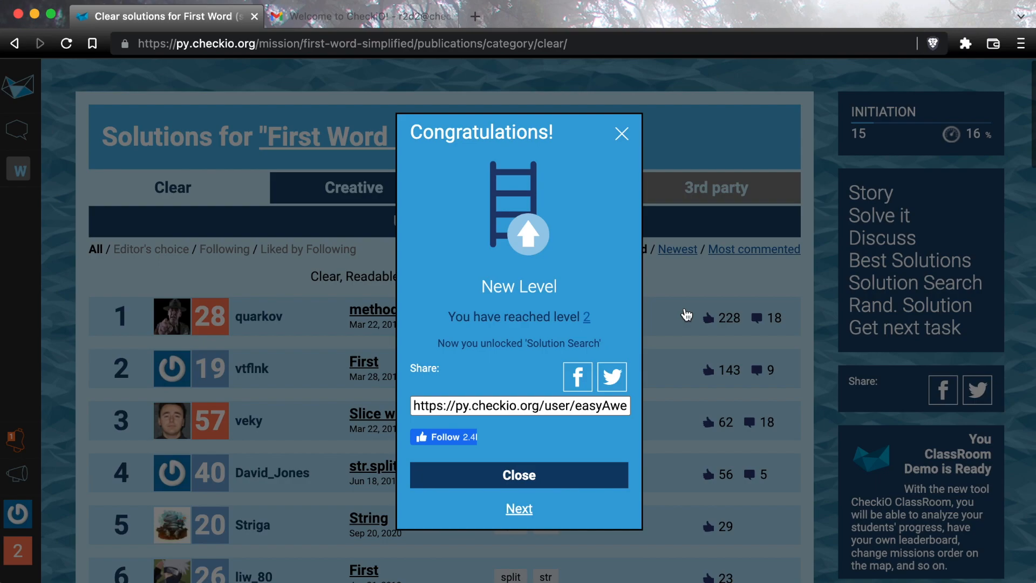
mouse_move(578, 376)
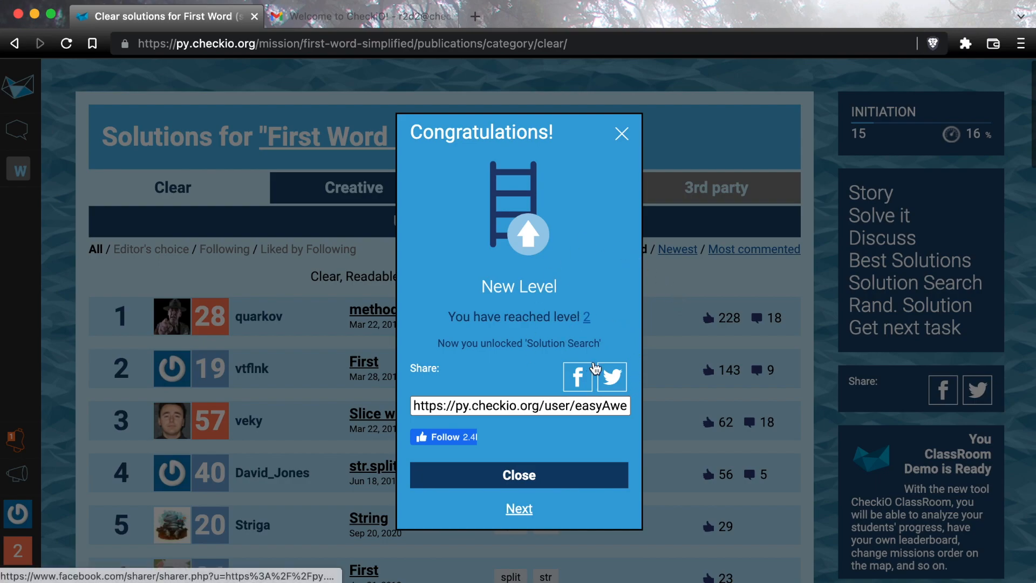
Dismiss the Productive day badge popup and open veky's 'Slice with spice' clear solution.
click(520, 509)
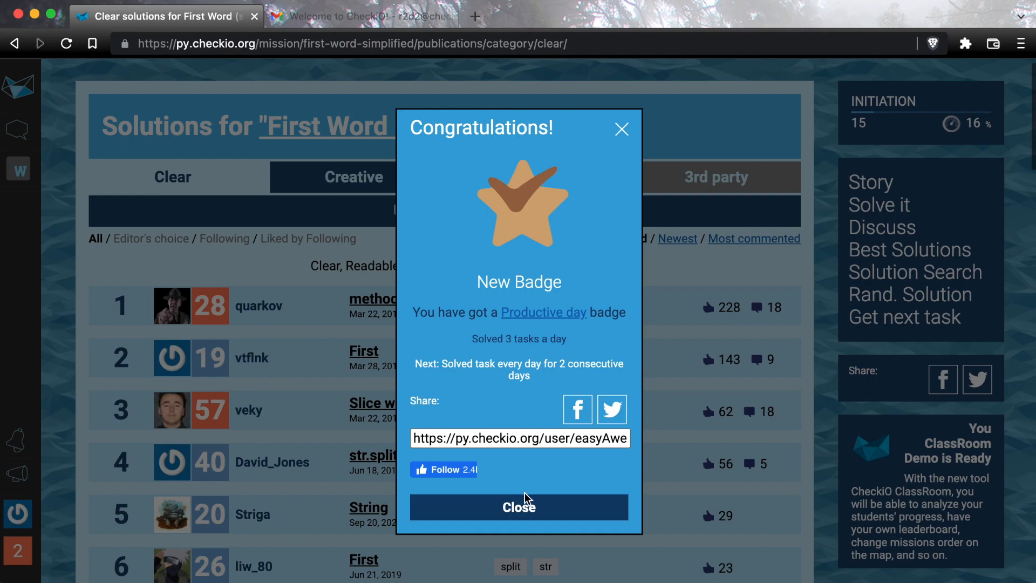
click(519, 507)
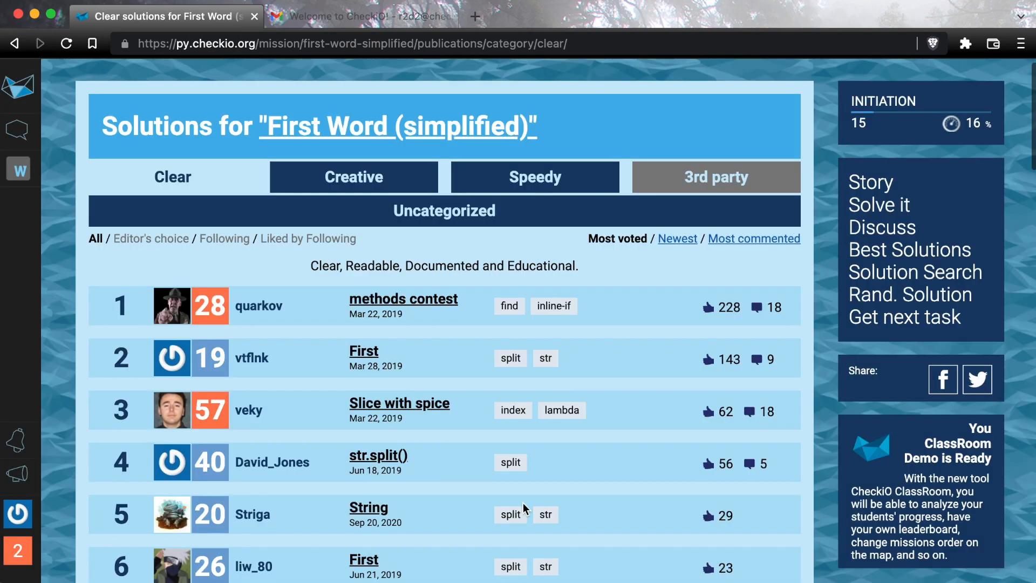
scroll(up, 3)
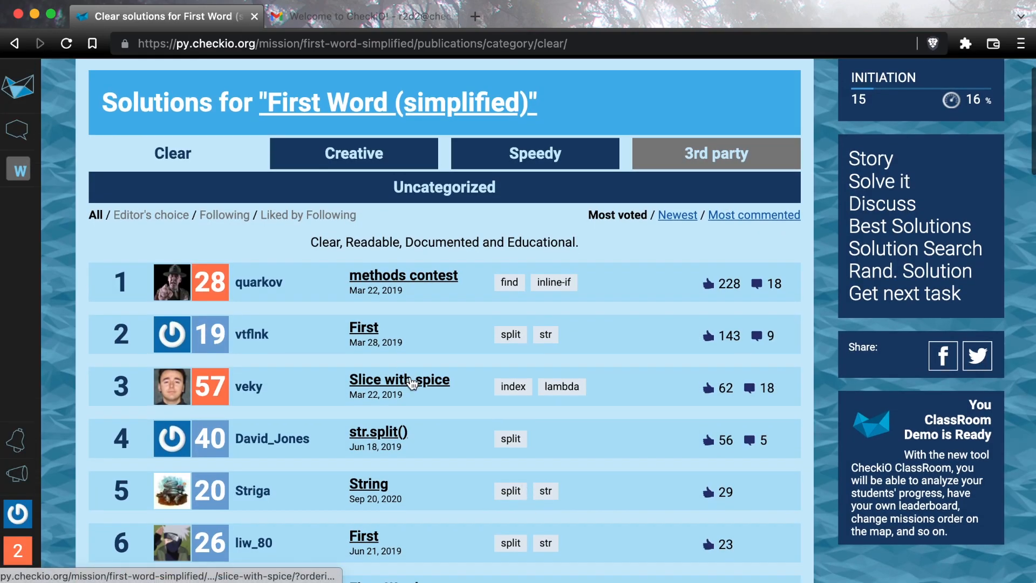
click(400, 379)
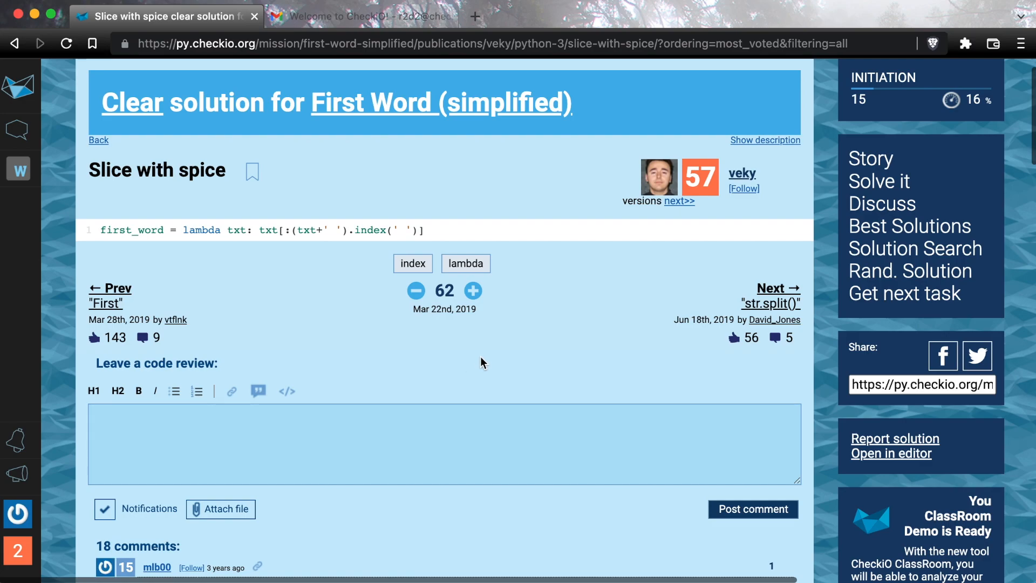
mouse_move(465, 264)
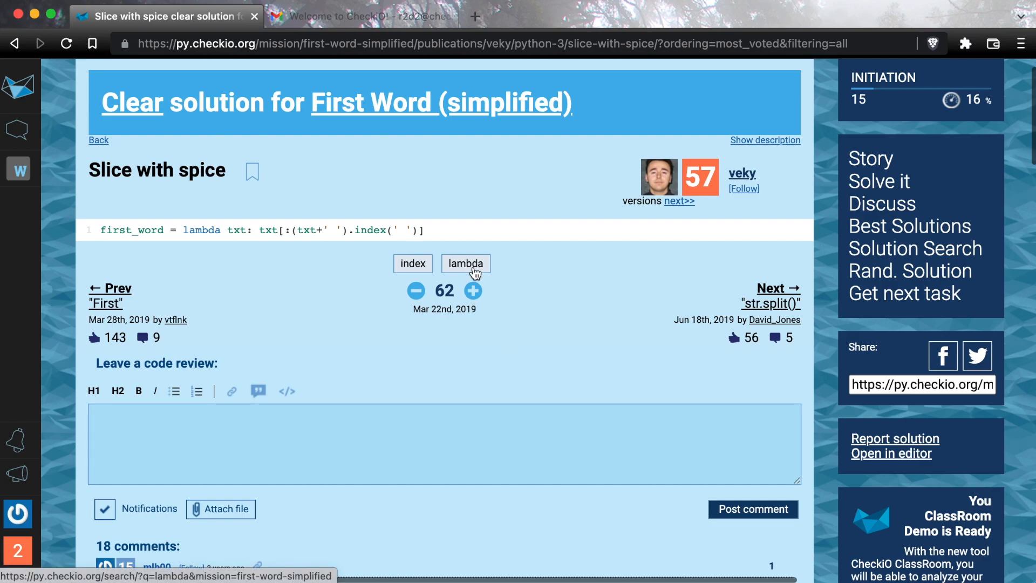
Search solutions tagged 'lambda' in First Word (simplified) and scroll through the results.
click(466, 264)
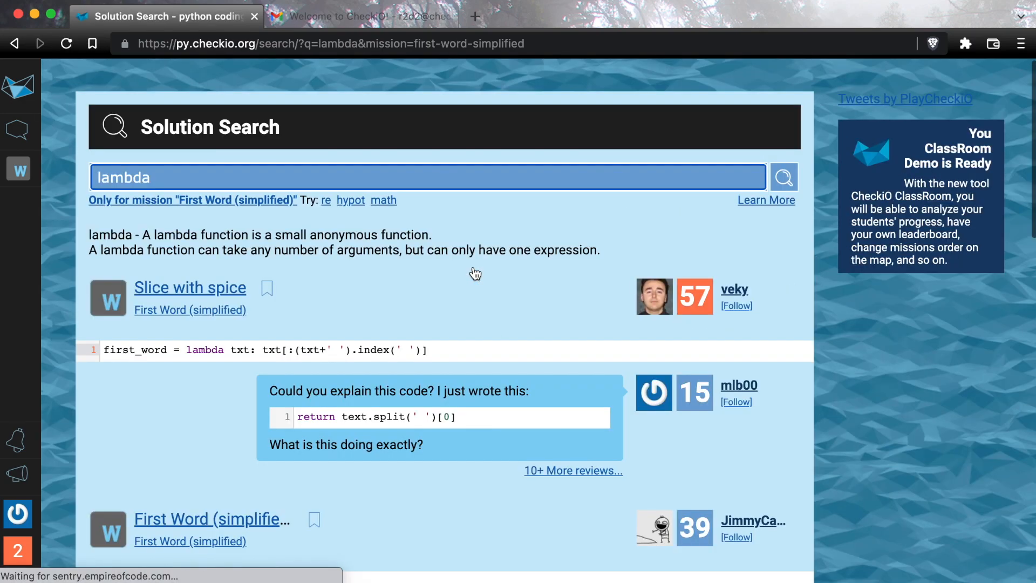
scroll(down, 3)
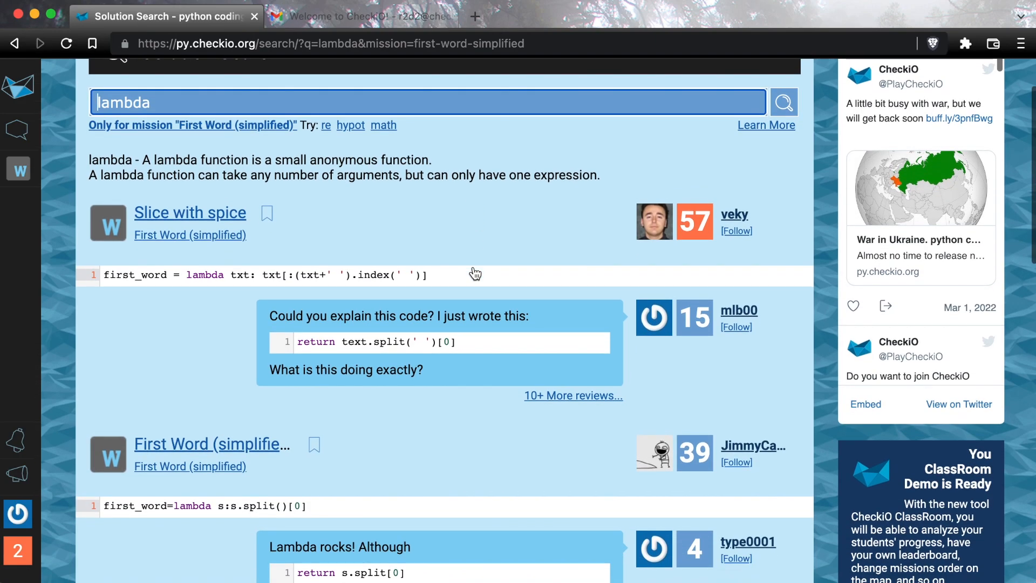
scroll(down, 3)
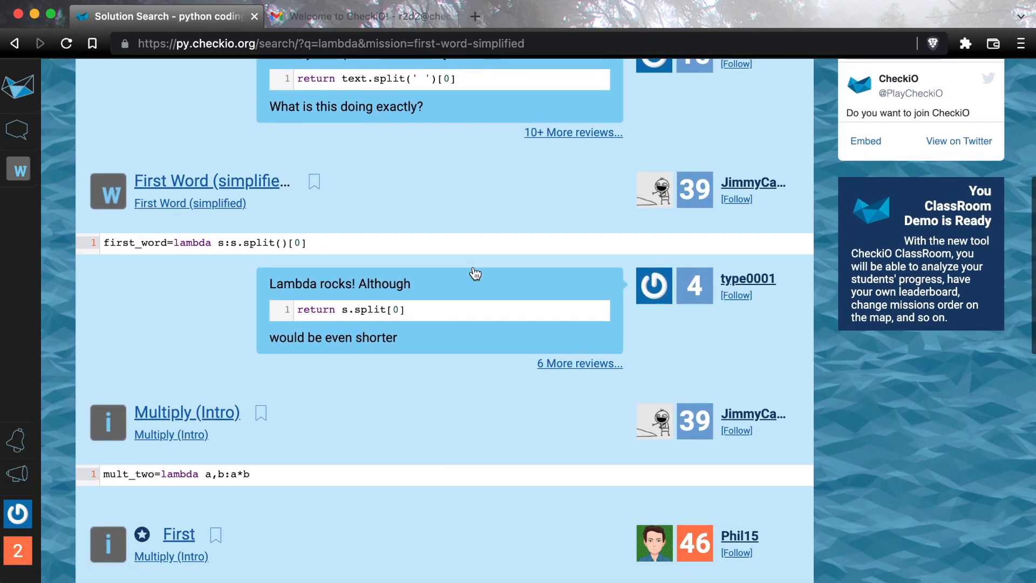
scroll(down, 3)
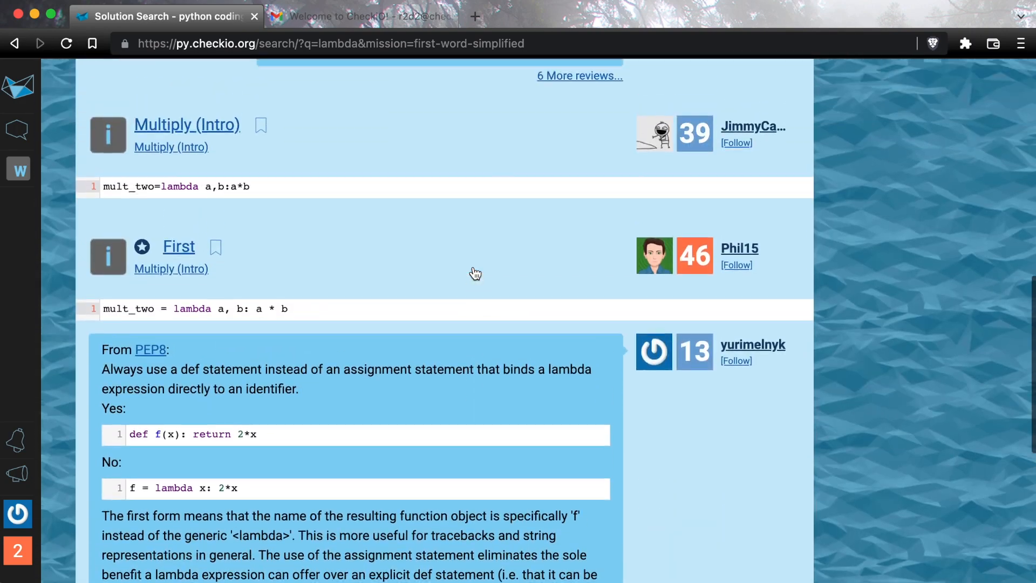
scroll(up, 3)
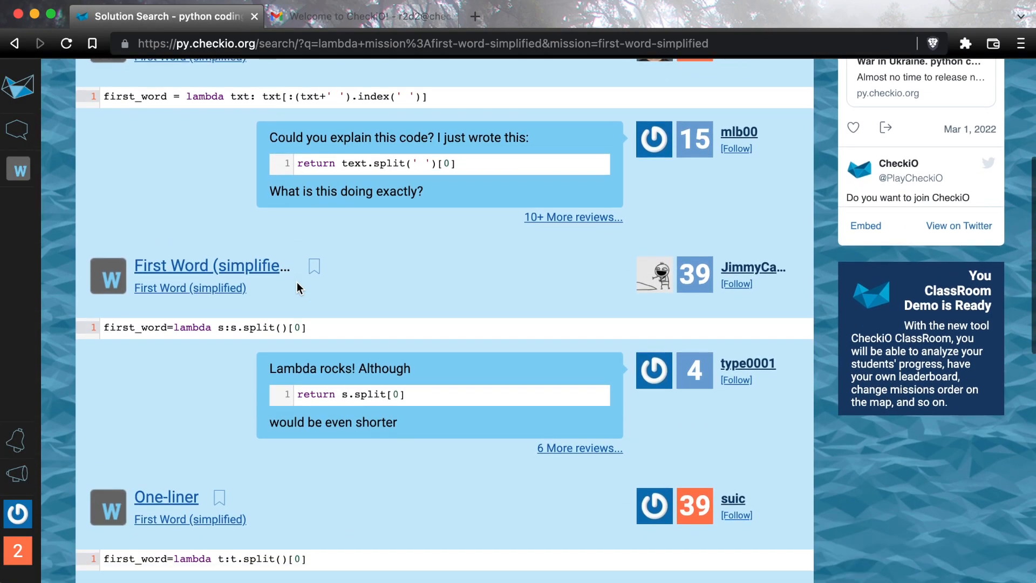
scroll(up, 3)
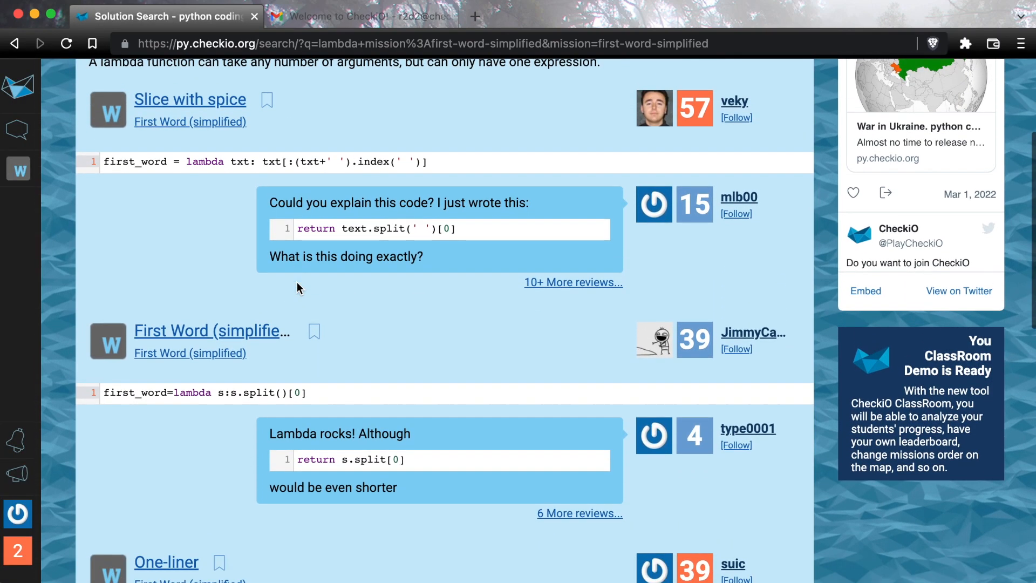
mouse_move(314, 331)
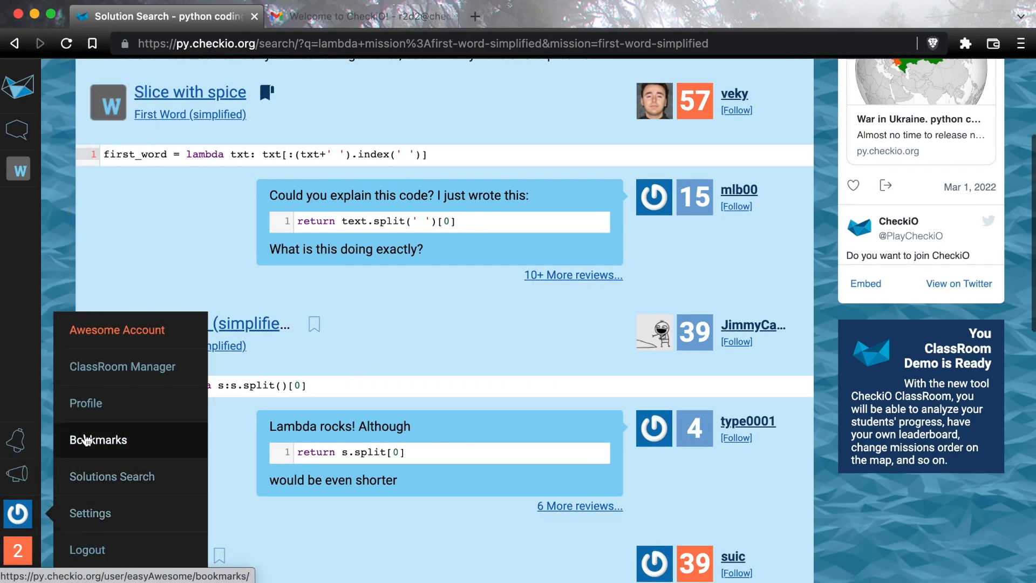
mouse_move(111, 476)
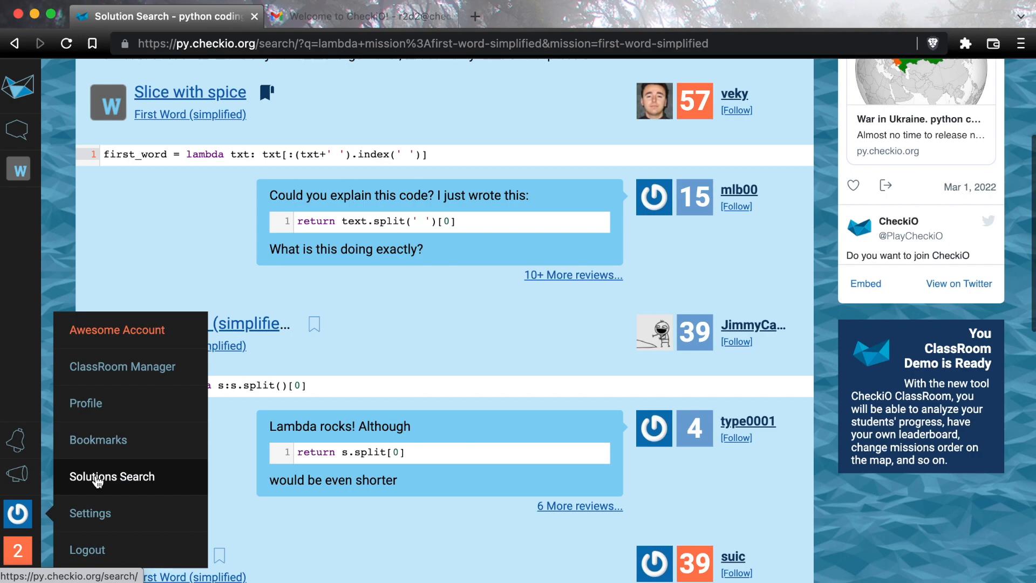
mouse_move(115, 471)
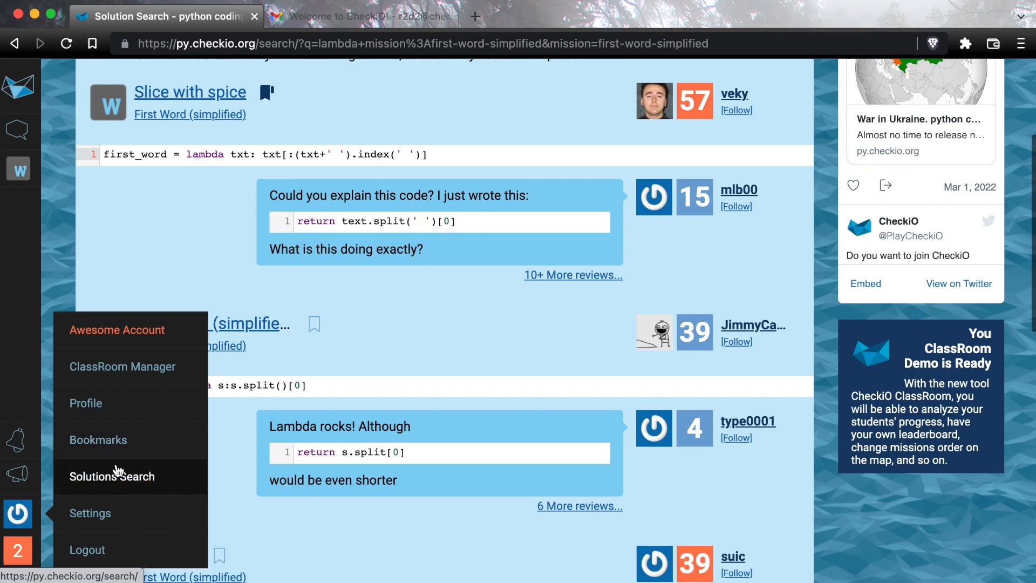
Close the account menu, leaving veky's 'Slice with spice' solution bookmarked.
click(424, 303)
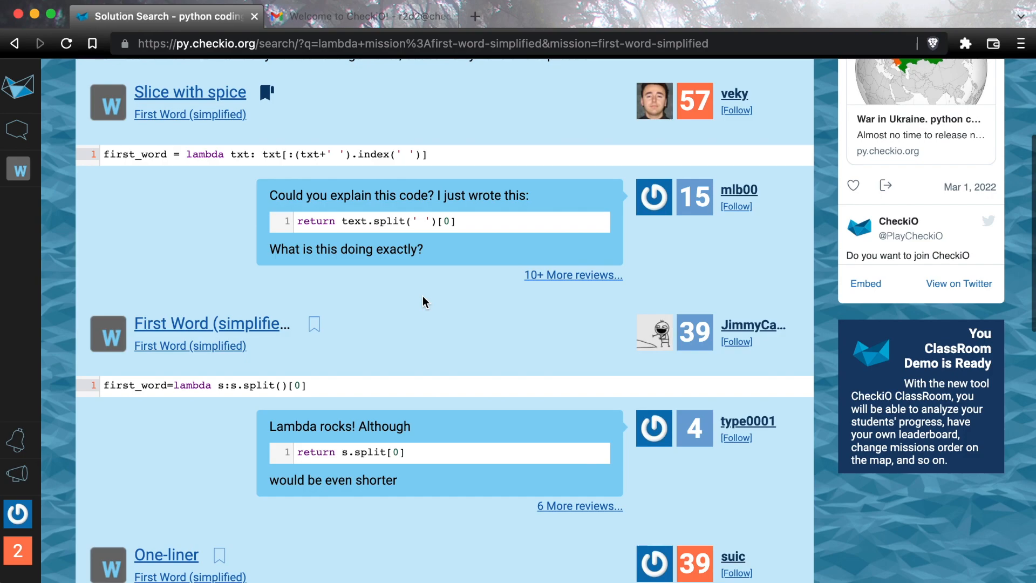
Browse the lambda search results past Phil15's maxsplit solution and Trailblazer's 'First'.
scroll(down, 3)
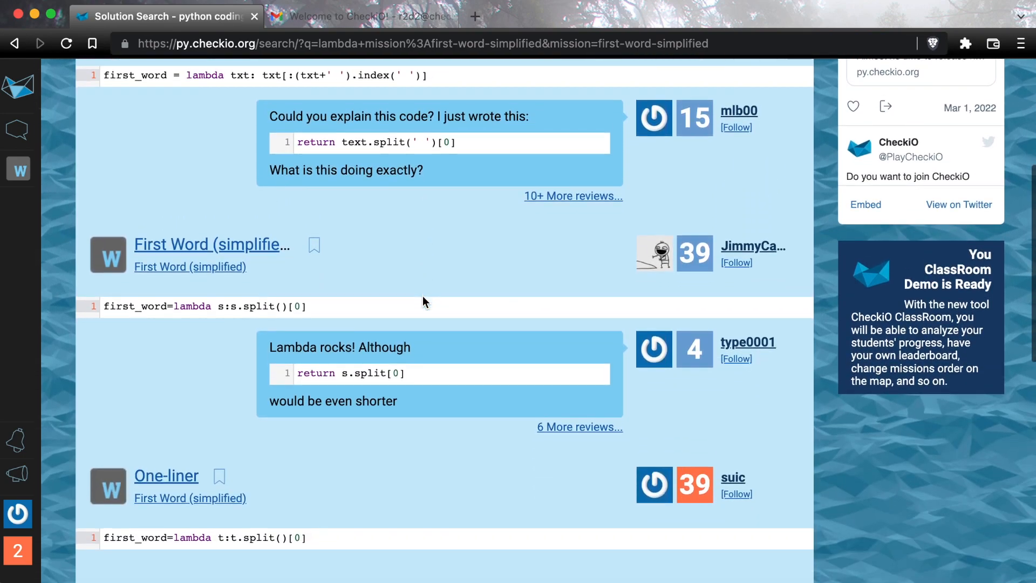
scroll(down, 3)
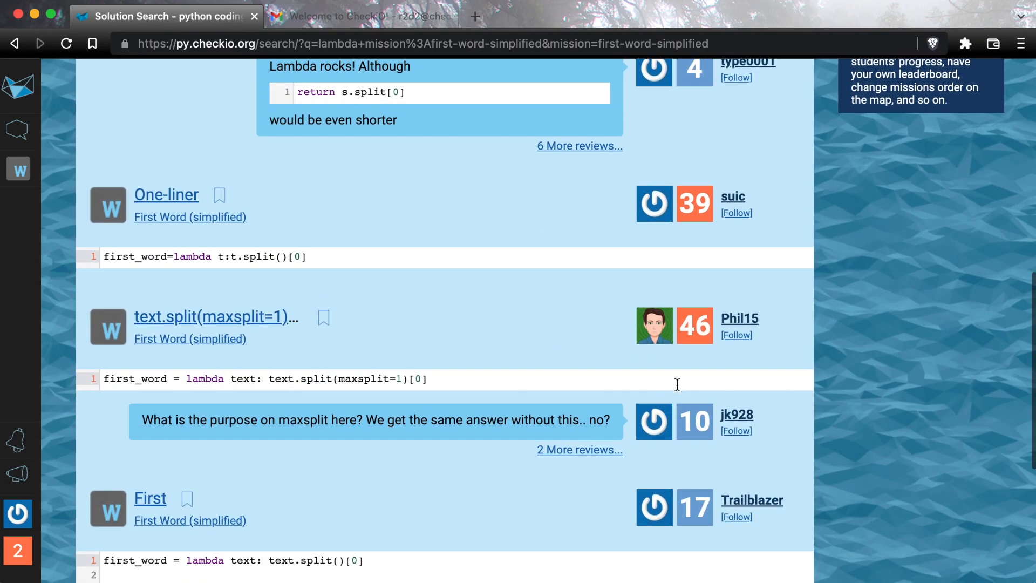
mouse_move(738, 342)
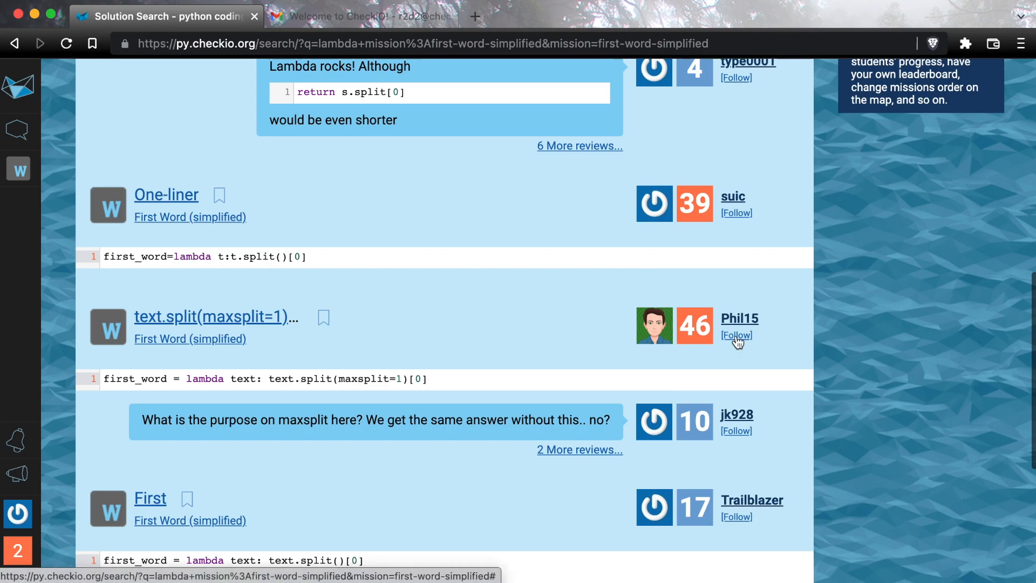
mouse_move(564, 328)
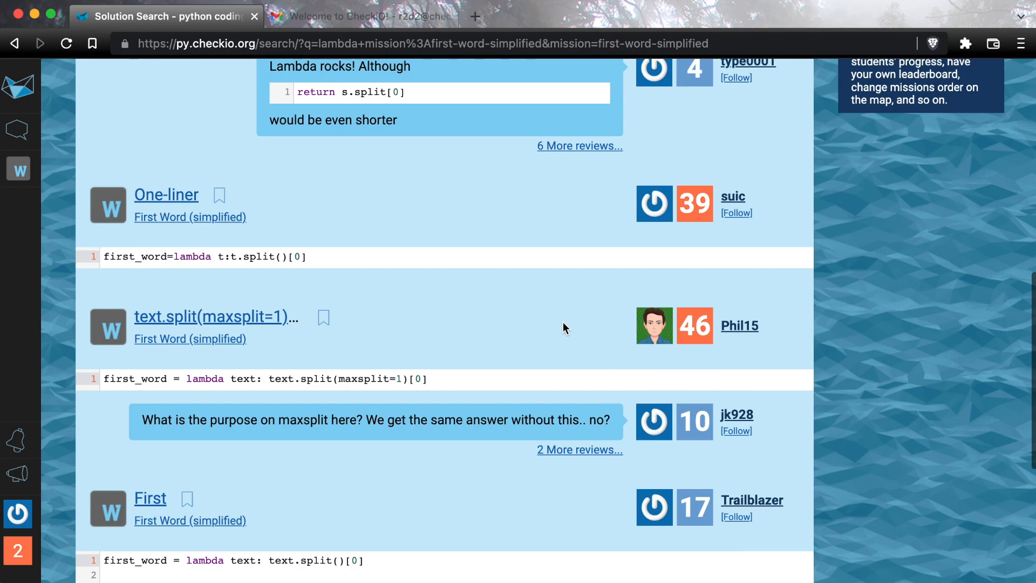
scroll(up, 3)
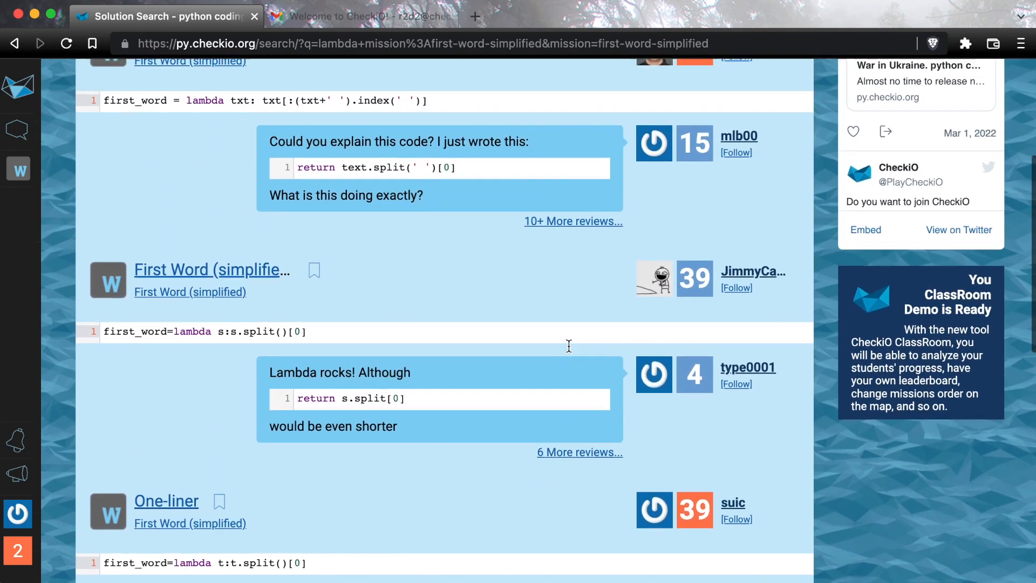
scroll(up, 3)
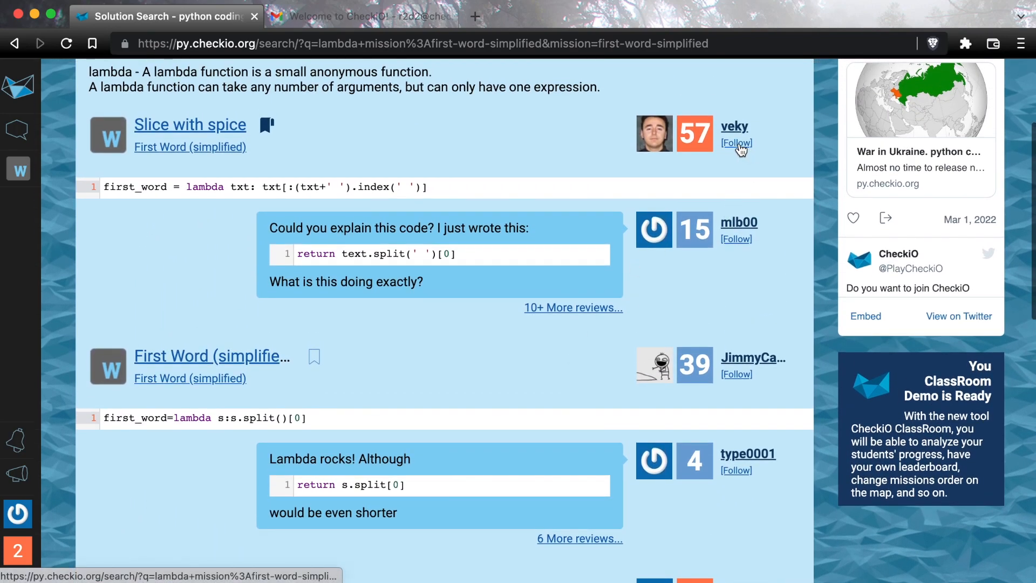
mouse_move(702, 160)
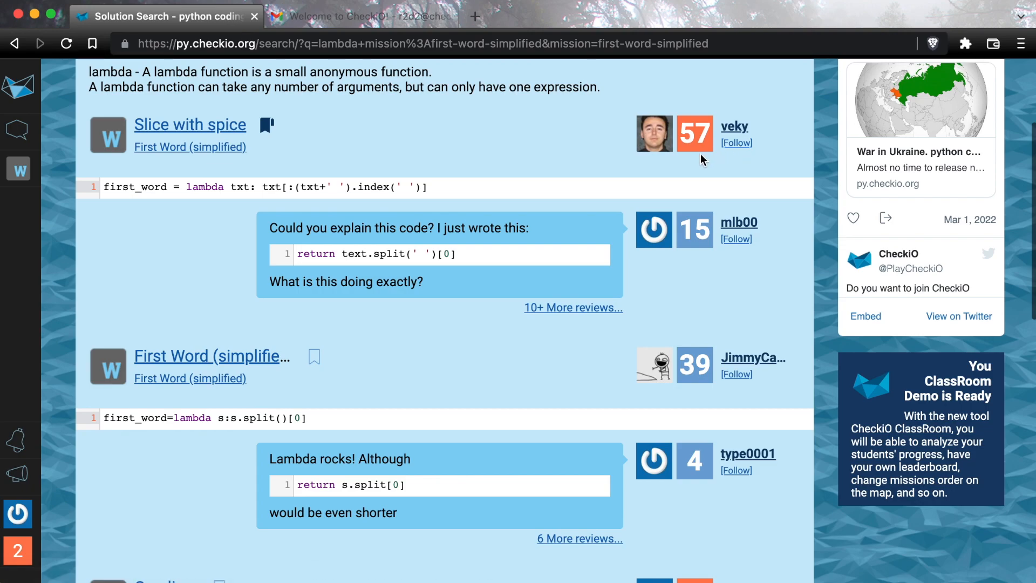
mouse_move(553, 154)
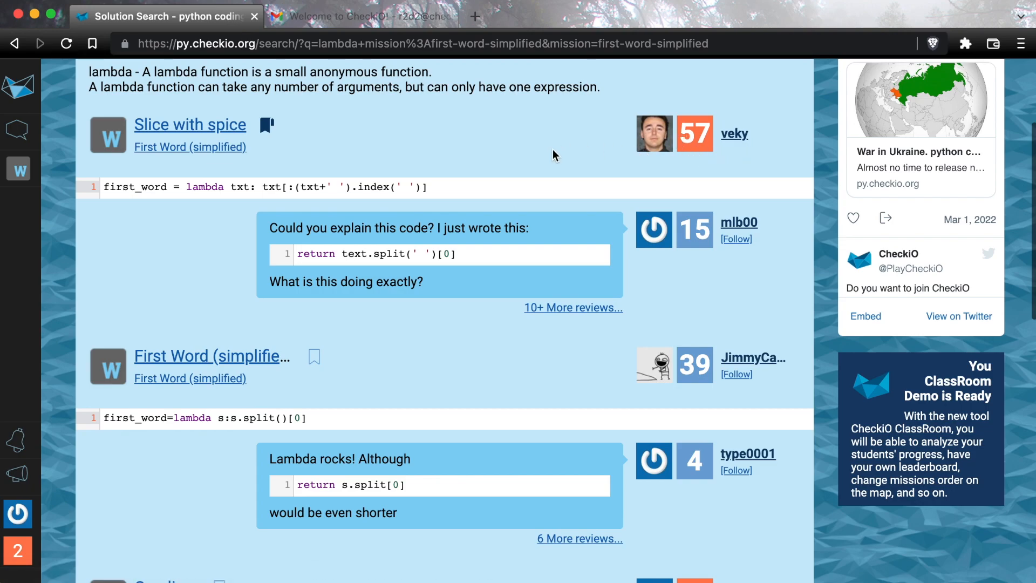
mouse_move(162, 207)
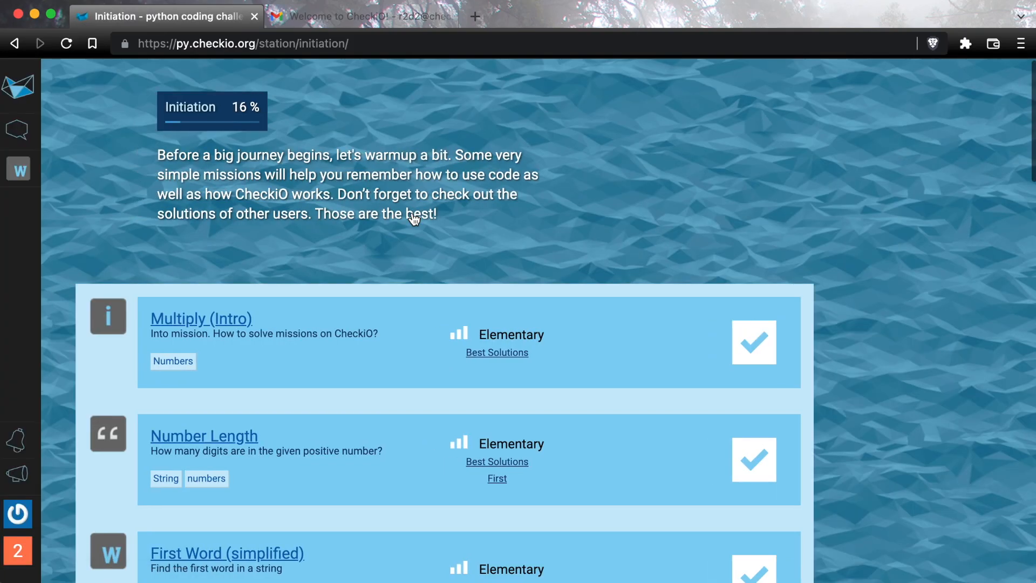
Show the Number Length mission's clear solutions from followed users.
scroll(down, 3)
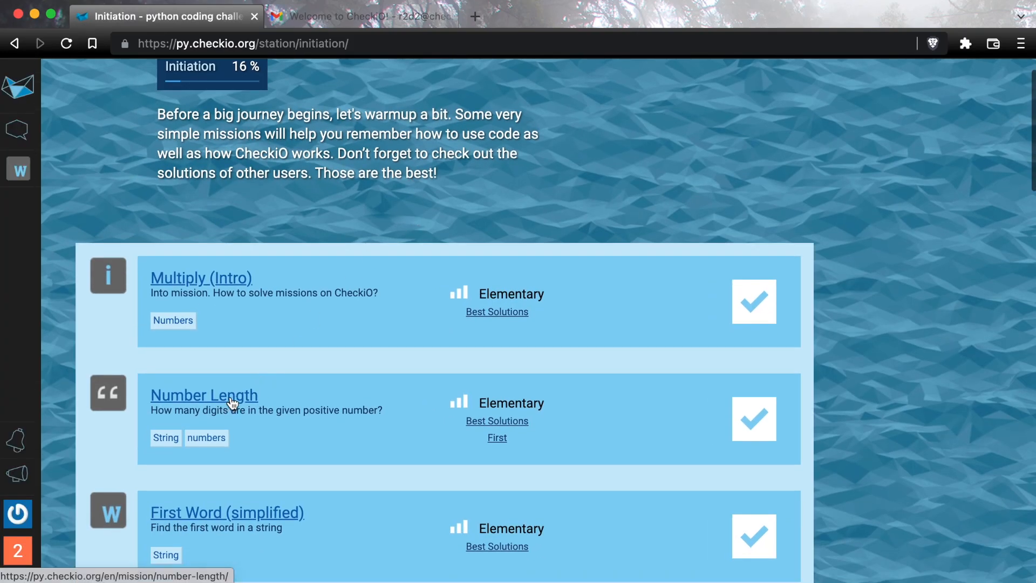
click(204, 395)
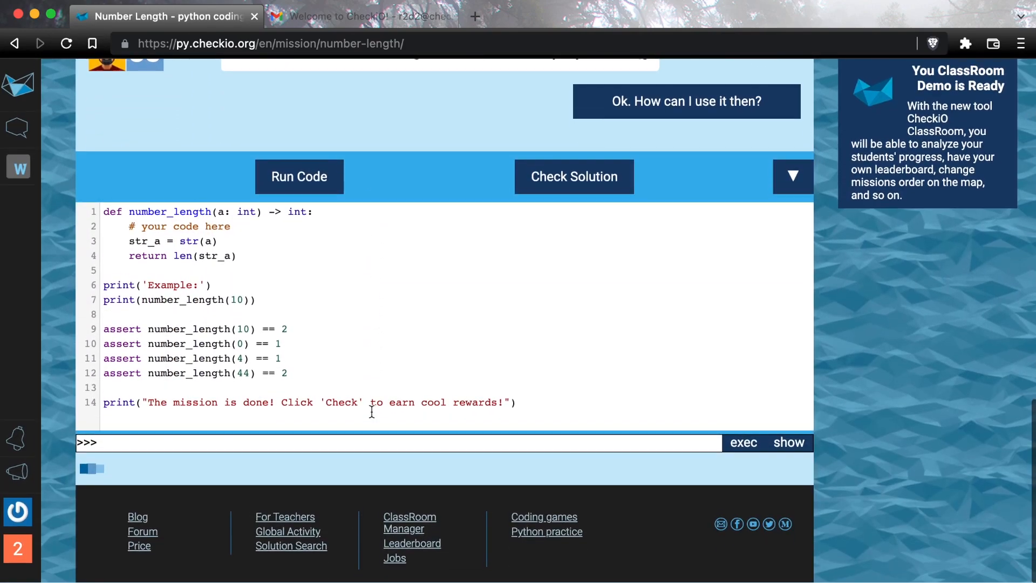
scroll(down, 3)
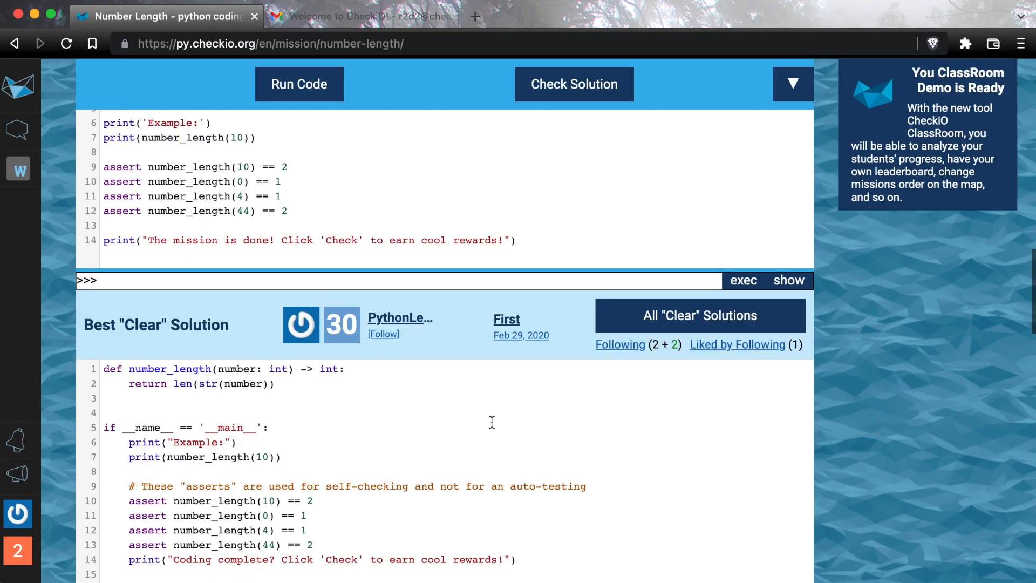
mouse_move(606, 379)
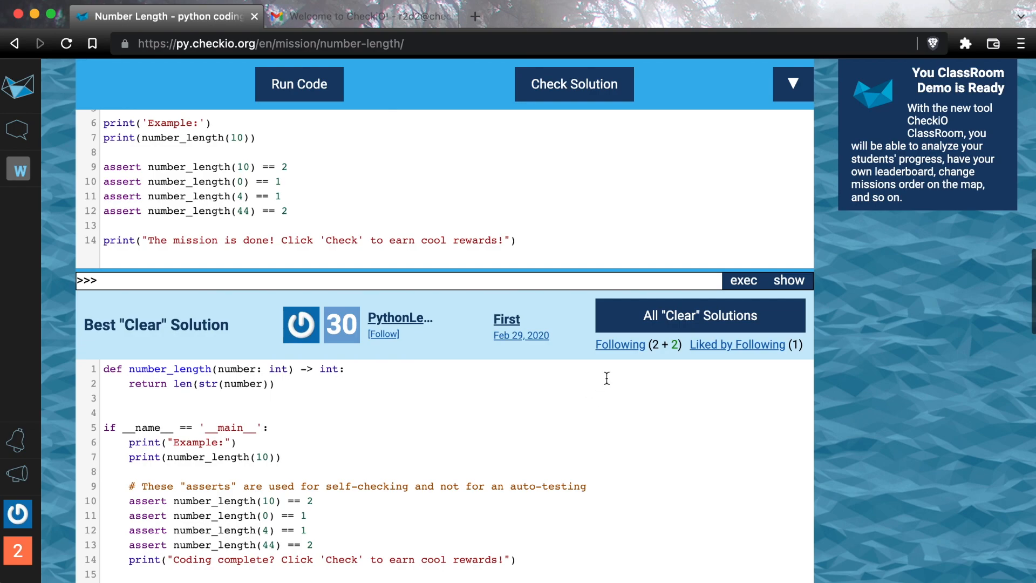
mouse_move(621, 345)
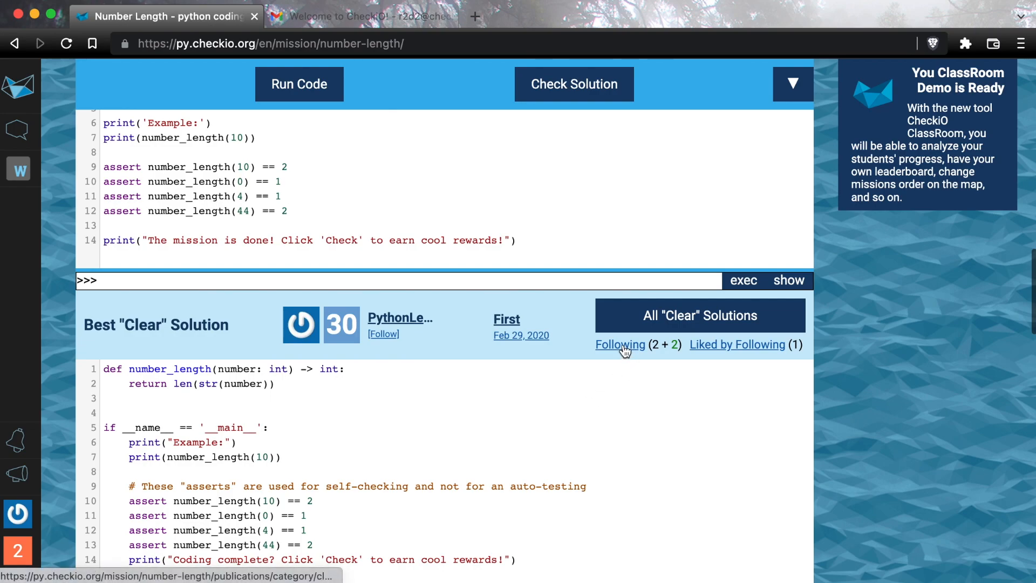
mouse_move(705, 354)
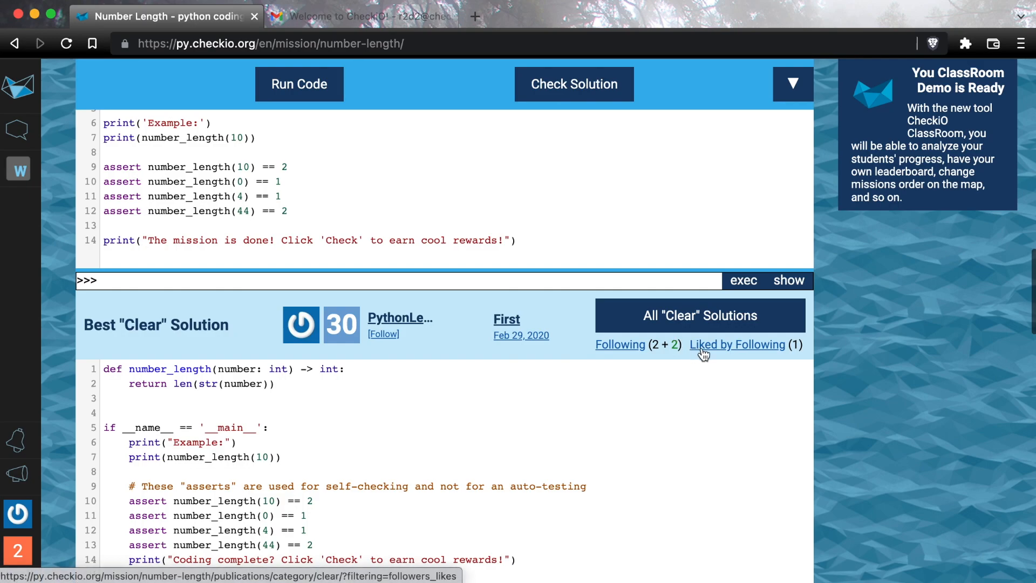
mouse_move(619, 345)
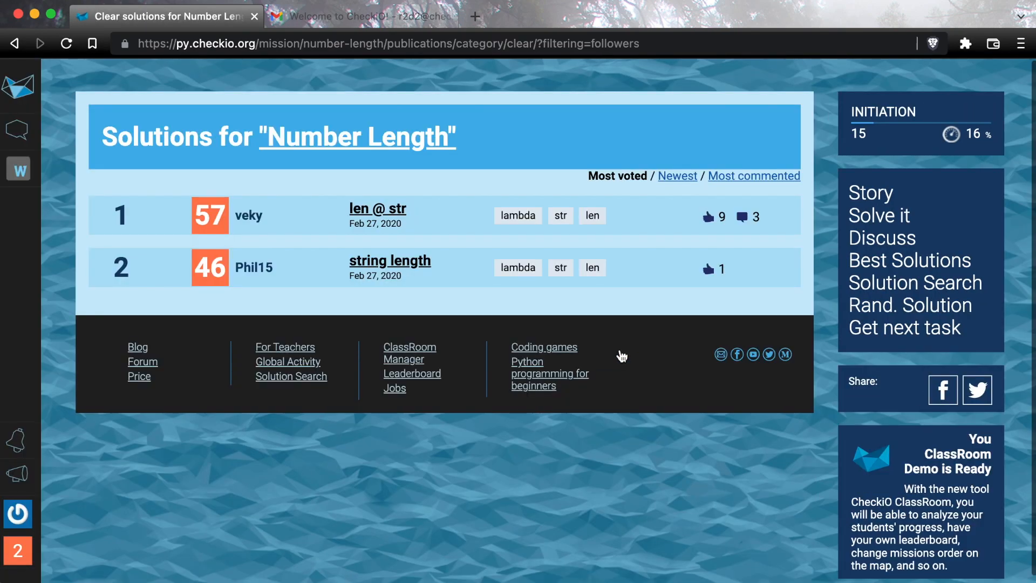
click(378, 209)
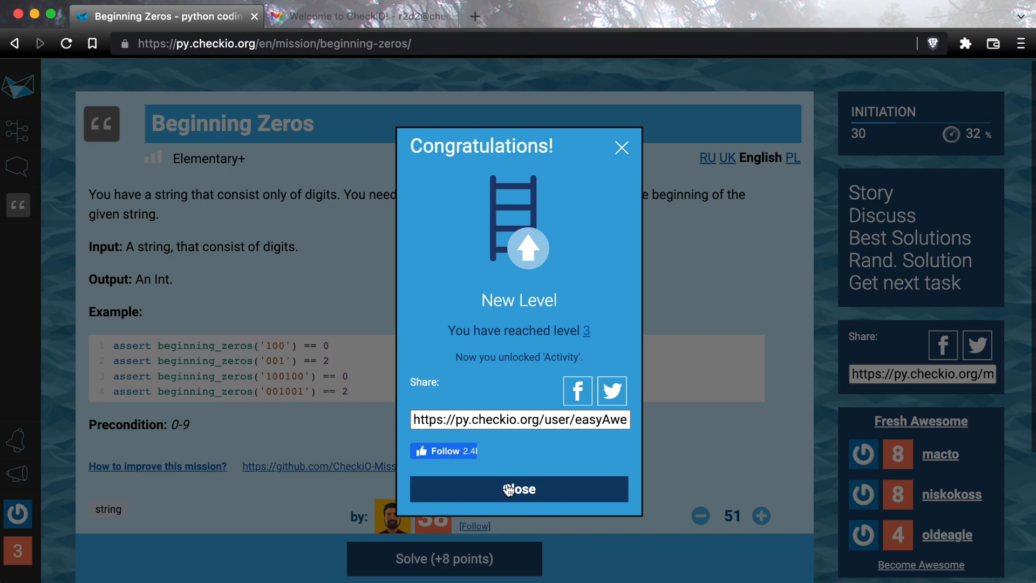
Dismiss the level 3 congratulation, browse the Personal Activity feed, and return to Beginning Zeros.
click(518, 489)
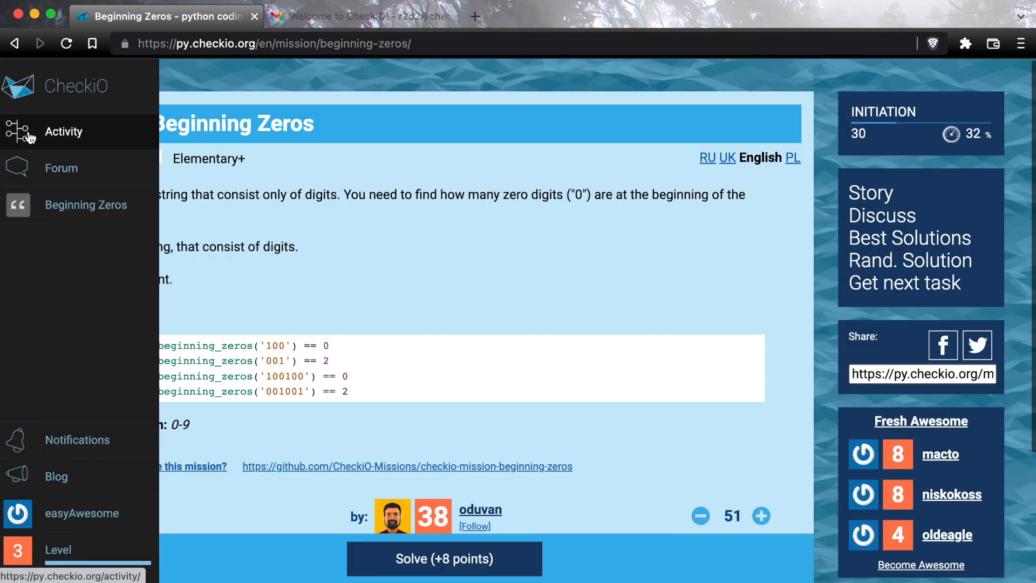
click(64, 132)
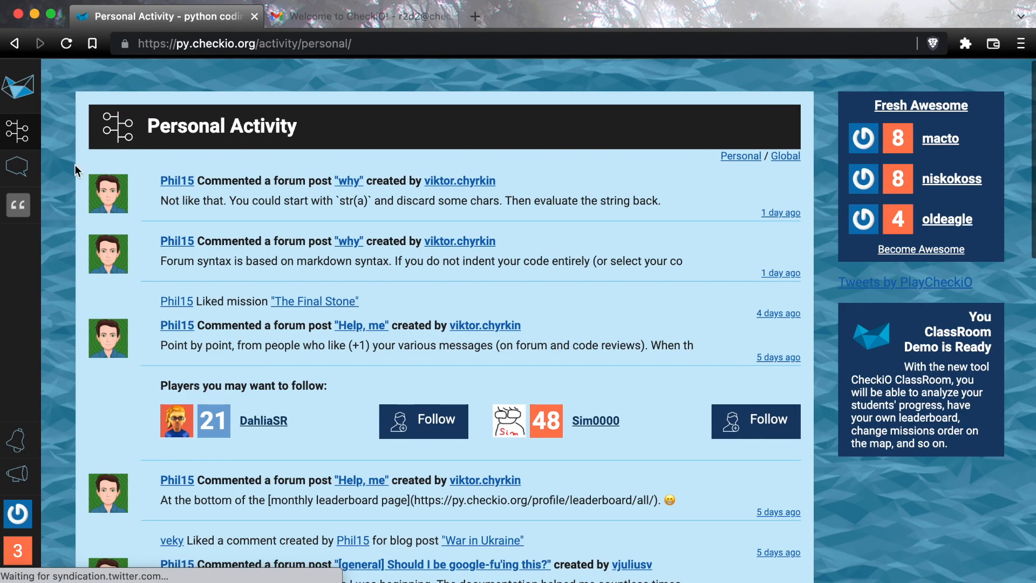
scroll(down, 3)
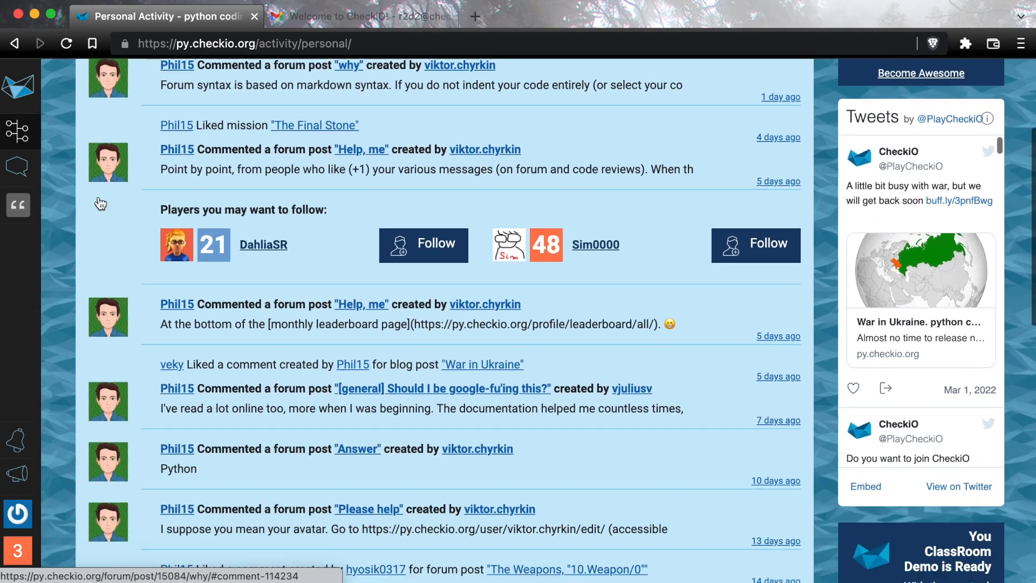
scroll(down, 3)
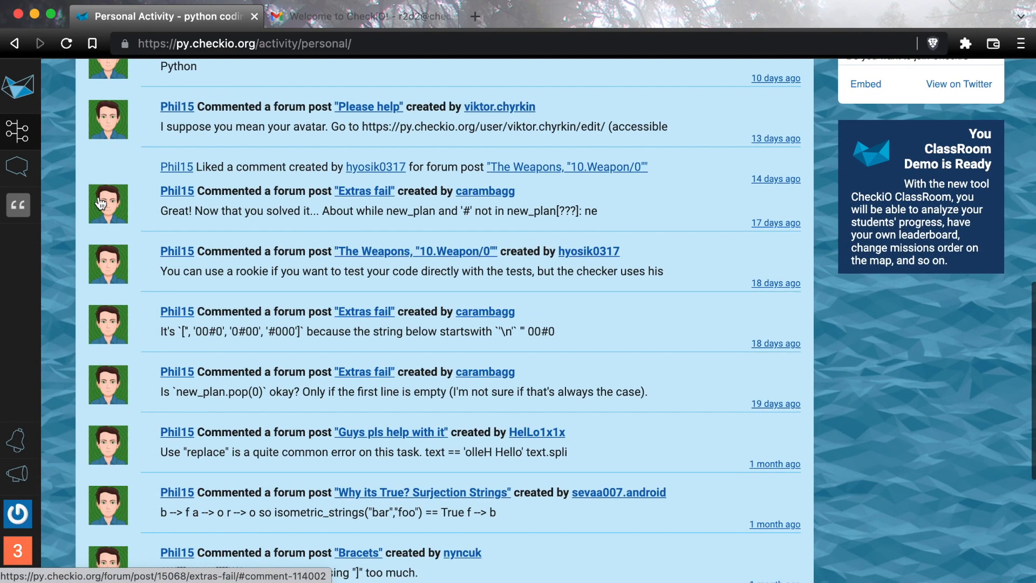
scroll(up, 3)
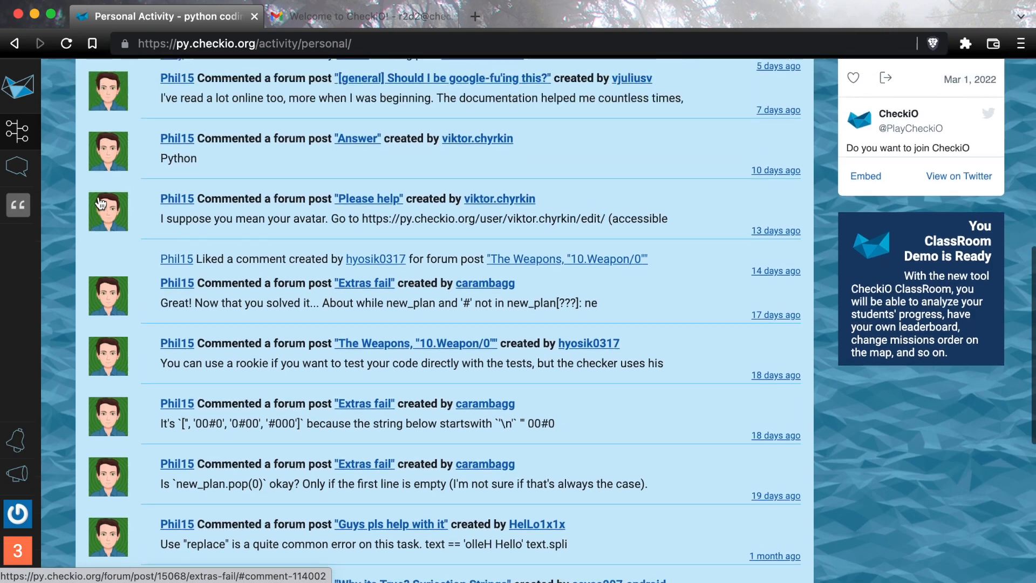
scroll(up, 3)
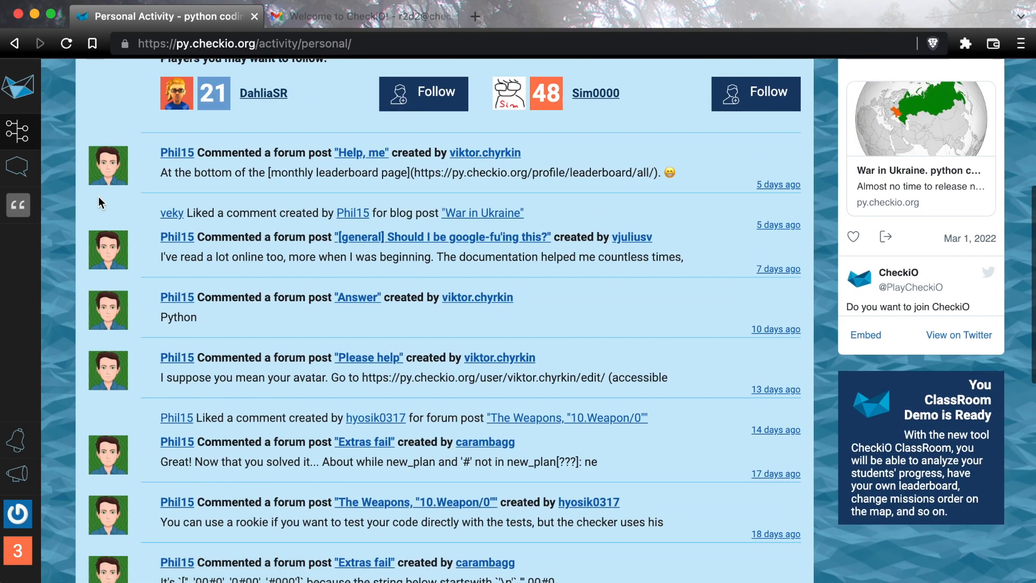
scroll(up, 3)
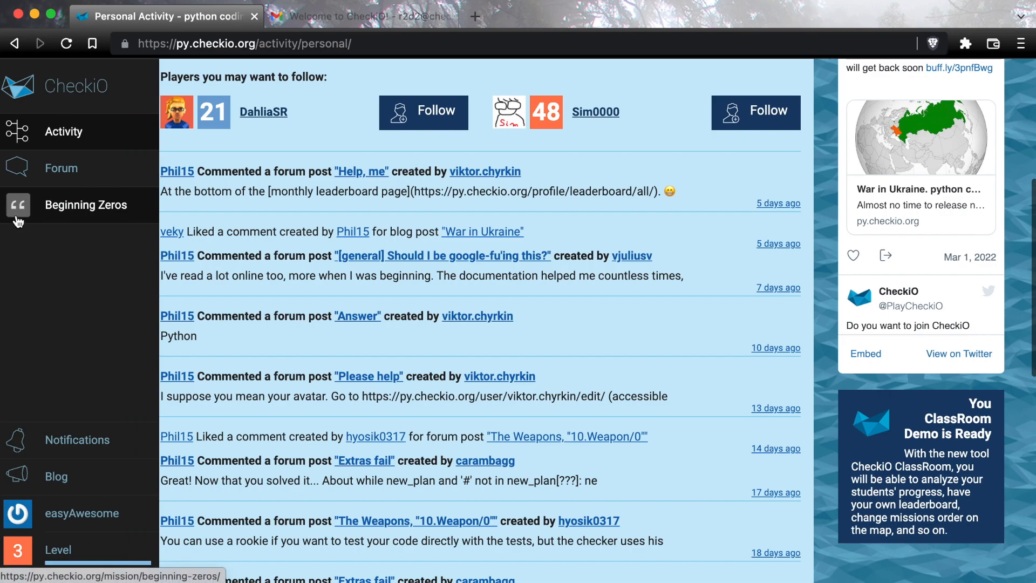
click(86, 205)
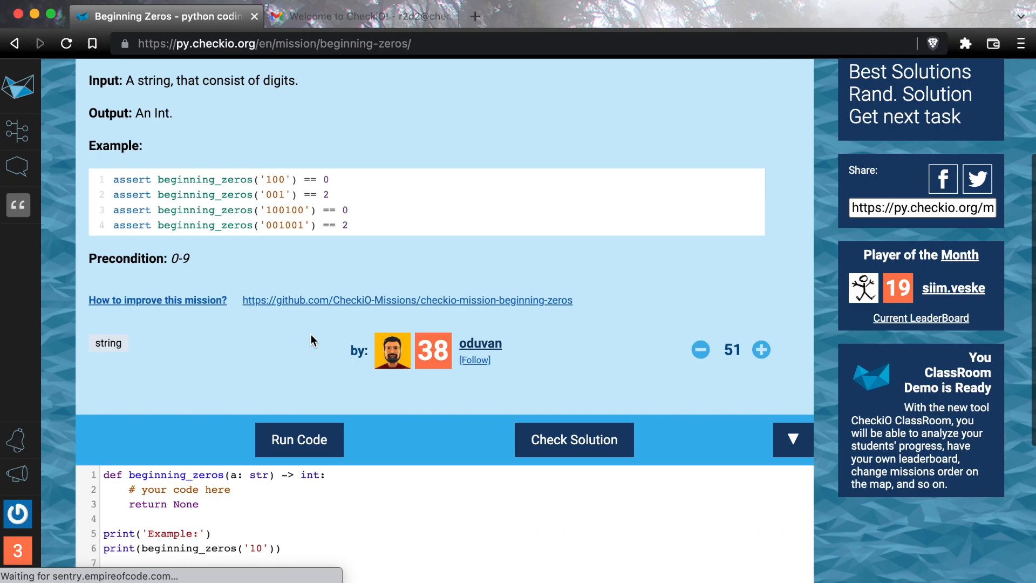
Switch the Beginning Zeros code editor into Fullscreen mode from its ▼ menu.
scroll(down, 3)
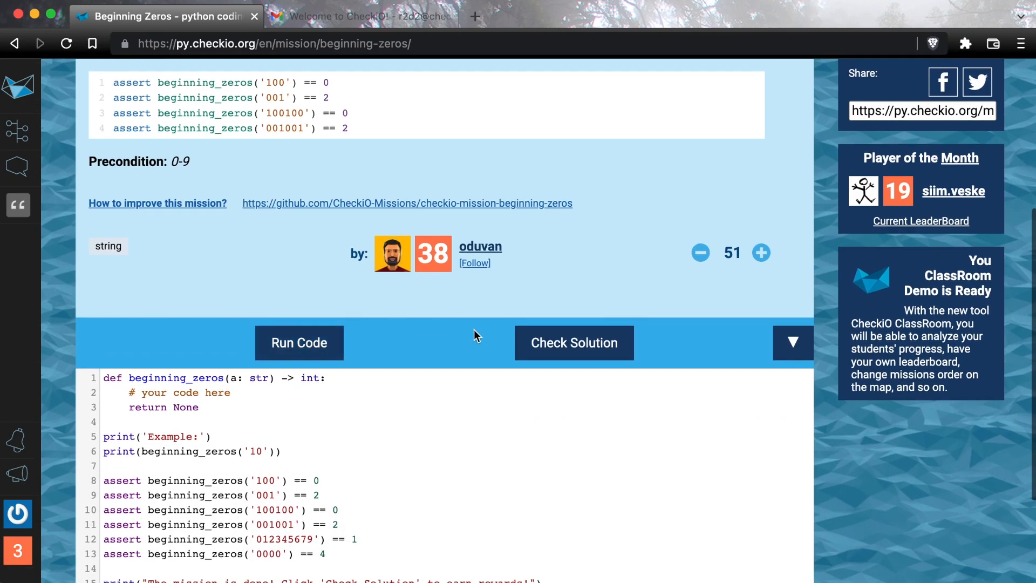
mouse_move(673, 363)
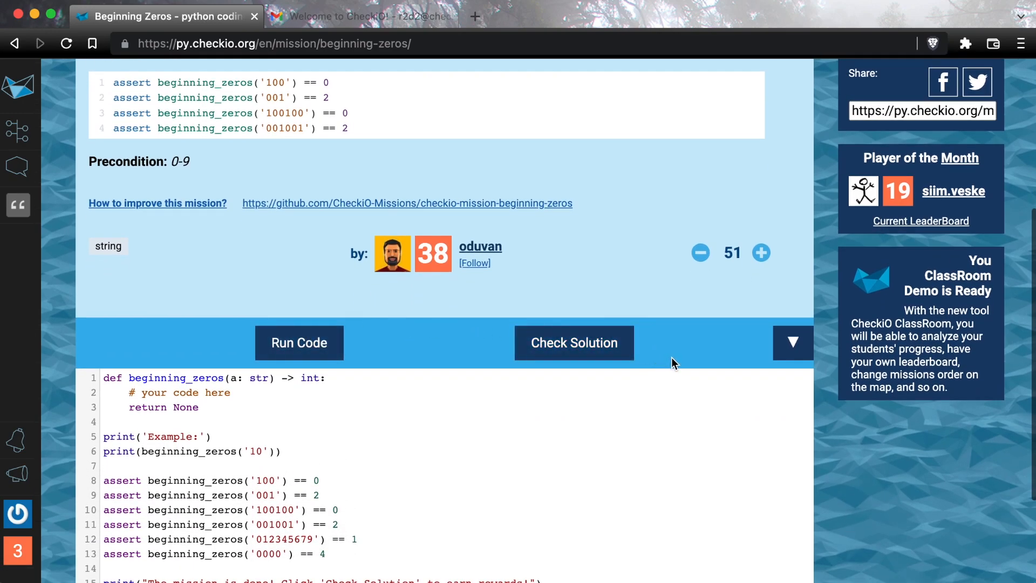
mouse_move(794, 342)
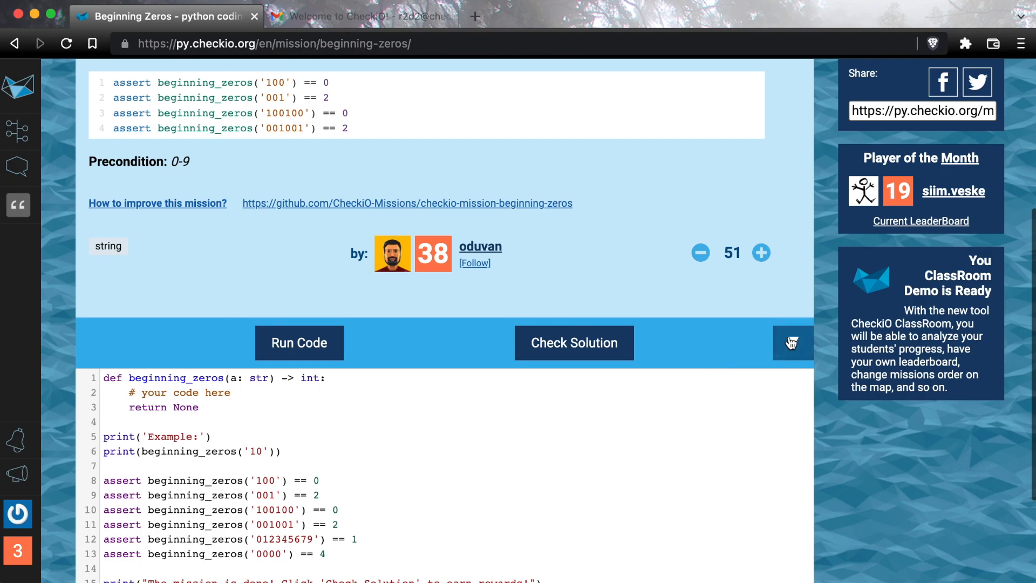
click(792, 342)
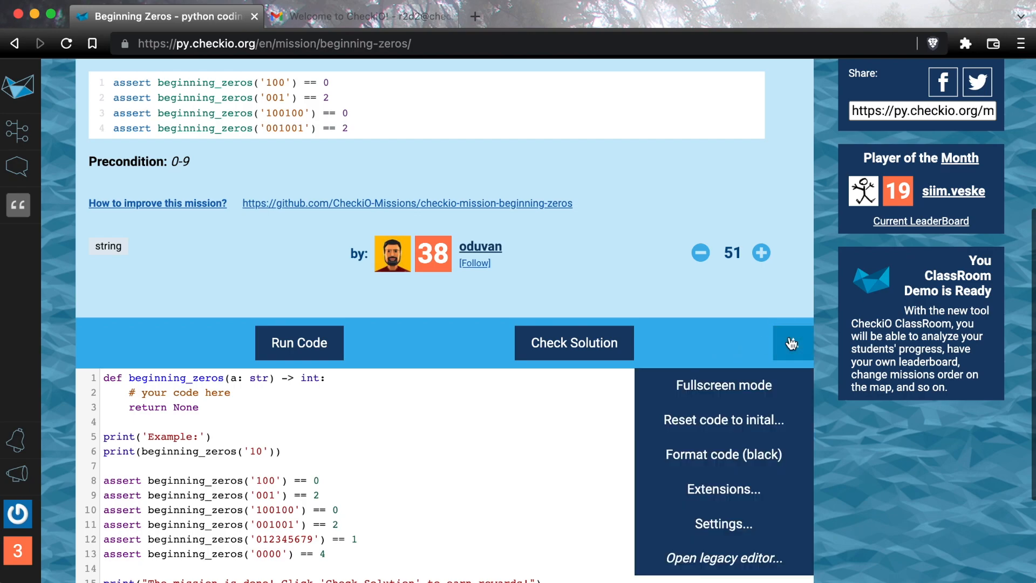
mouse_move(724, 385)
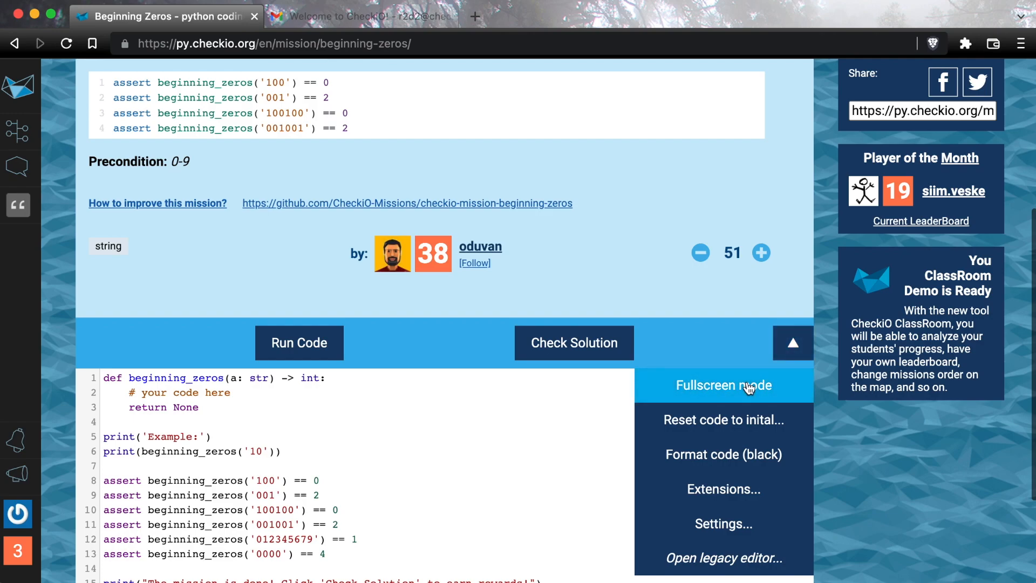
click(723, 384)
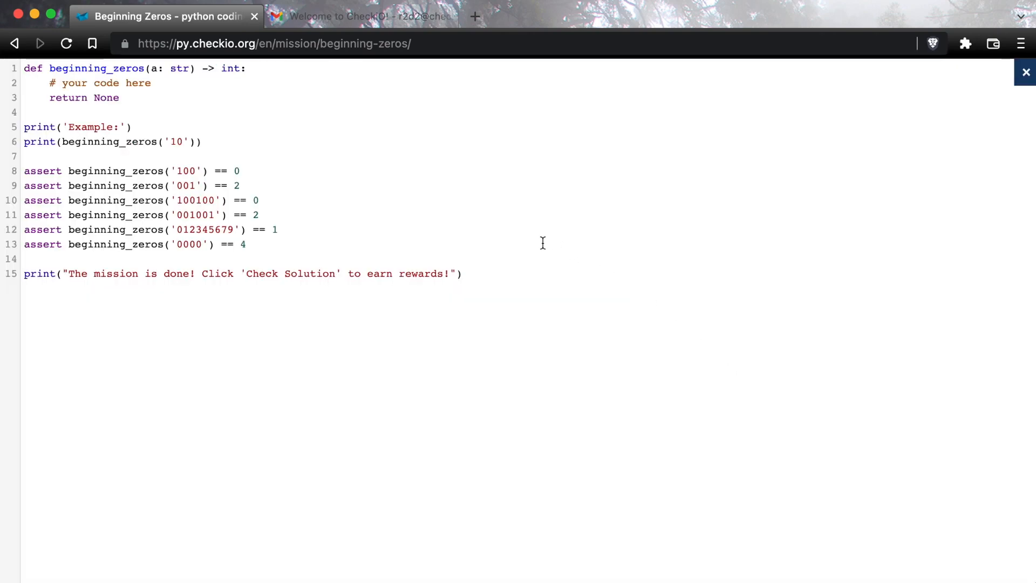
mouse_move(765, 238)
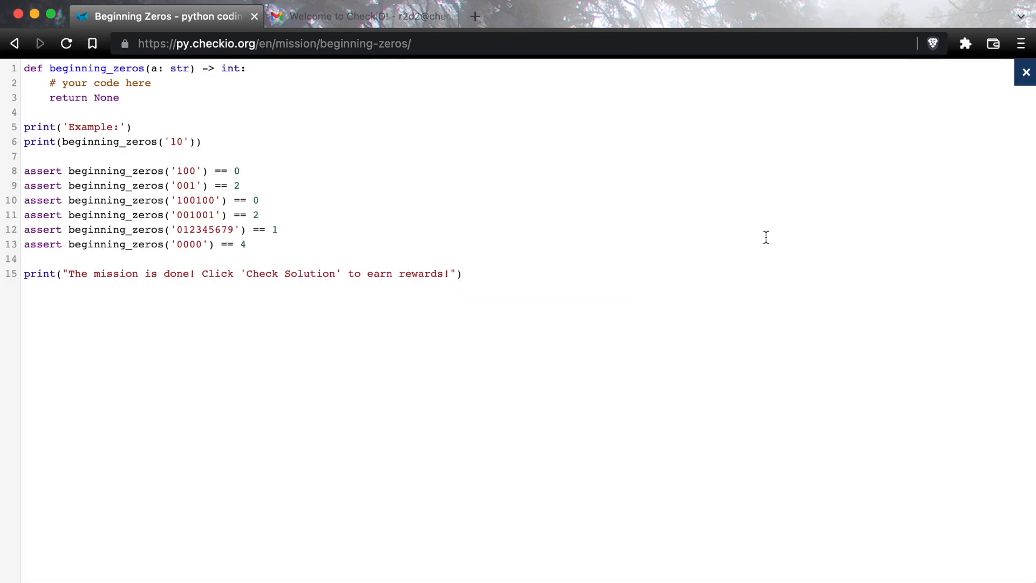
mouse_move(916, 111)
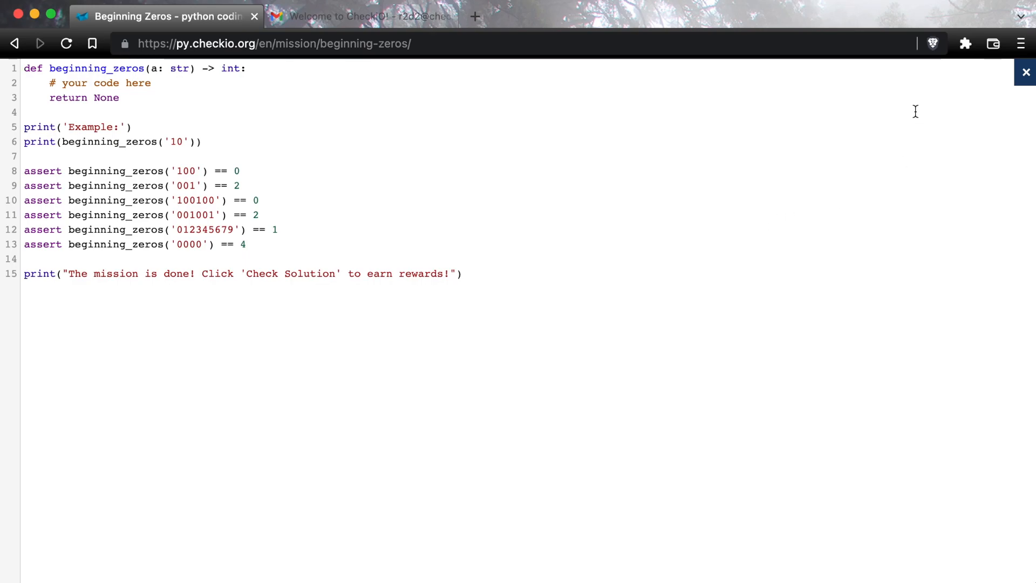
mouse_move(1027, 71)
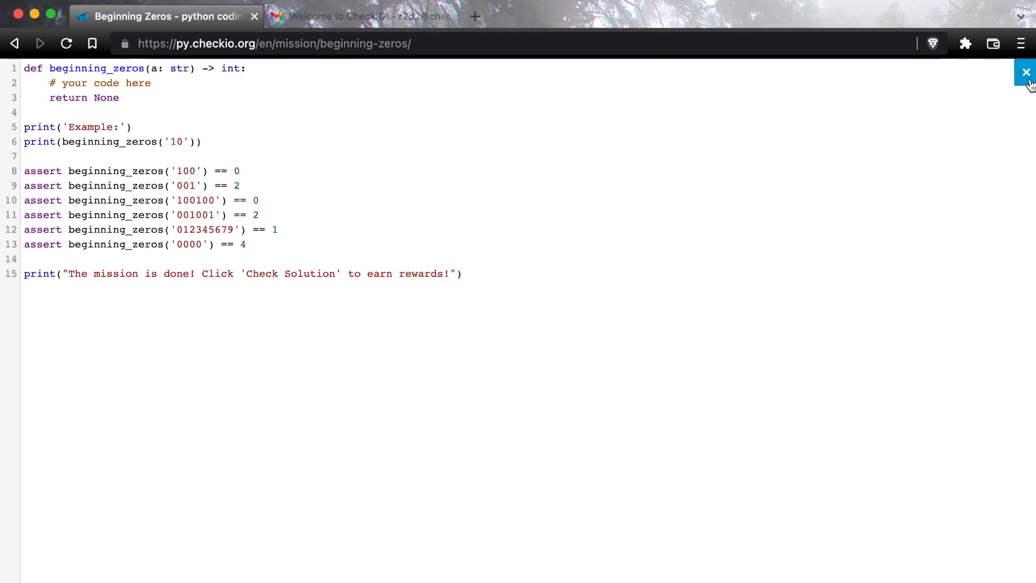
Exit fullscreen and reset the Beginning Zeros code to its initial starter version.
click(1027, 71)
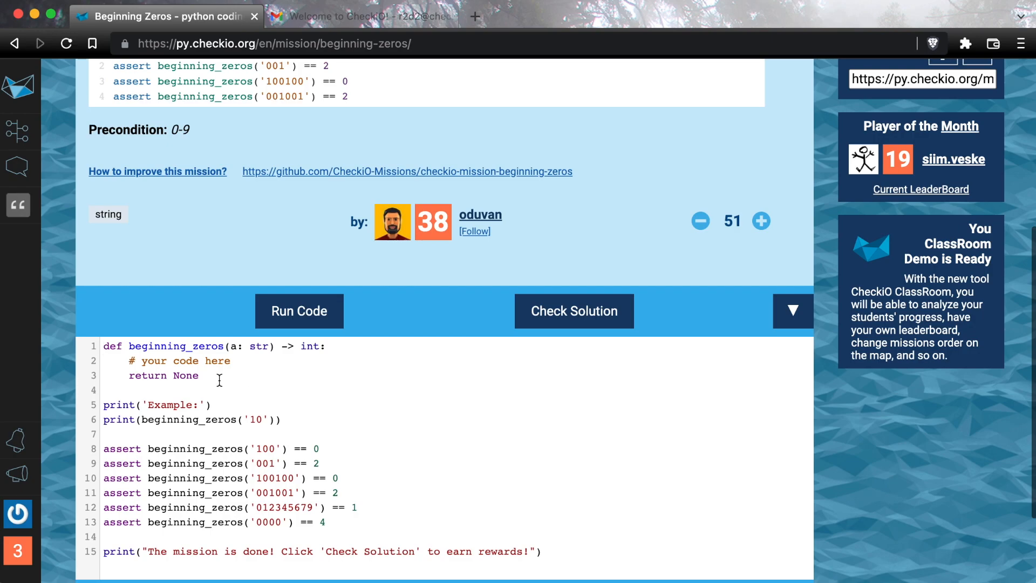
click(299, 311)
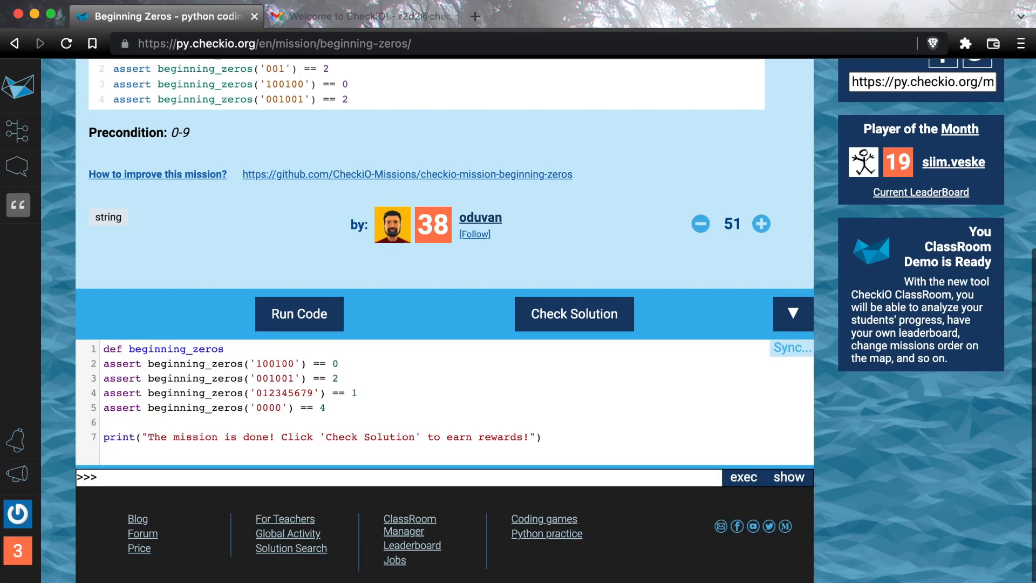
click(793, 313)
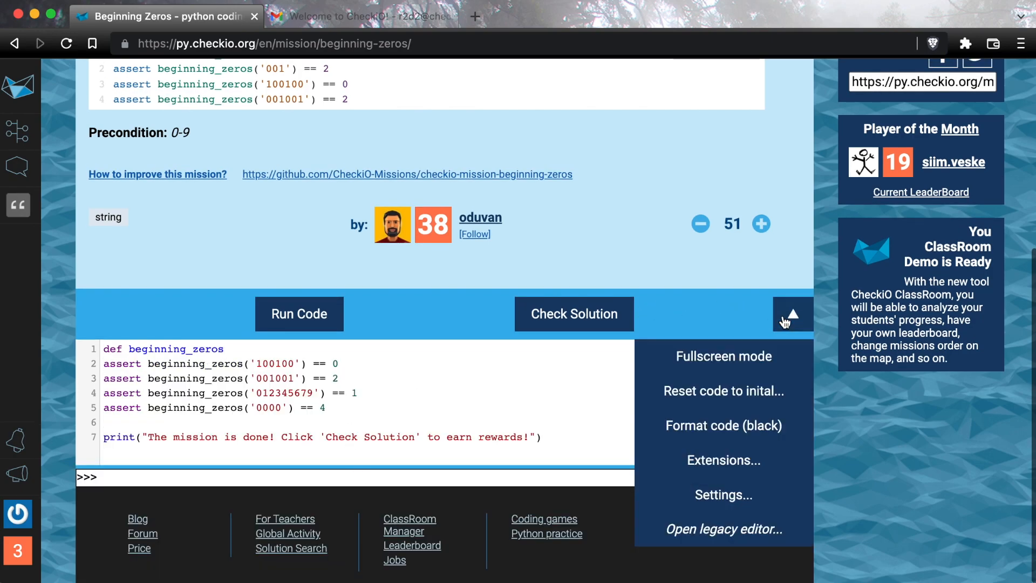
click(723, 391)
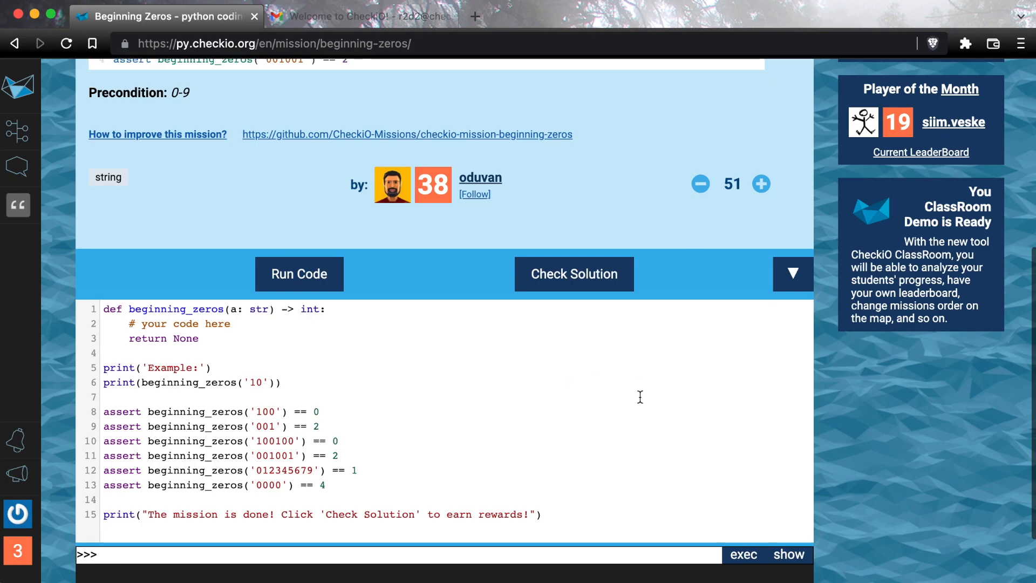
Reformat the Beginning Zeros starter code with Format code (black).
click(294, 308)
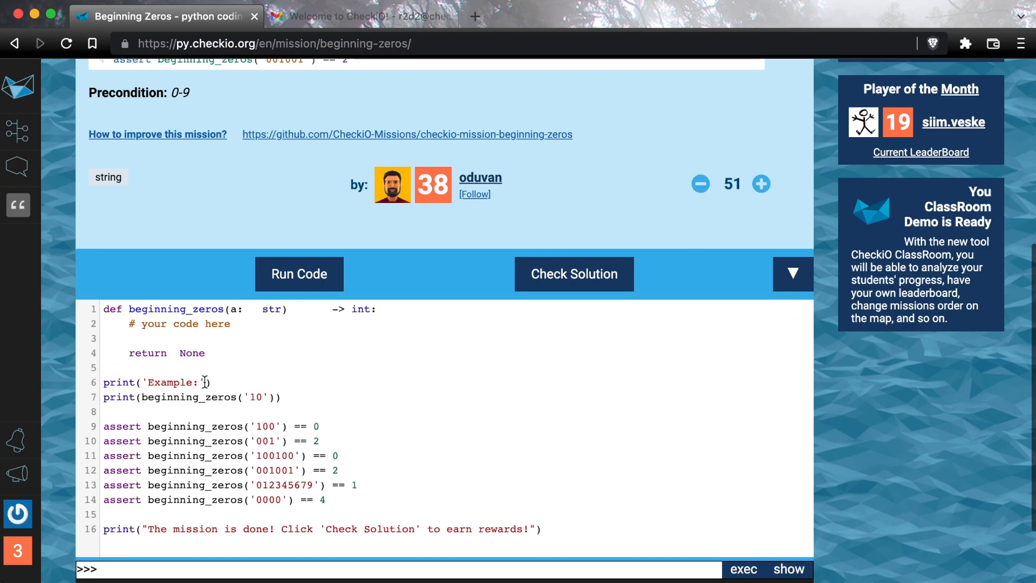
click(792, 273)
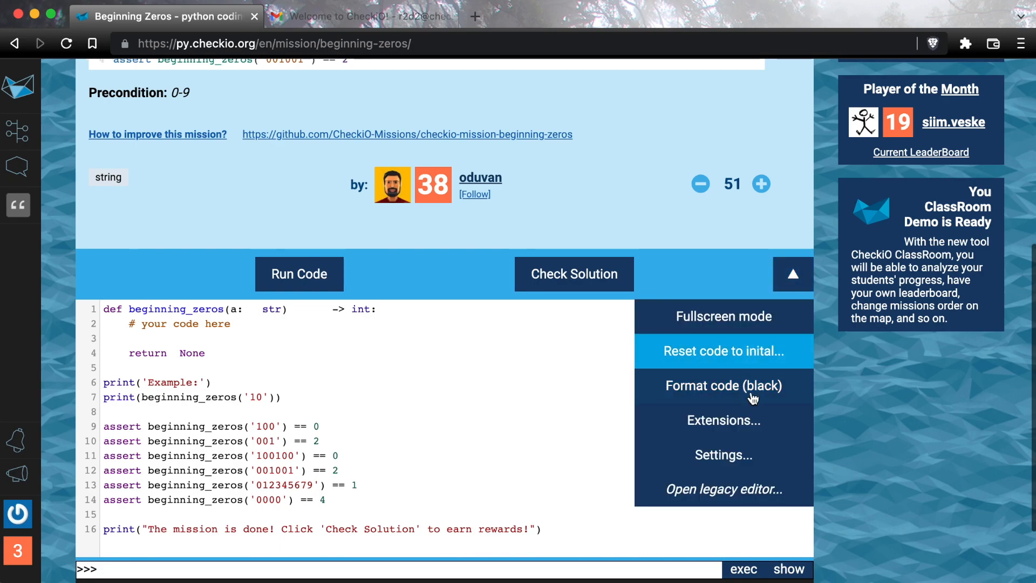
click(723, 387)
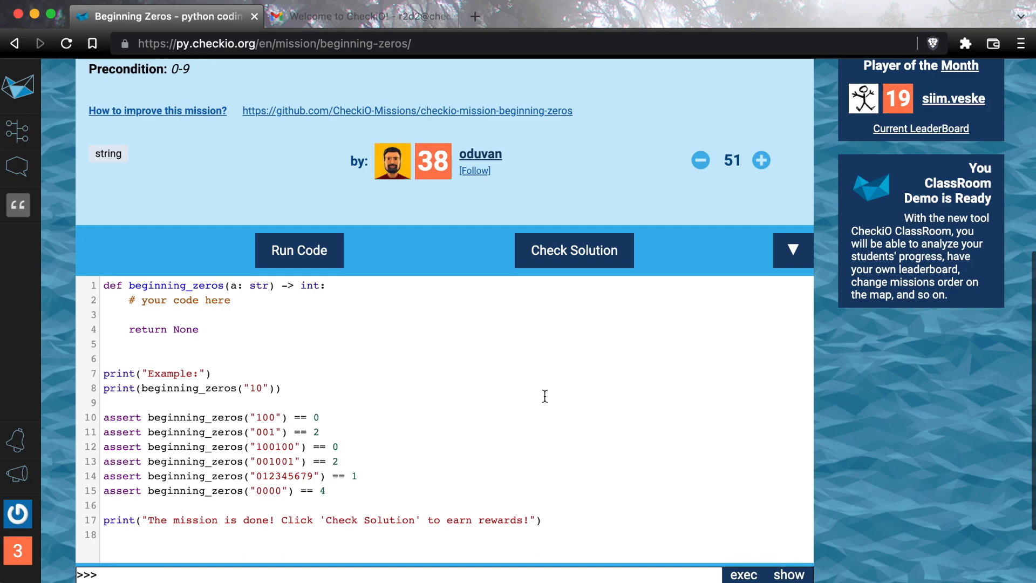
scroll(down, 3)
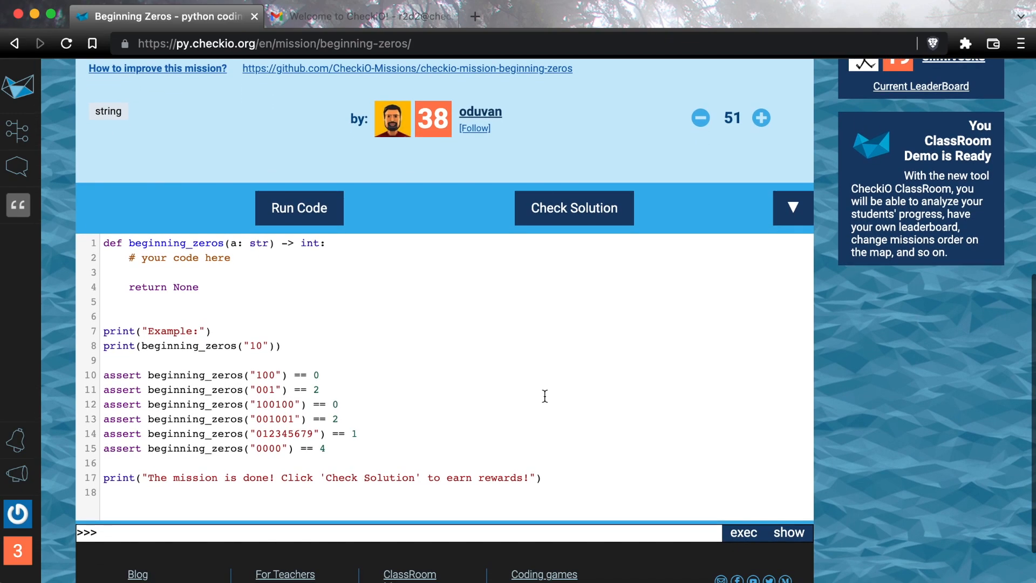
mouse_move(794, 207)
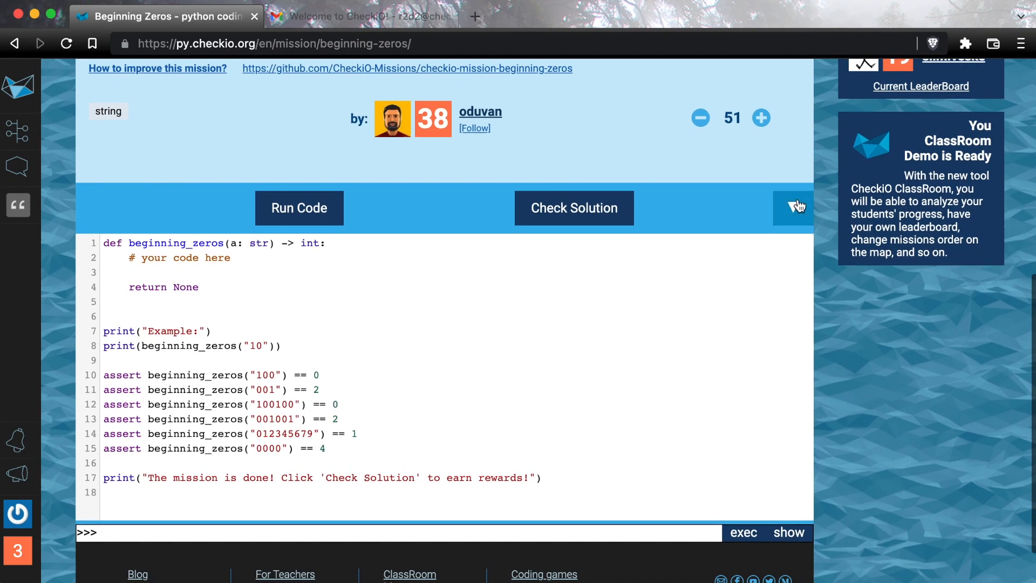
Switch editors and add the line s_num = str(number) inside beginning_zeros.
click(793, 207)
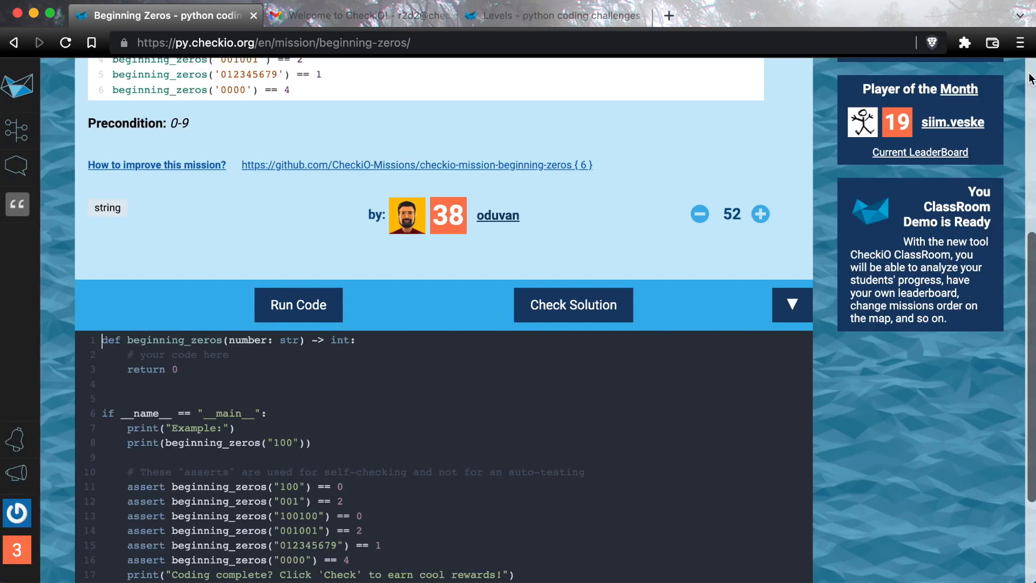
click(792, 304)
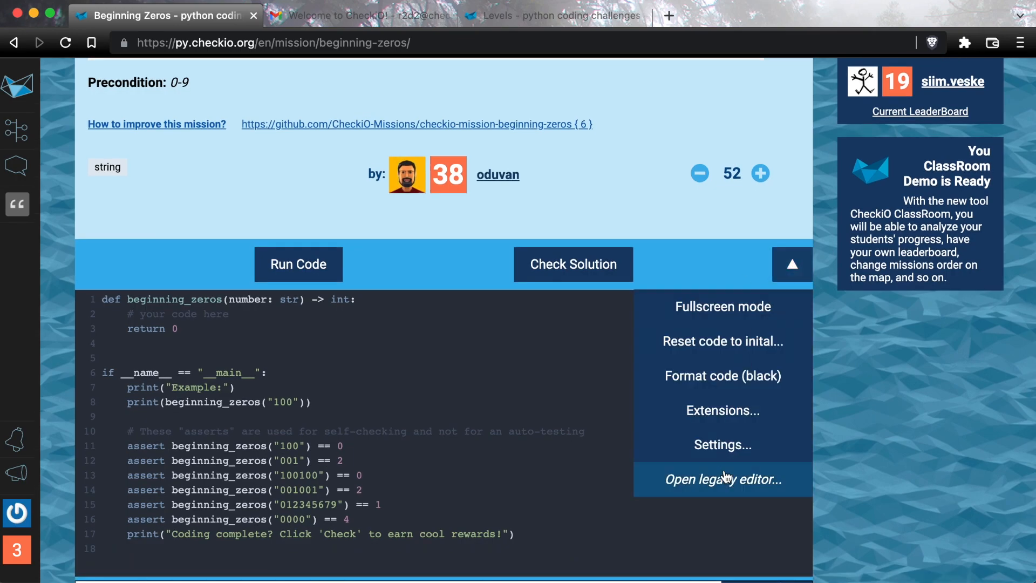
click(722, 444)
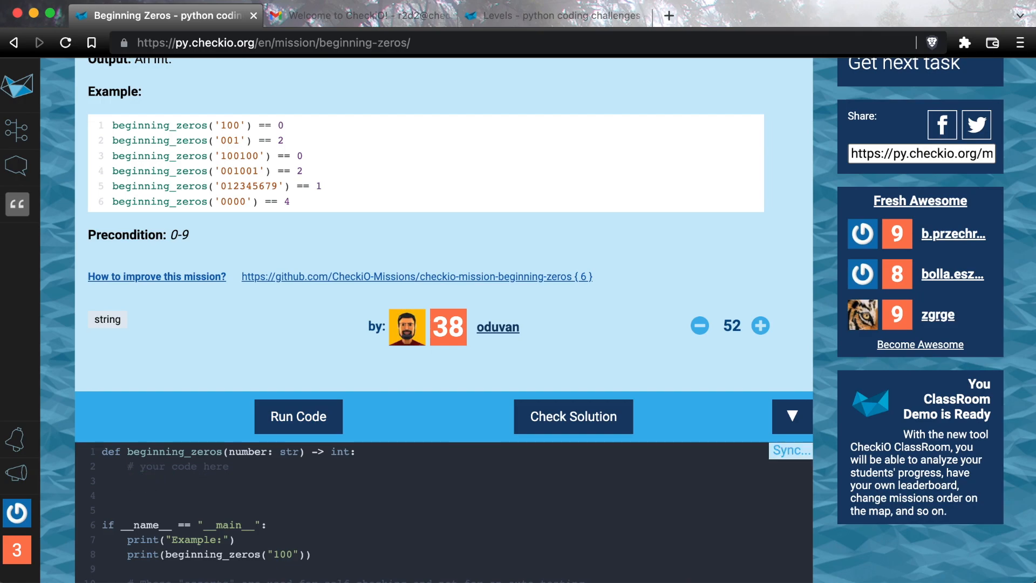
text(s_num =)
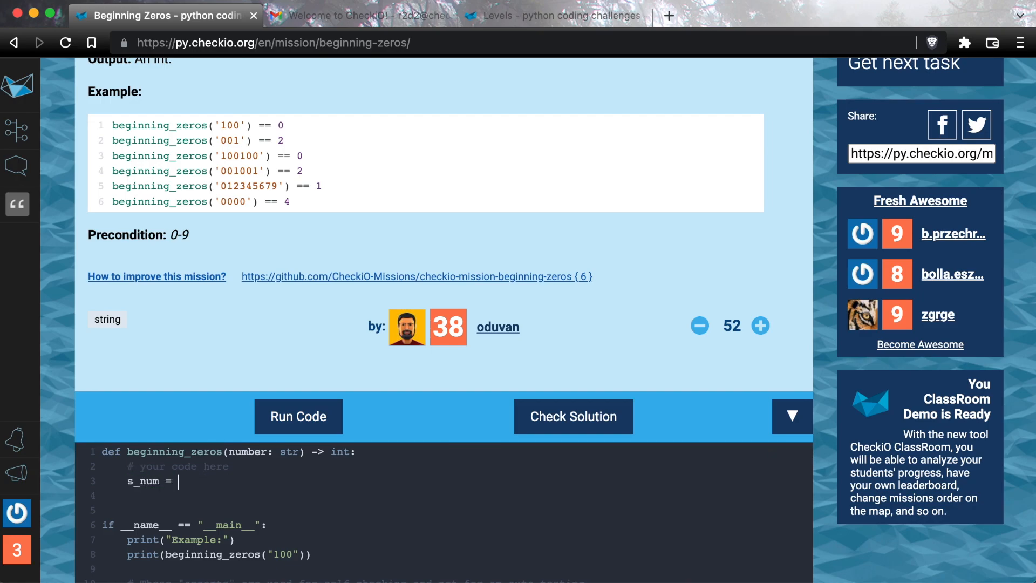
text(str(number))
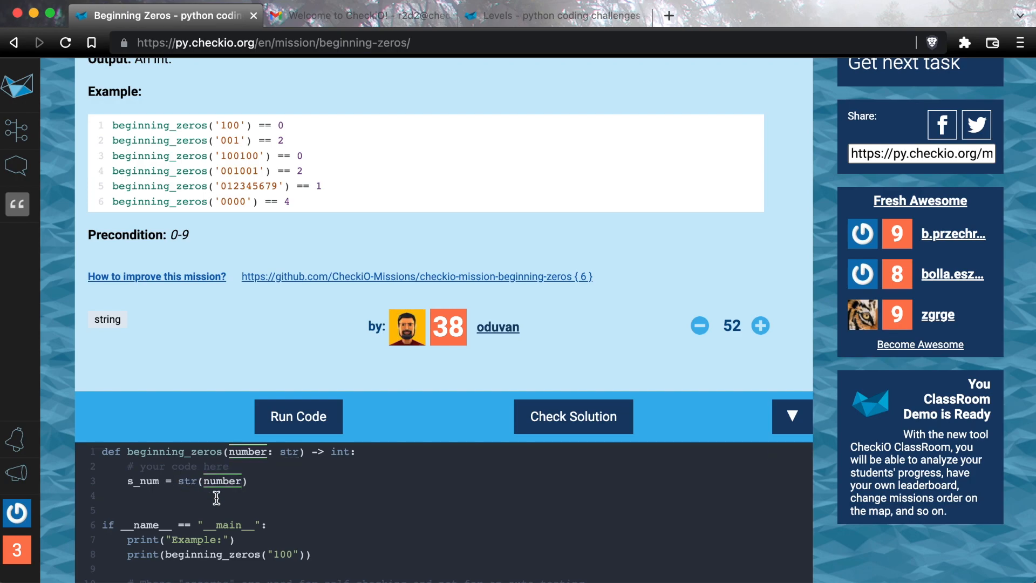
scroll(down, 3)
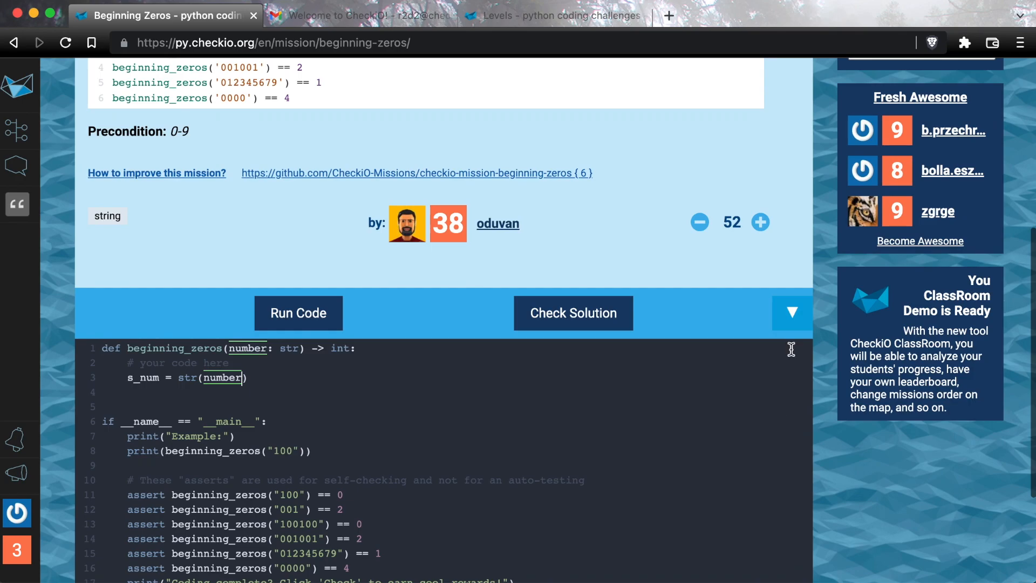
Review the editor Settings (bracket auto-closing, word highlighting, auto-scroll) and close them unchanged.
click(791, 311)
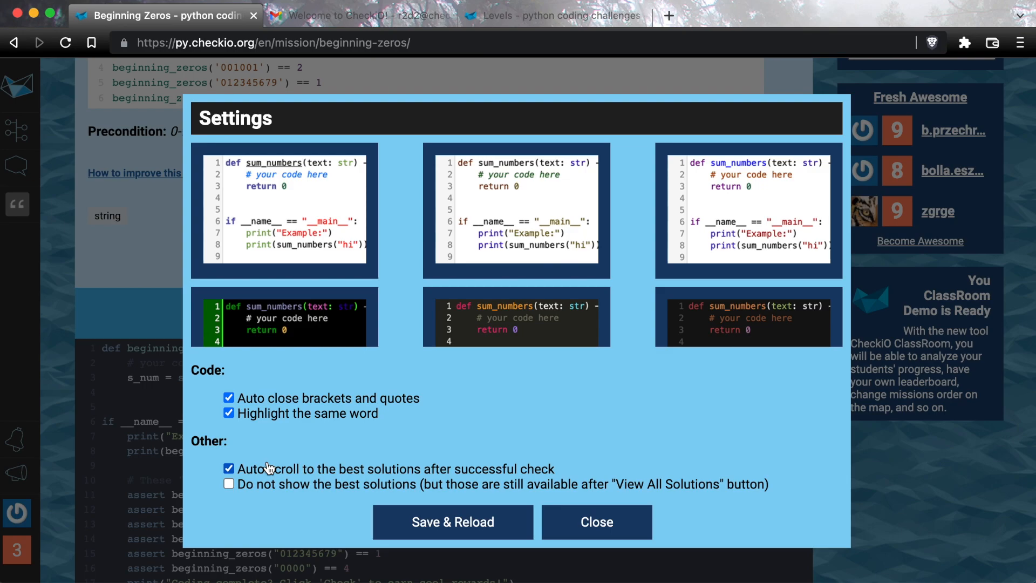
mouse_move(266, 471)
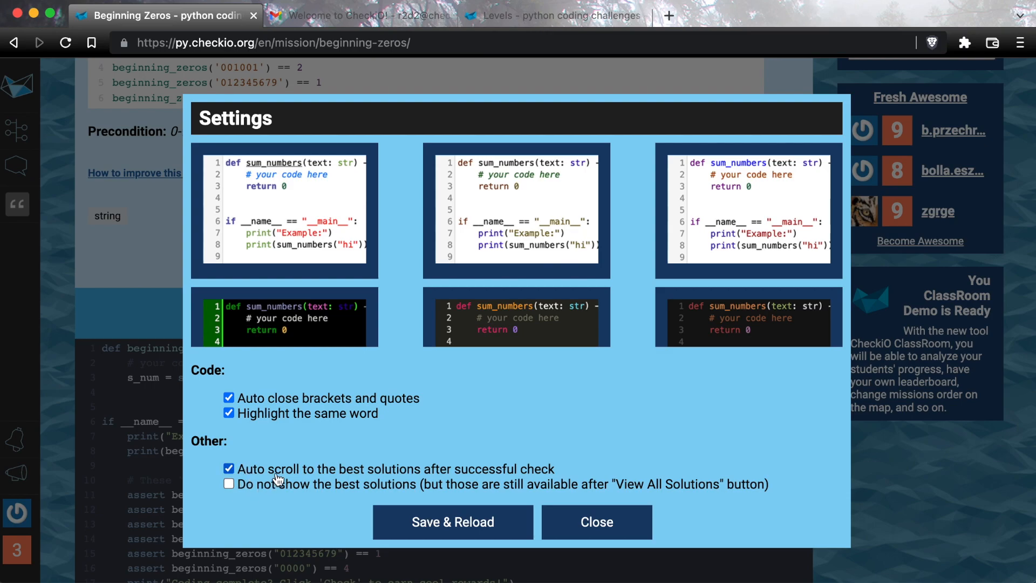
mouse_move(330, 470)
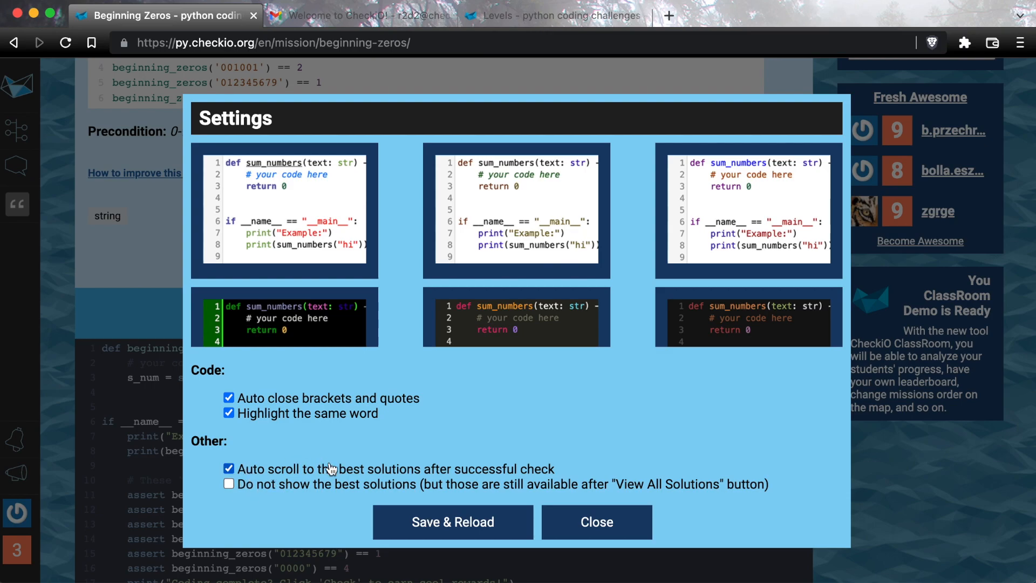
mouse_move(555, 515)
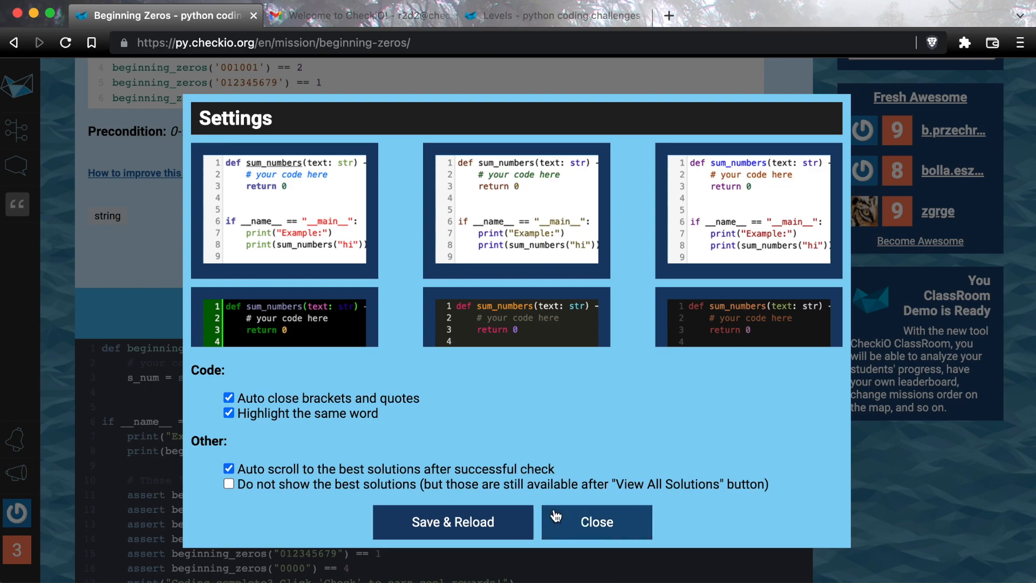
click(596, 522)
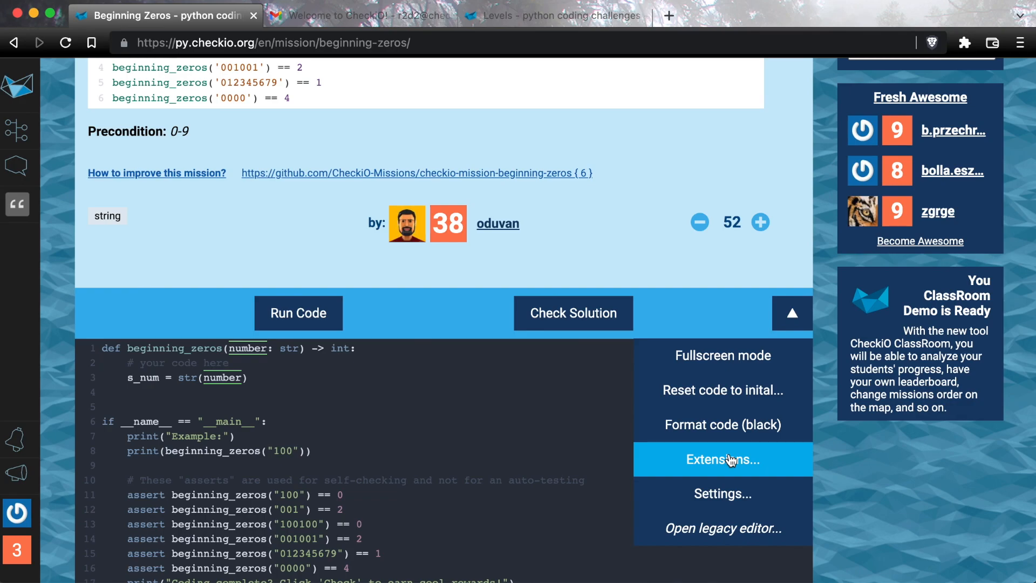
Show the CheckiO Extensions instructions for installing and configuring checkio_client.
click(722, 460)
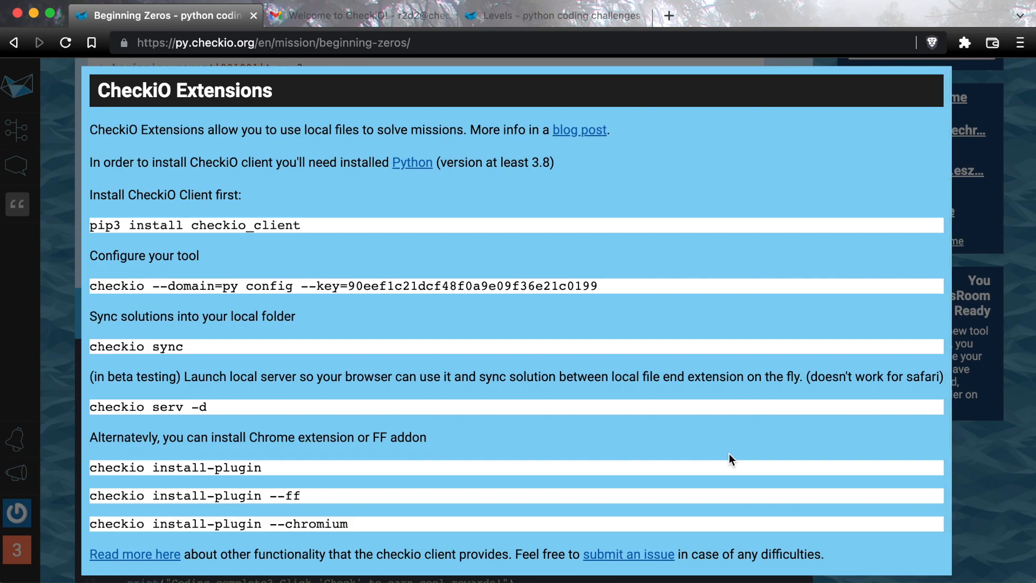
mouse_move(532, 265)
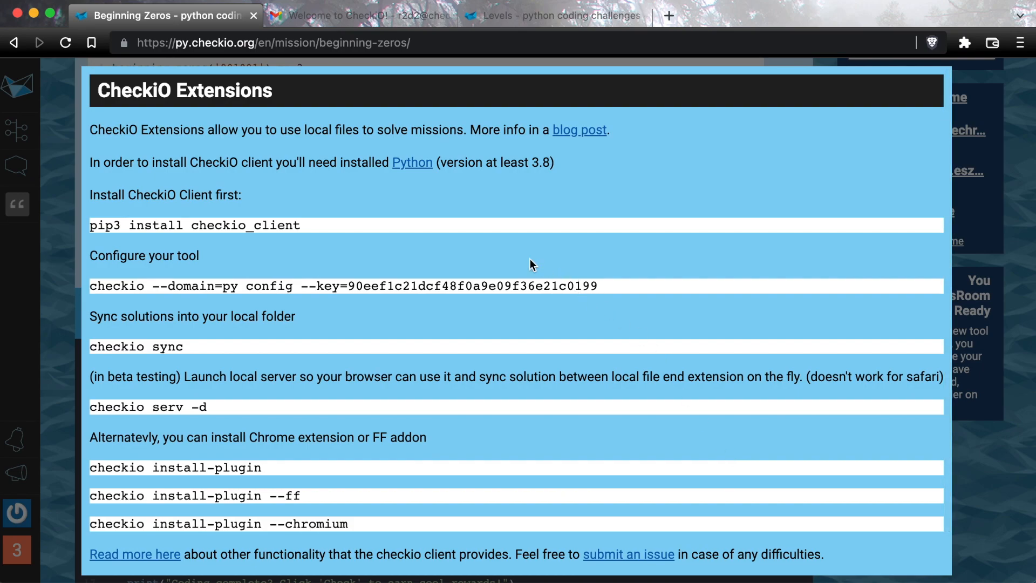
mouse_move(437, 208)
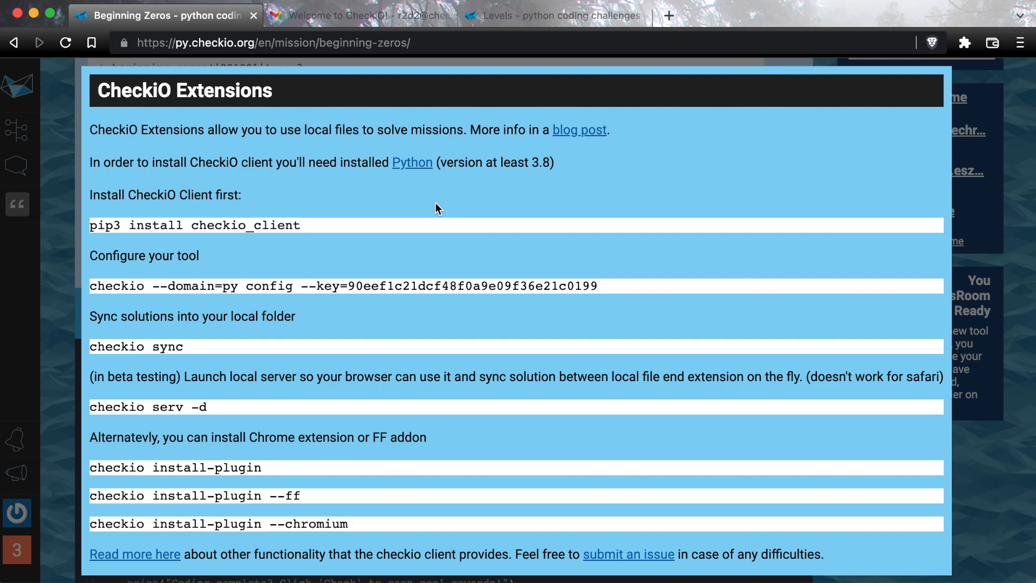
mouse_move(493, 226)
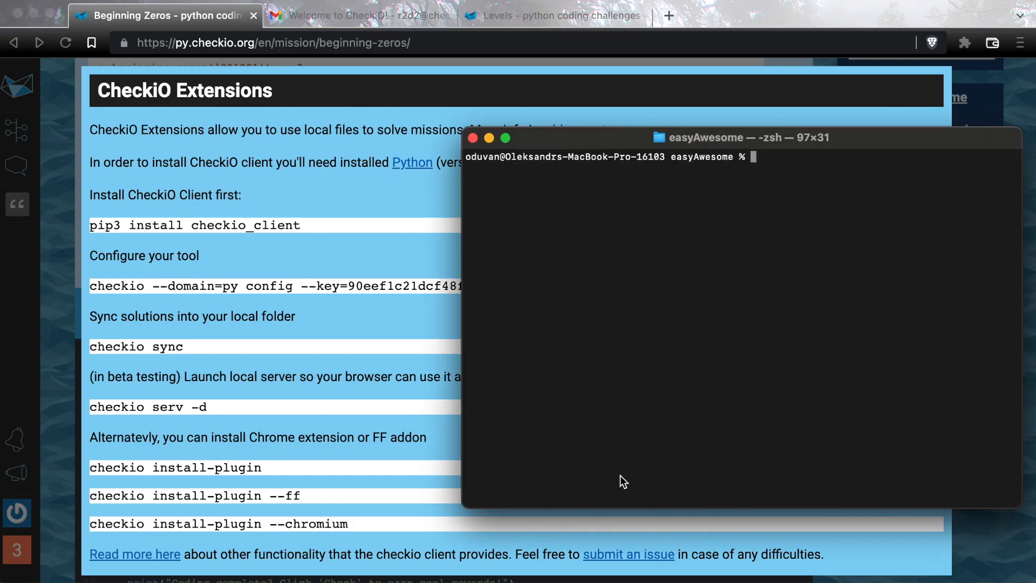
Create the checkio_env virtual environment with python3.8 and activate it.
text(python3.)
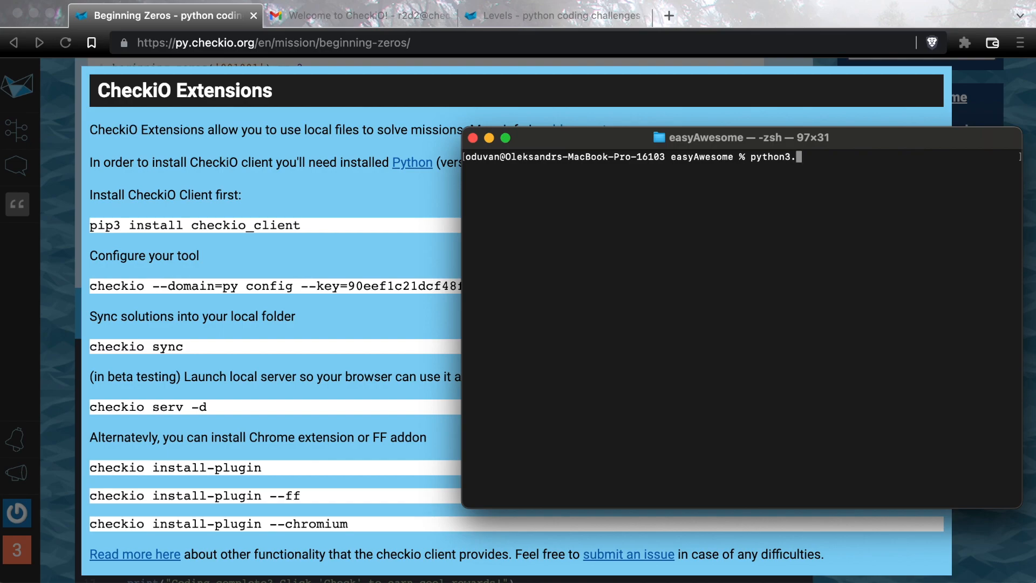
text(8 -mvirtualenv)
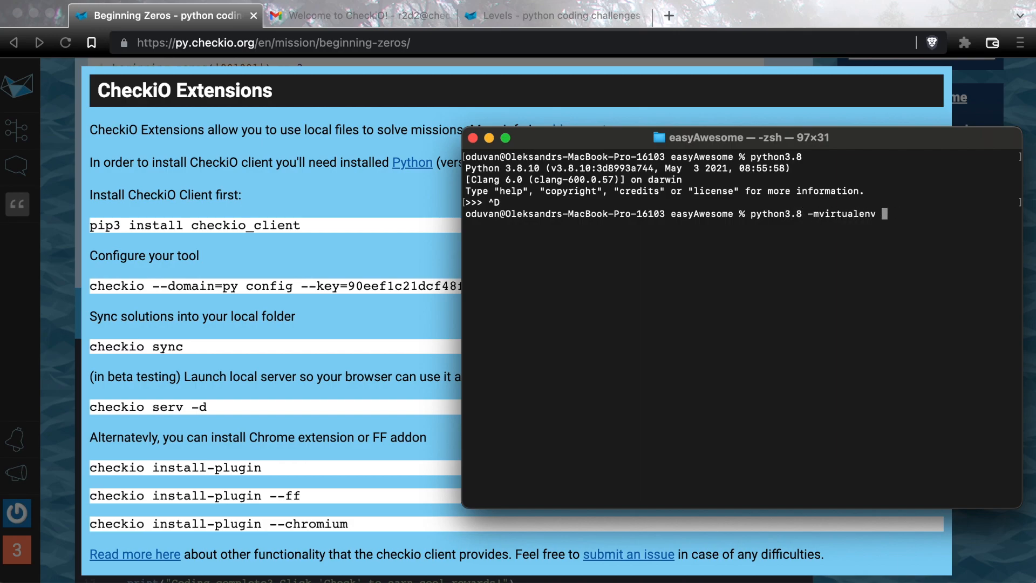
text(checkio_env)
text(source che)
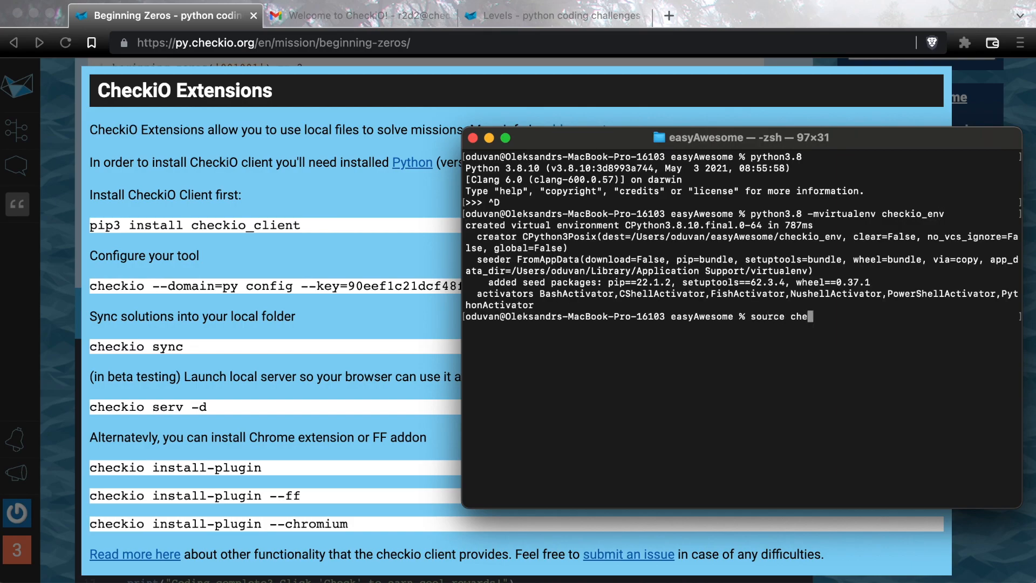
key(Return)
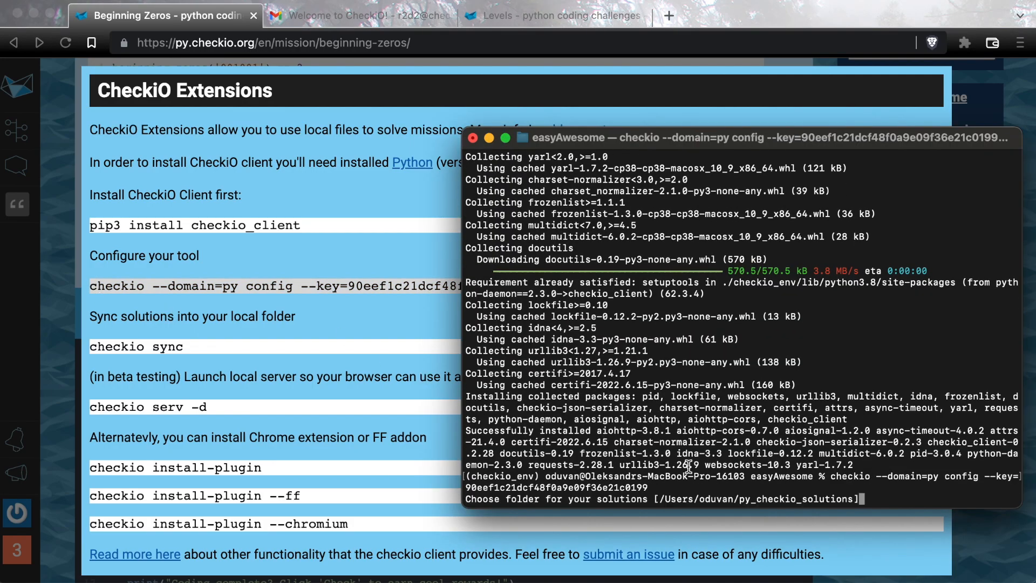
Configure the CheckiO client with the /Users/easyAwesome solutions path and sync the missions.
text(/Users/oduvan/)
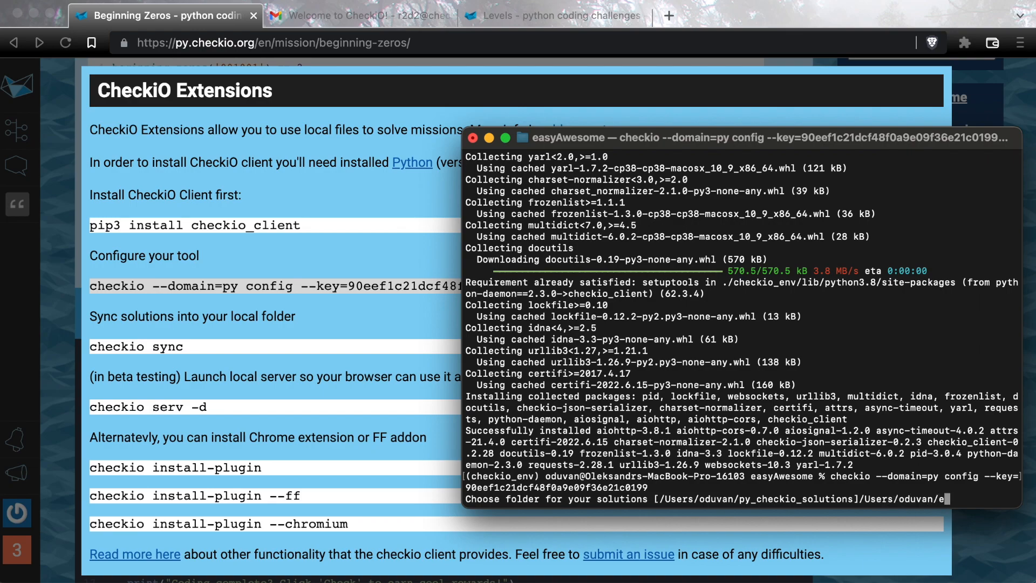
text(easyAwesome)
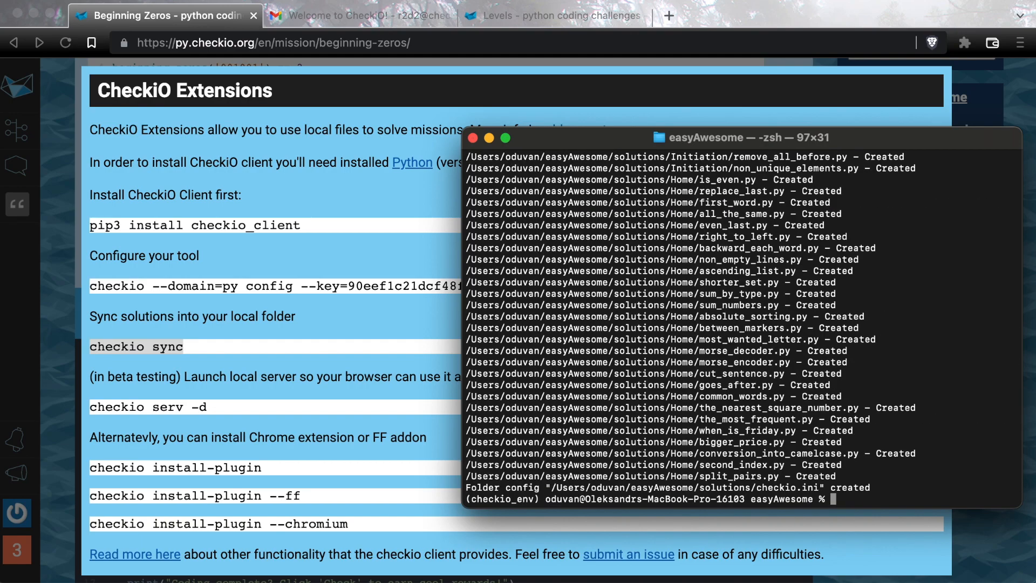
mouse_move(186, 351)
text(l)
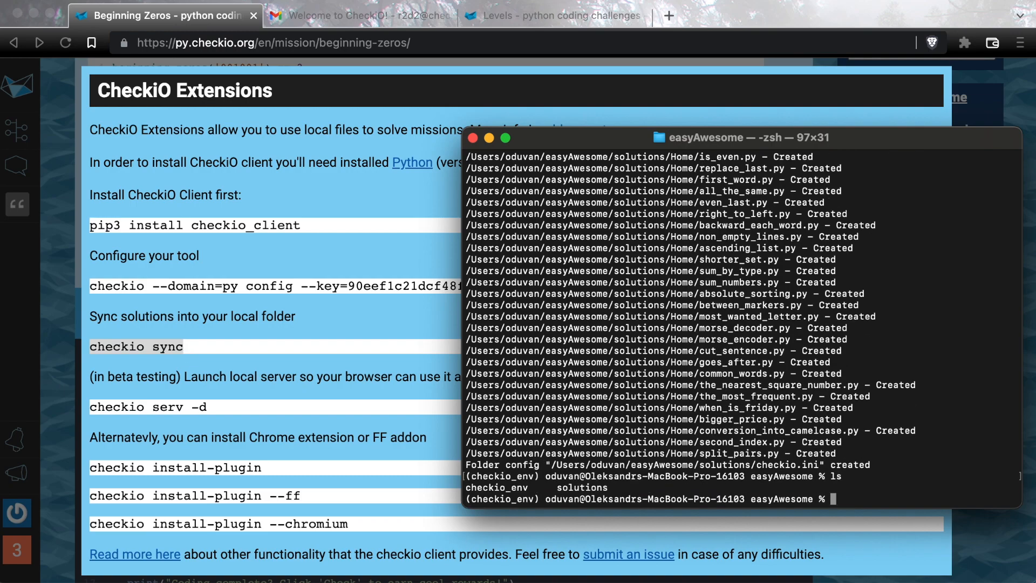
text(subl)
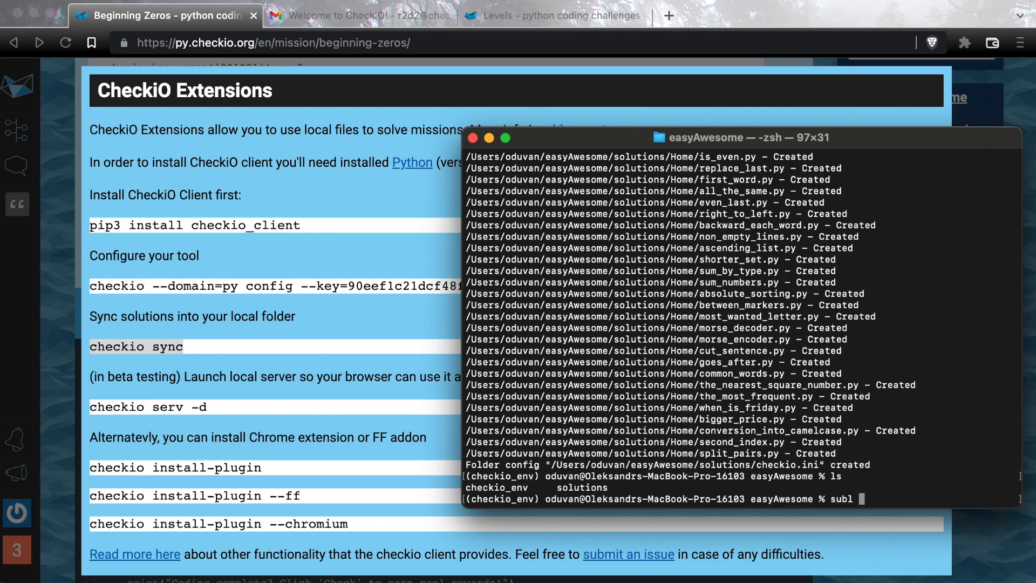
Open the solutions folder in Sublime (subl solutions) and view number_length.py, then return to Terminal.
text(solutions)
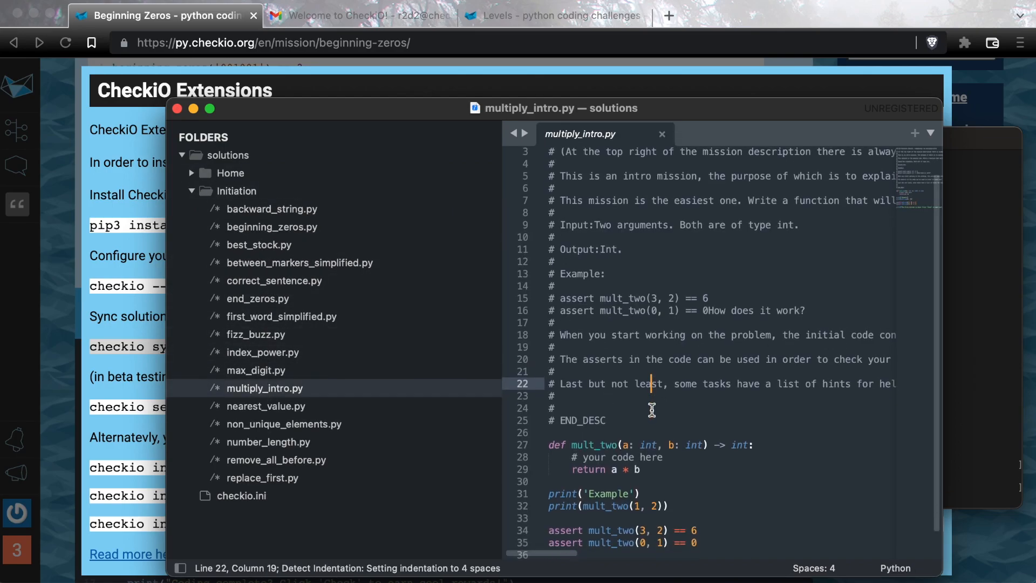
scroll(up, 3)
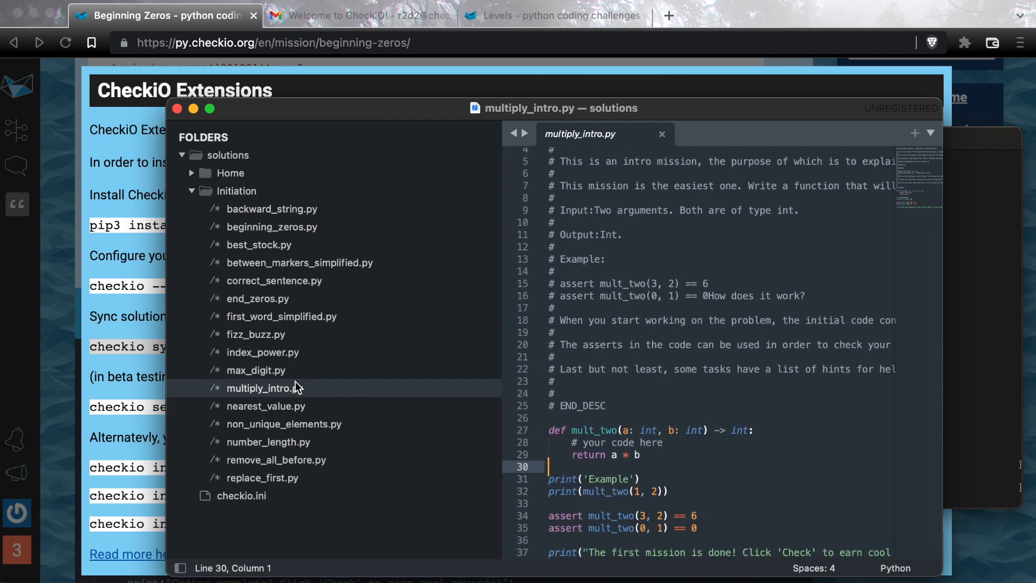
click(269, 442)
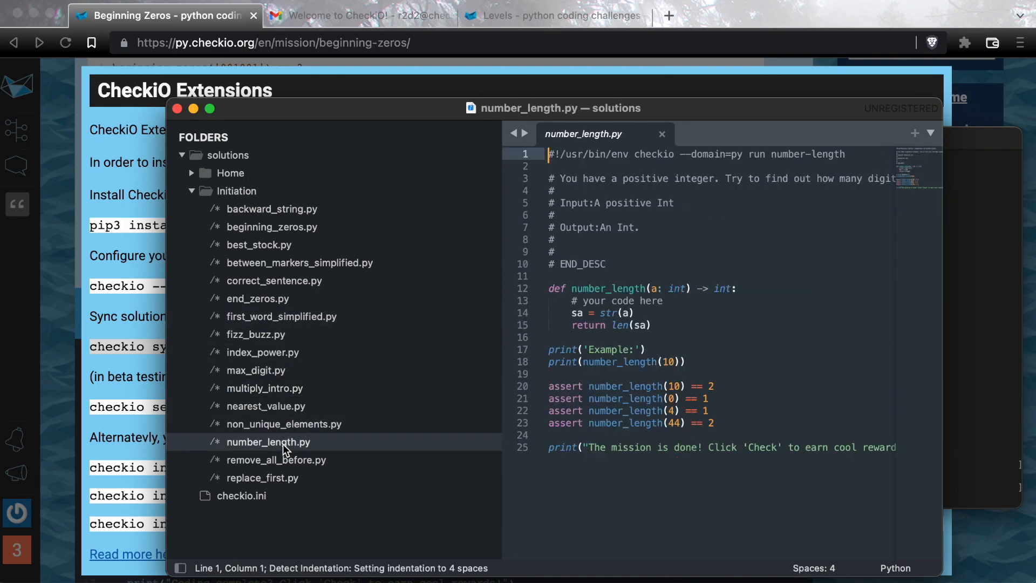
click(637, 325)
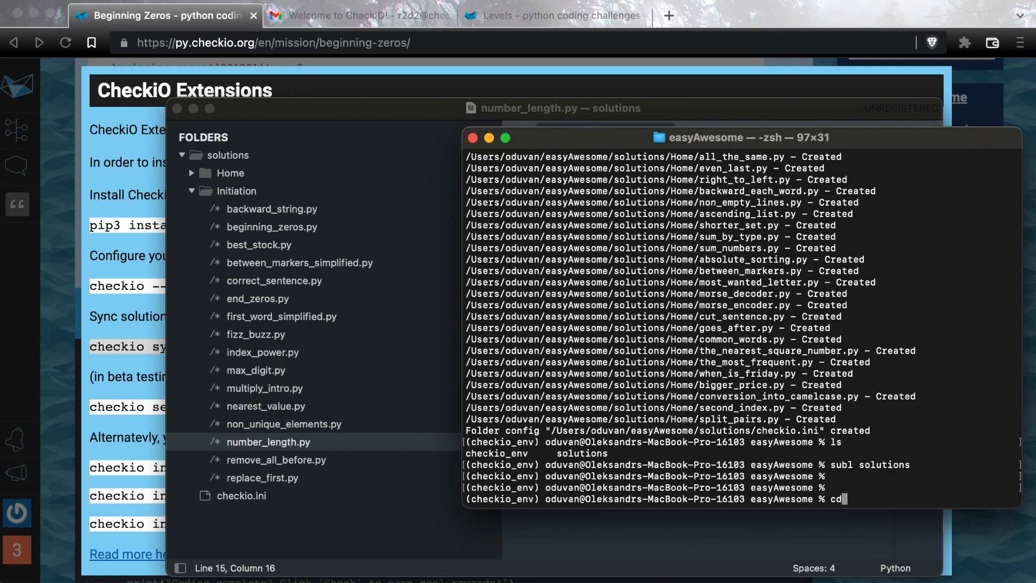
Move into the solutions/Initiation folder and clear the terminal.
text(solutions/)
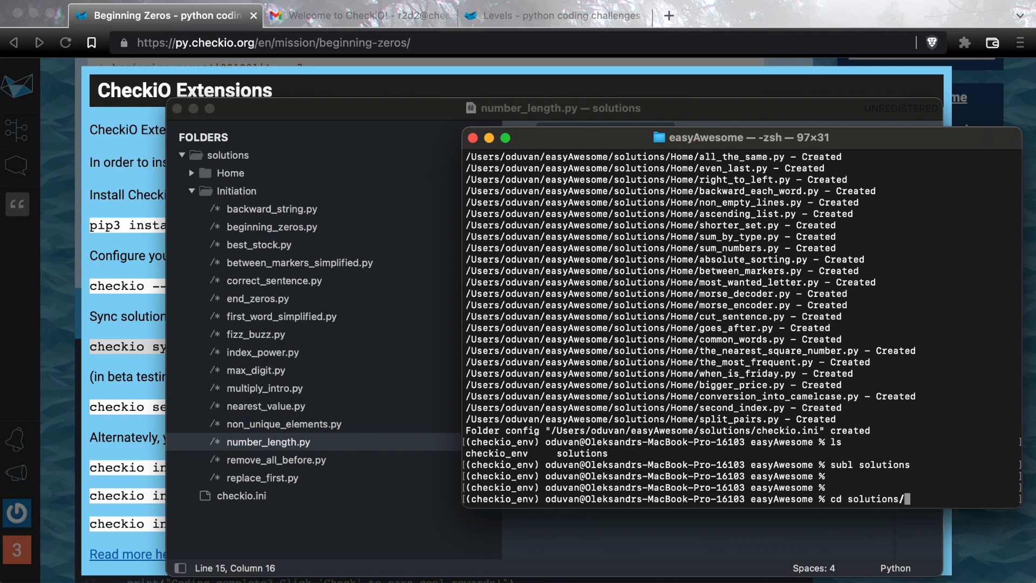
key(Return)
text(./multiply_intro.py --ch)
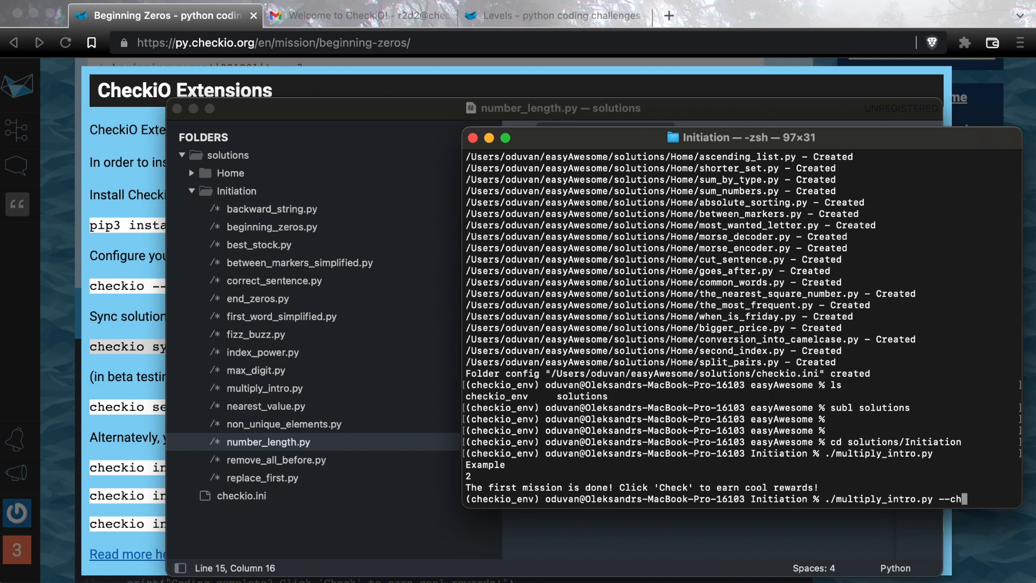
key(Return)
text(checkio)
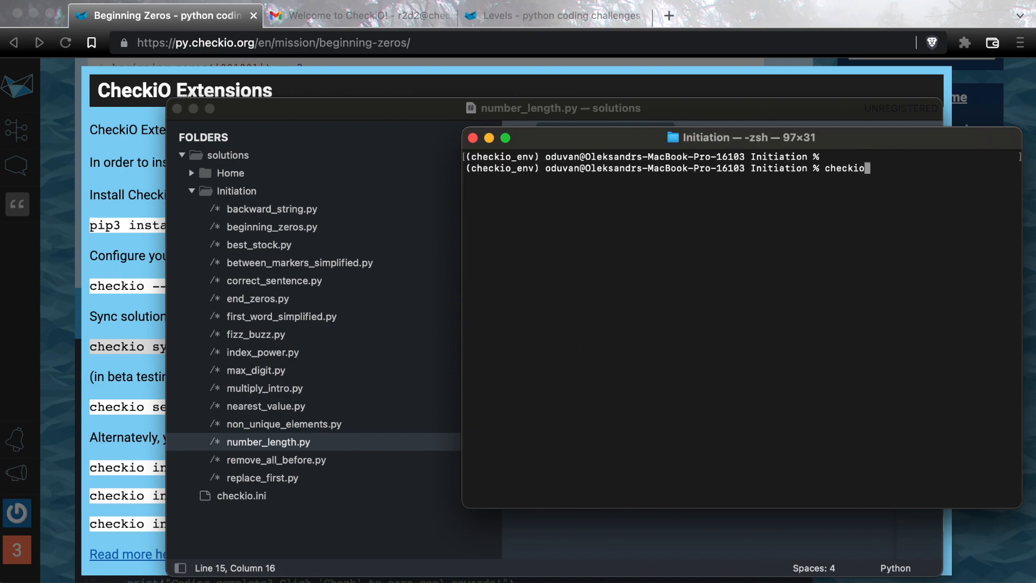
Check multiply_intro with checkio check twice, passing all asserts, then start checkio serv -d.
text(check multiply_intro)
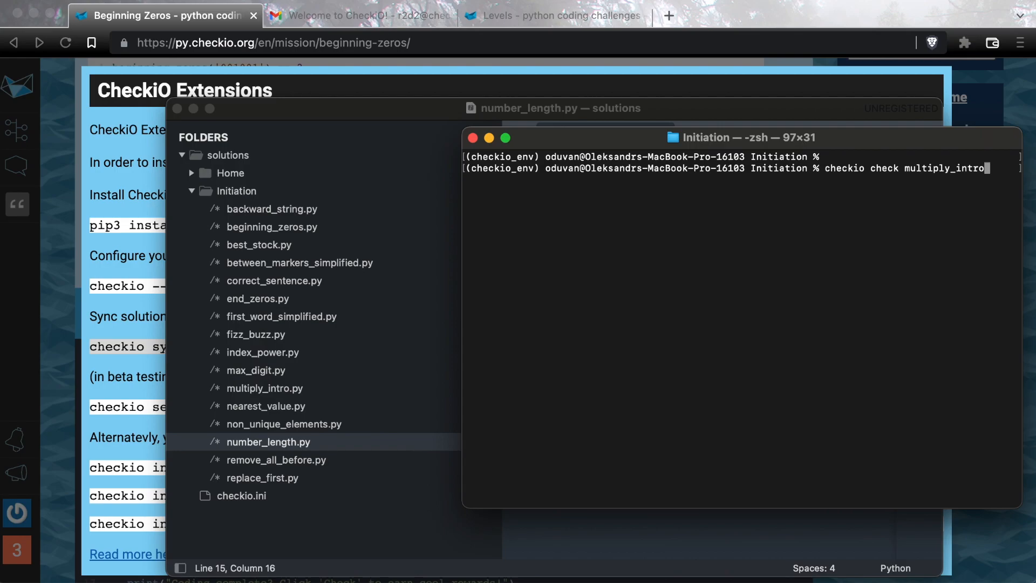
key(Return)
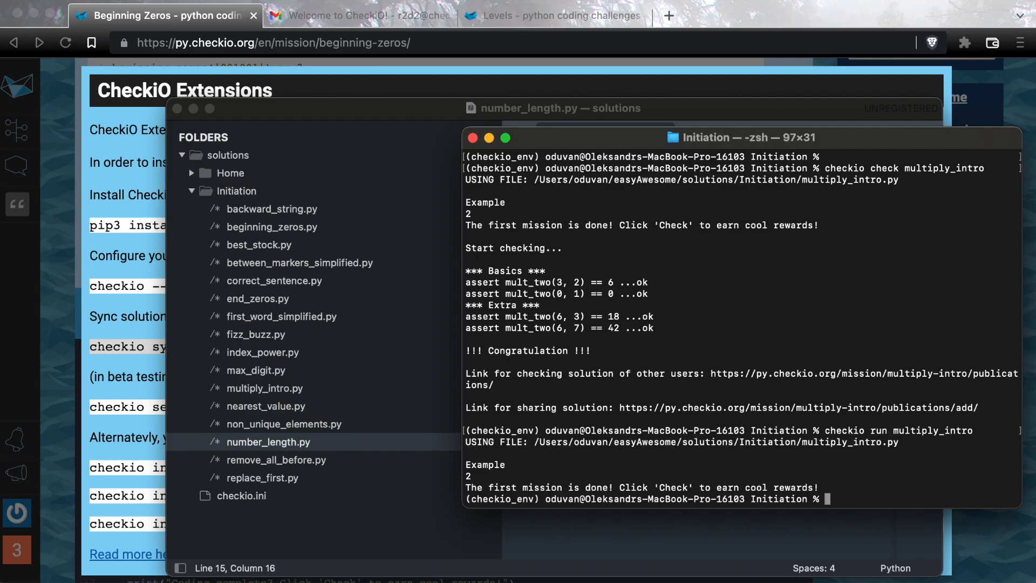
text(checkio check)
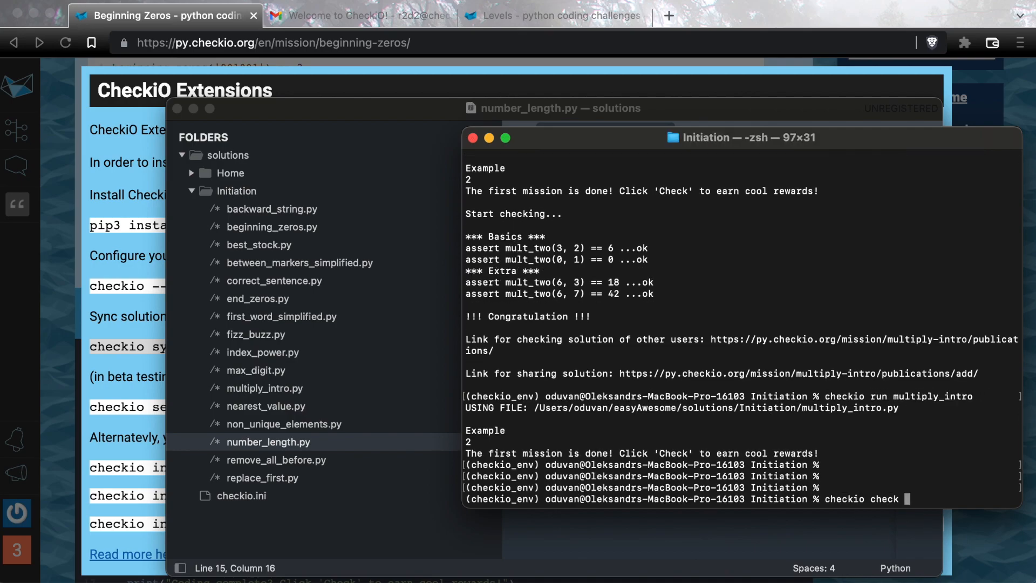
key(Return)
text(che)
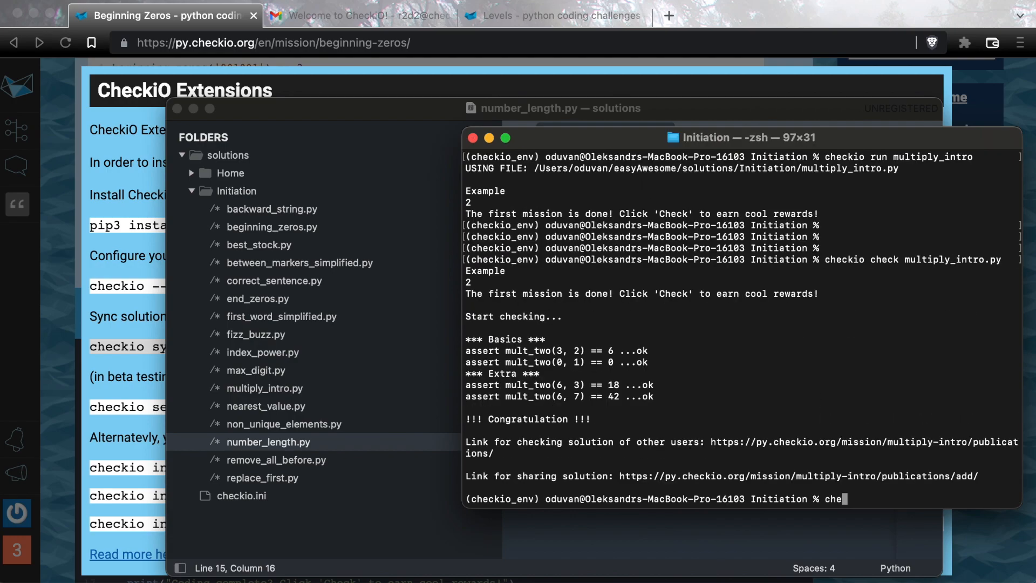
text(ckio senv -d)
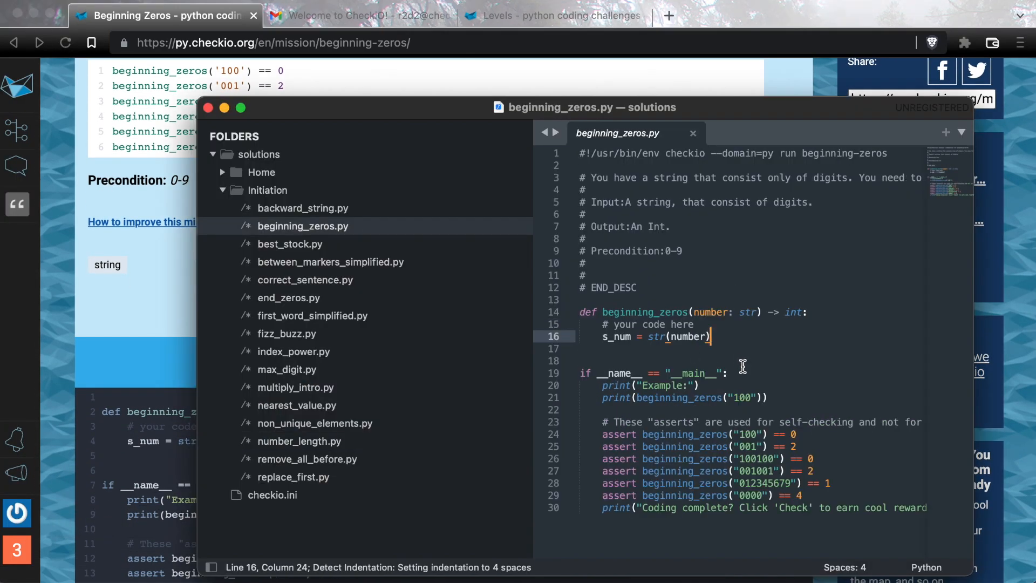
Add 'zero = s' and 'return zero' to the beginning_zeros solution.
text(zero = s_num[0)
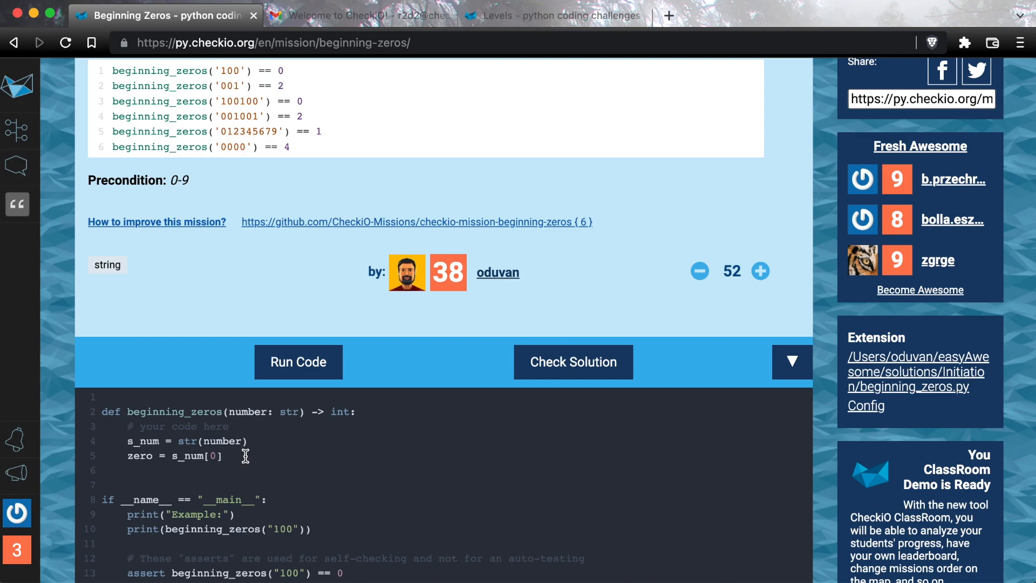
text(ret)
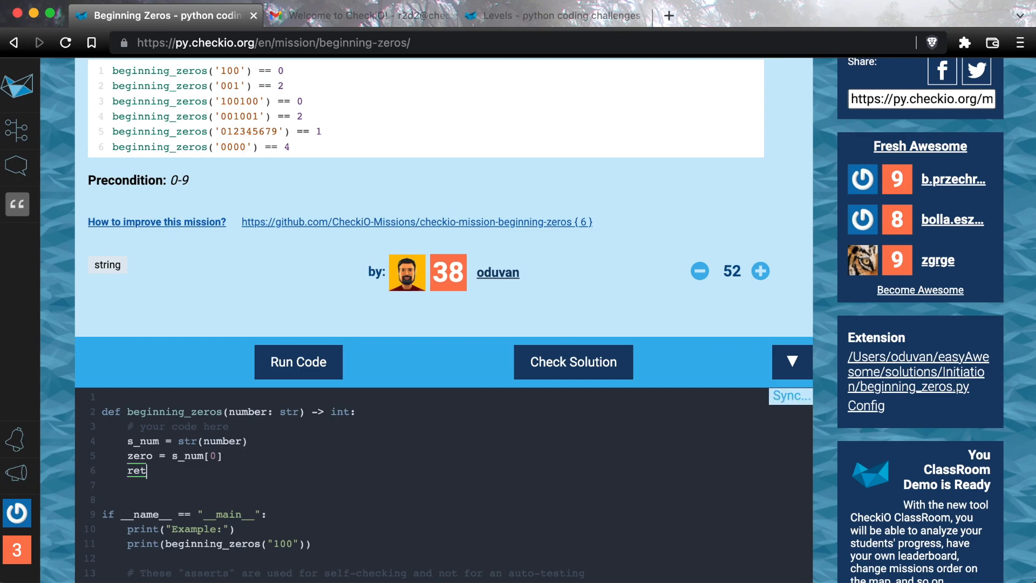
text(urn ze)
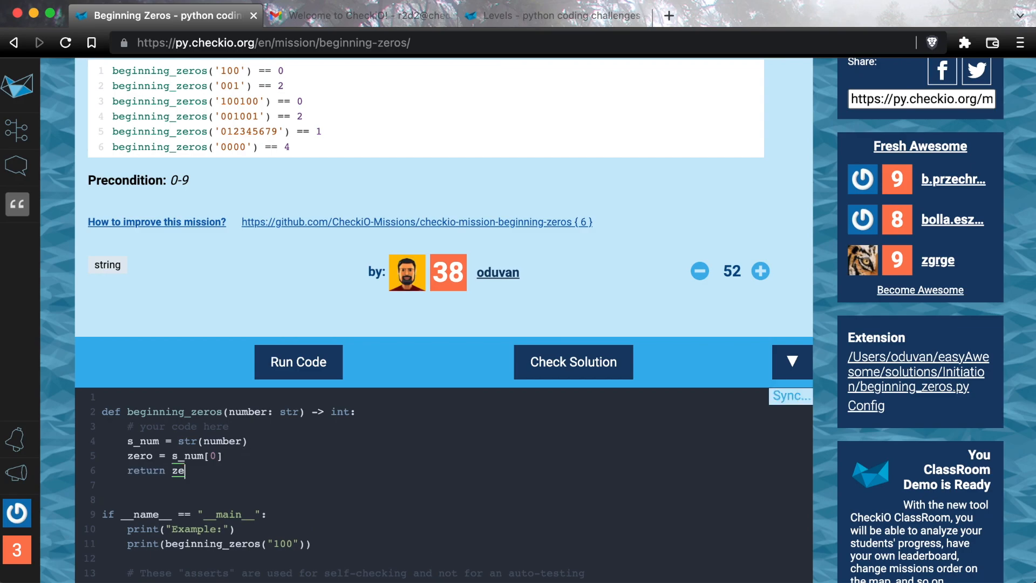
text(ro)
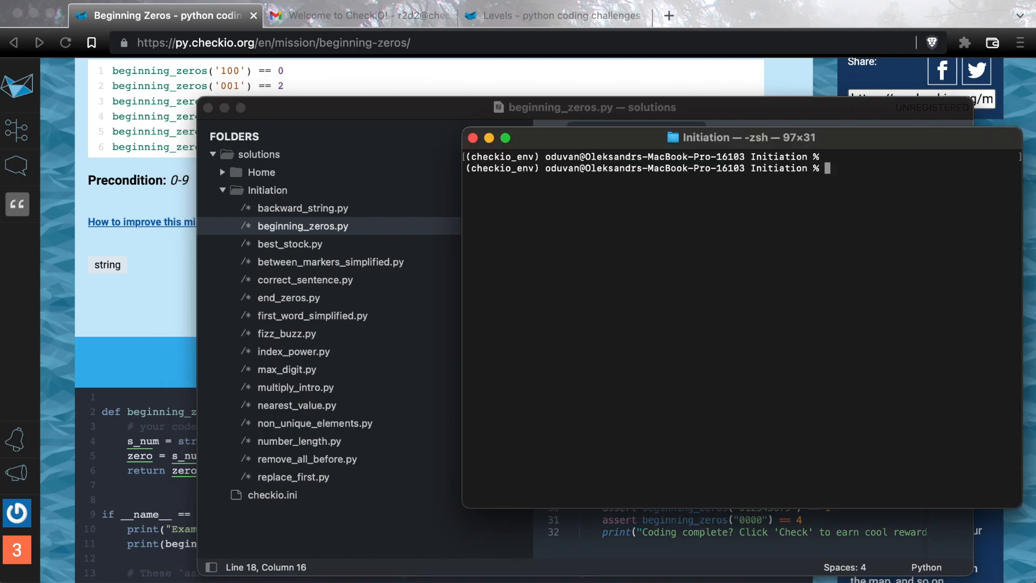
Show the checkio config and inspect ~/.checkio/config.ini in vim.
text(checkio config show)
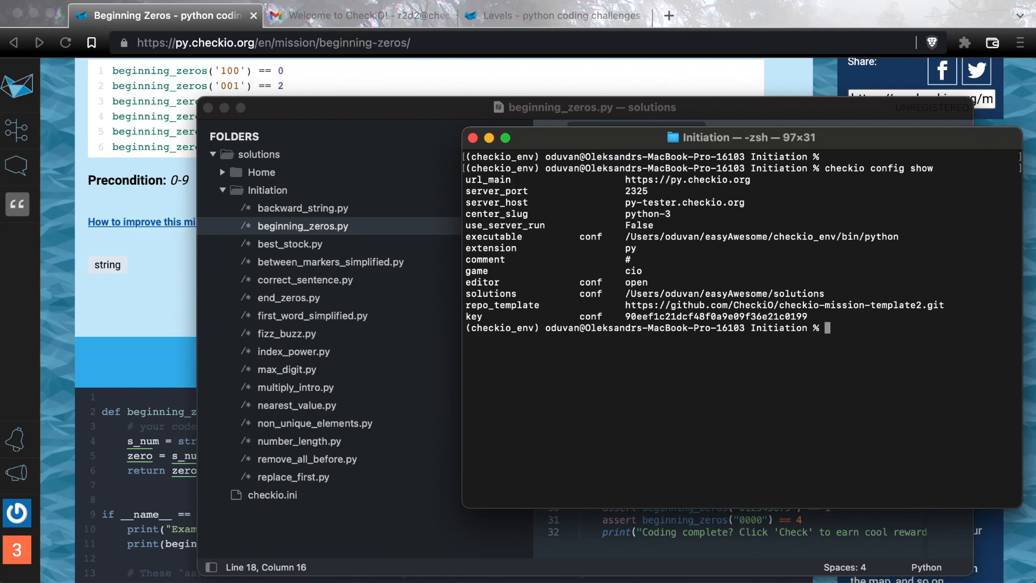
mouse_move(651, 284)
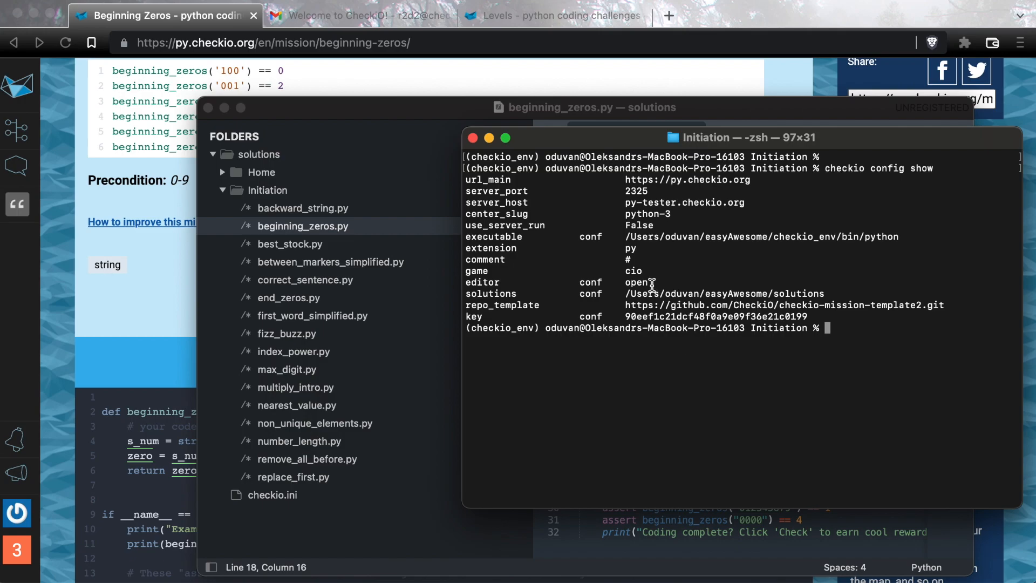
mouse_move(690, 285)
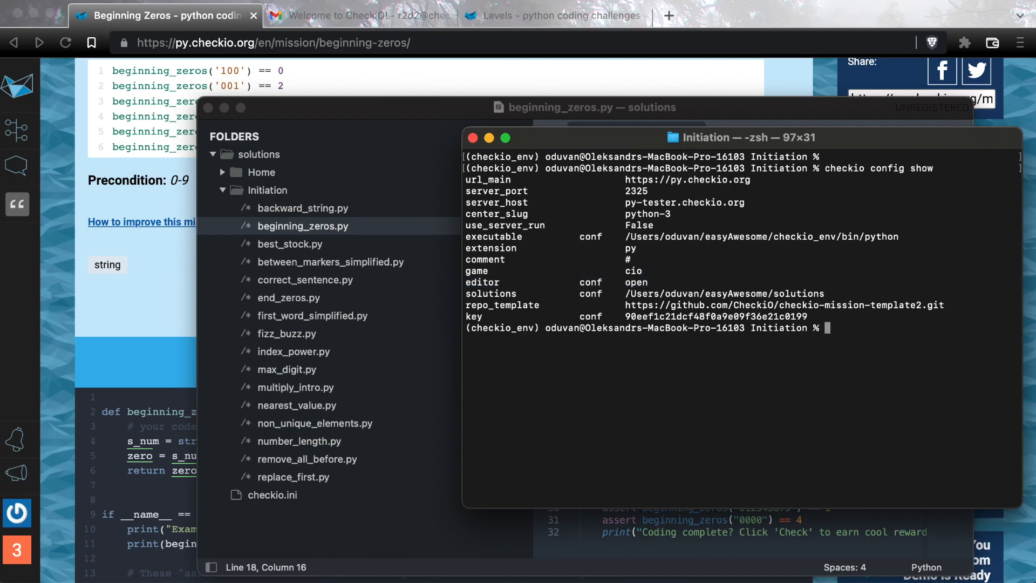
text(vim ~/.c)
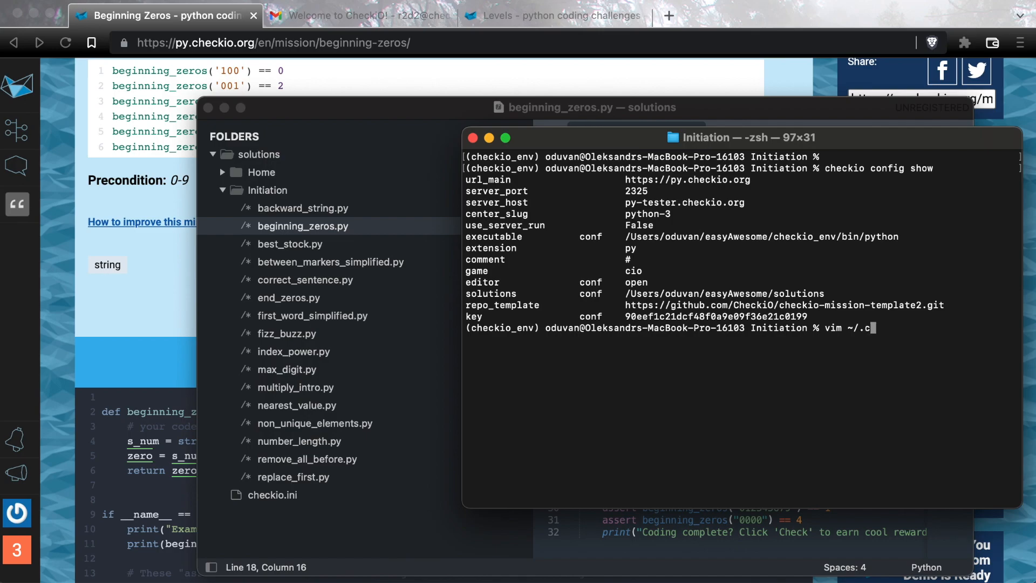
text(heckio/)
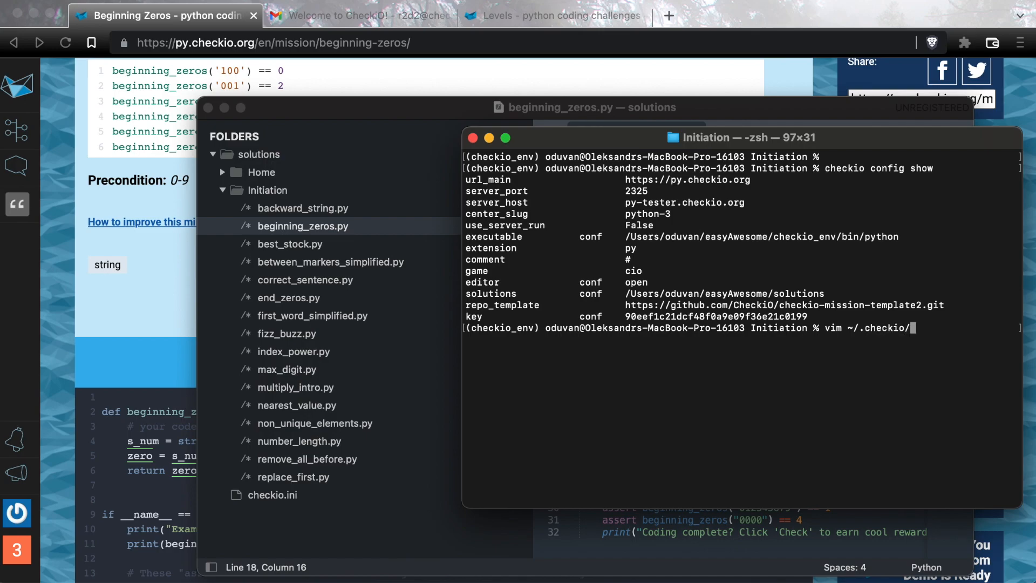
key(Return)
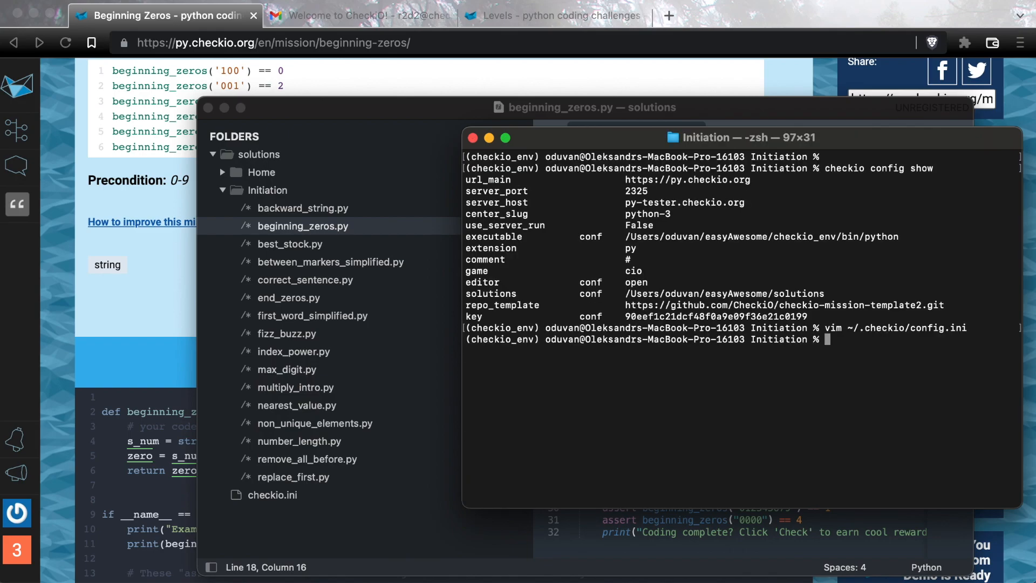
Set the client's editor to subl and list the updated configuration.
text(checkio config set)
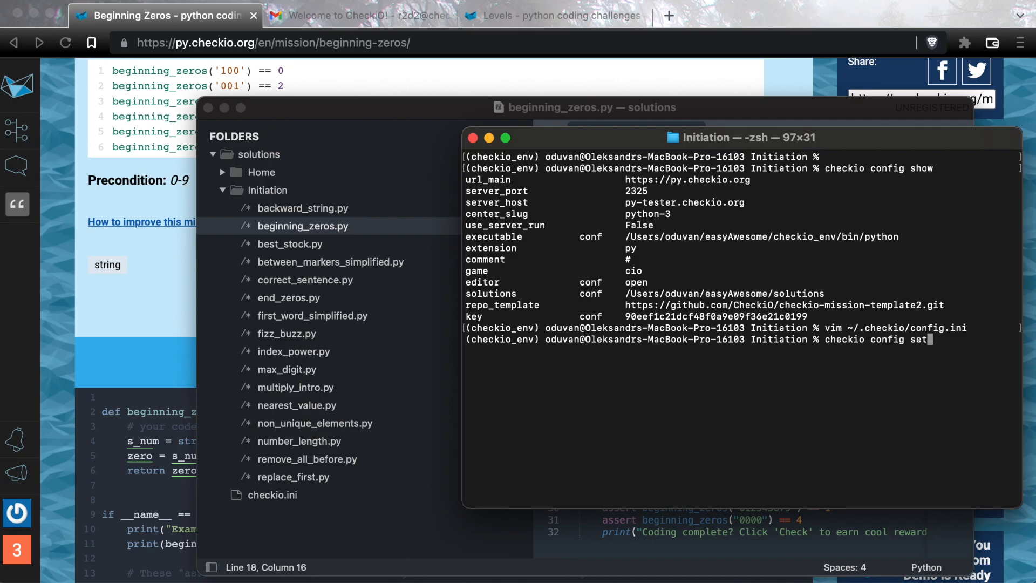
text(editor s)
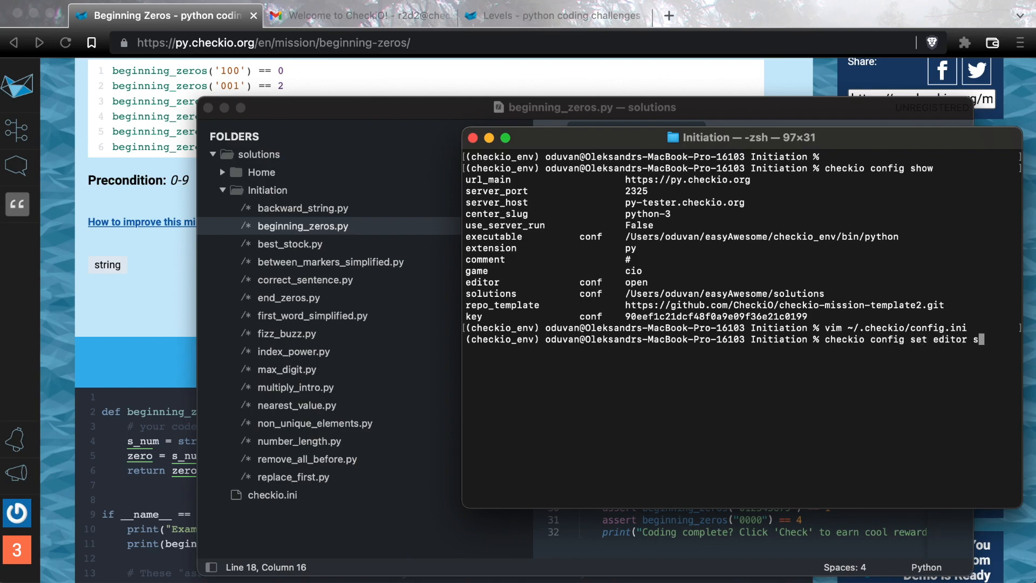
text(ubl)
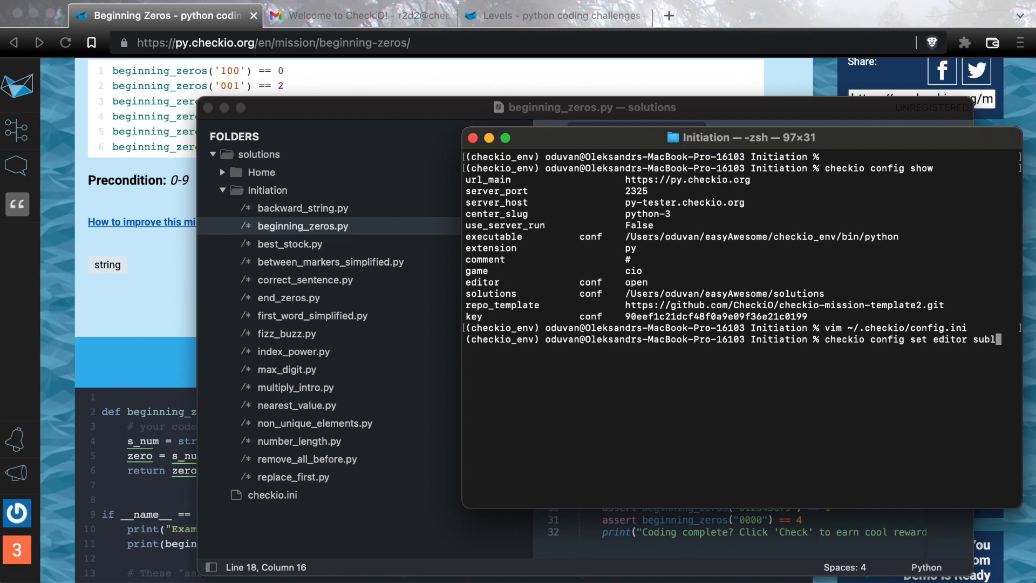
key(Return)
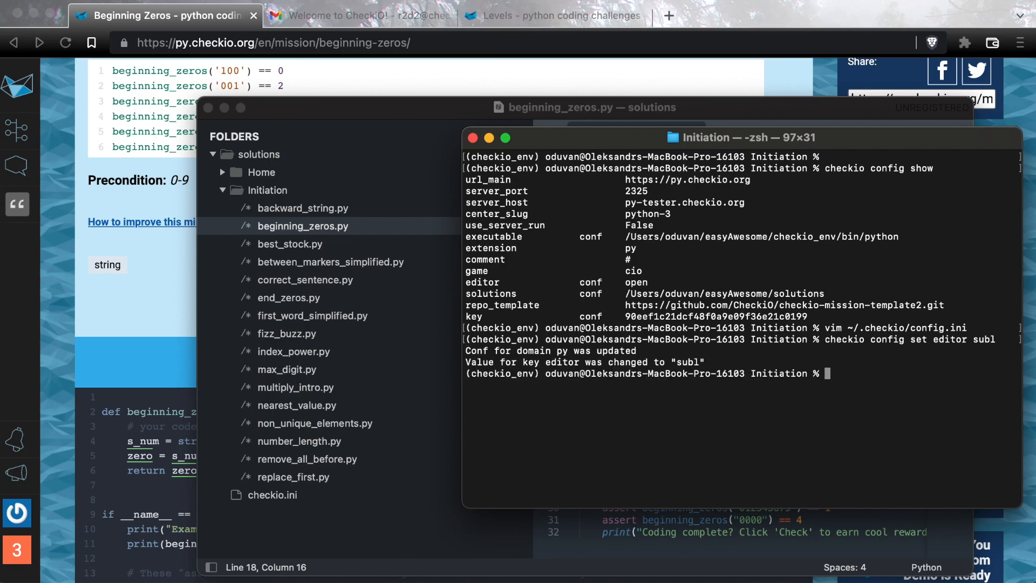
text(checkio c)
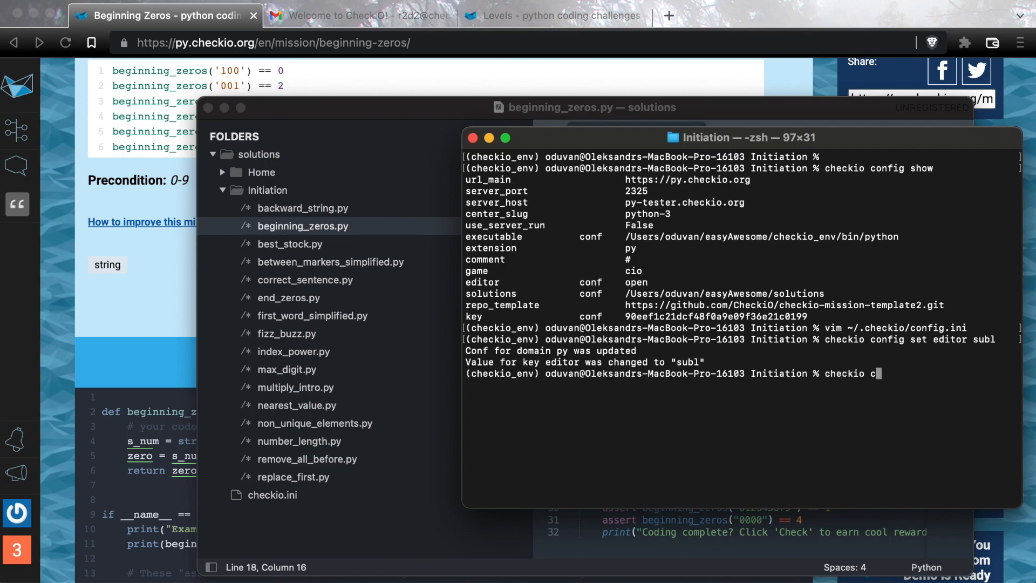
text(onfi)
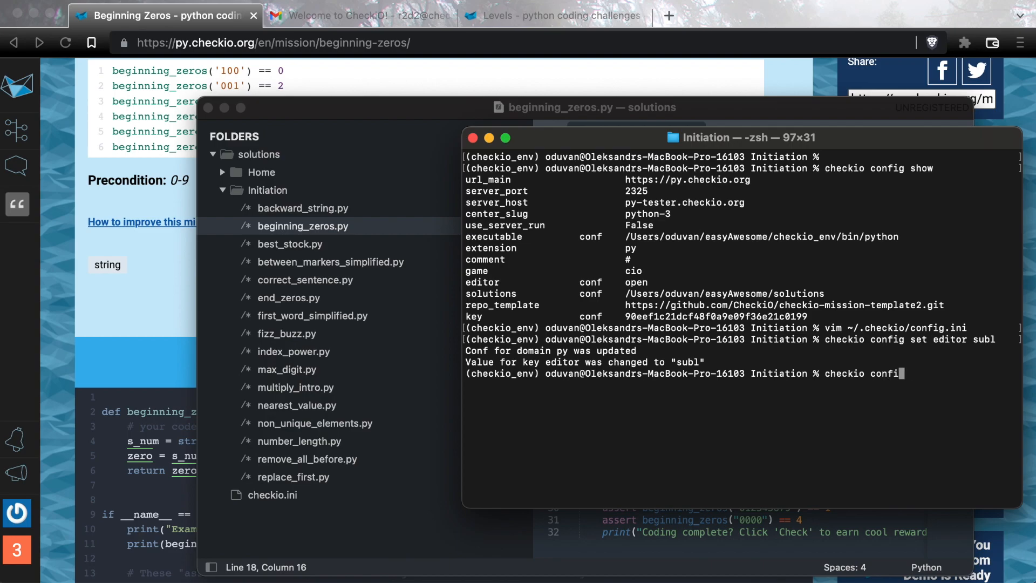
key(Return)
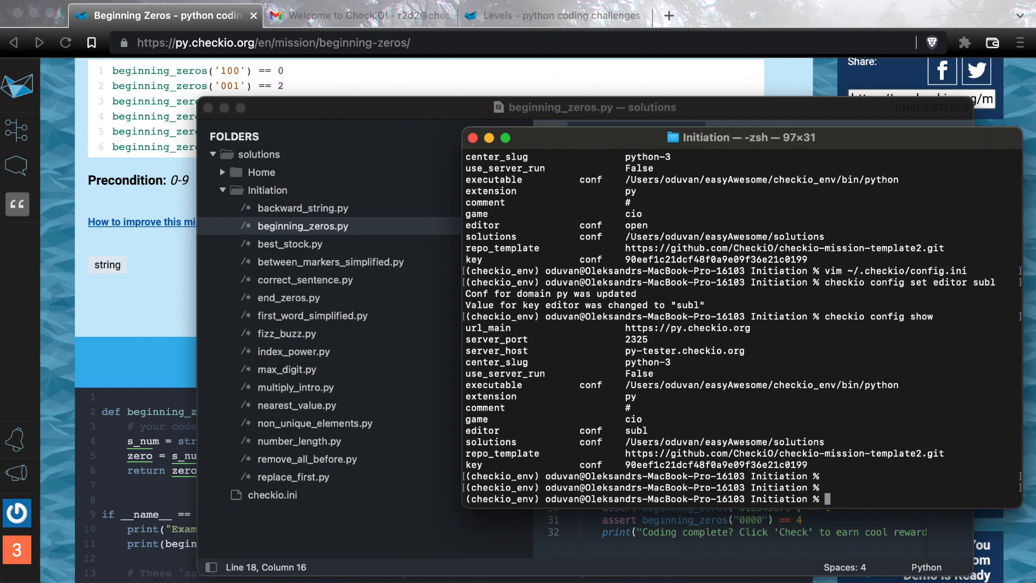
Start the CheckiO background server with checkio served.
text(checkio)
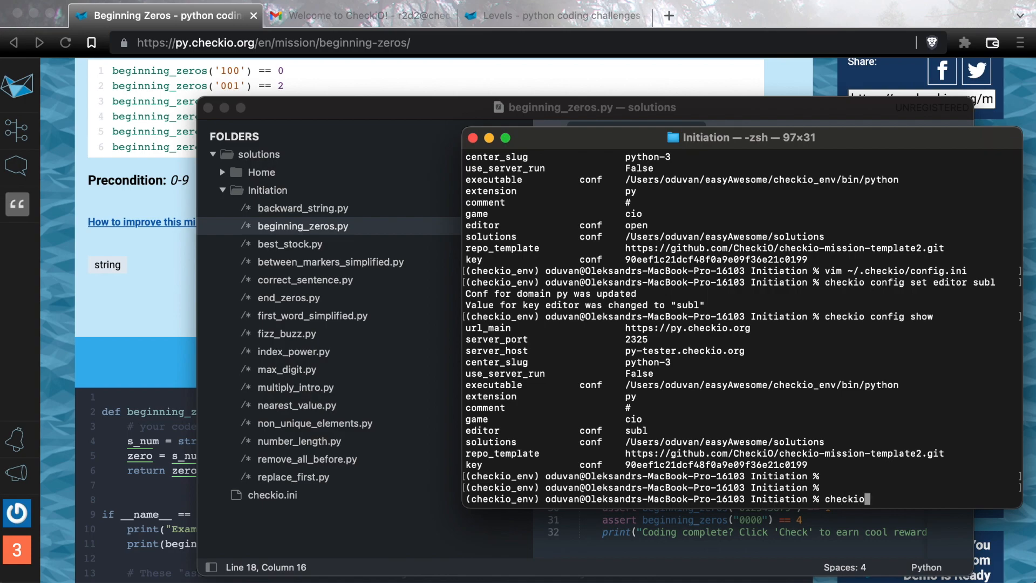
text(serve)
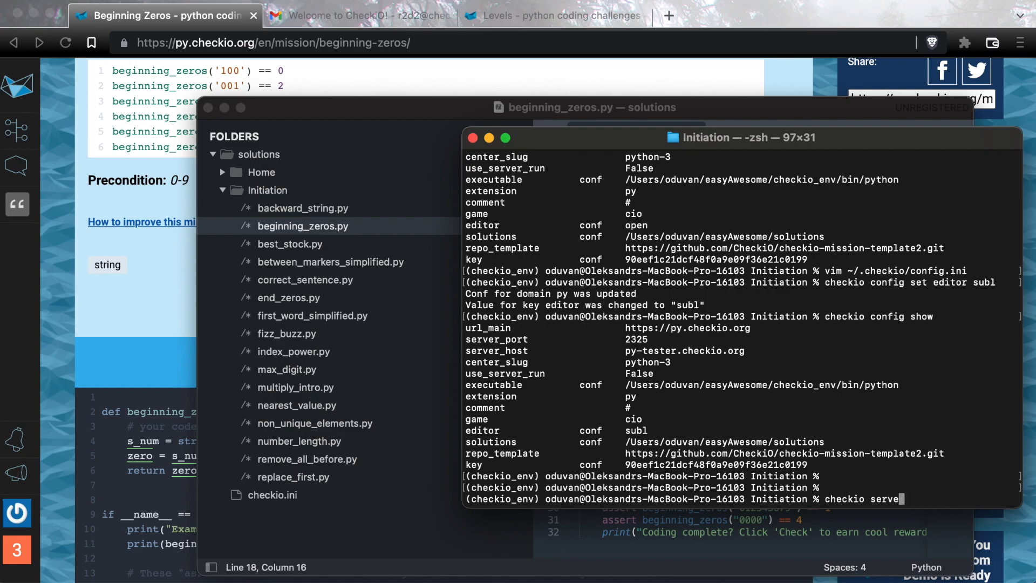
text(d-)
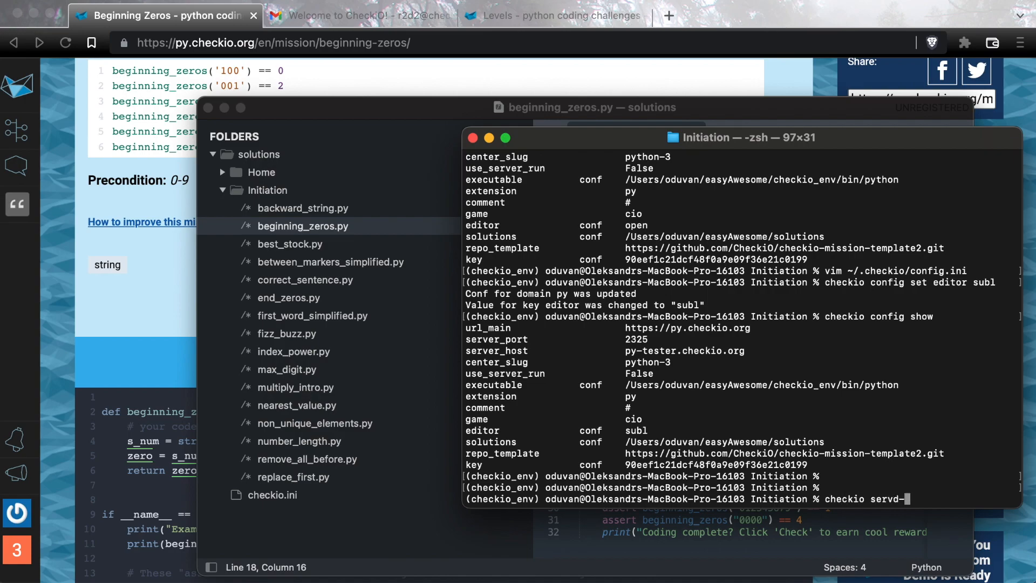
key(Return)
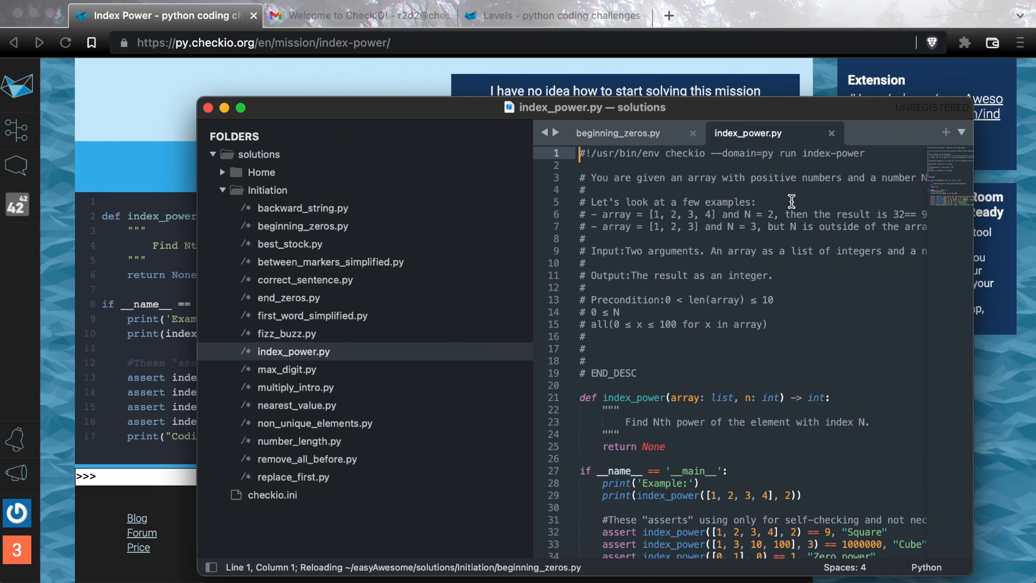
Open best_stock.py from the sidebar and add 'for val in data.values()'.
scroll(down, 3)
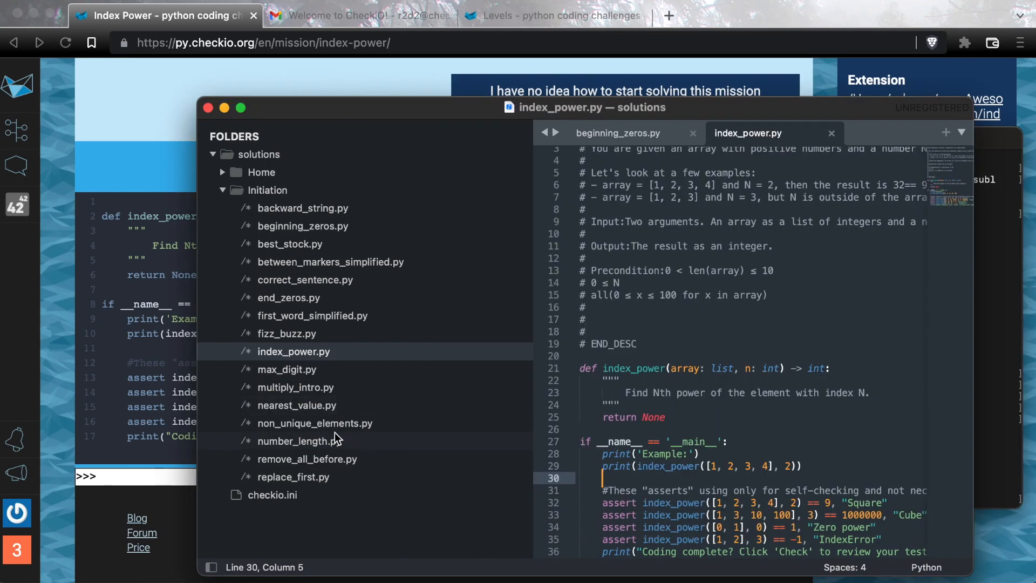
click(288, 244)
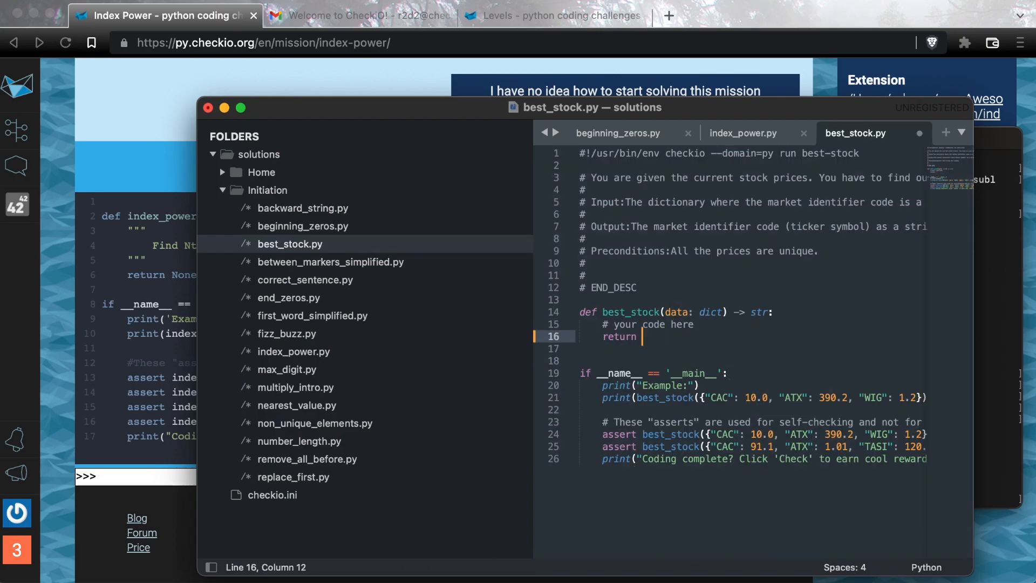
text(for val in data.values())
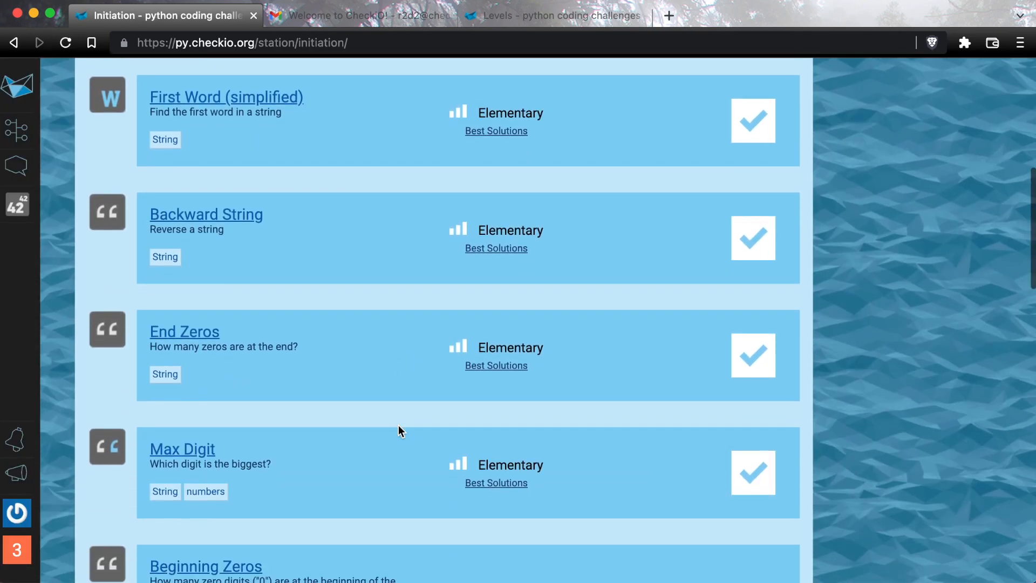
Scroll the Initiation mission list down to the Best Stock mission.
scroll(down, 3)
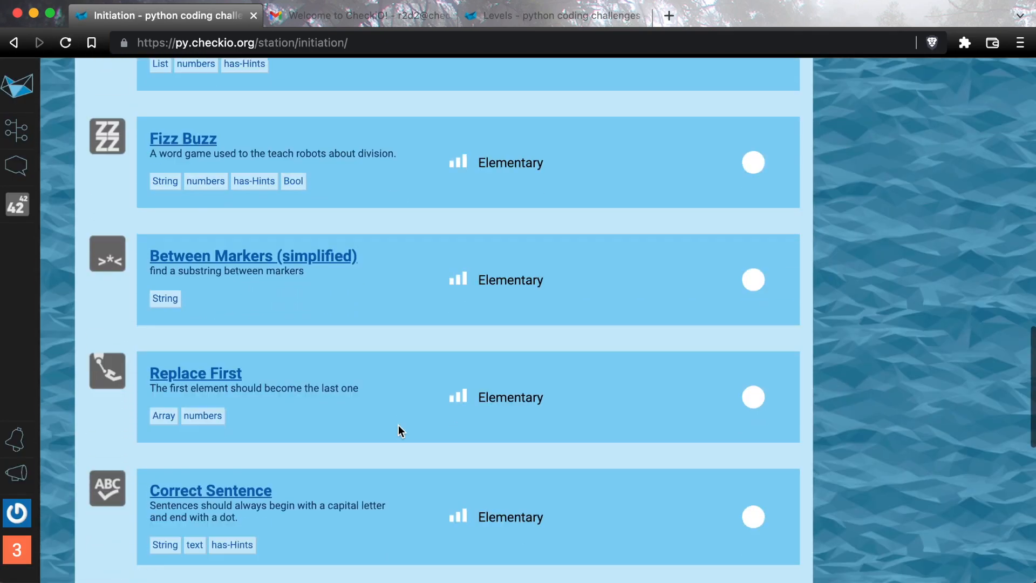
scroll(down, 3)
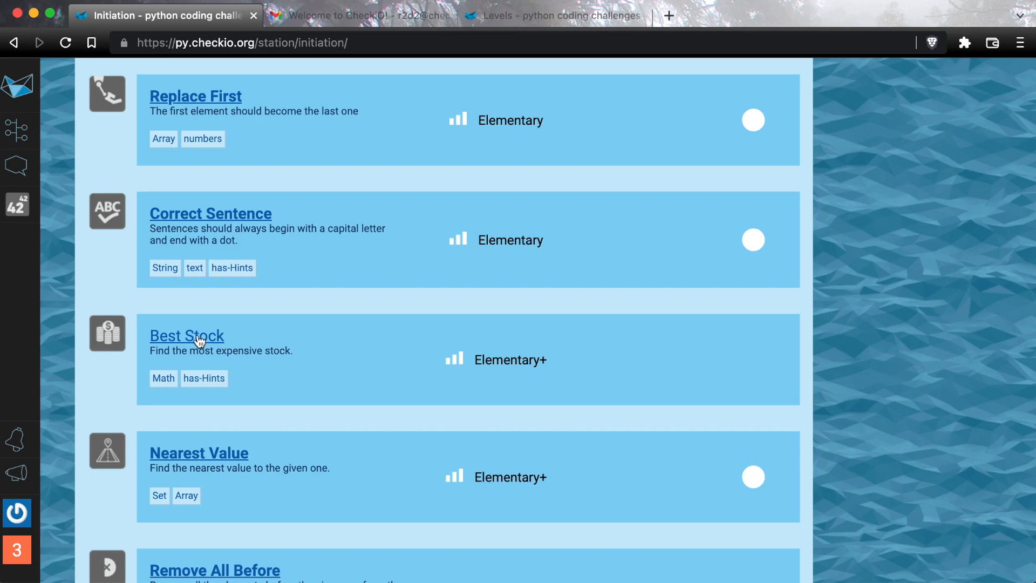